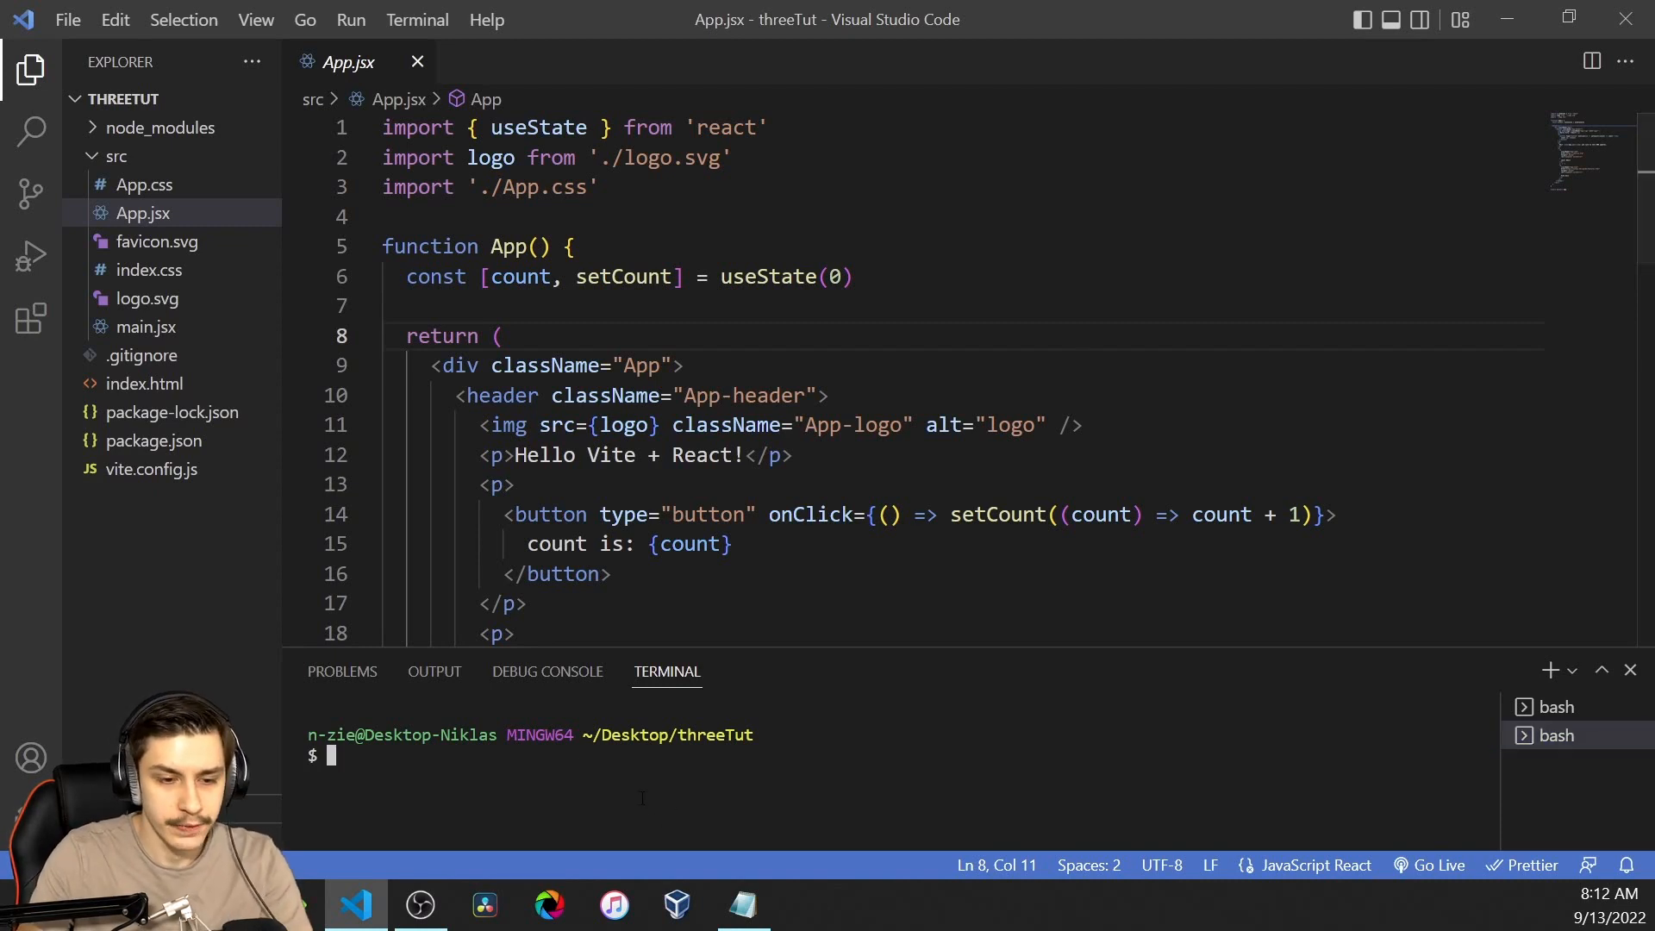
type("npm install three @react-three/fiber")
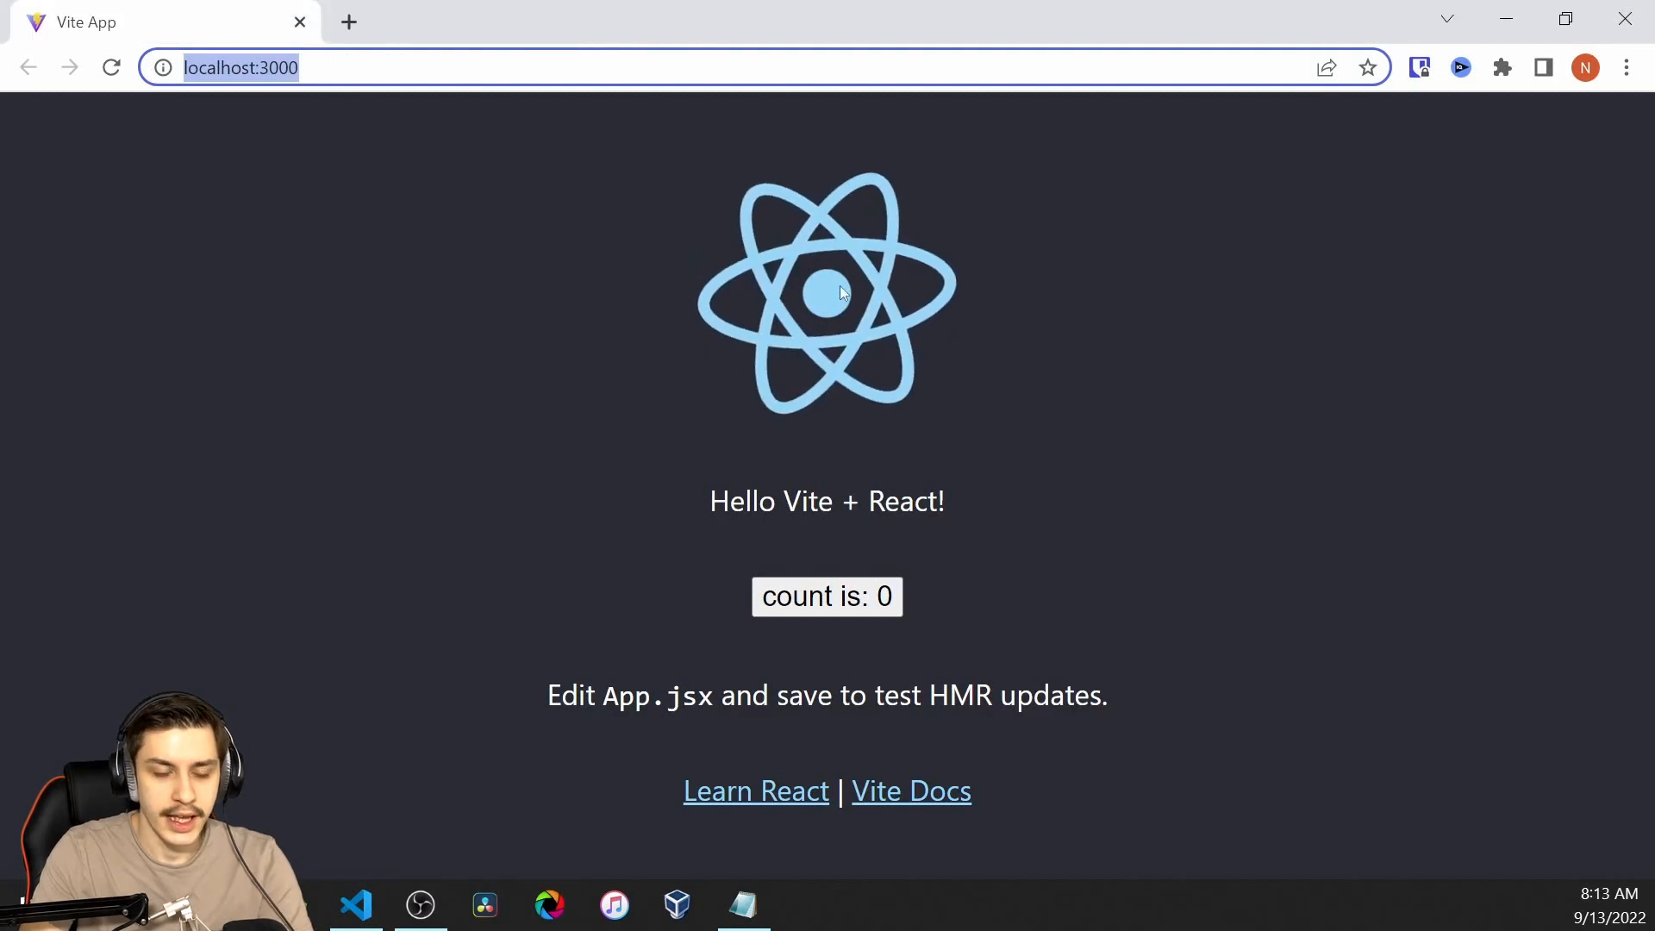
mouse_move(666, 514)
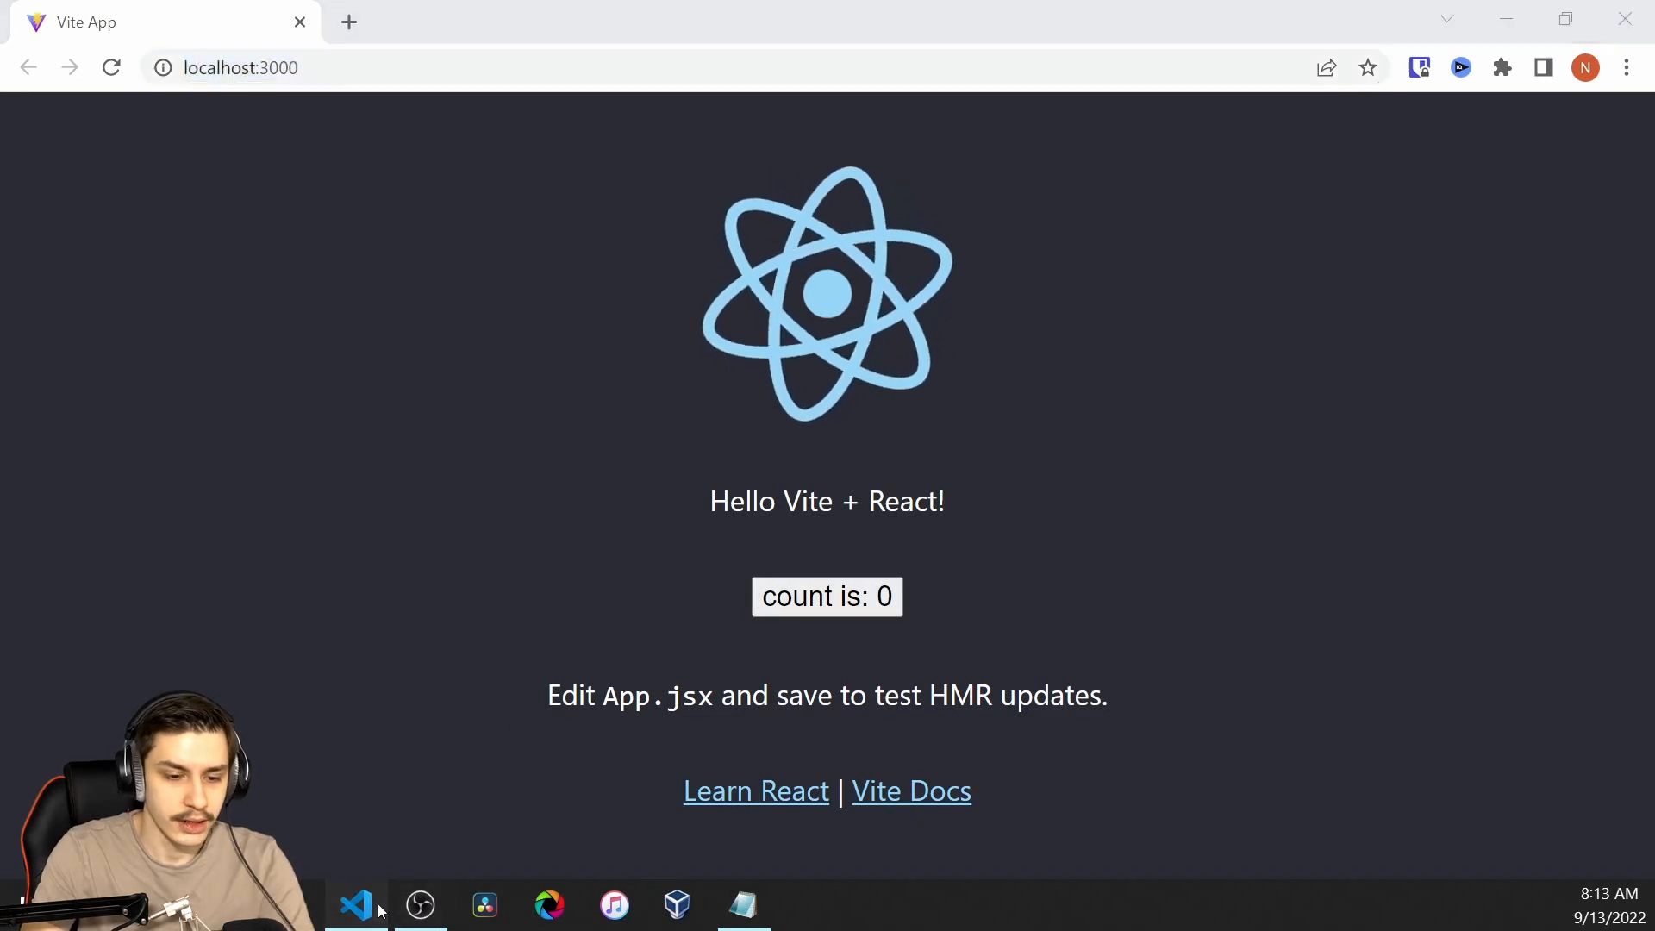
Step: Add a <Canvas></Canvas> element under the greeting in App.jsx
left_click(355, 906)
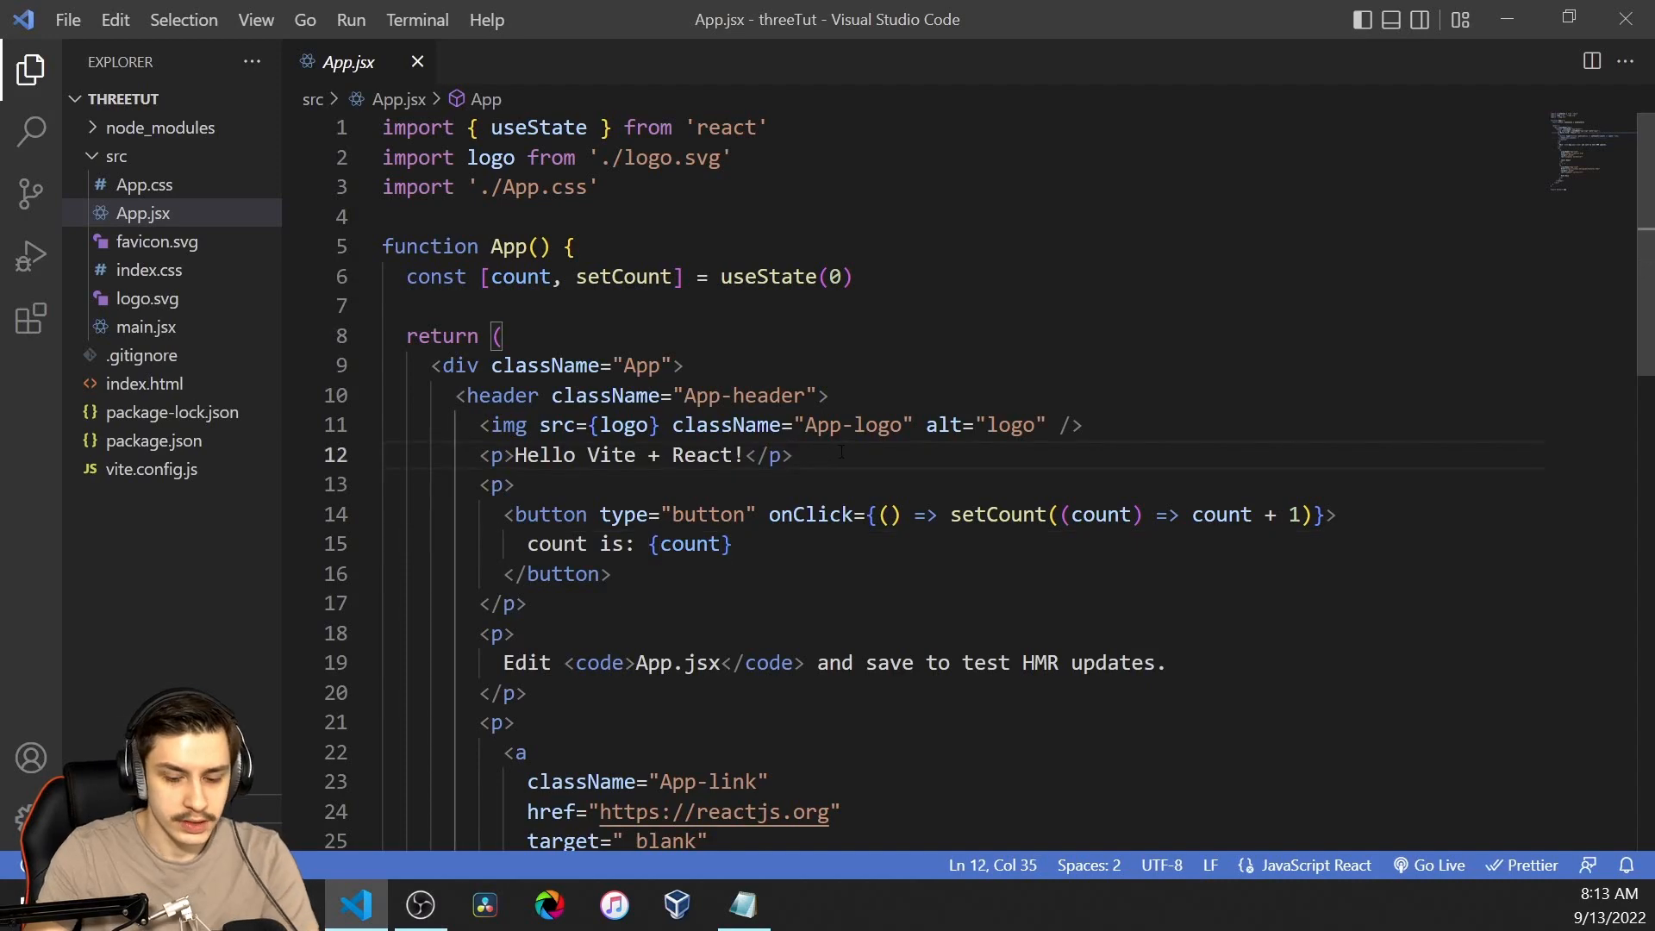
type("Canvas>")
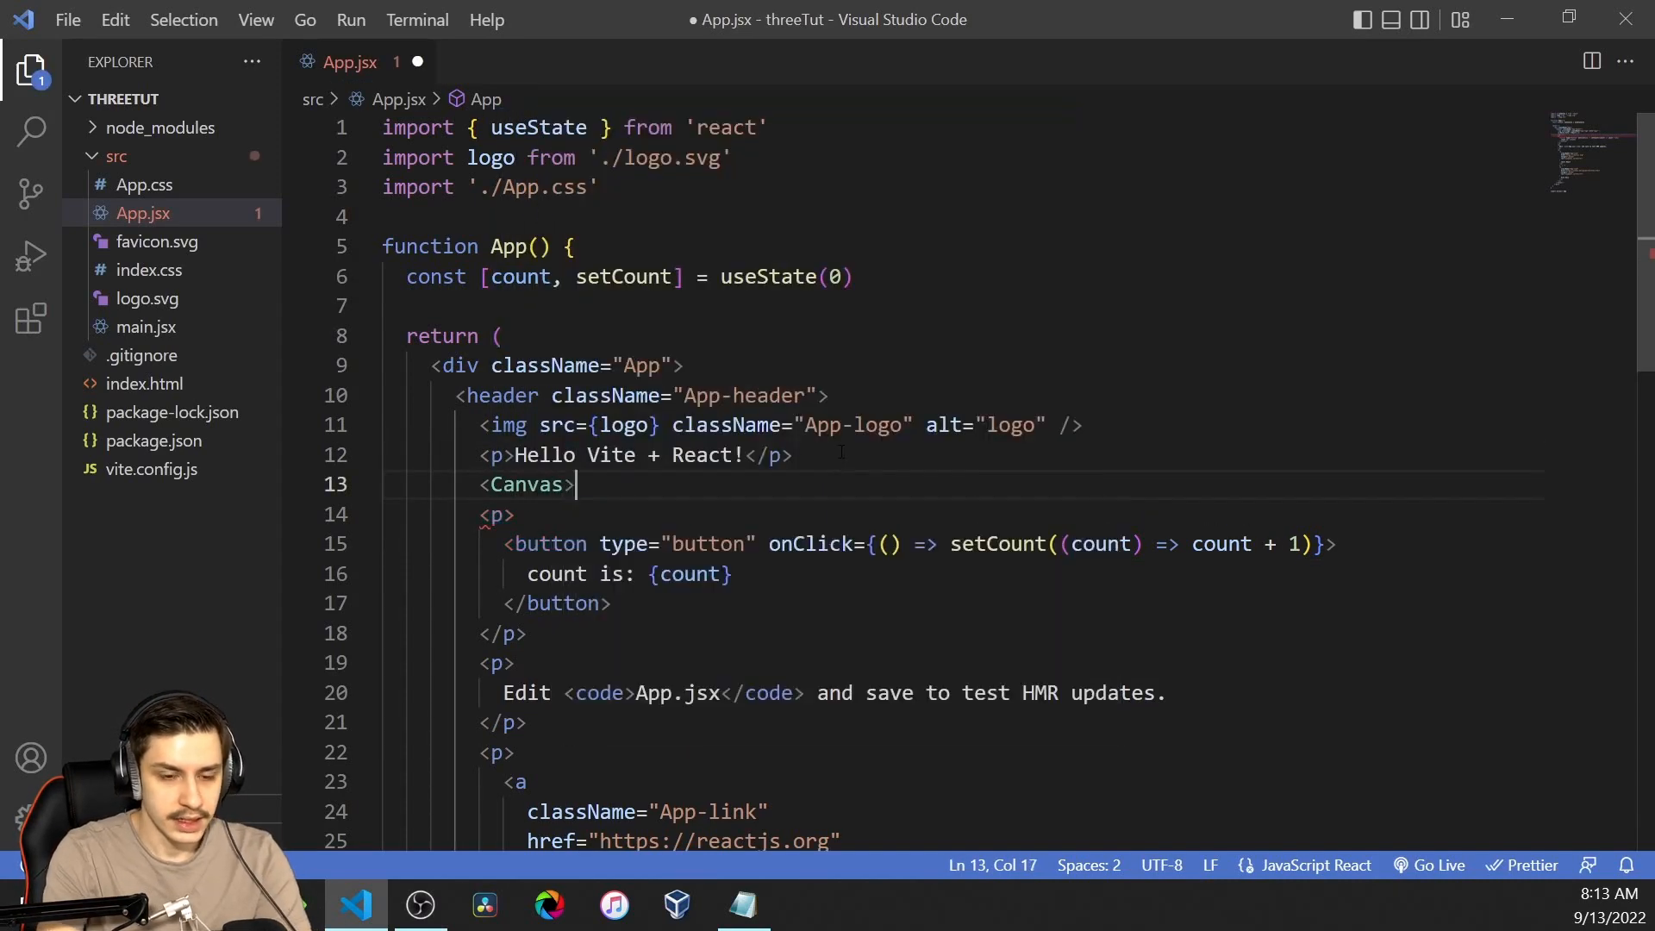
type("</Canvas>")
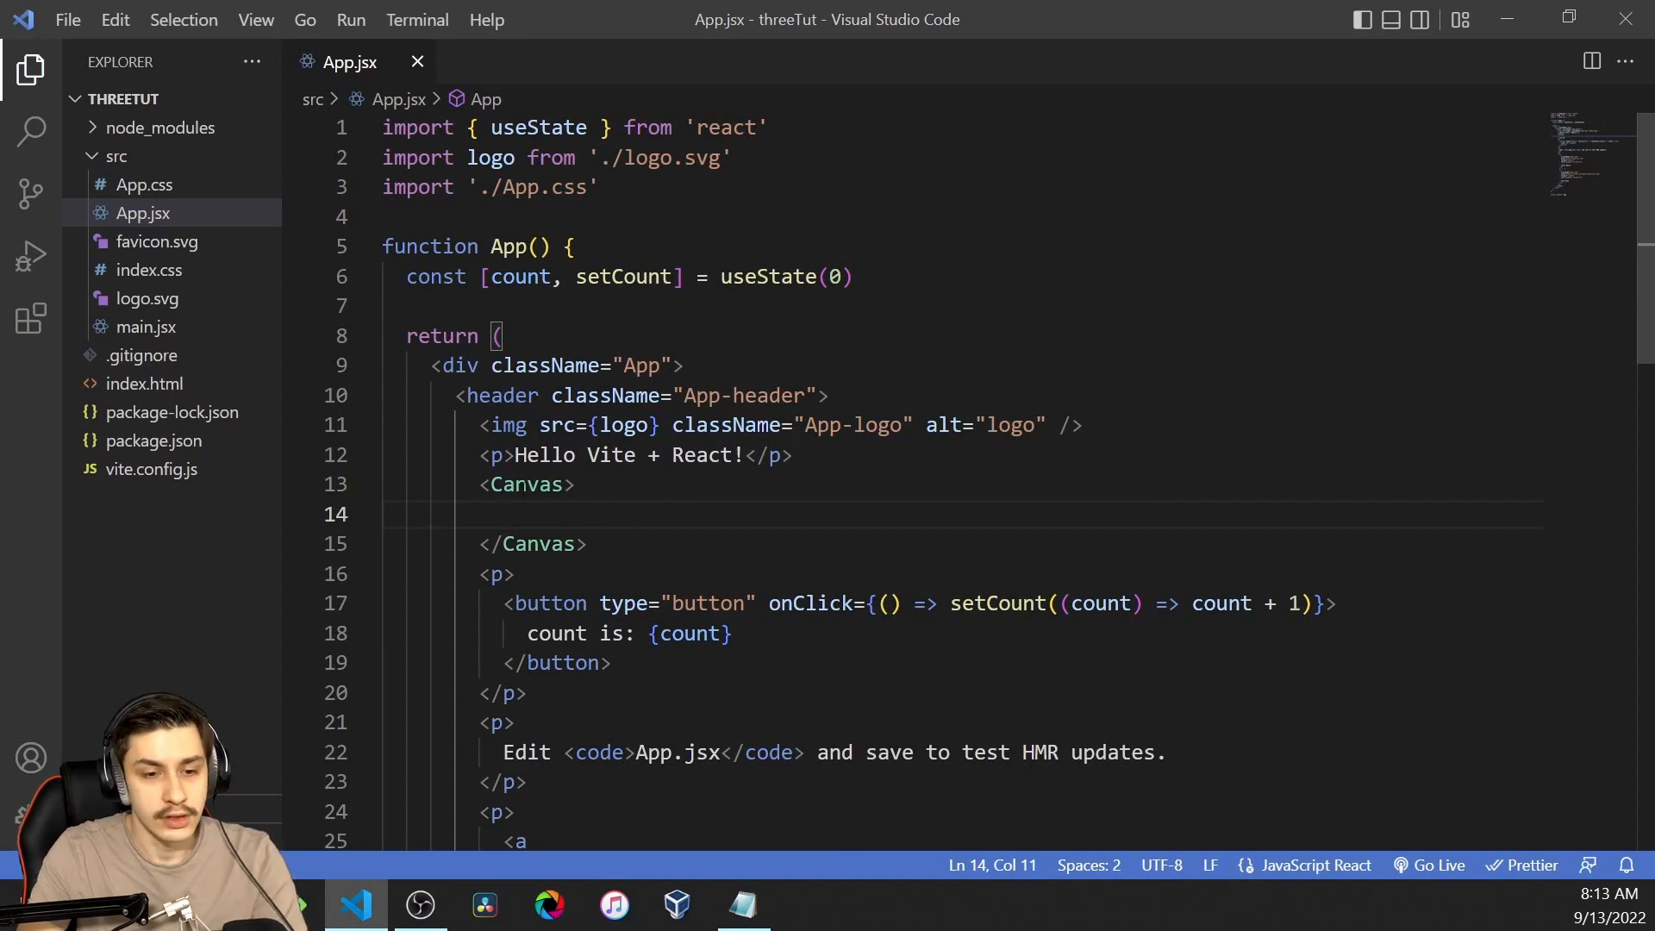
mouse_move(512, 424)
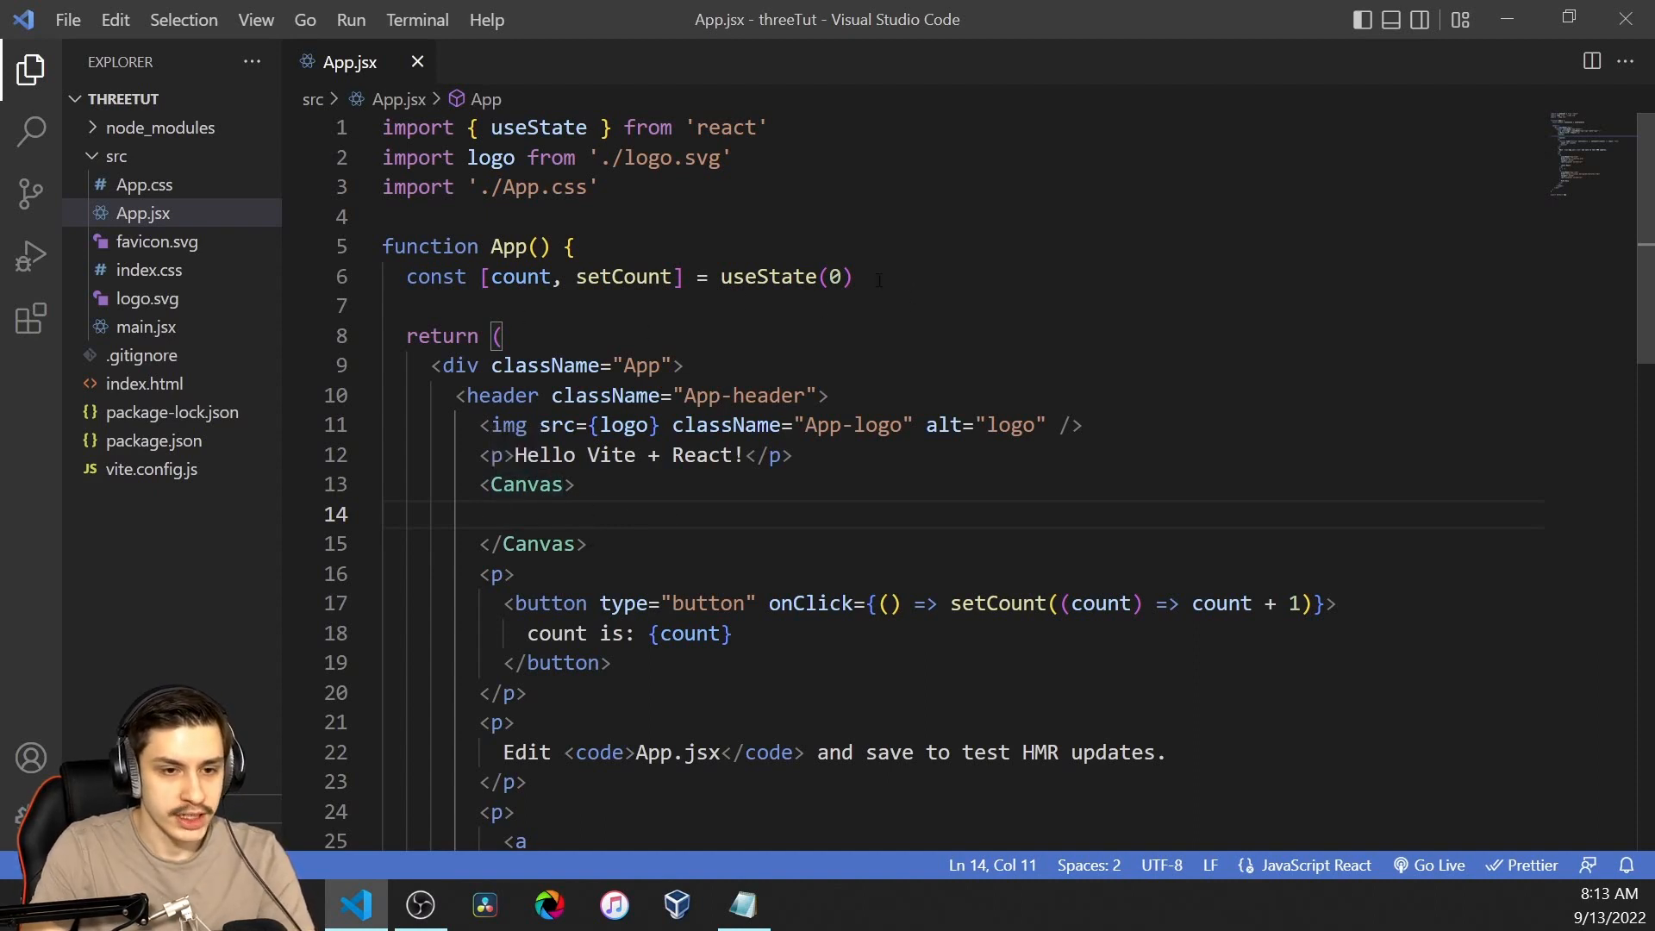
Step: Define function Box(props) returning an empty <mesh></mesh> above App
key("Enter")
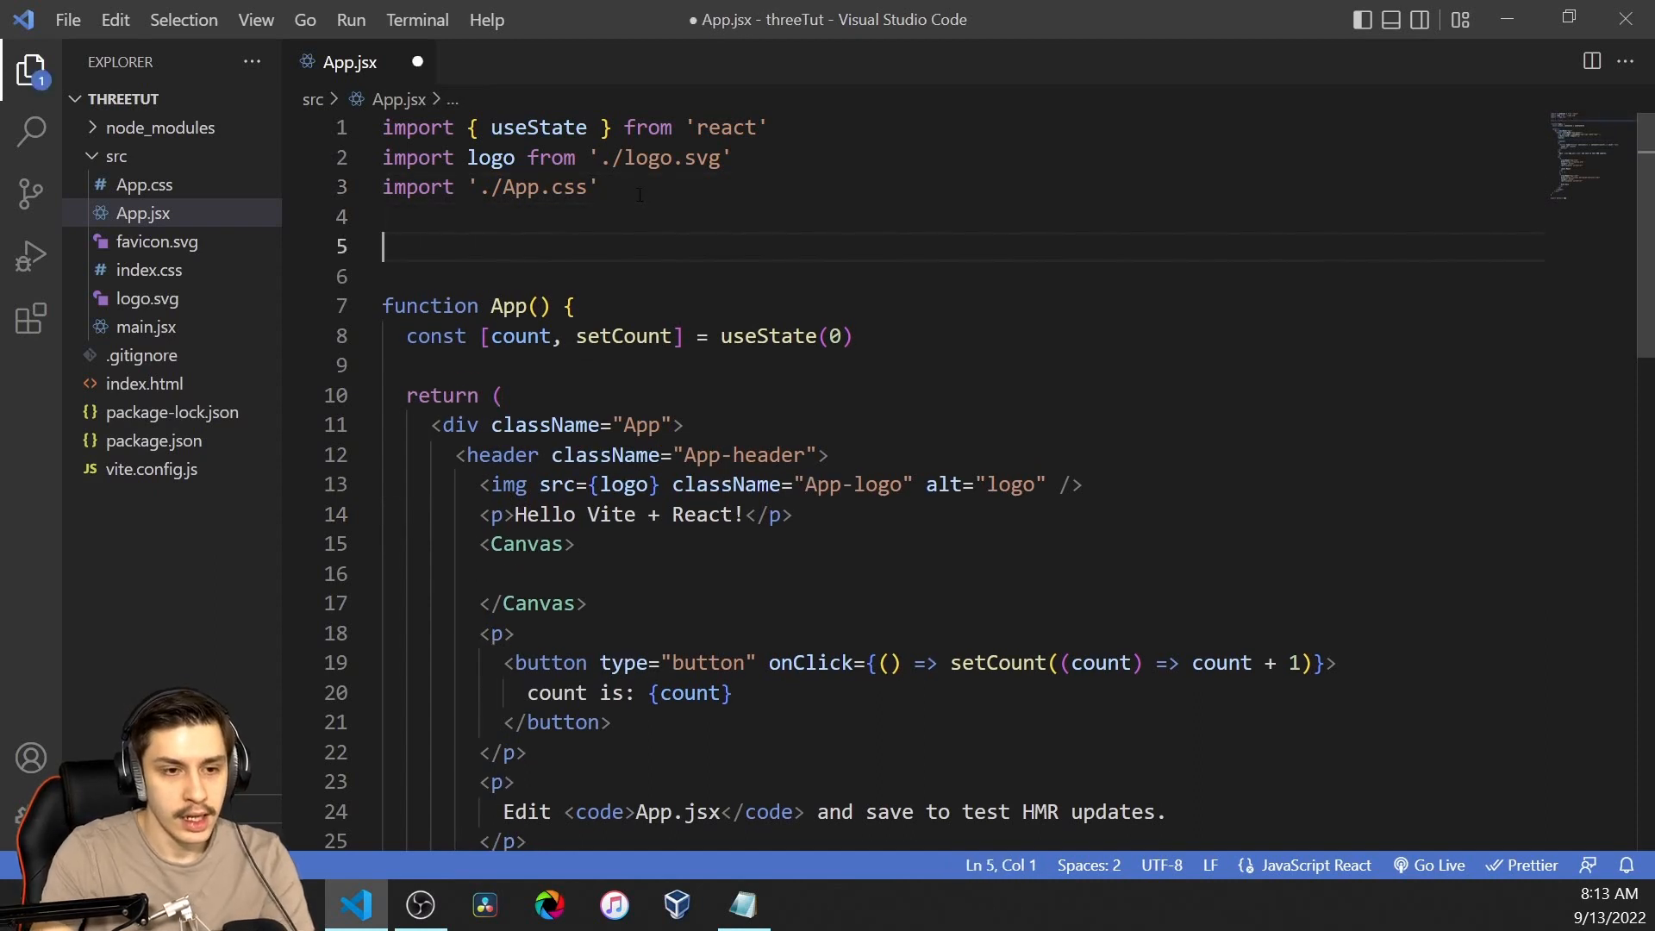
type("function")
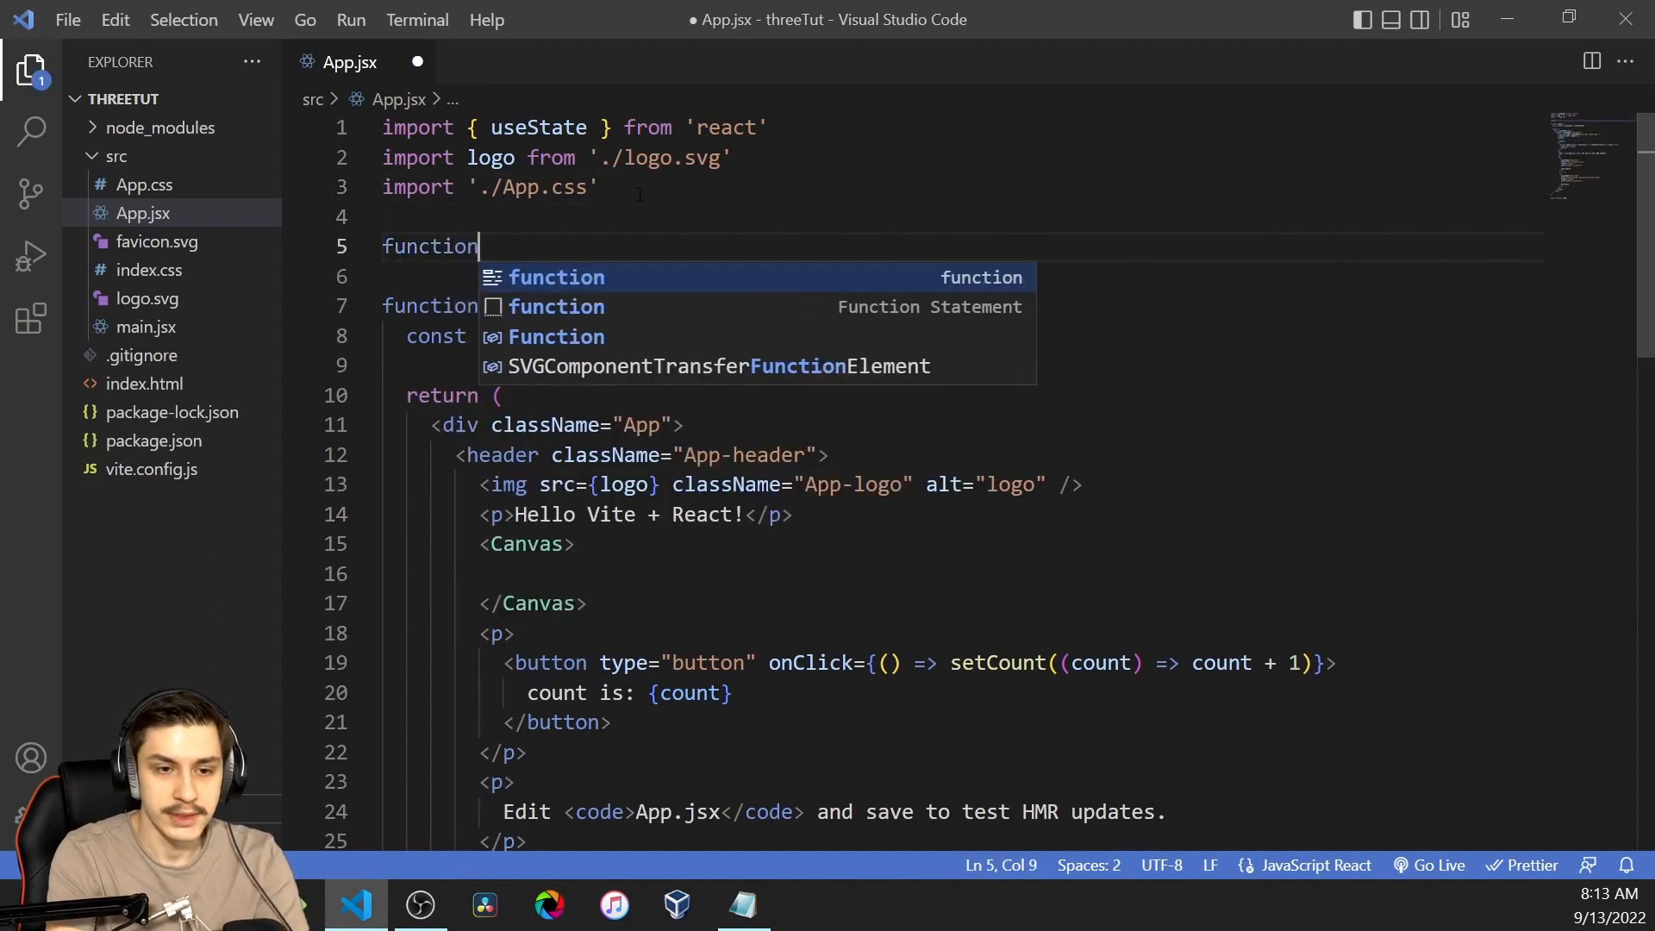
type("Box")
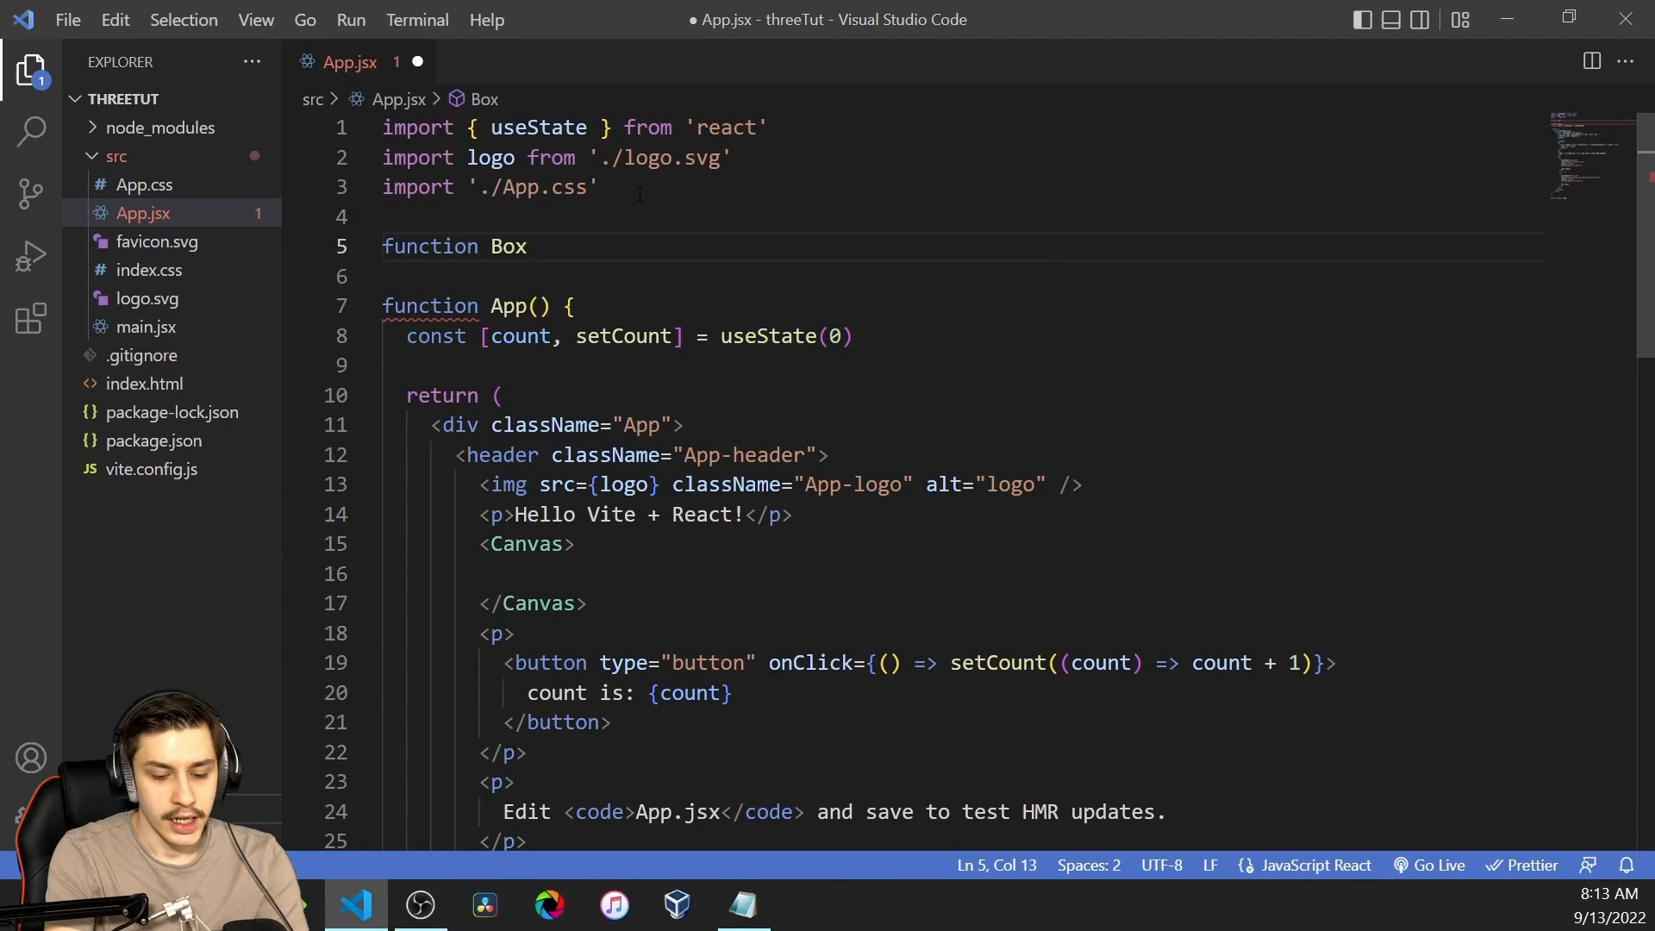
type("(props) {")
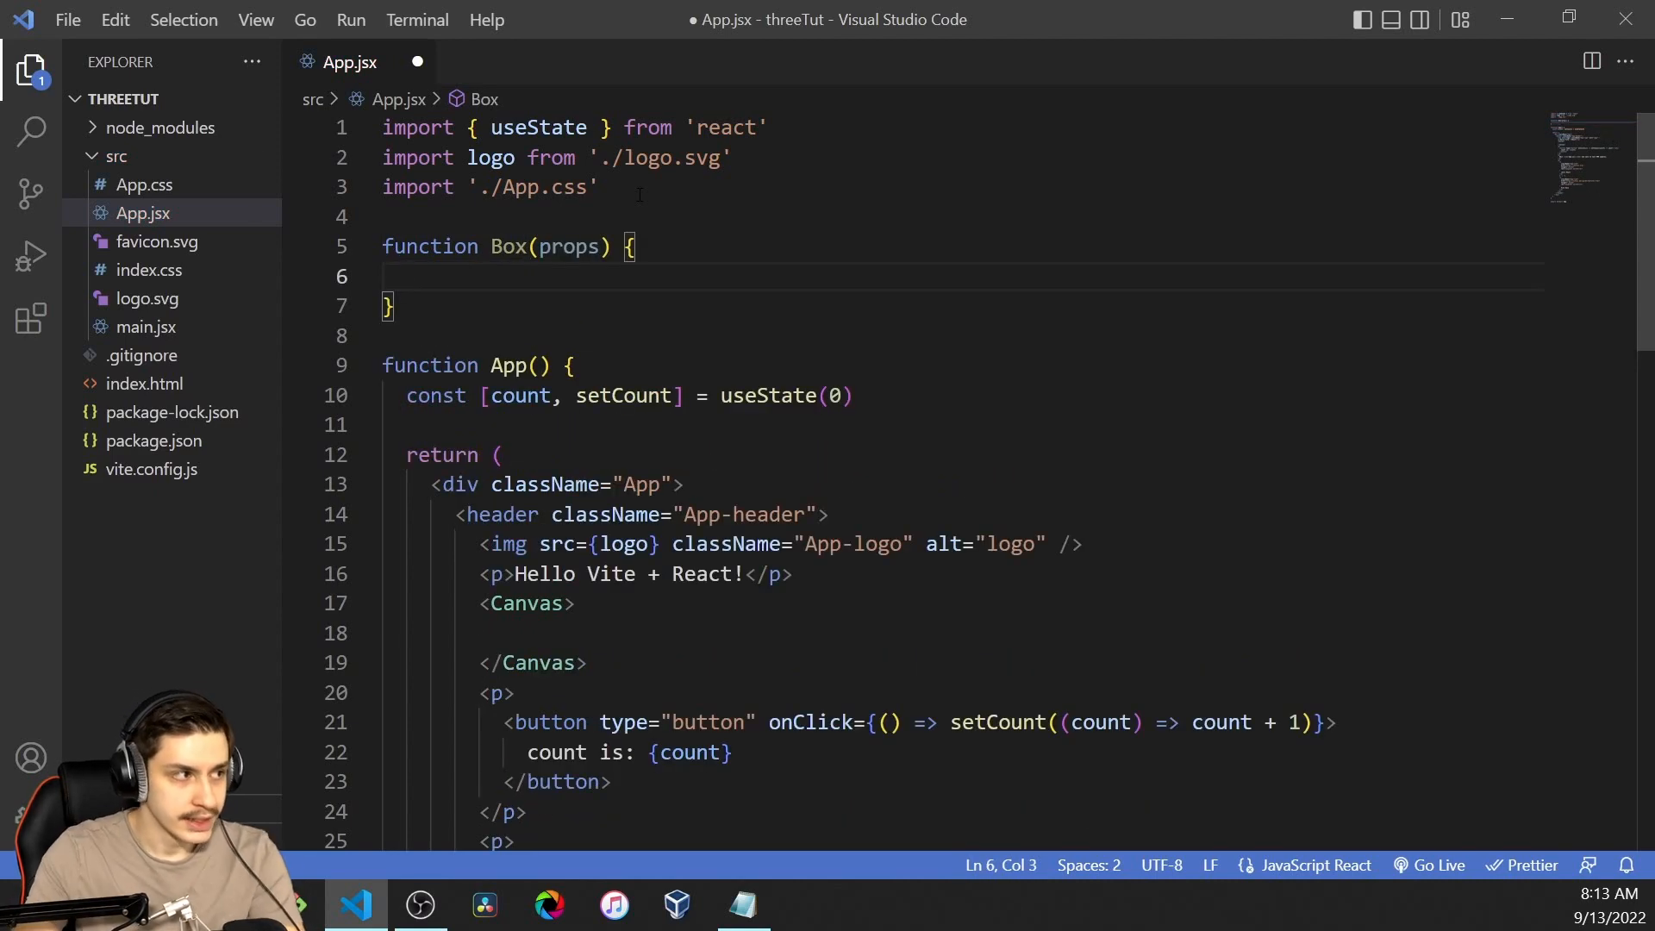
type("return")
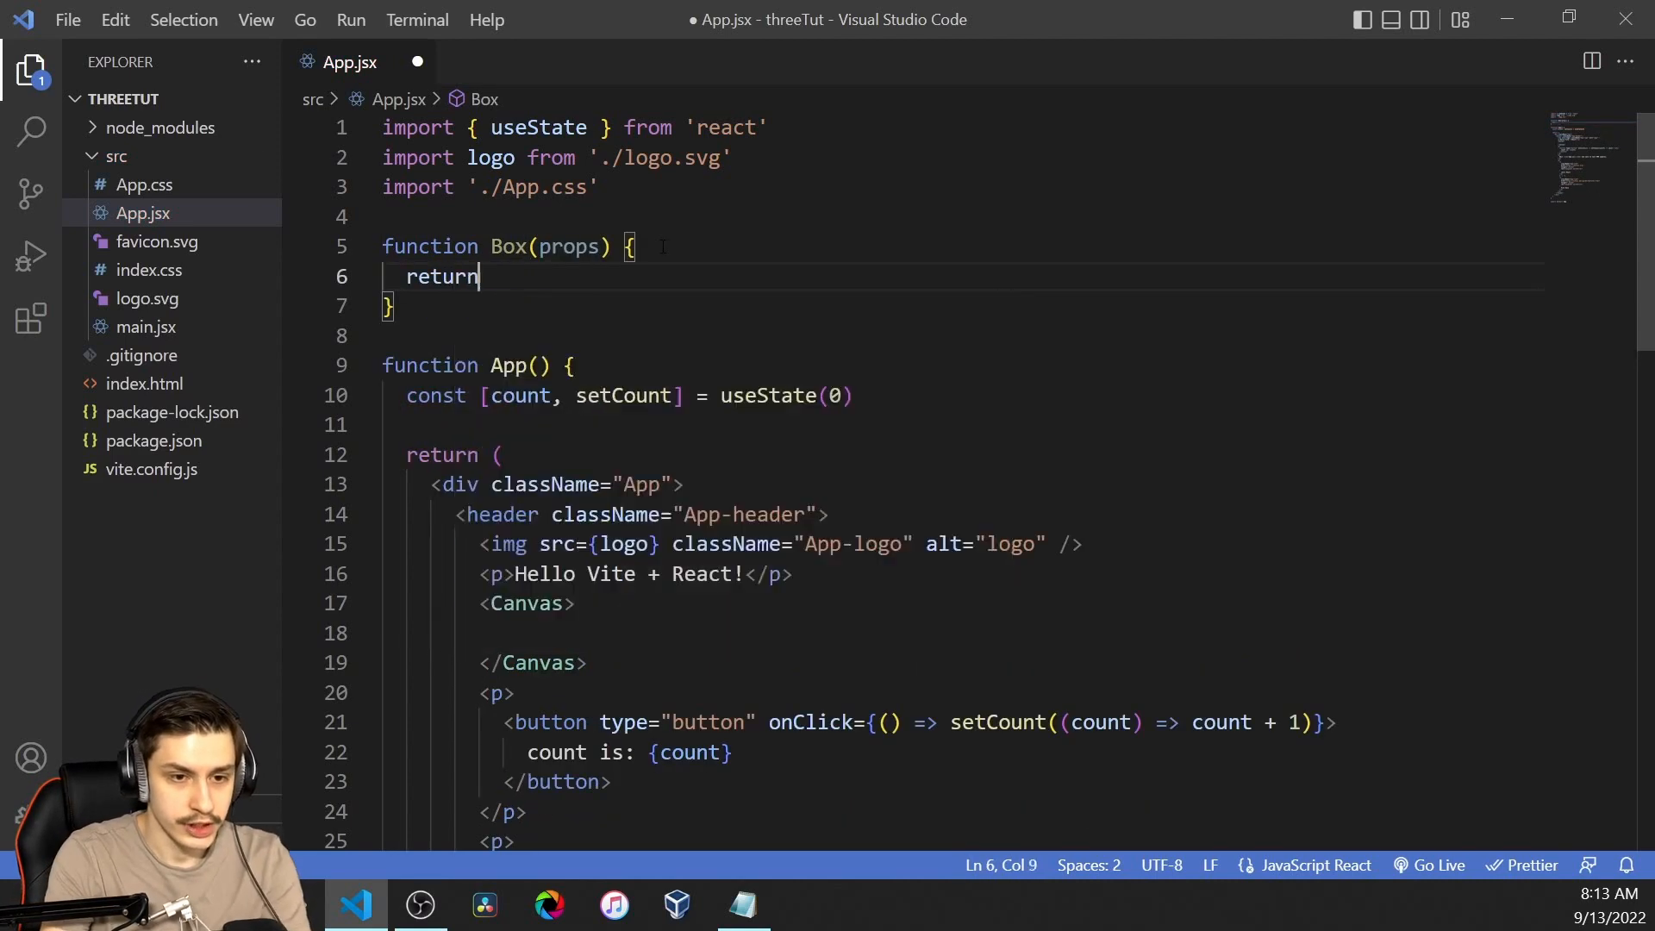
type("<mesh></mesh>")
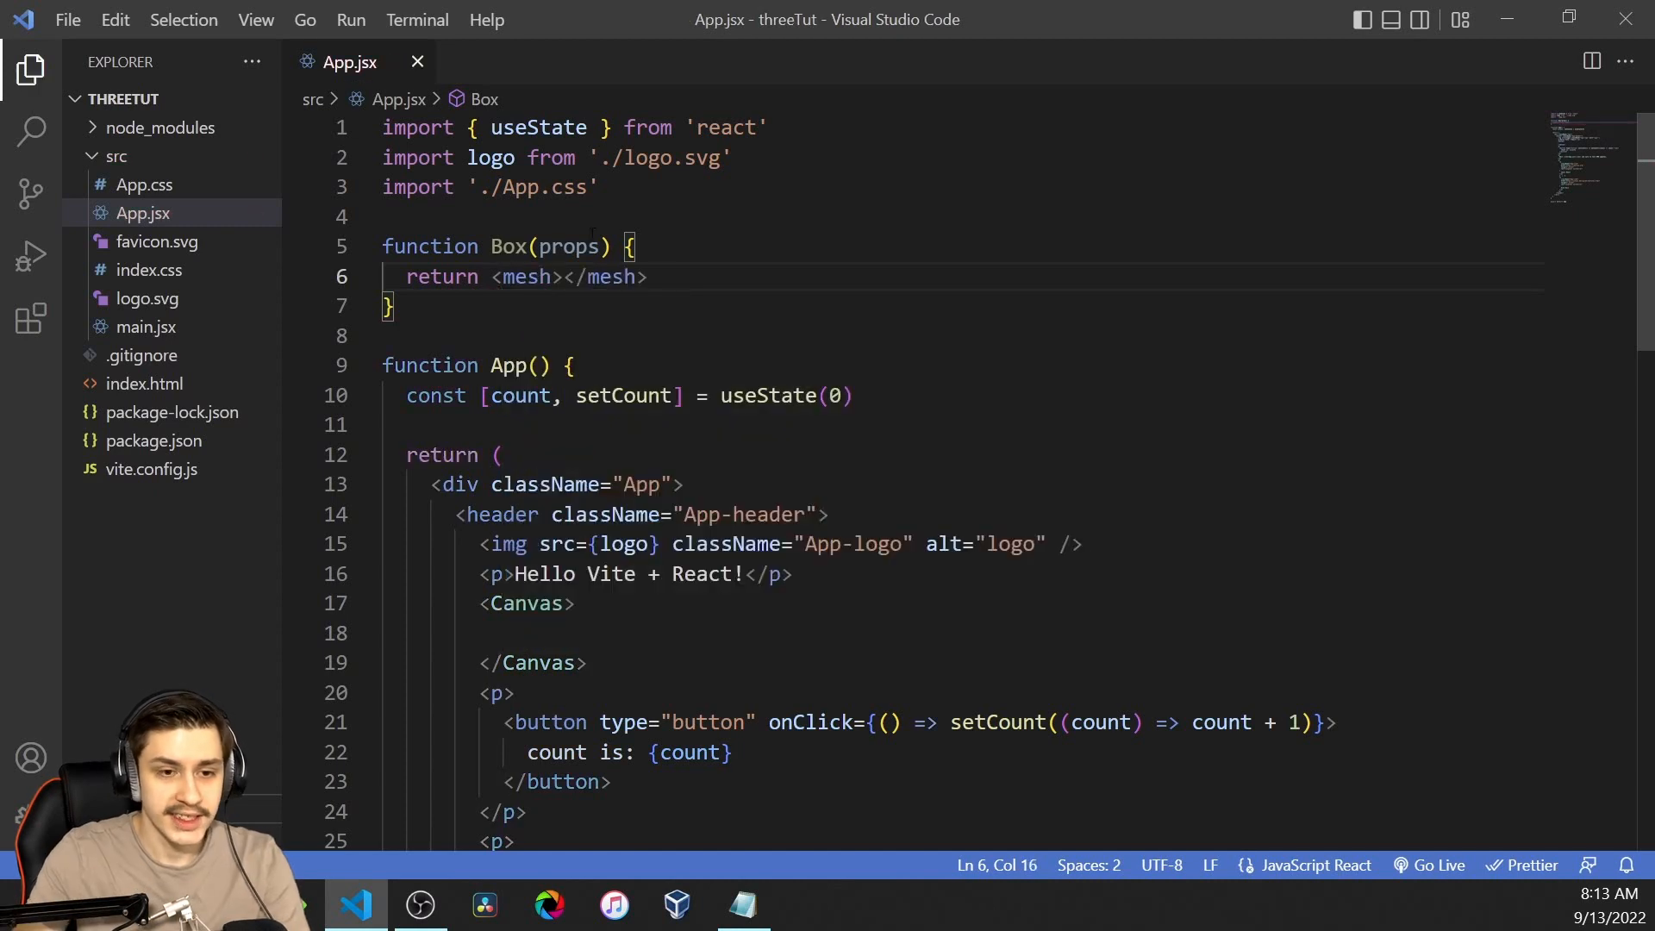
Step: Render <Box /> inside the Canvas element
left_click_drag(492, 276, 649, 275)
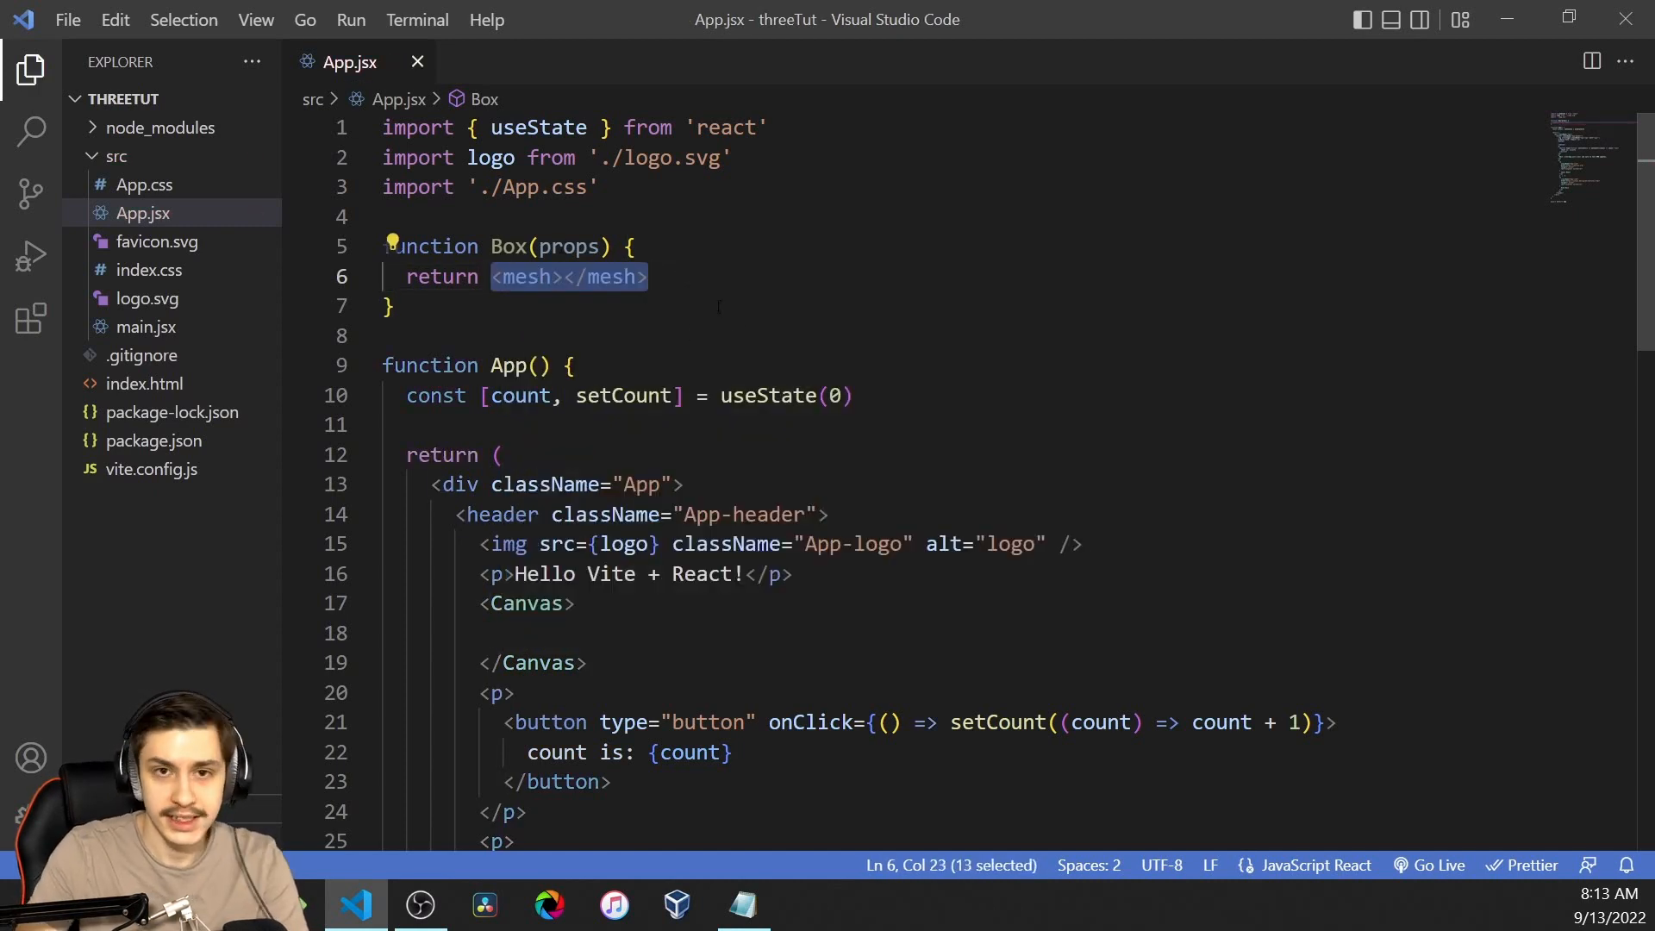
double_click(507, 246)
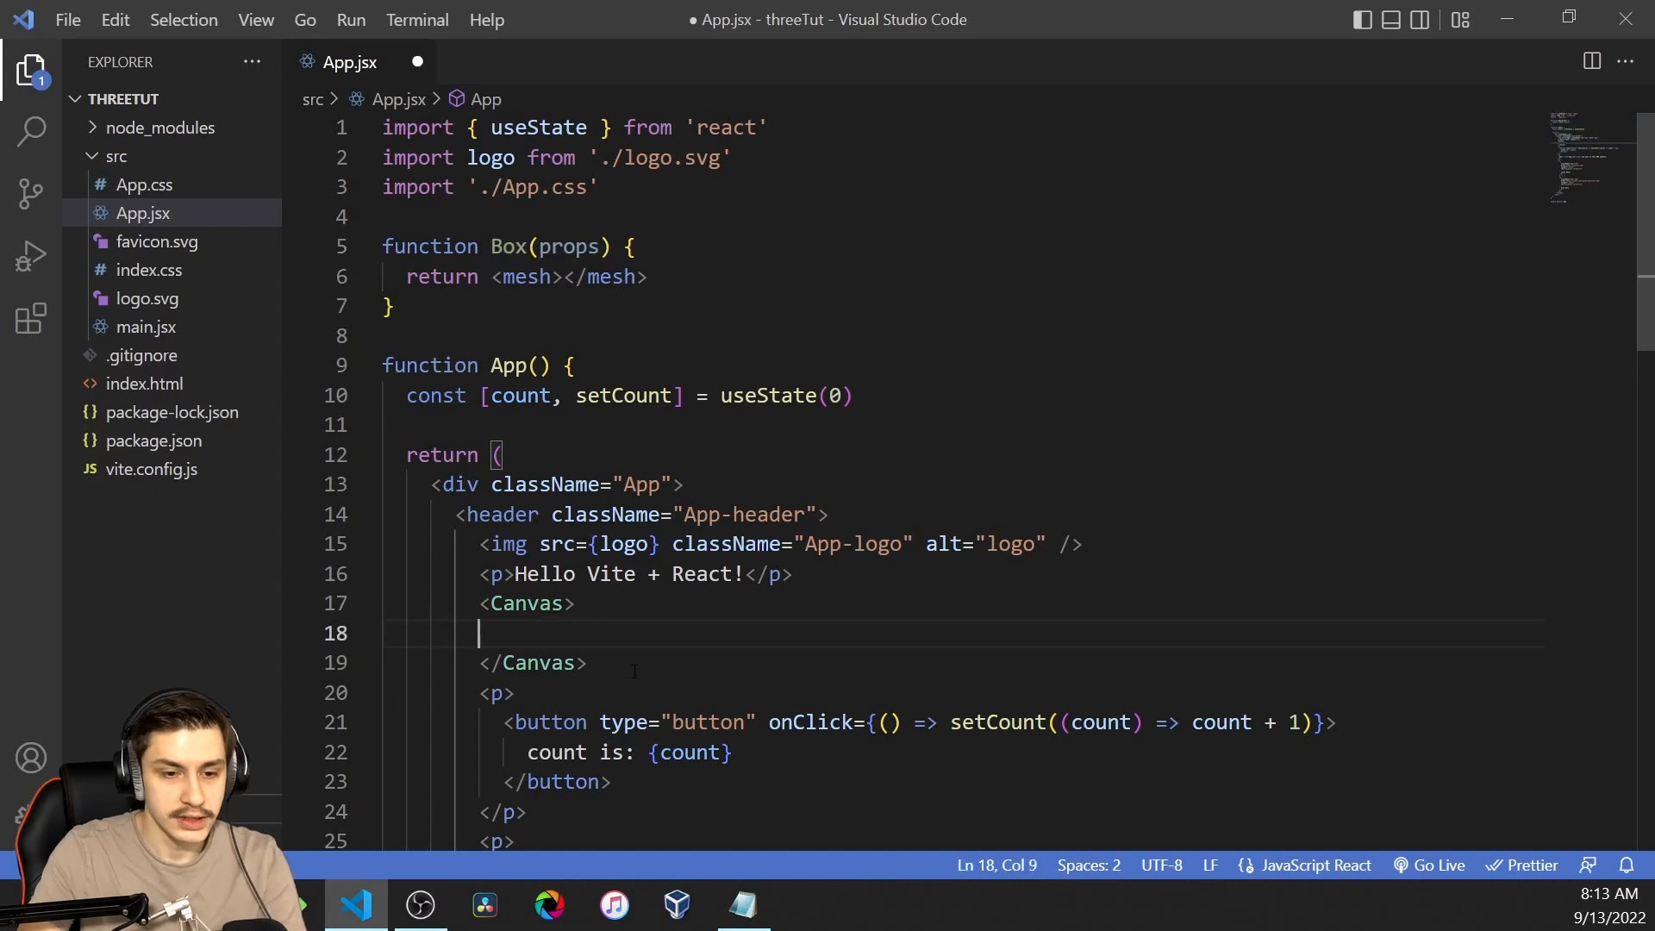
type("<Box />")
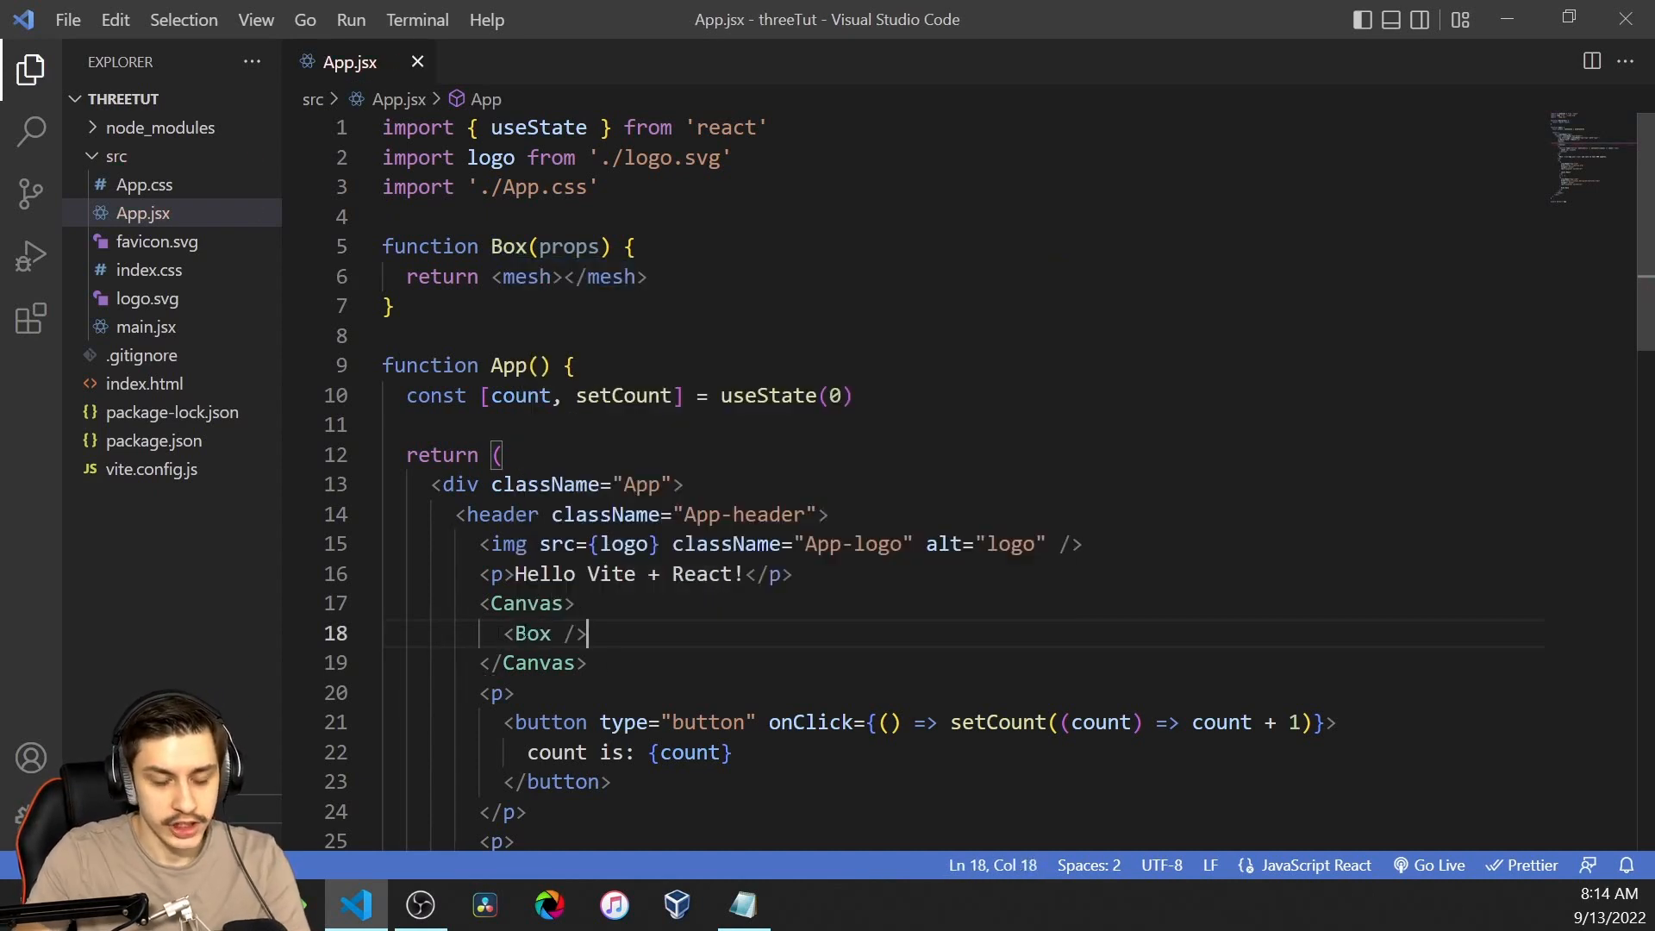
left_click_drag(510, 633, 588, 633)
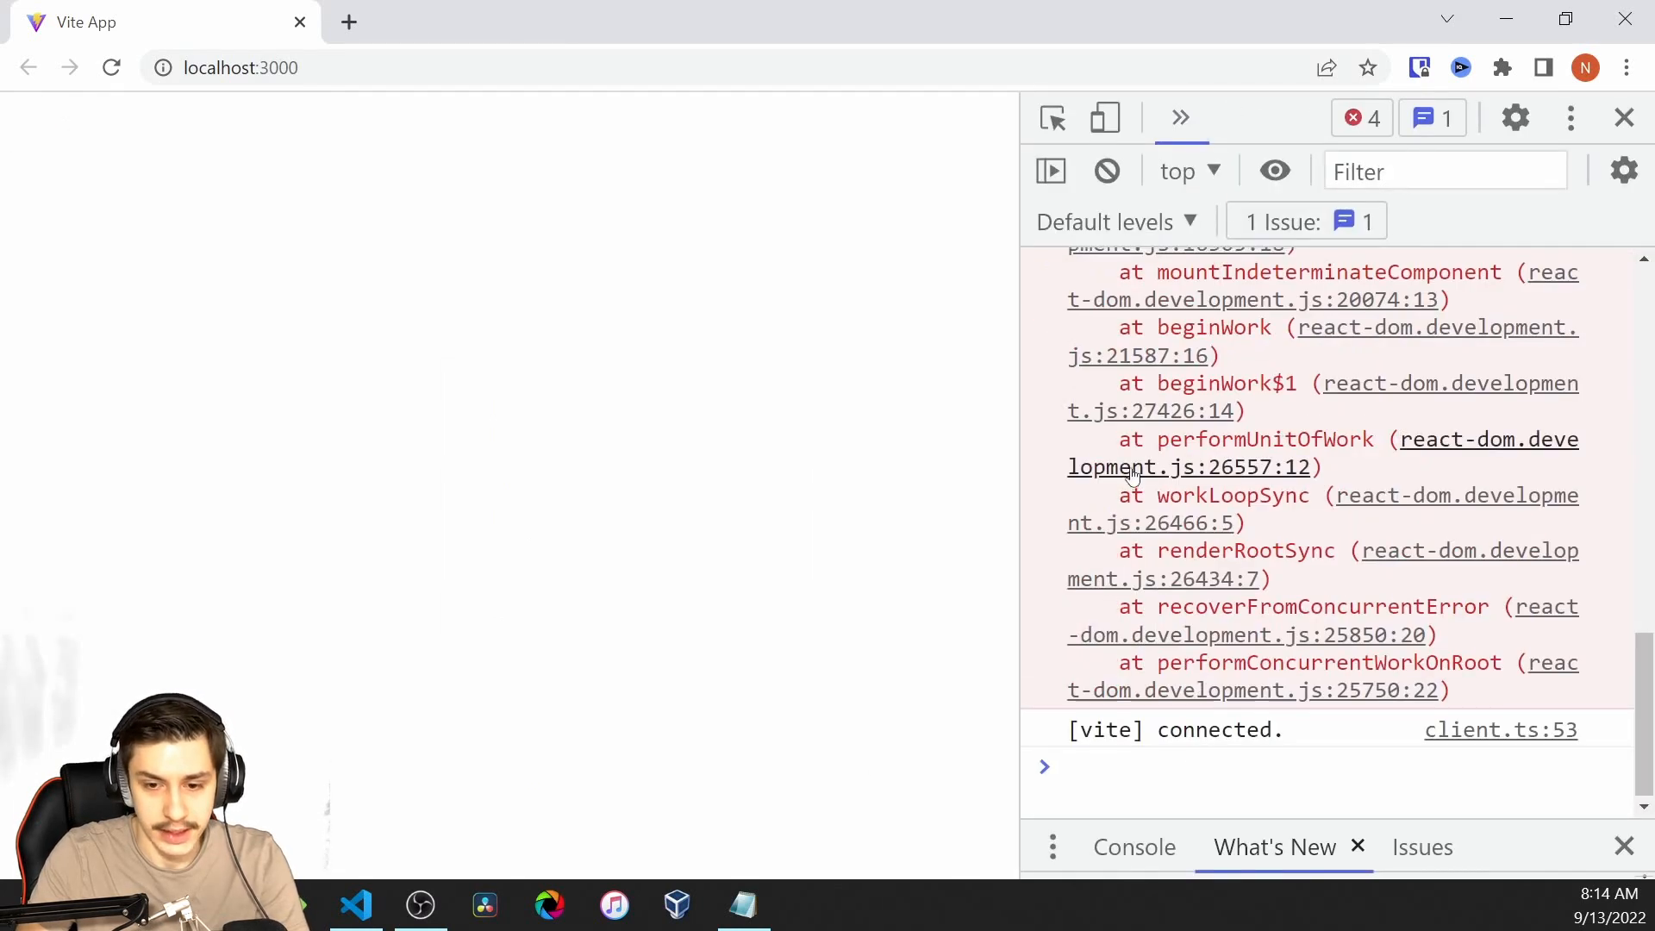
left_click(355, 905)
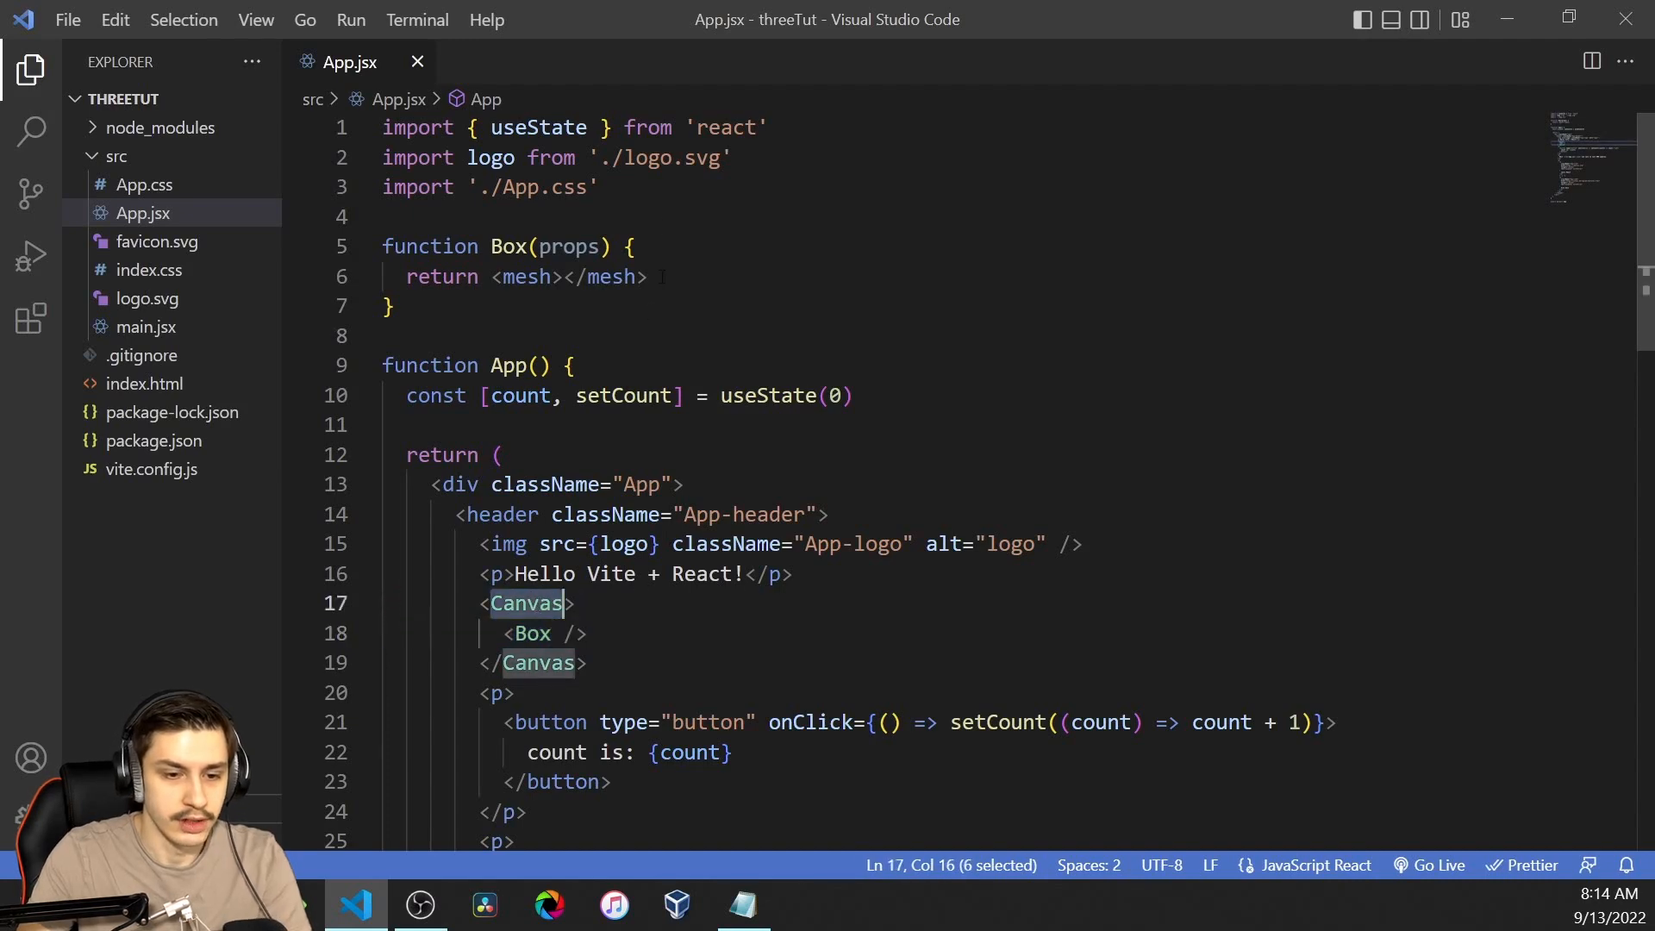
type("import {Canvas}")
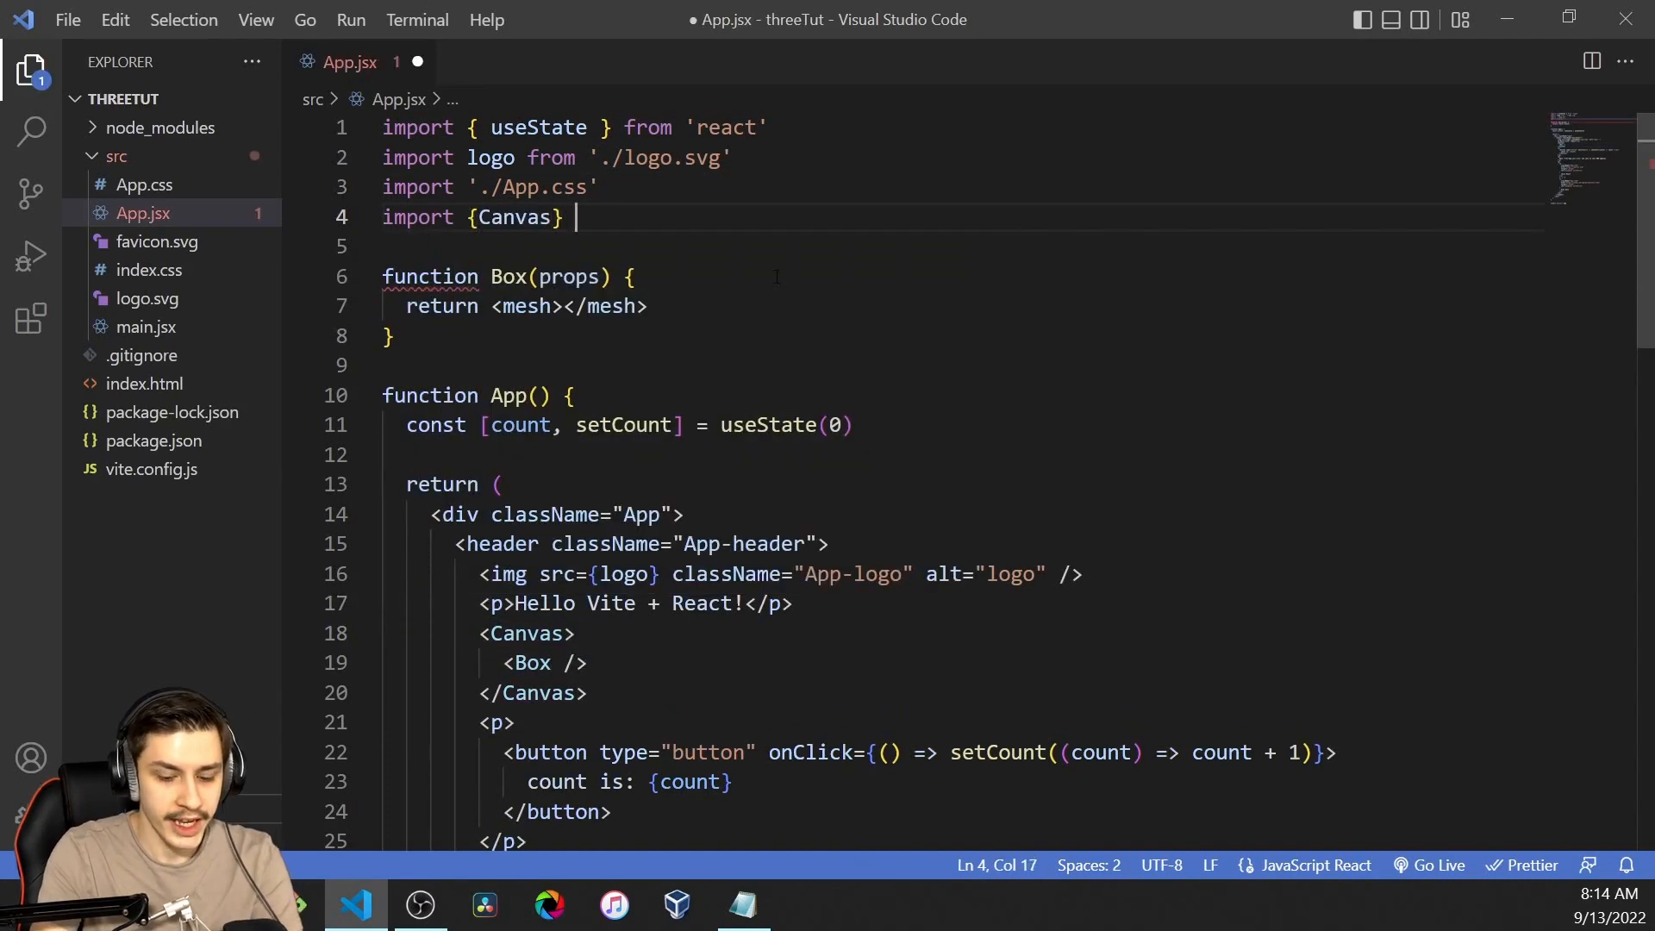
type("from \"@react-three/fiber\"")
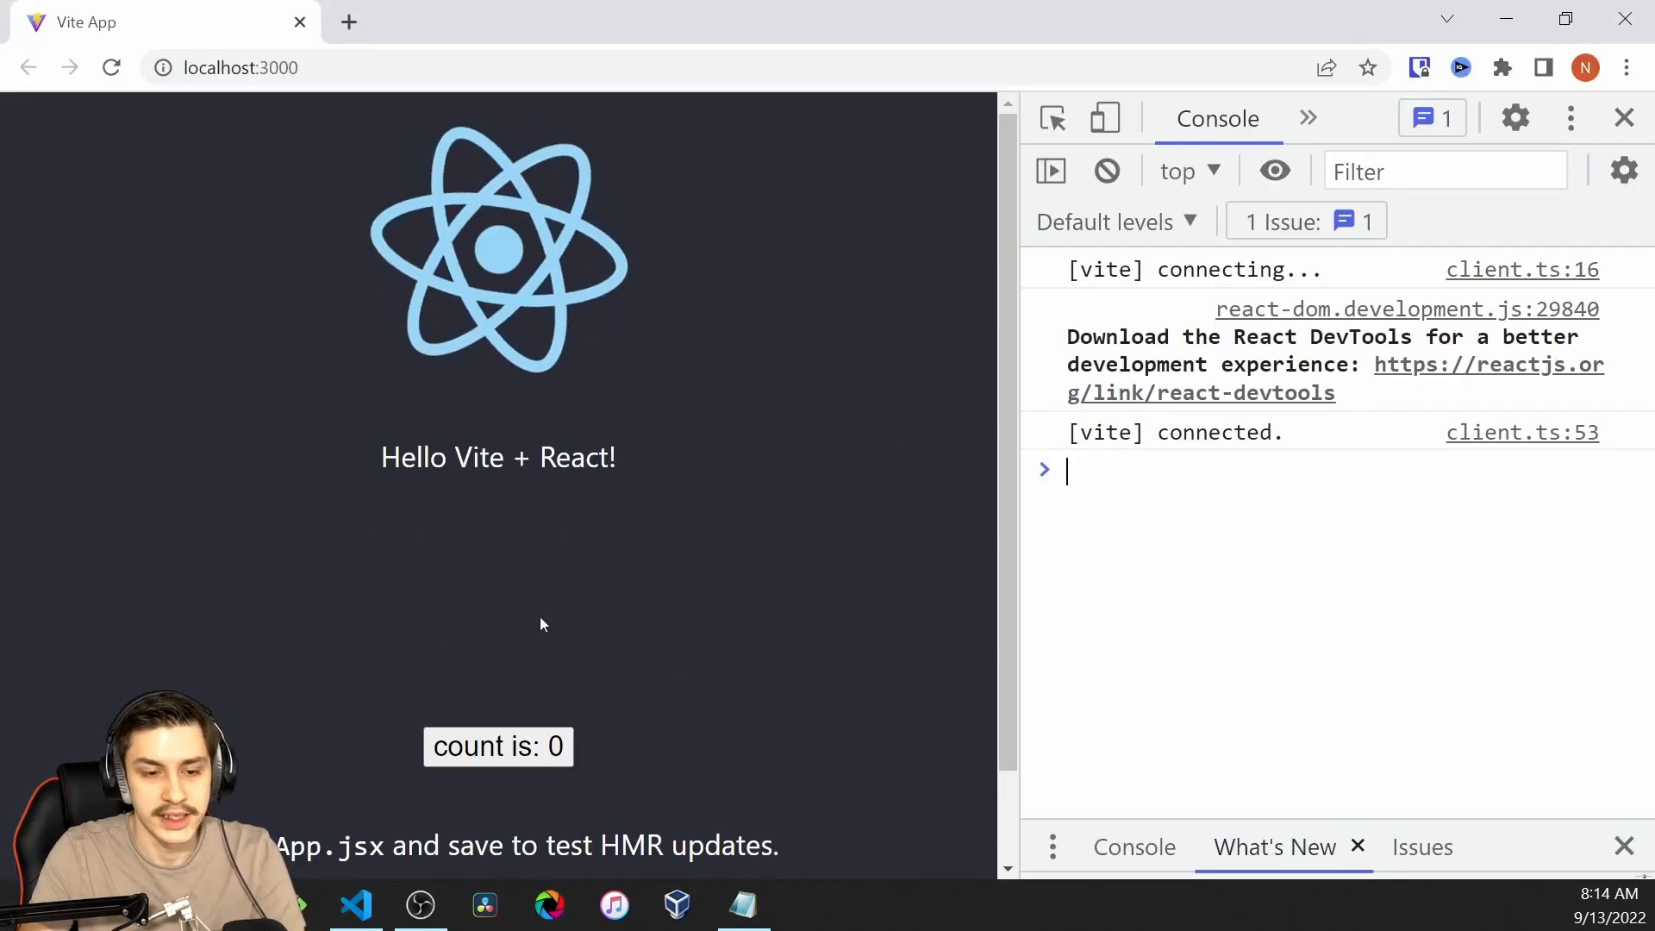
Step: Add <boxGeometry args={[2,2,2]} /> inside the Box mesh
left_click(356, 905)
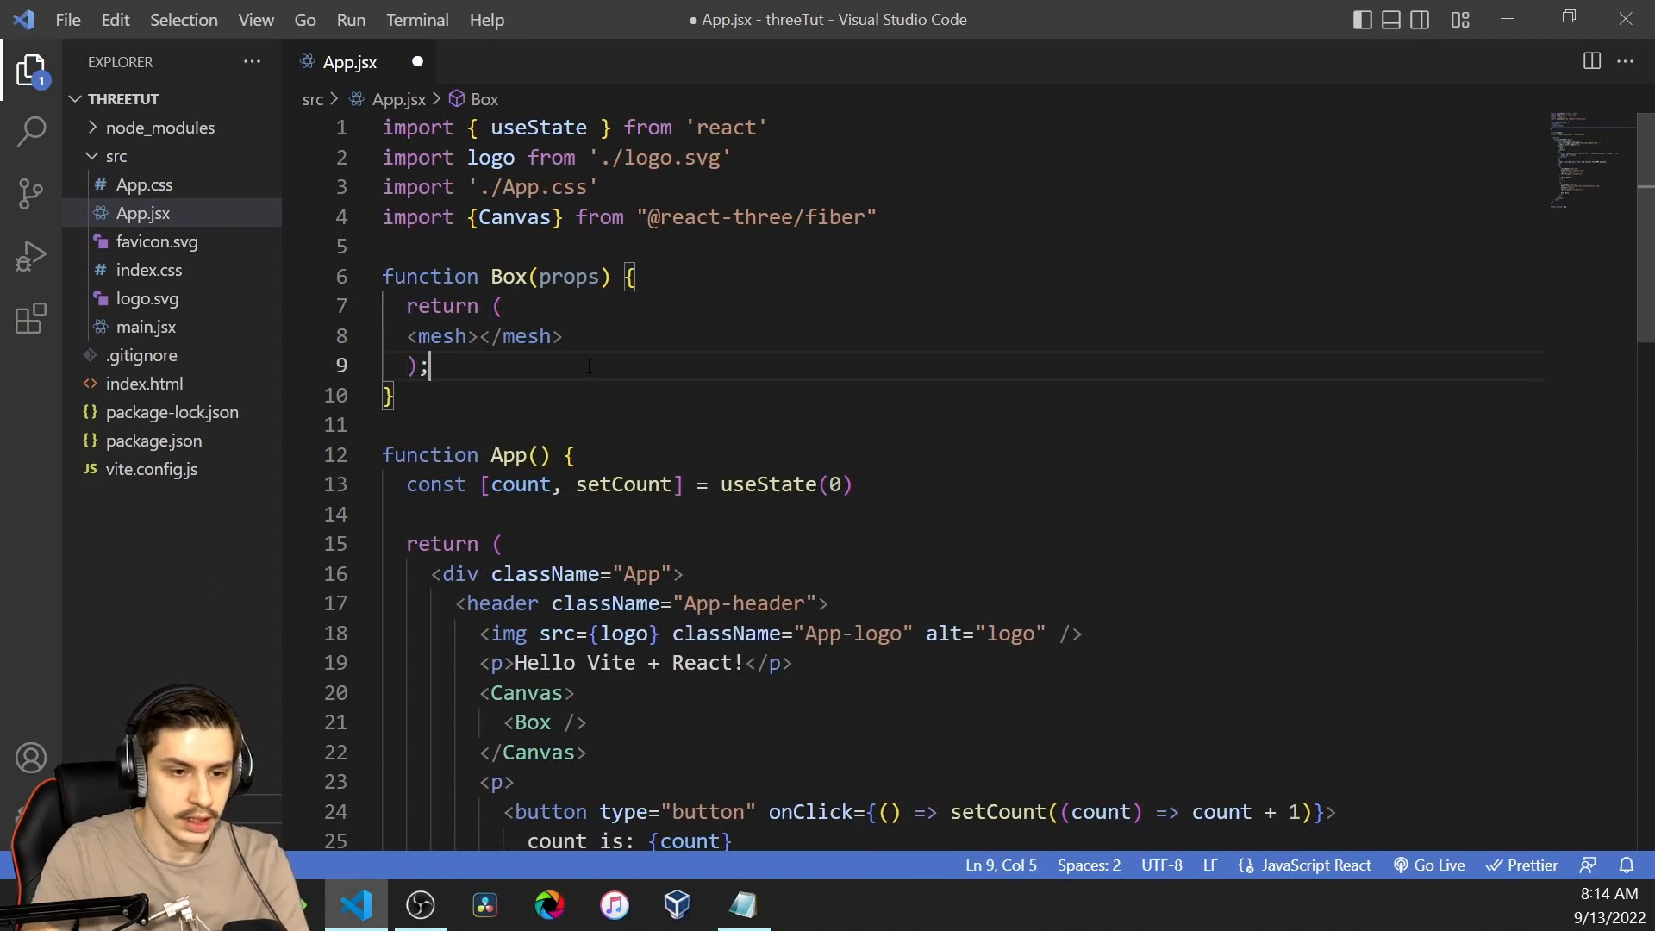
key("Enter")
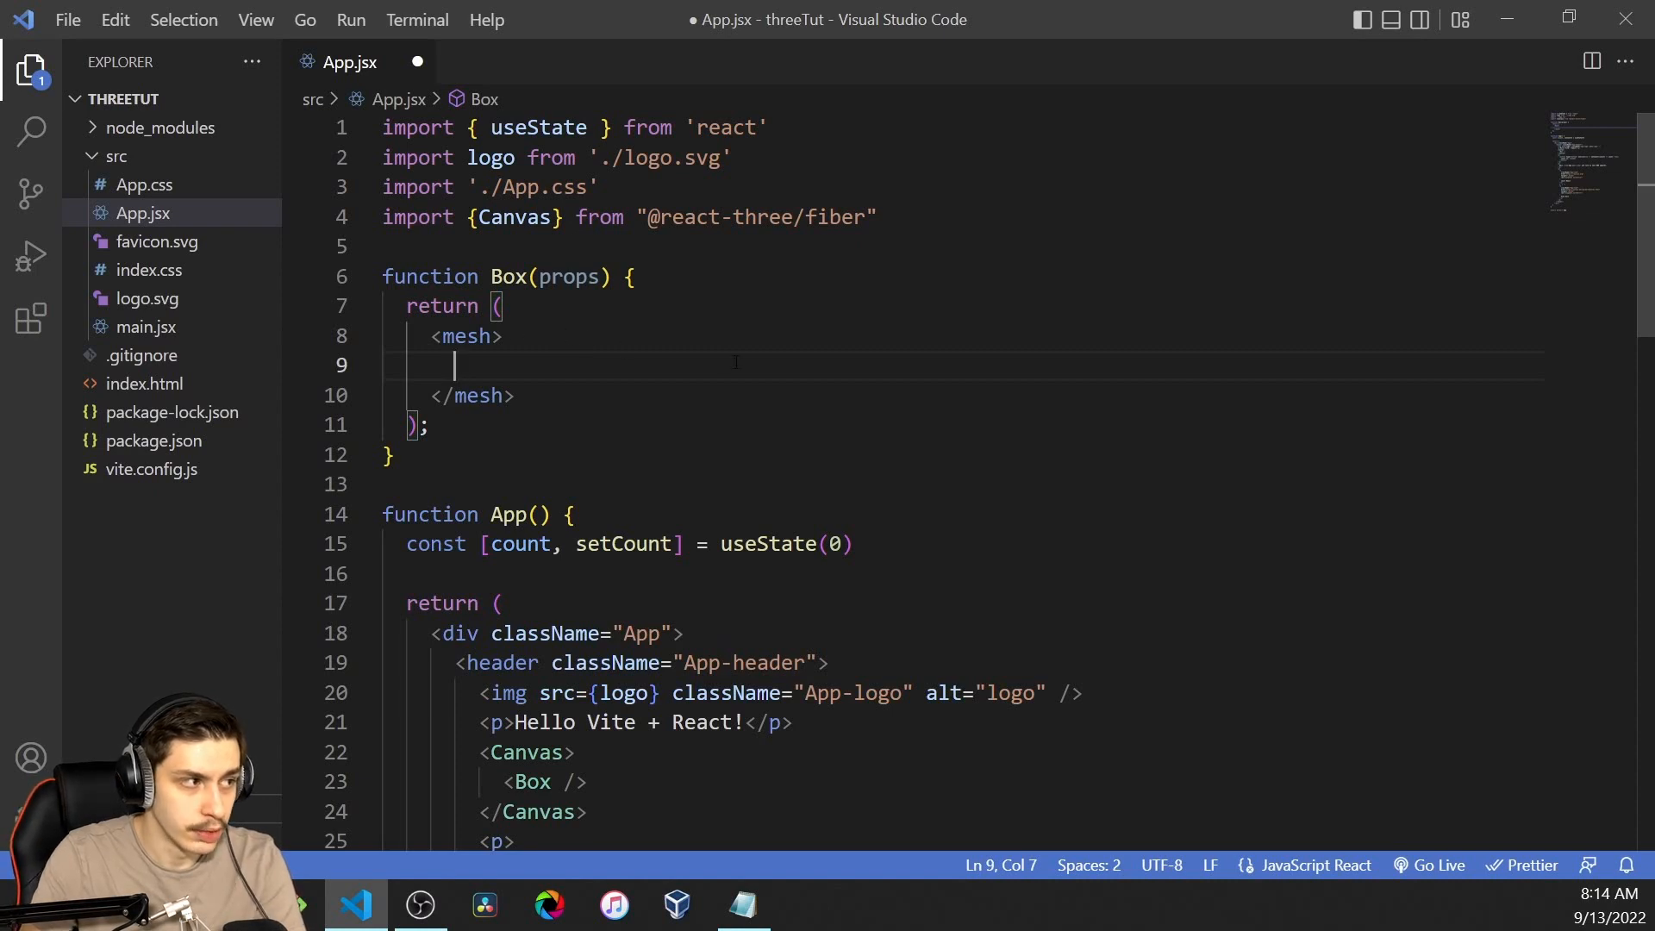
type("<box")
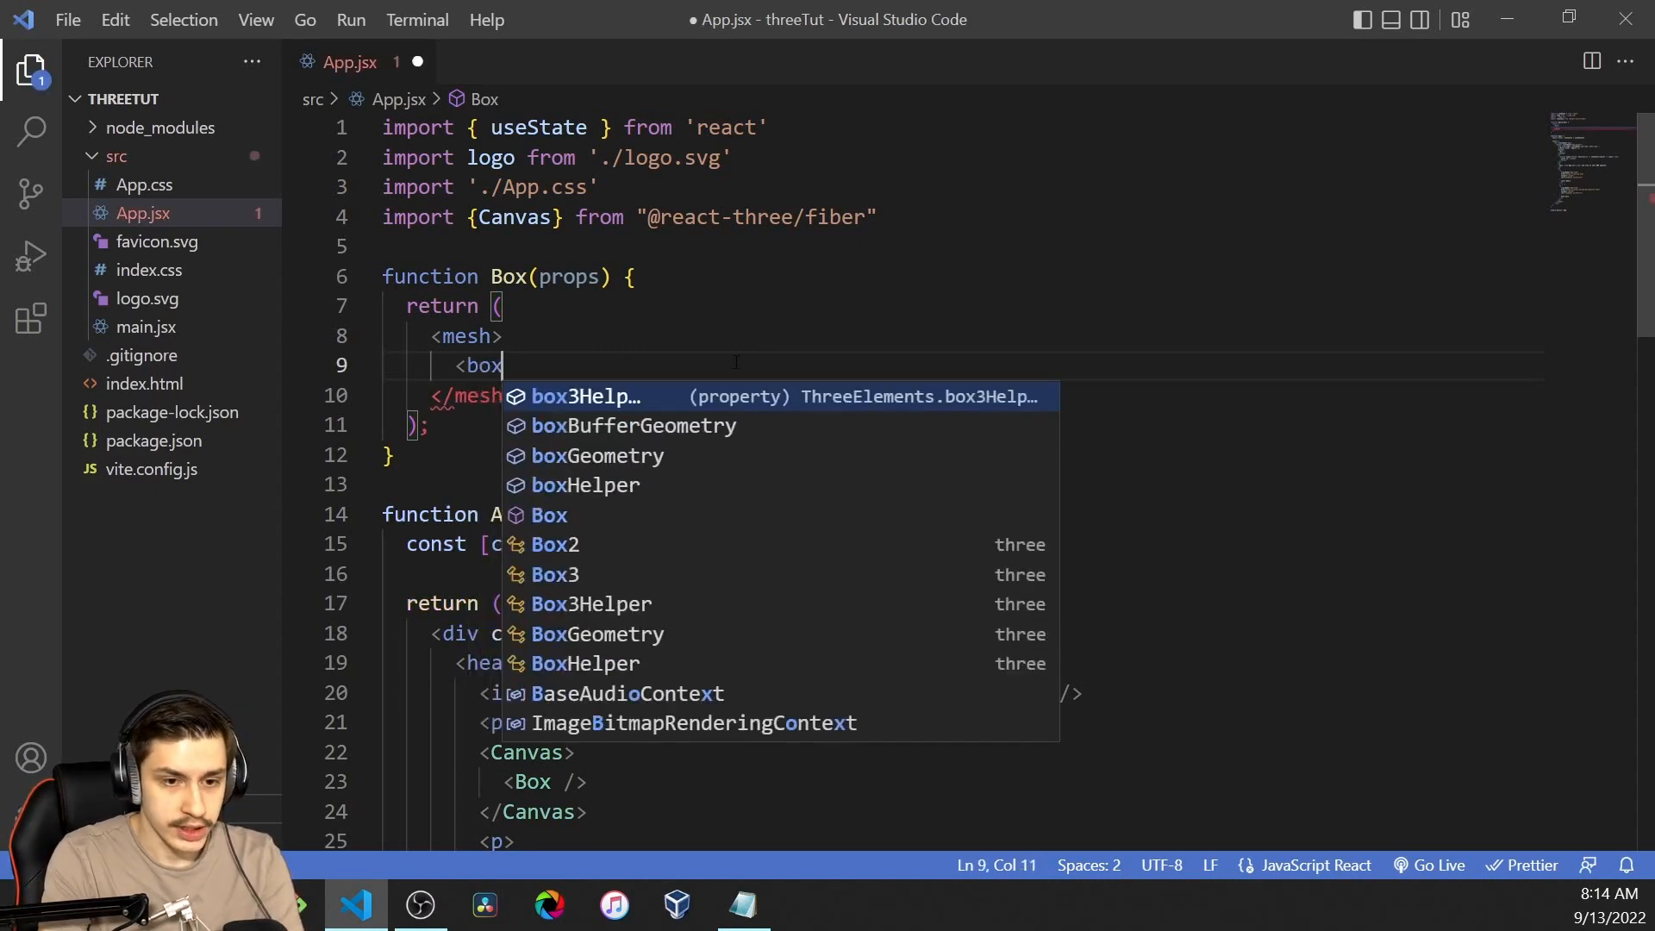
type("Geometry")
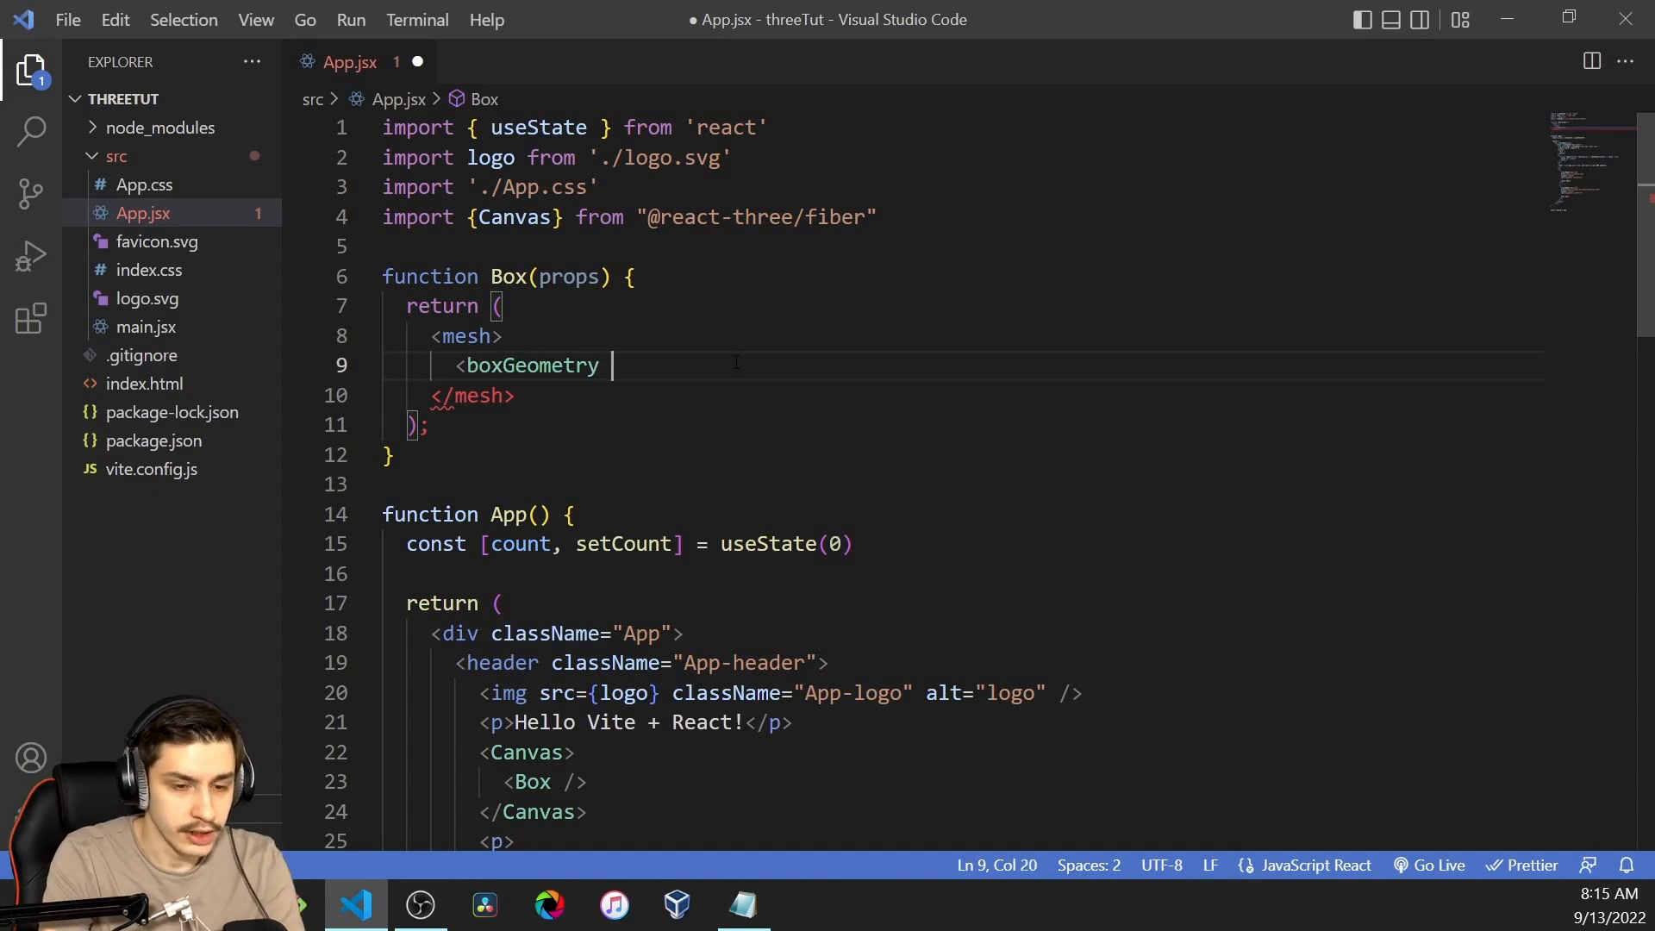
type("args={}")
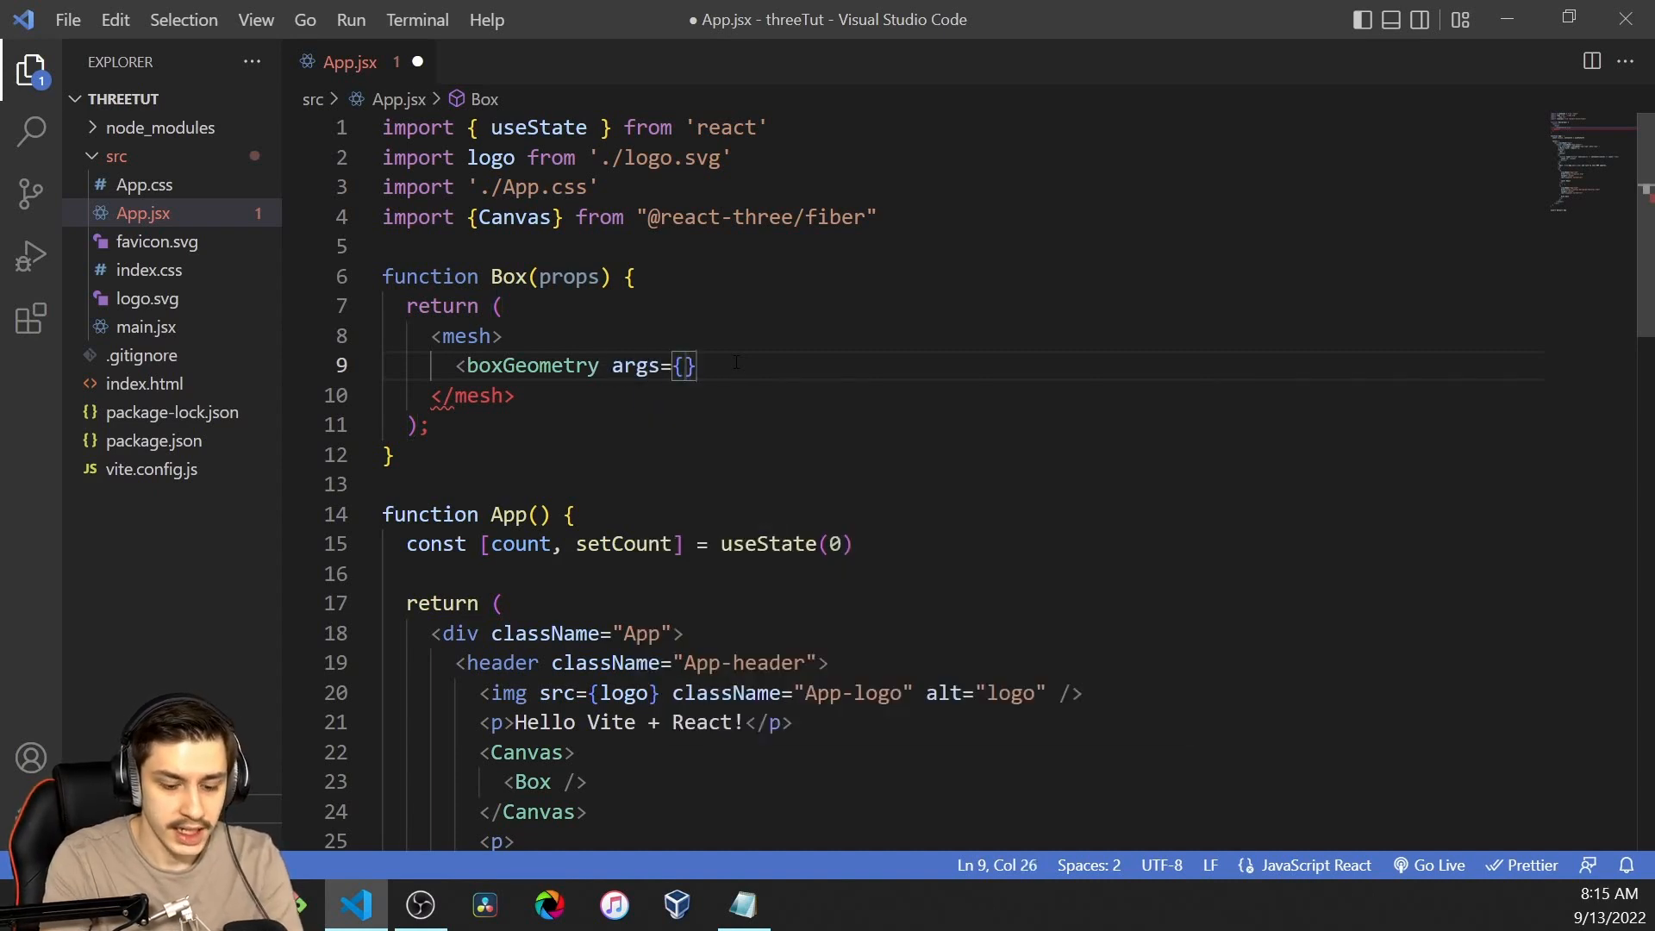
type("[]")
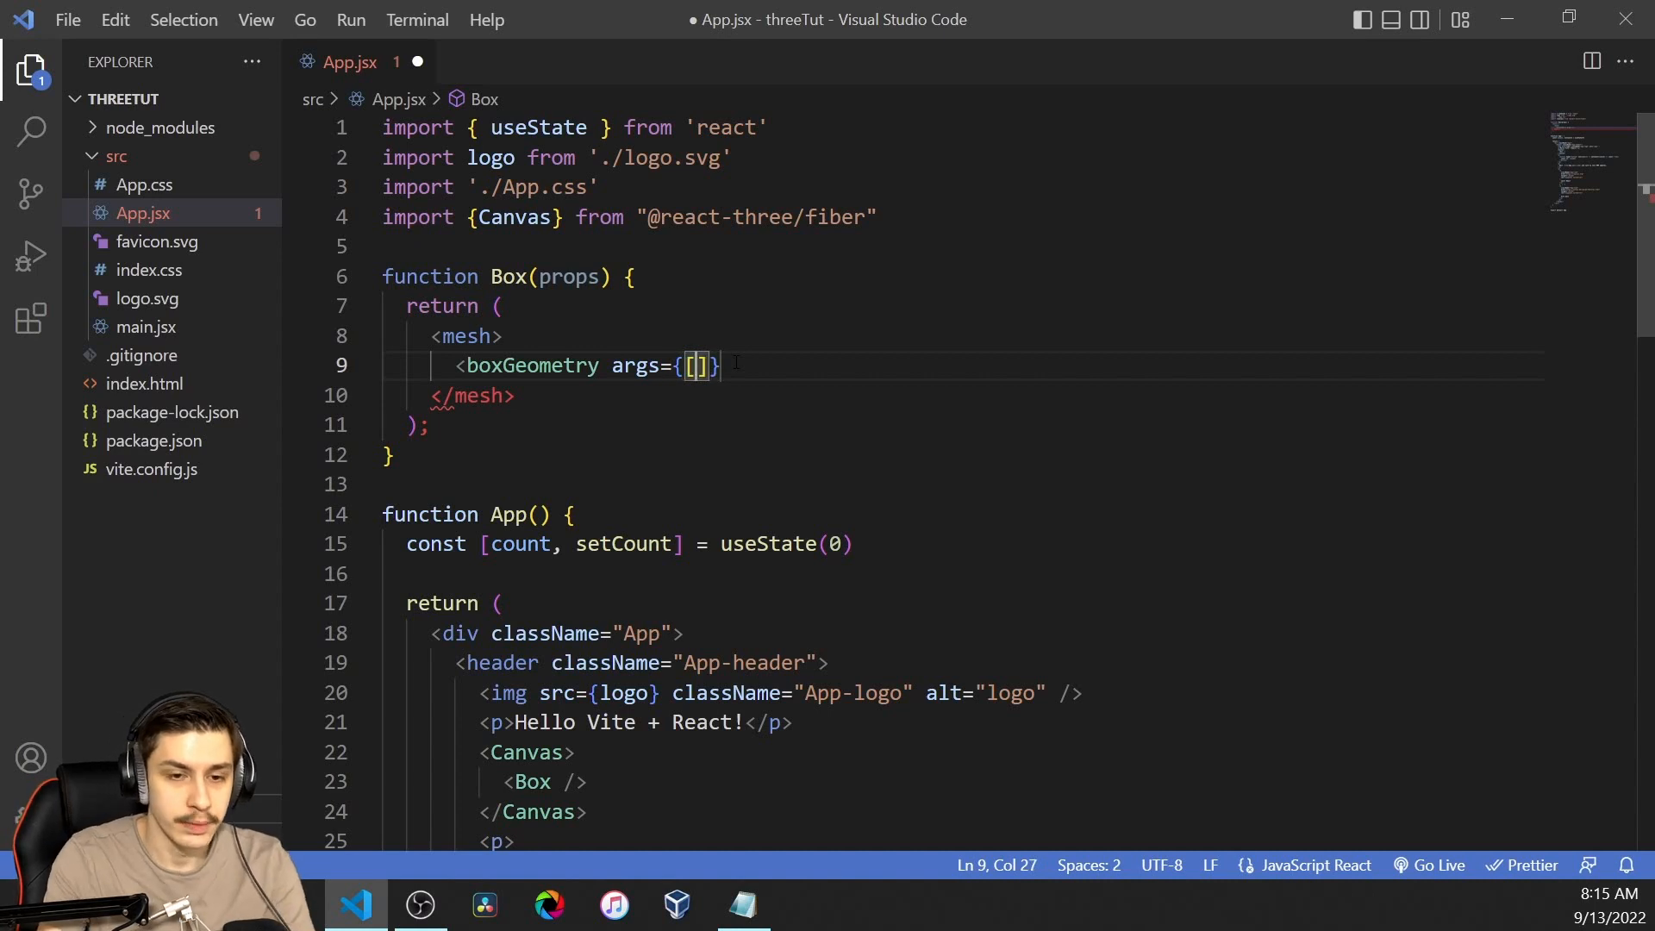
type("2,2,2")
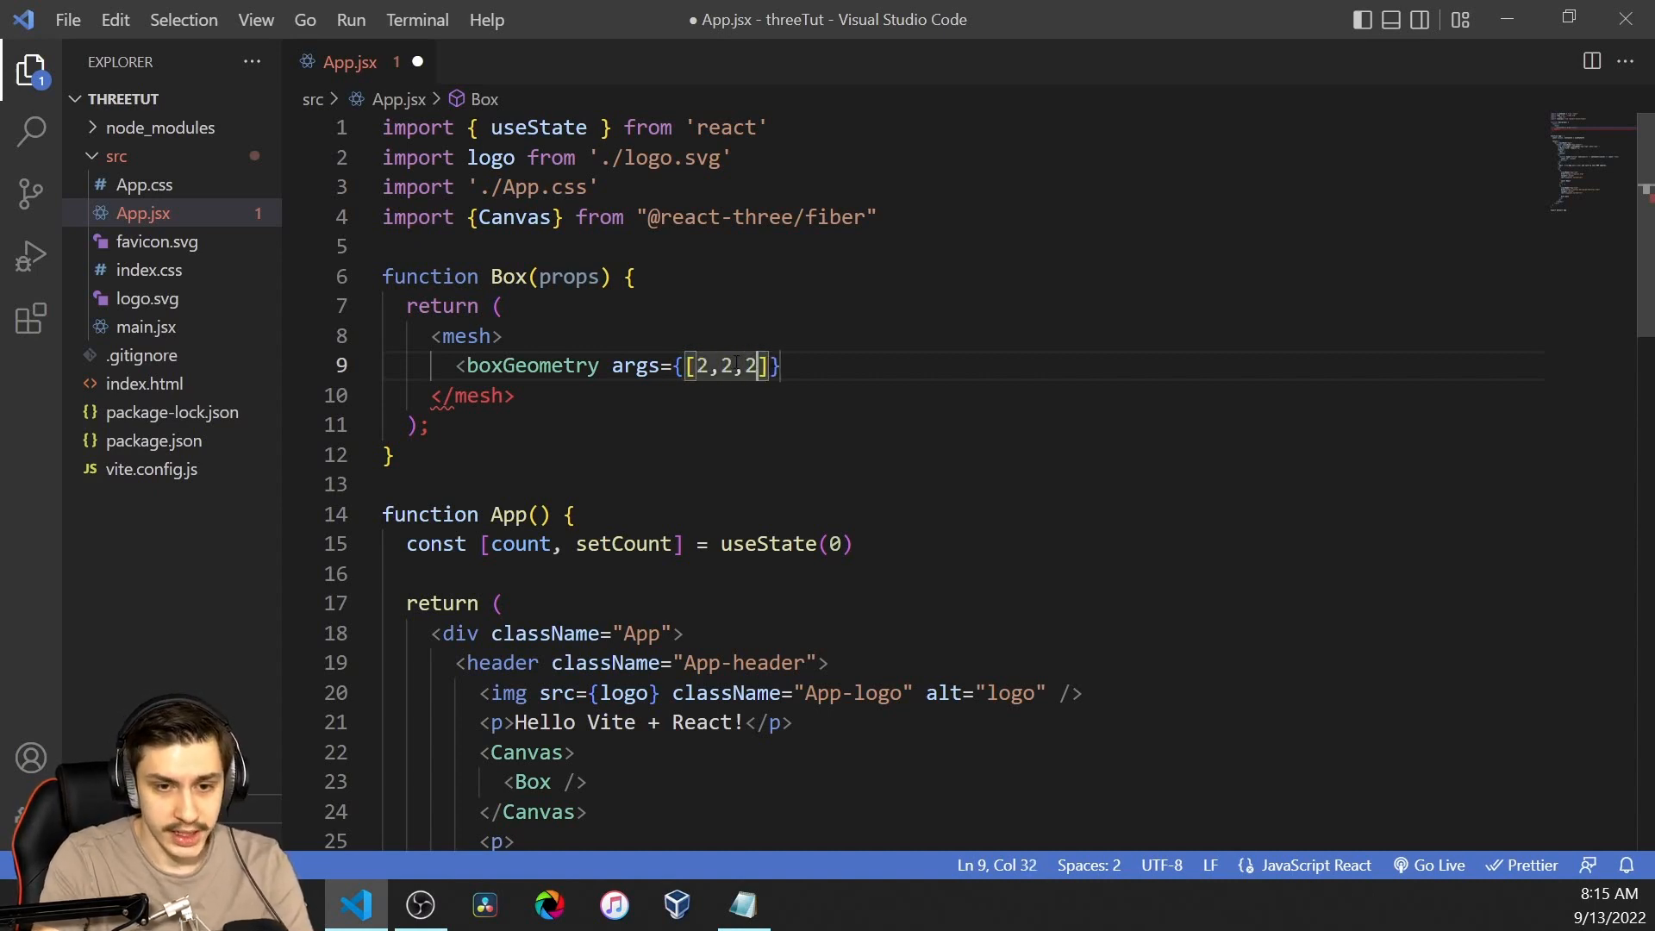
type("/>")
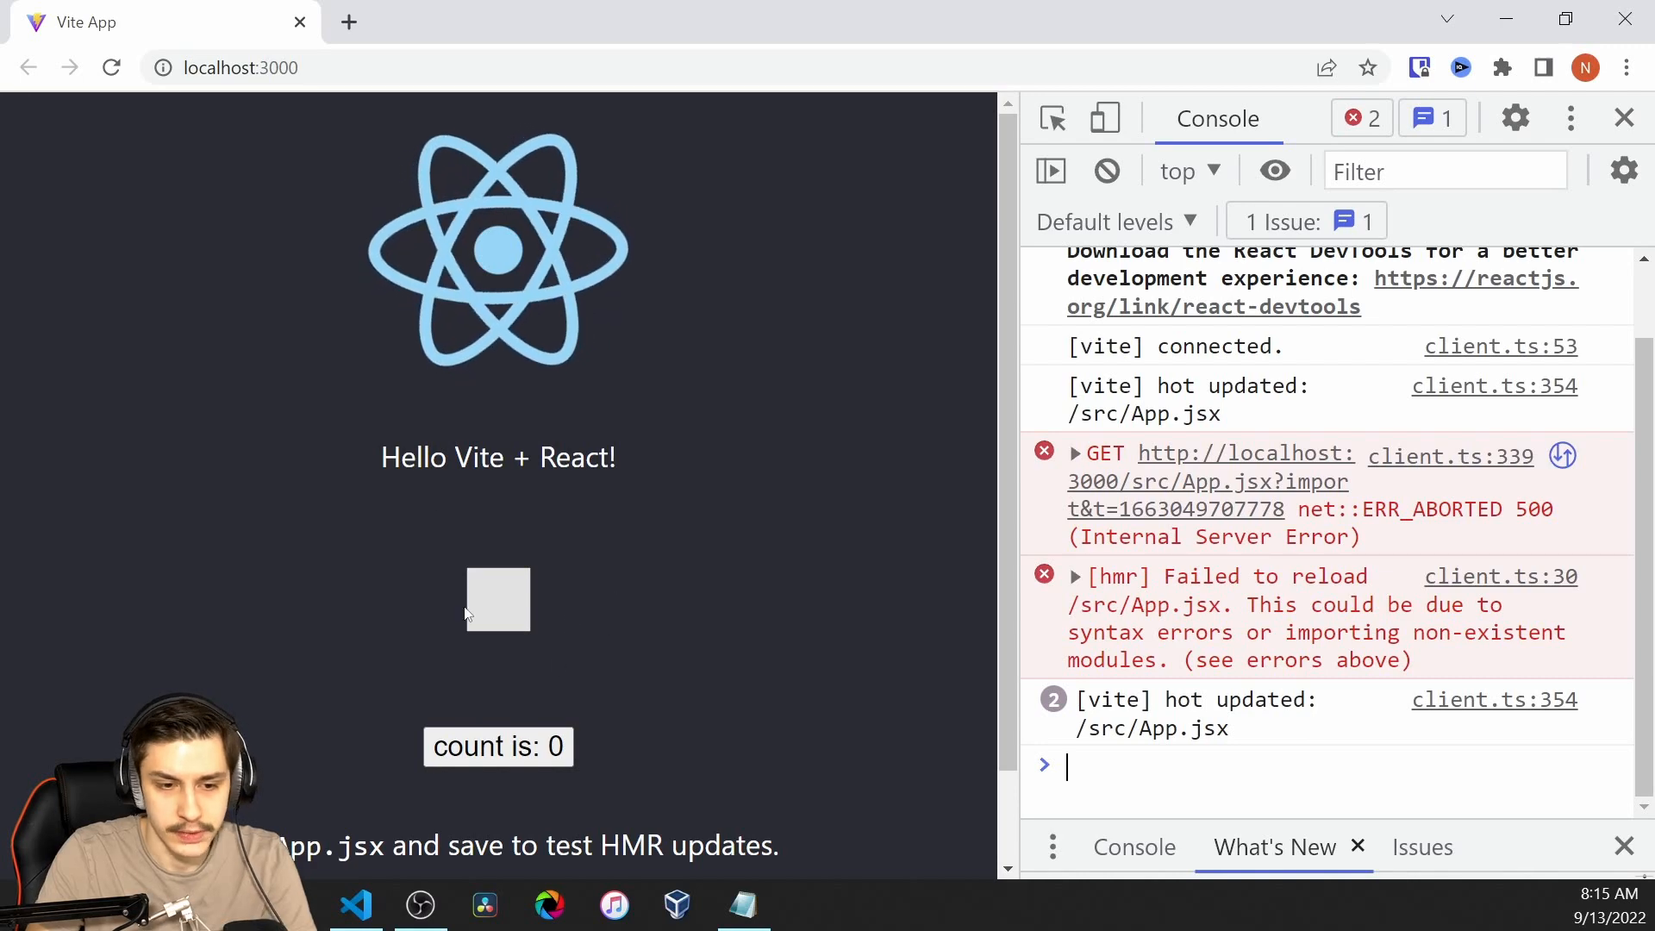
mouse_move(357, 905)
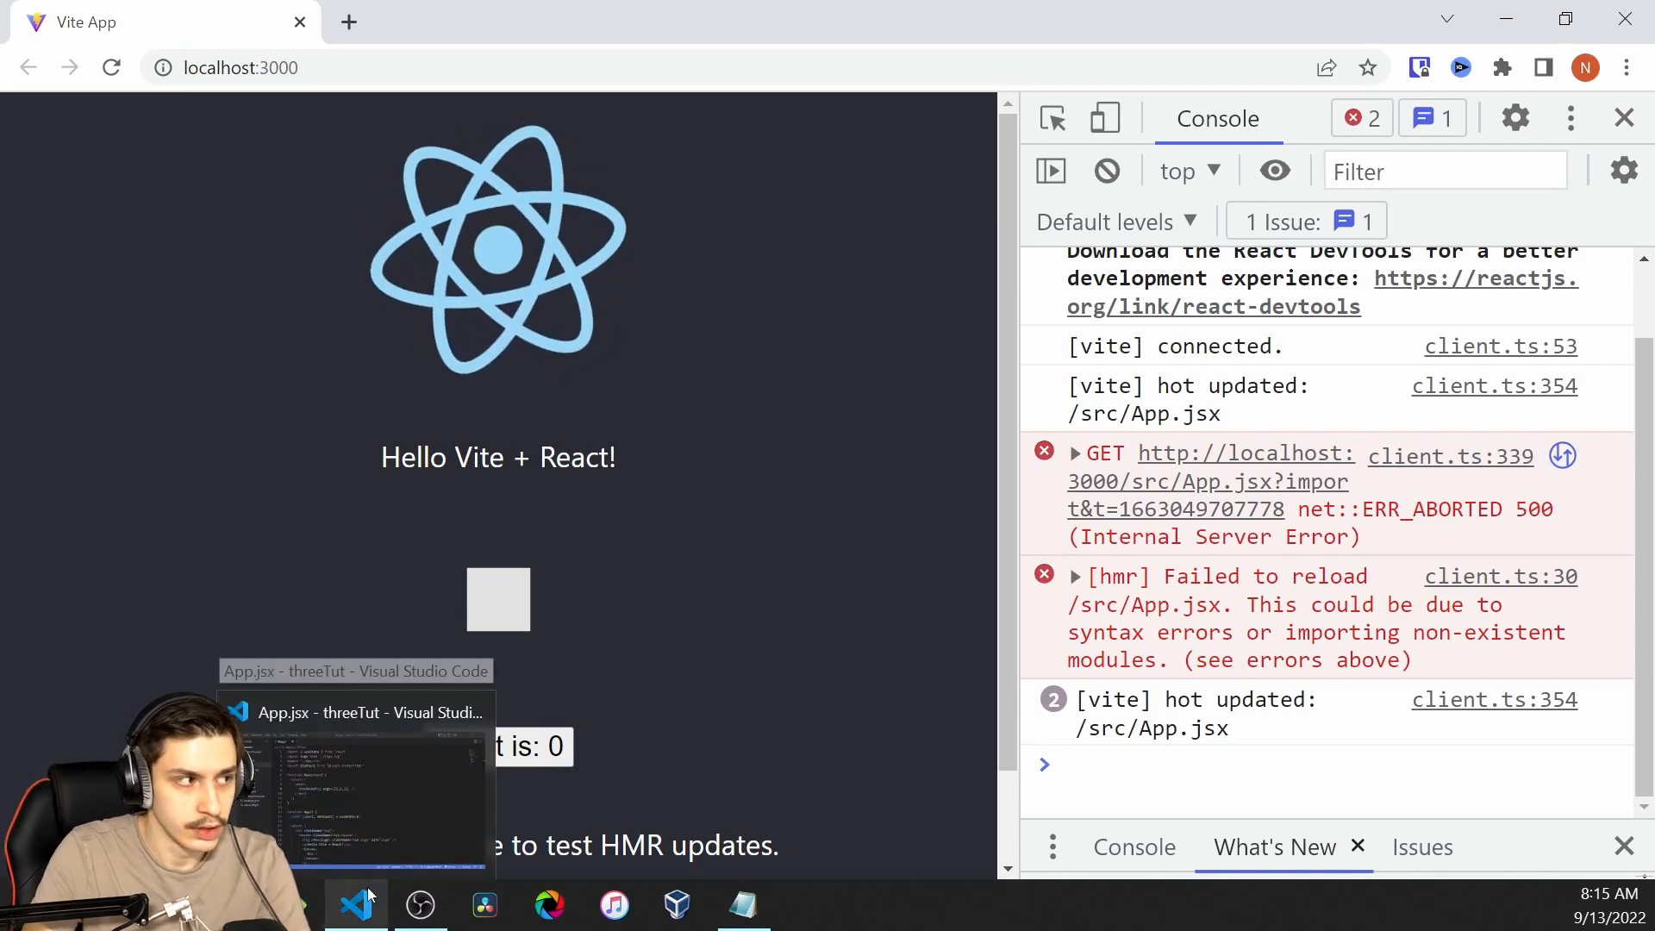
Step: Add a standard material with color "green" inside the mesh
left_click(355, 905)
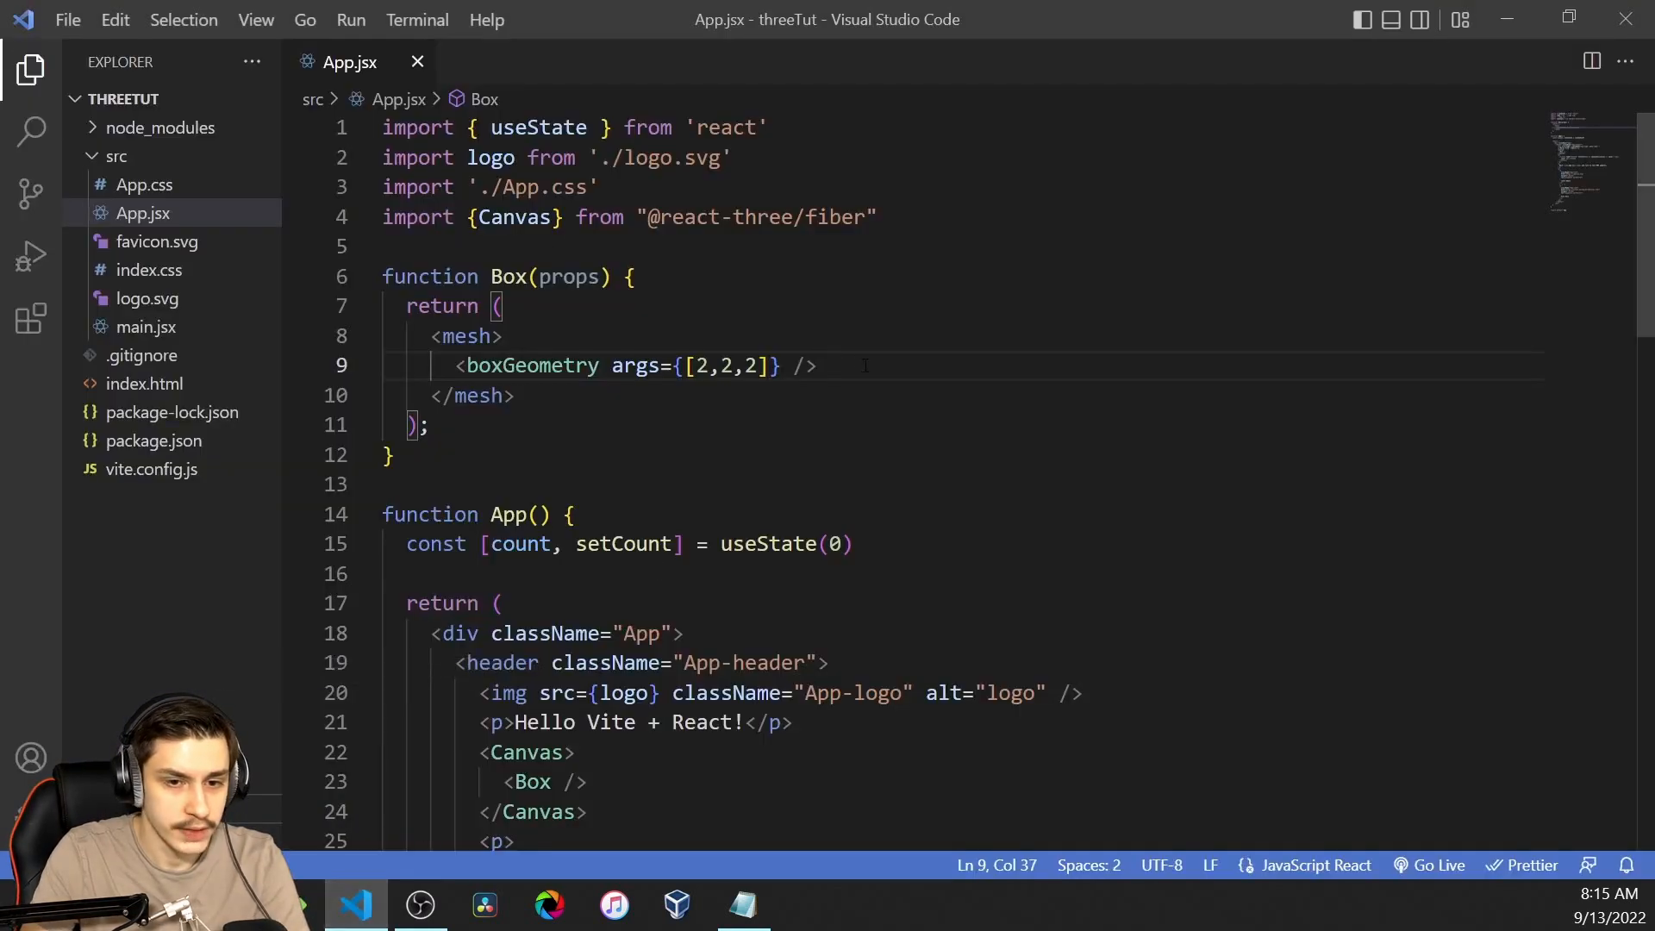
type("m")
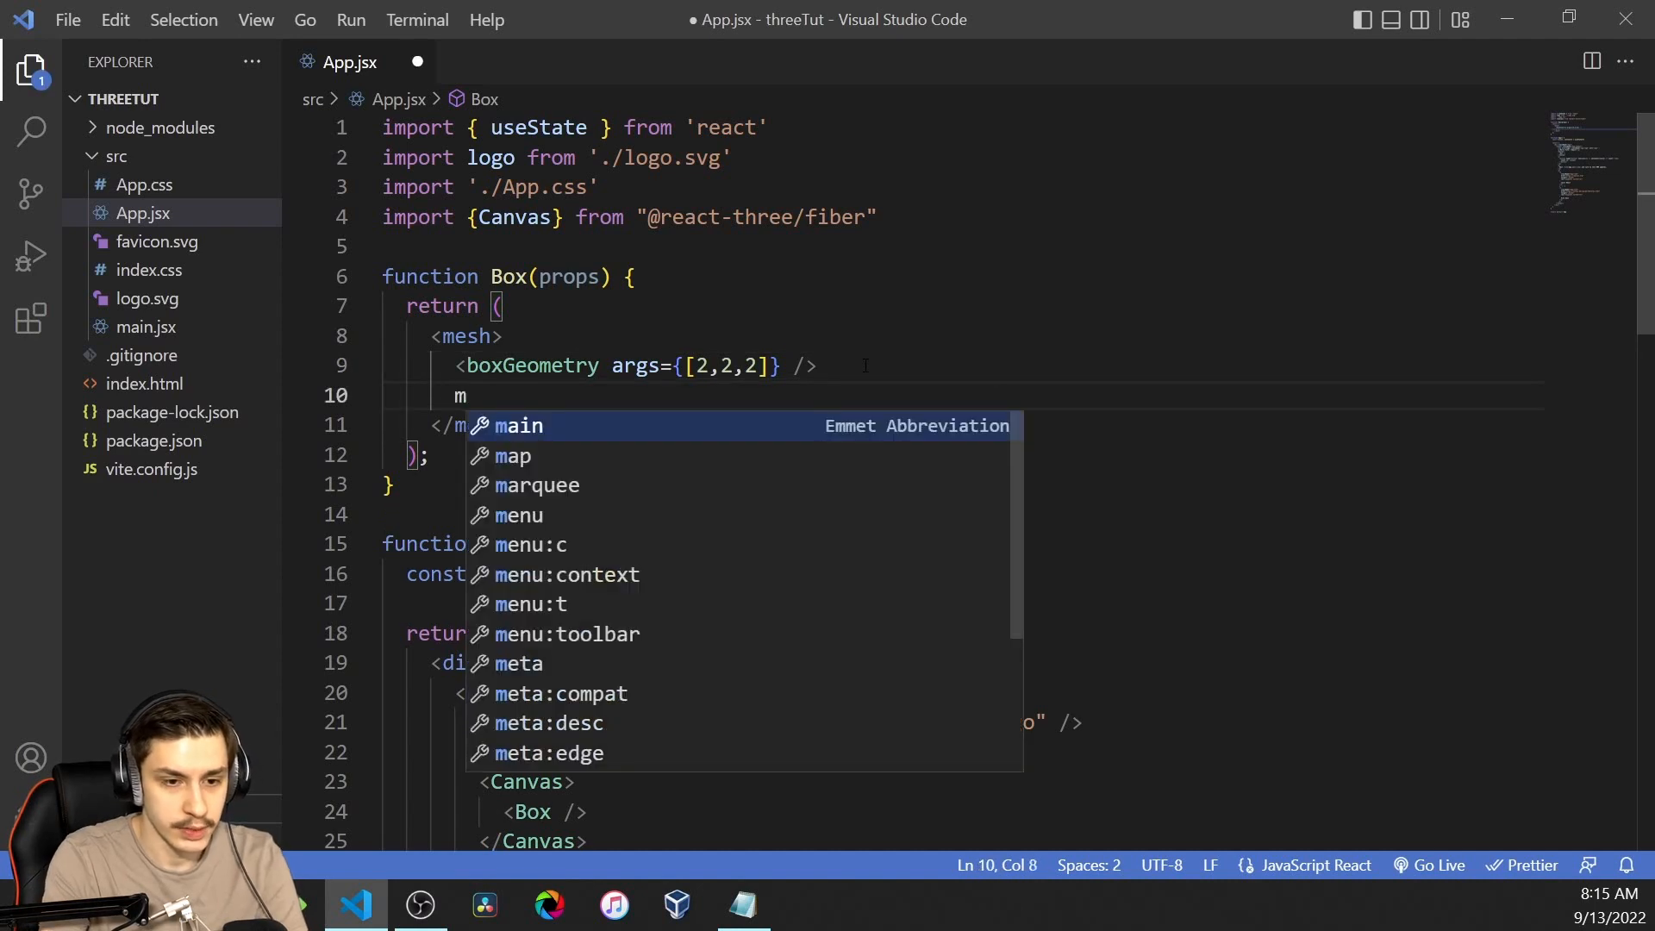
type("esh")
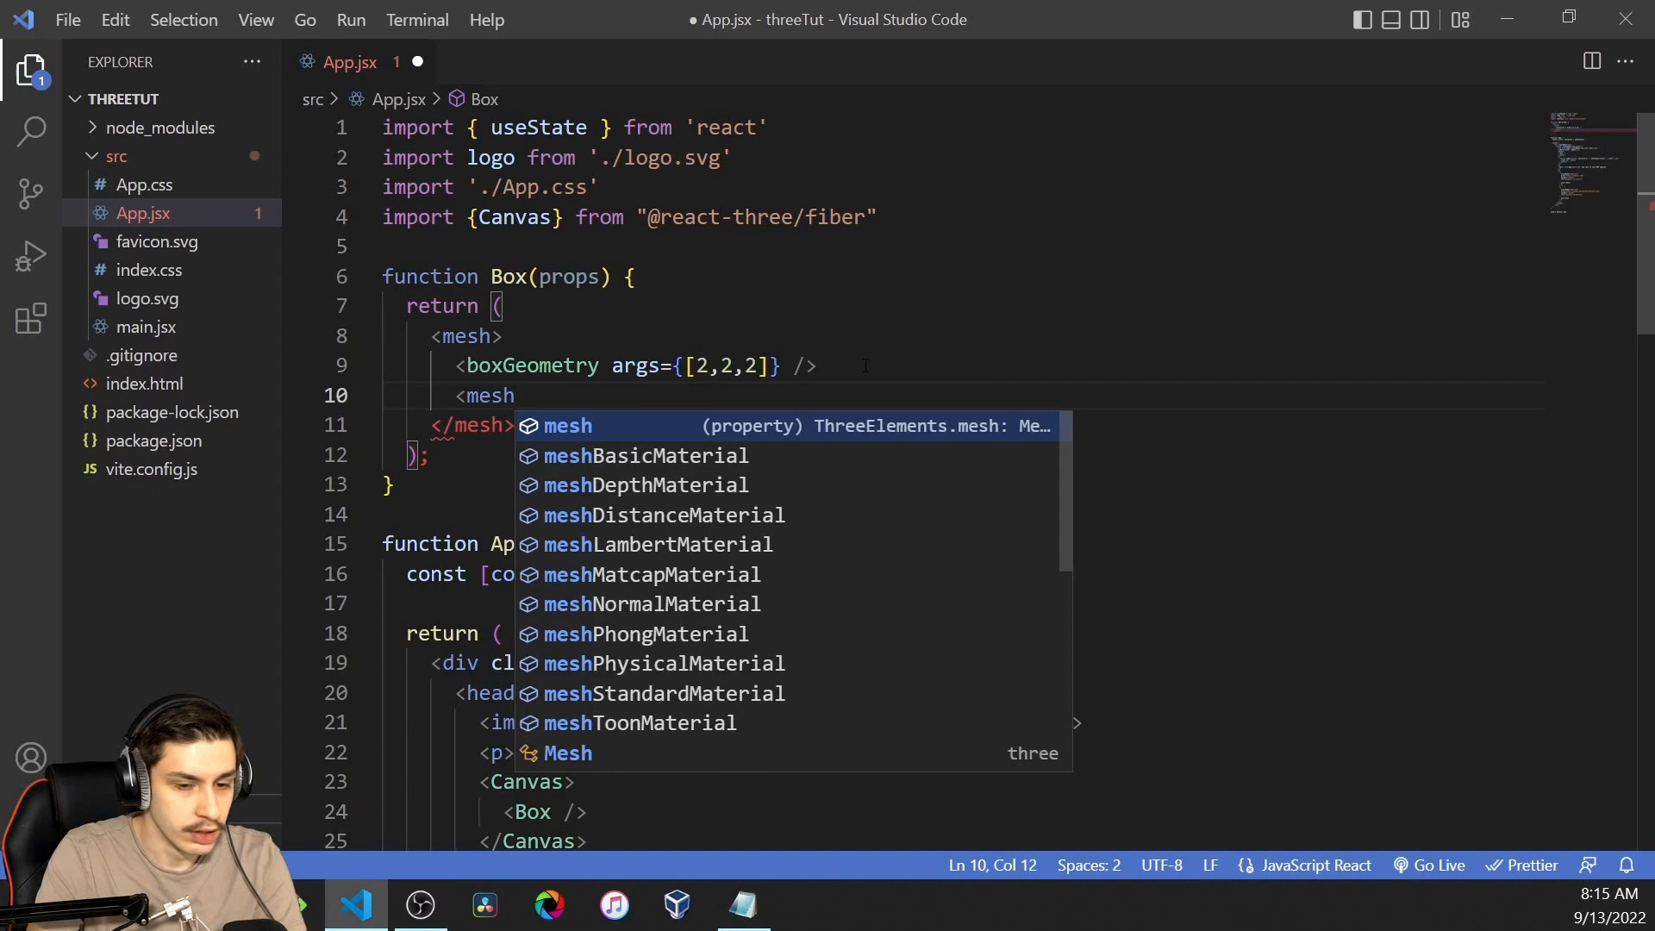
type("MeshStandardMaterial")
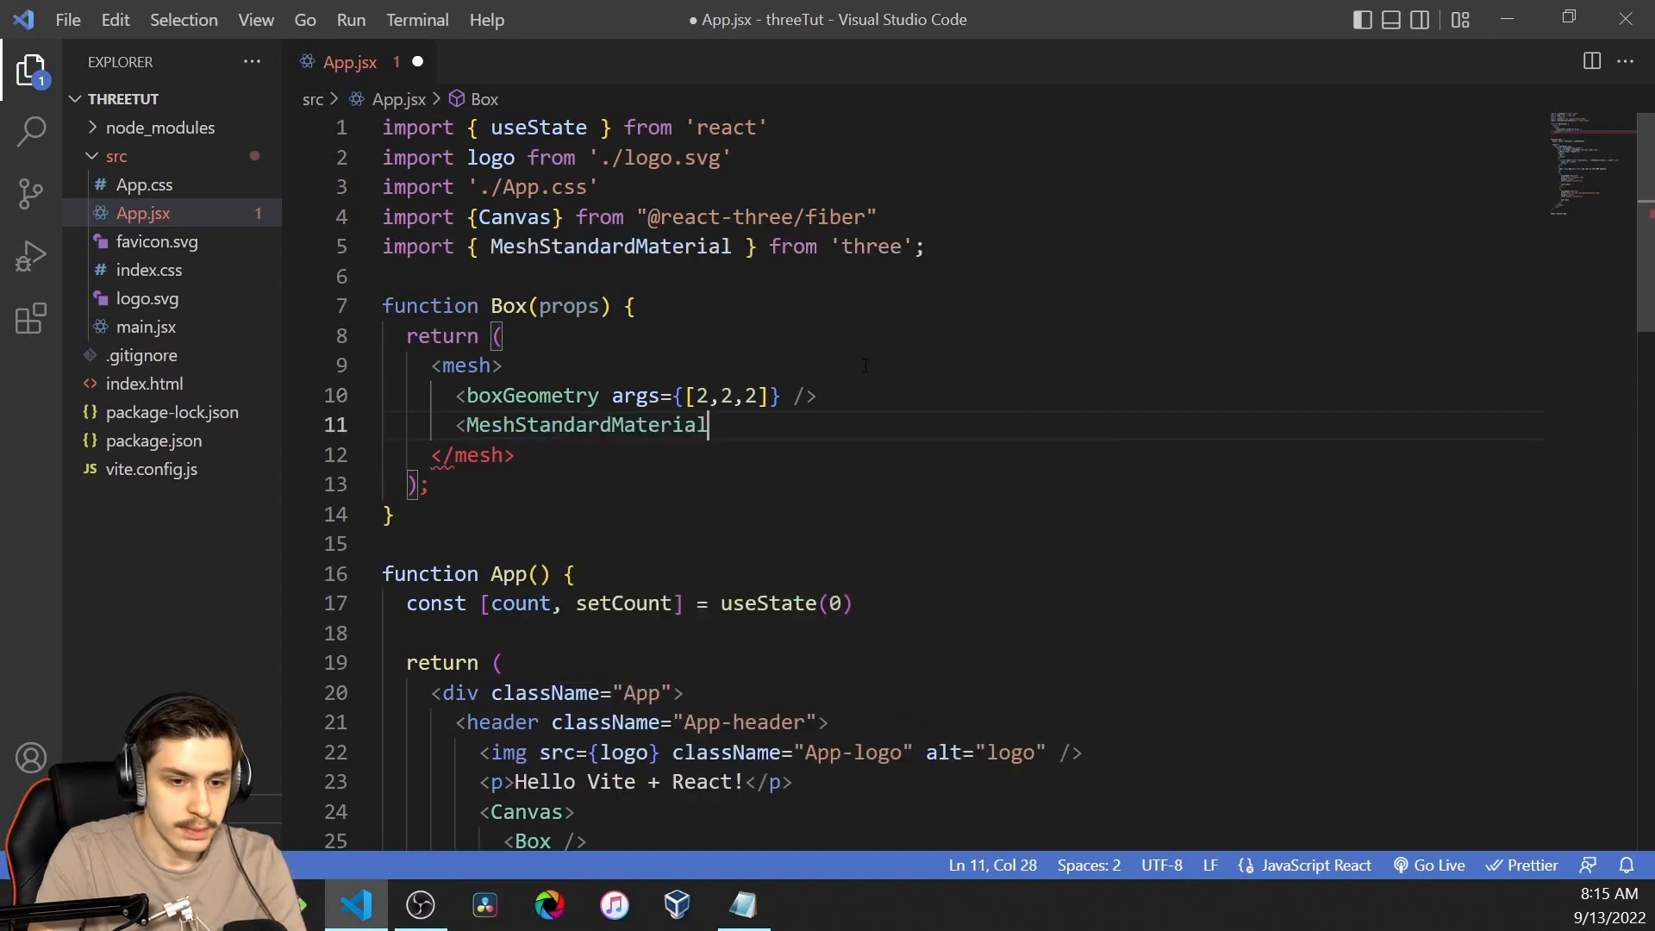
type("color")
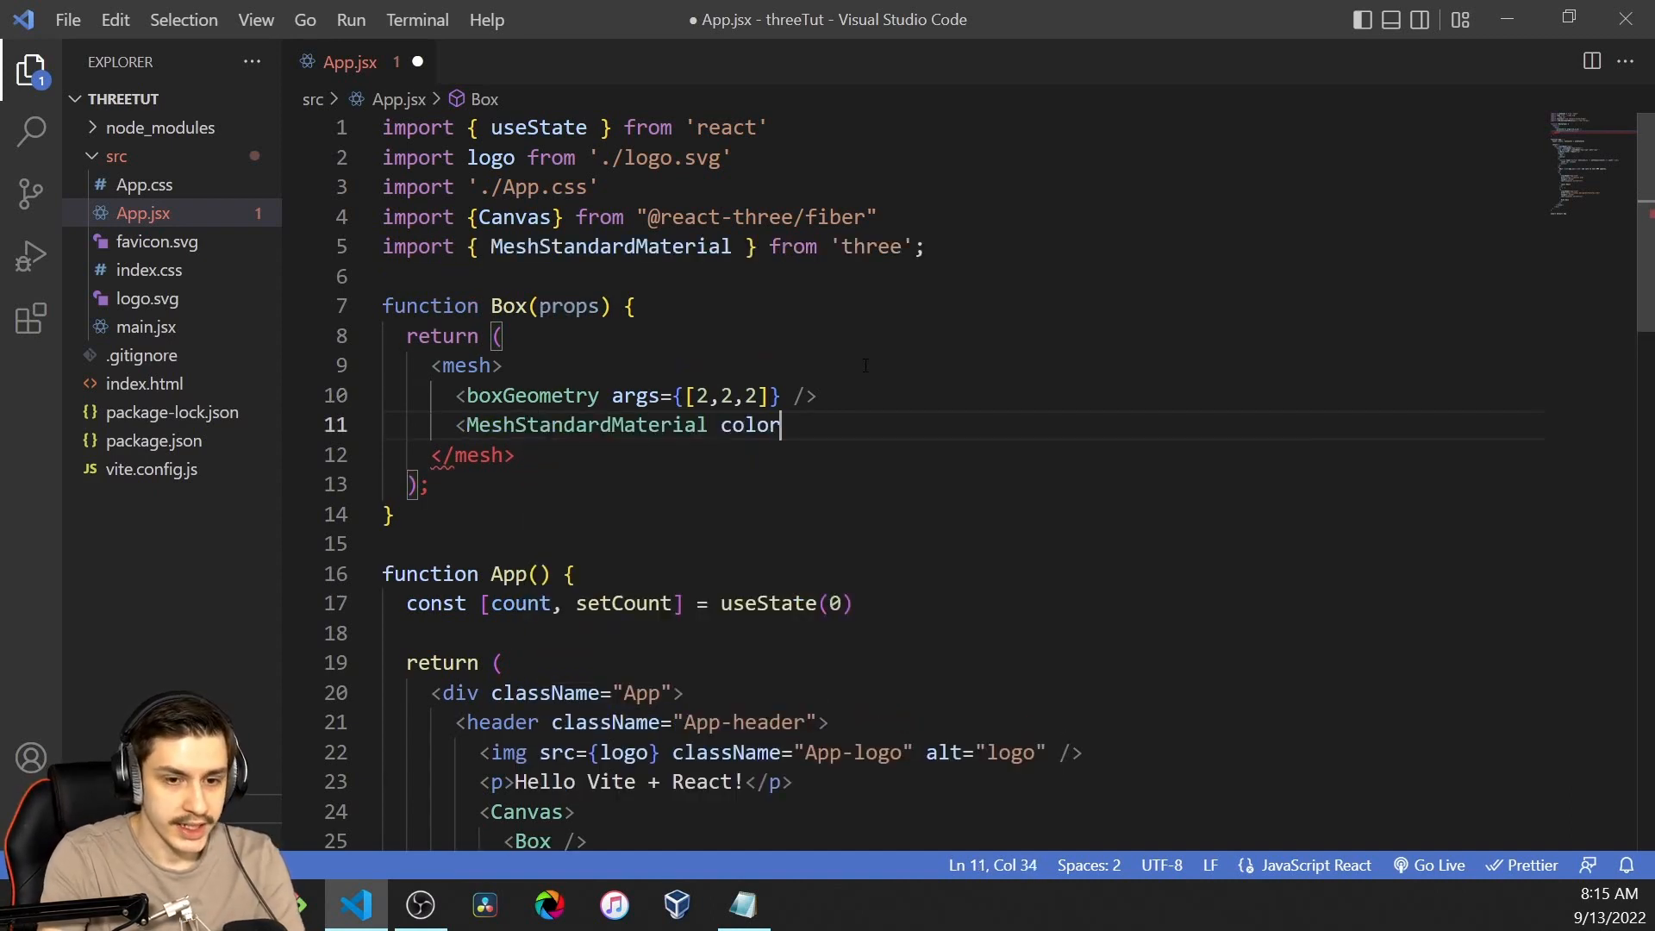
type("={\"\"}")
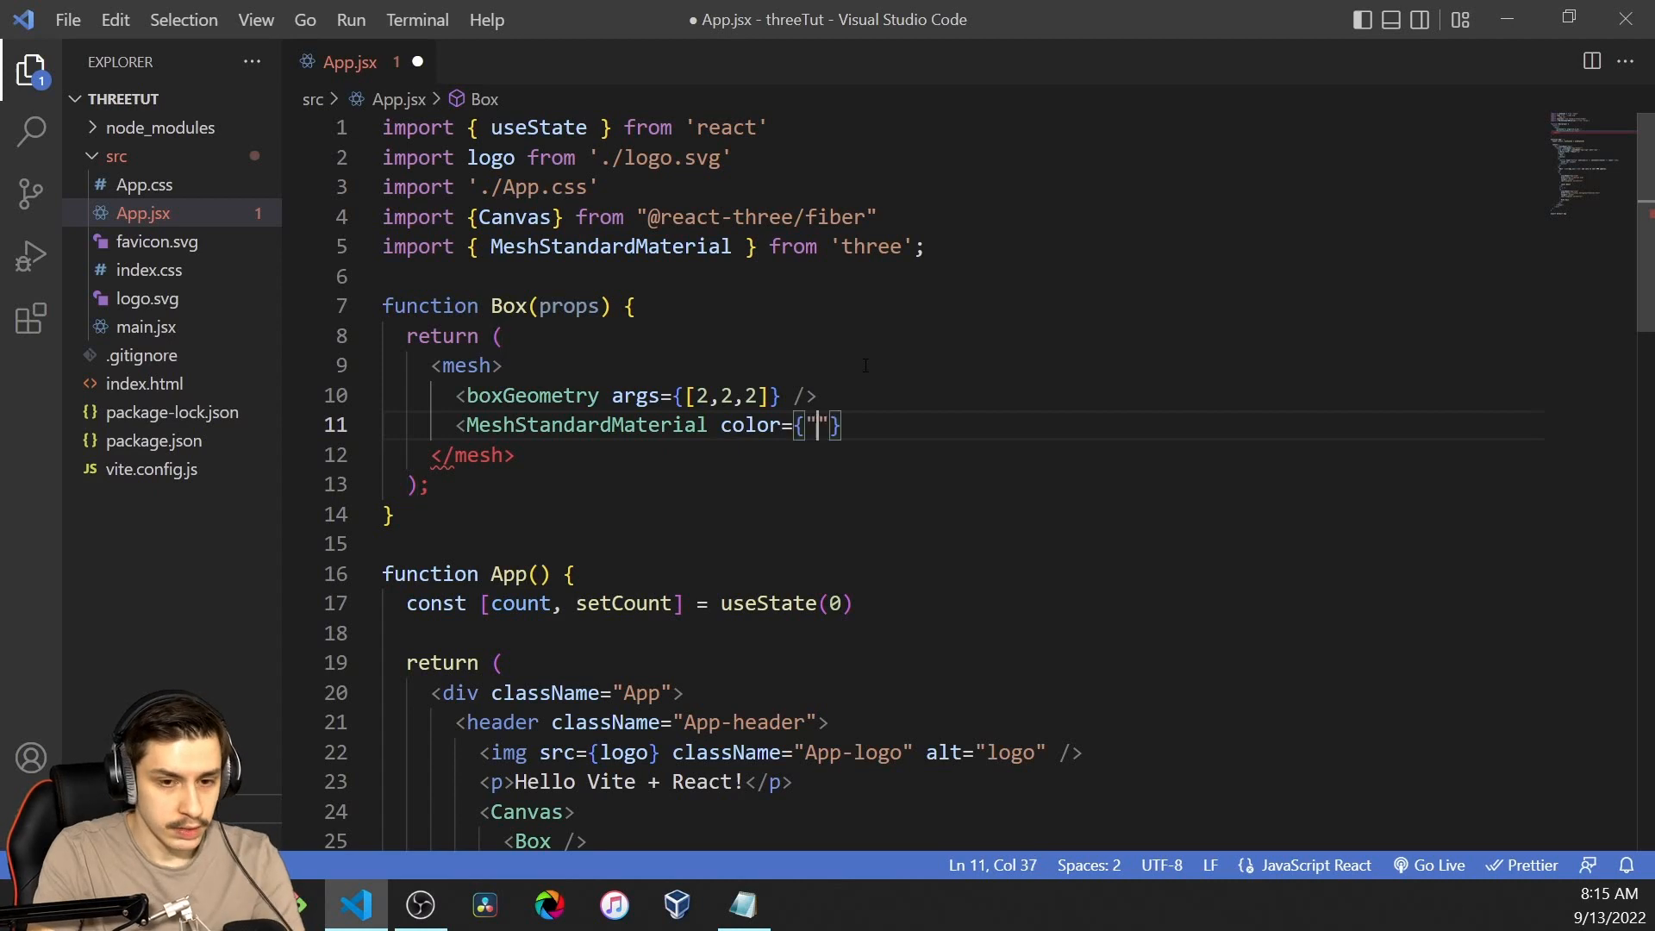
type("green")
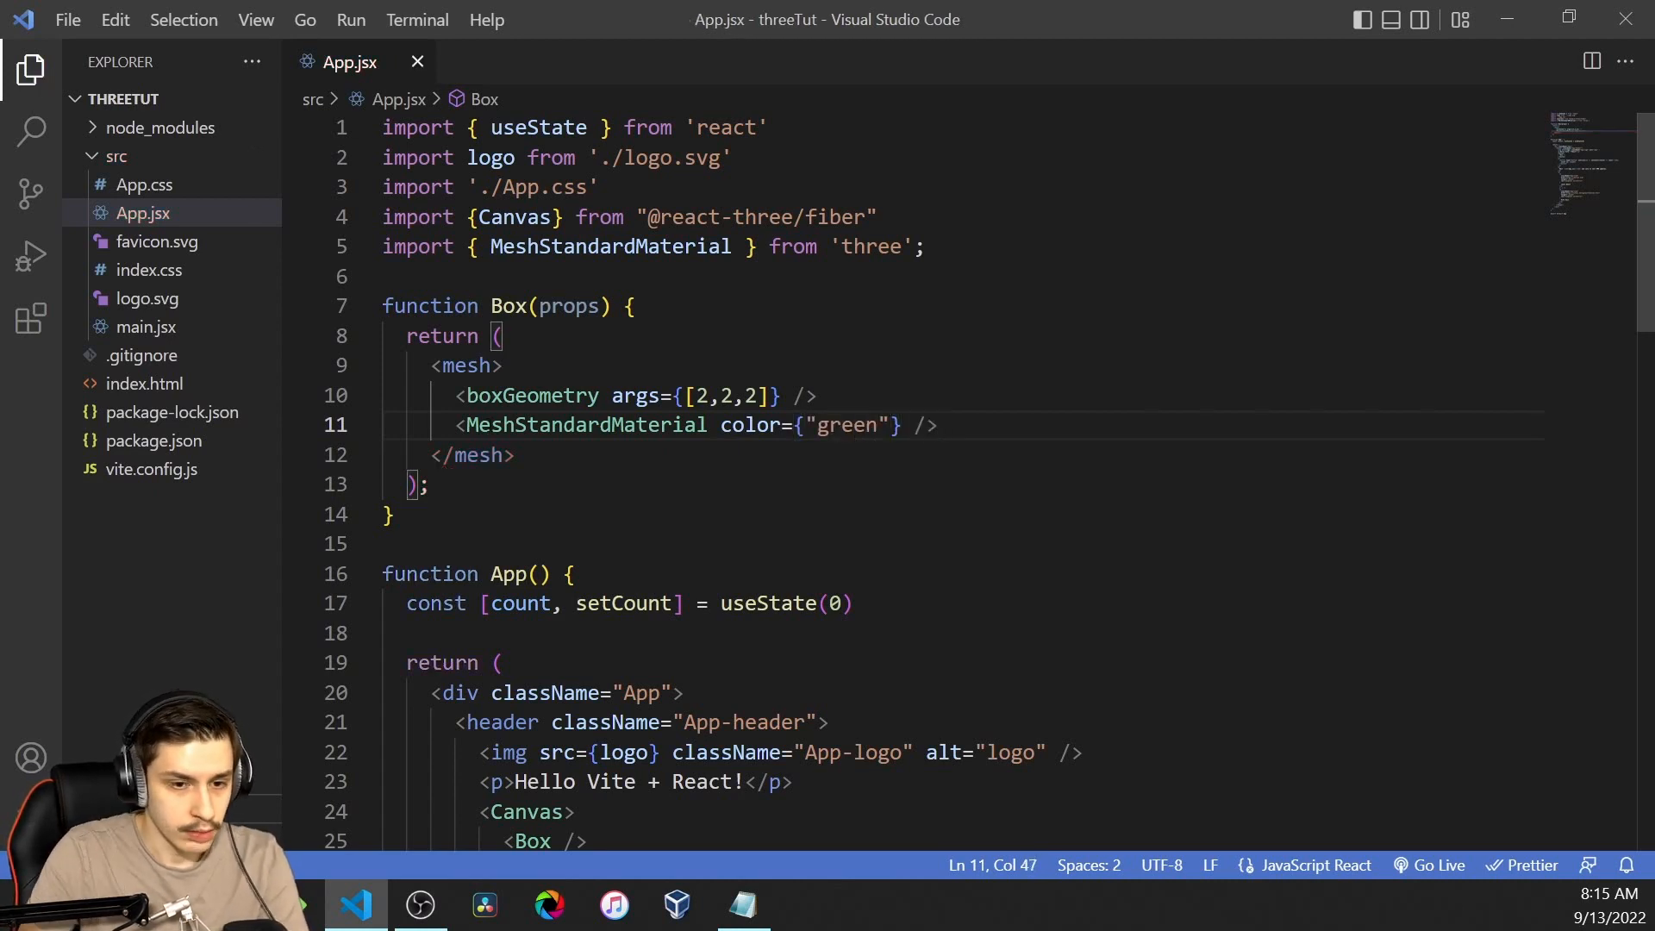
Step: Lowercase the element to meshStandardMaterial, remove the unused three import, and save
double_click(586, 424)
type("m")
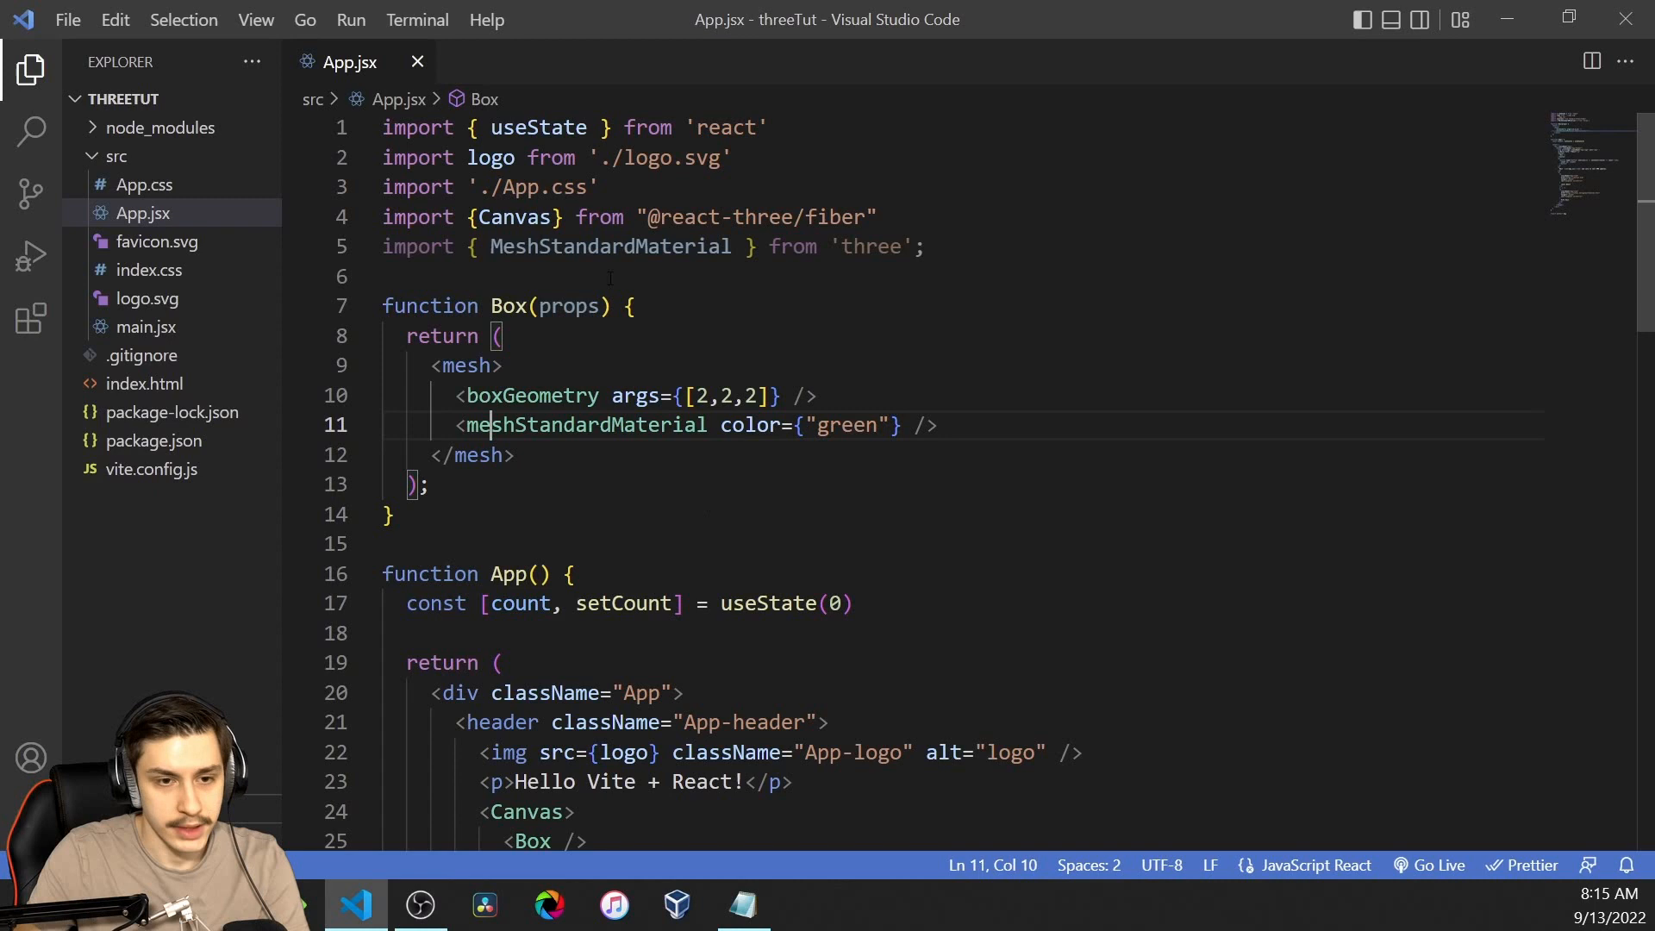
key("Backspace")
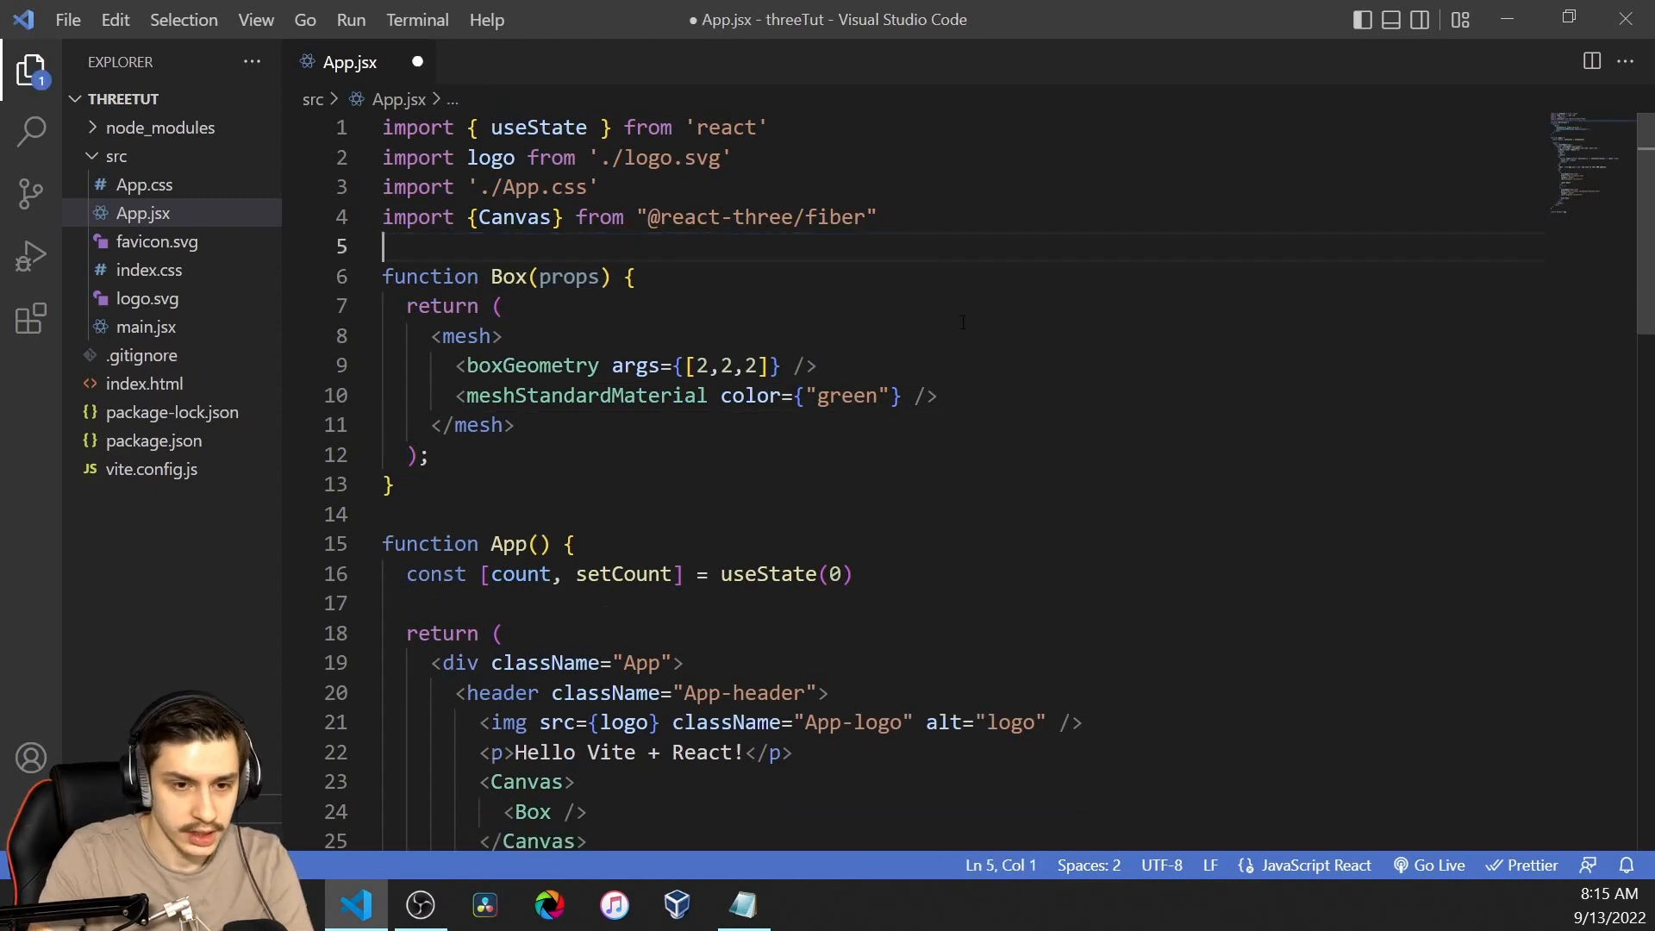
key("ctrl+s")
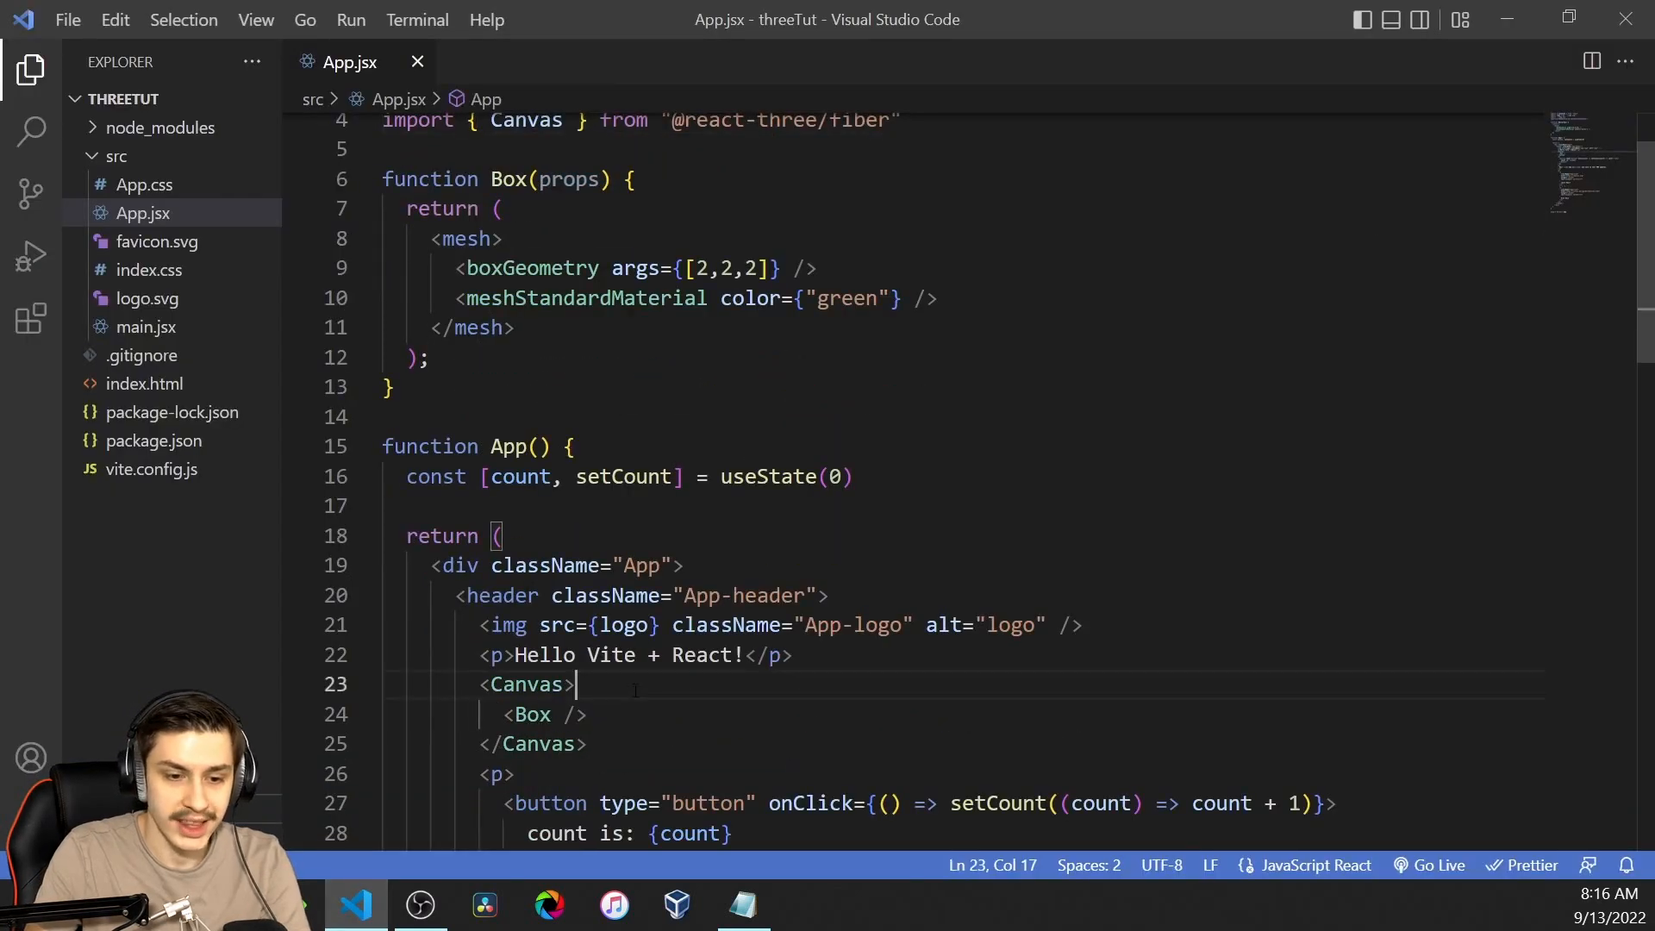
Step: Add <ambientLight intensity={0.1}/> inside the Canvas
type("<")
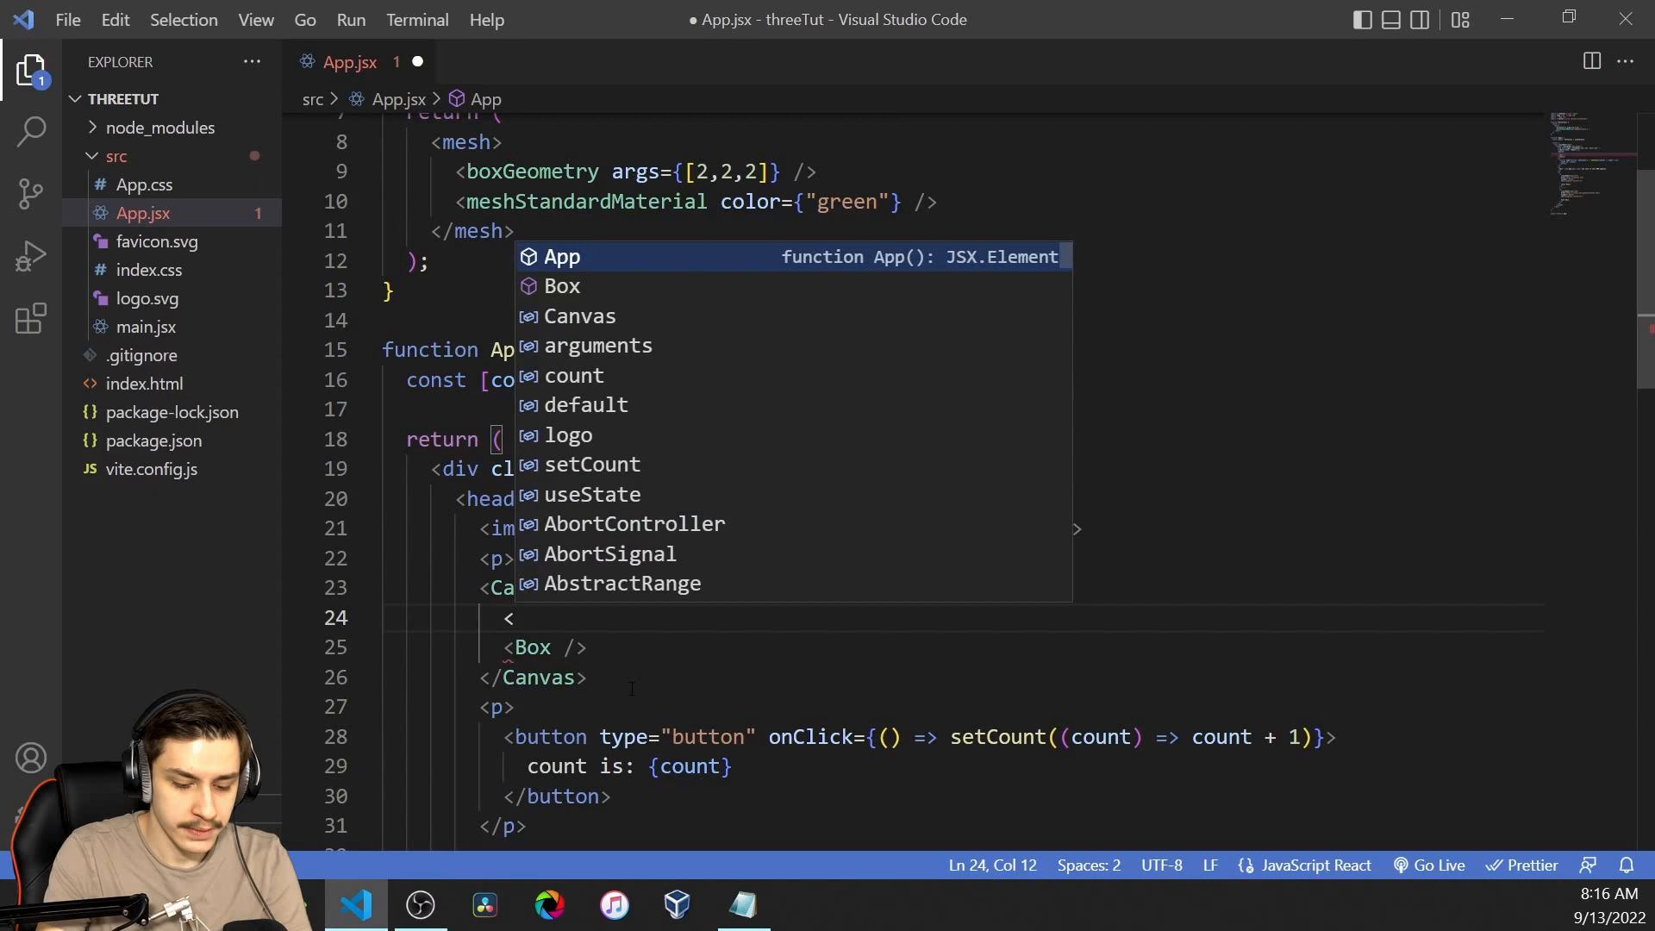
type("ambientLight")
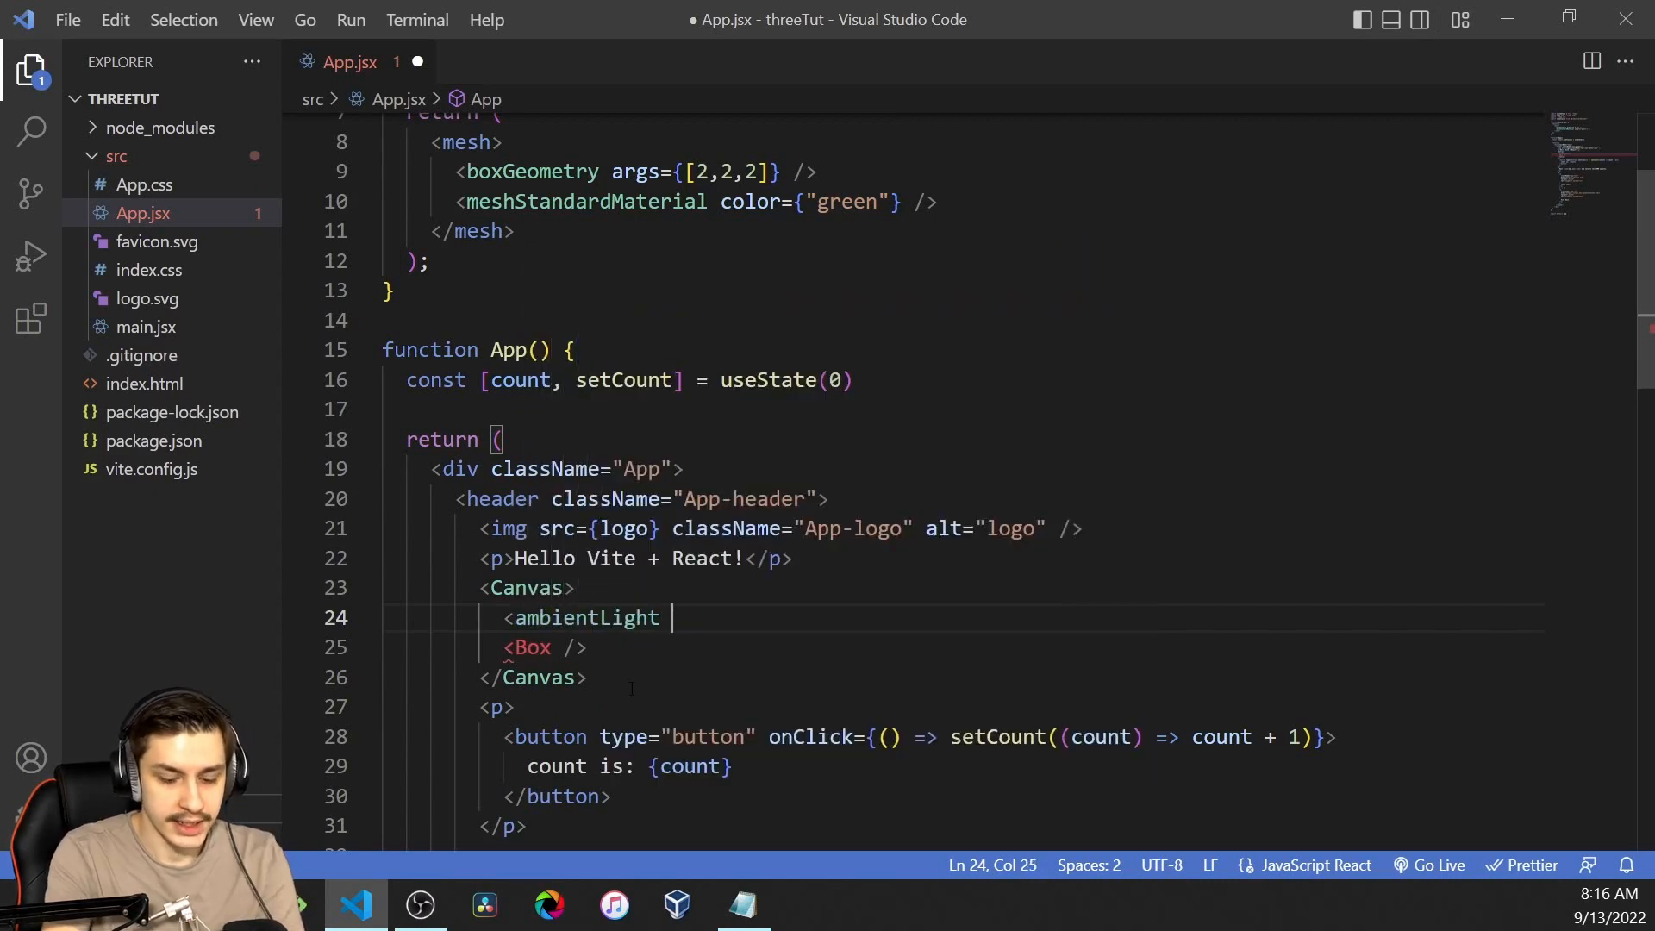
type("/>")
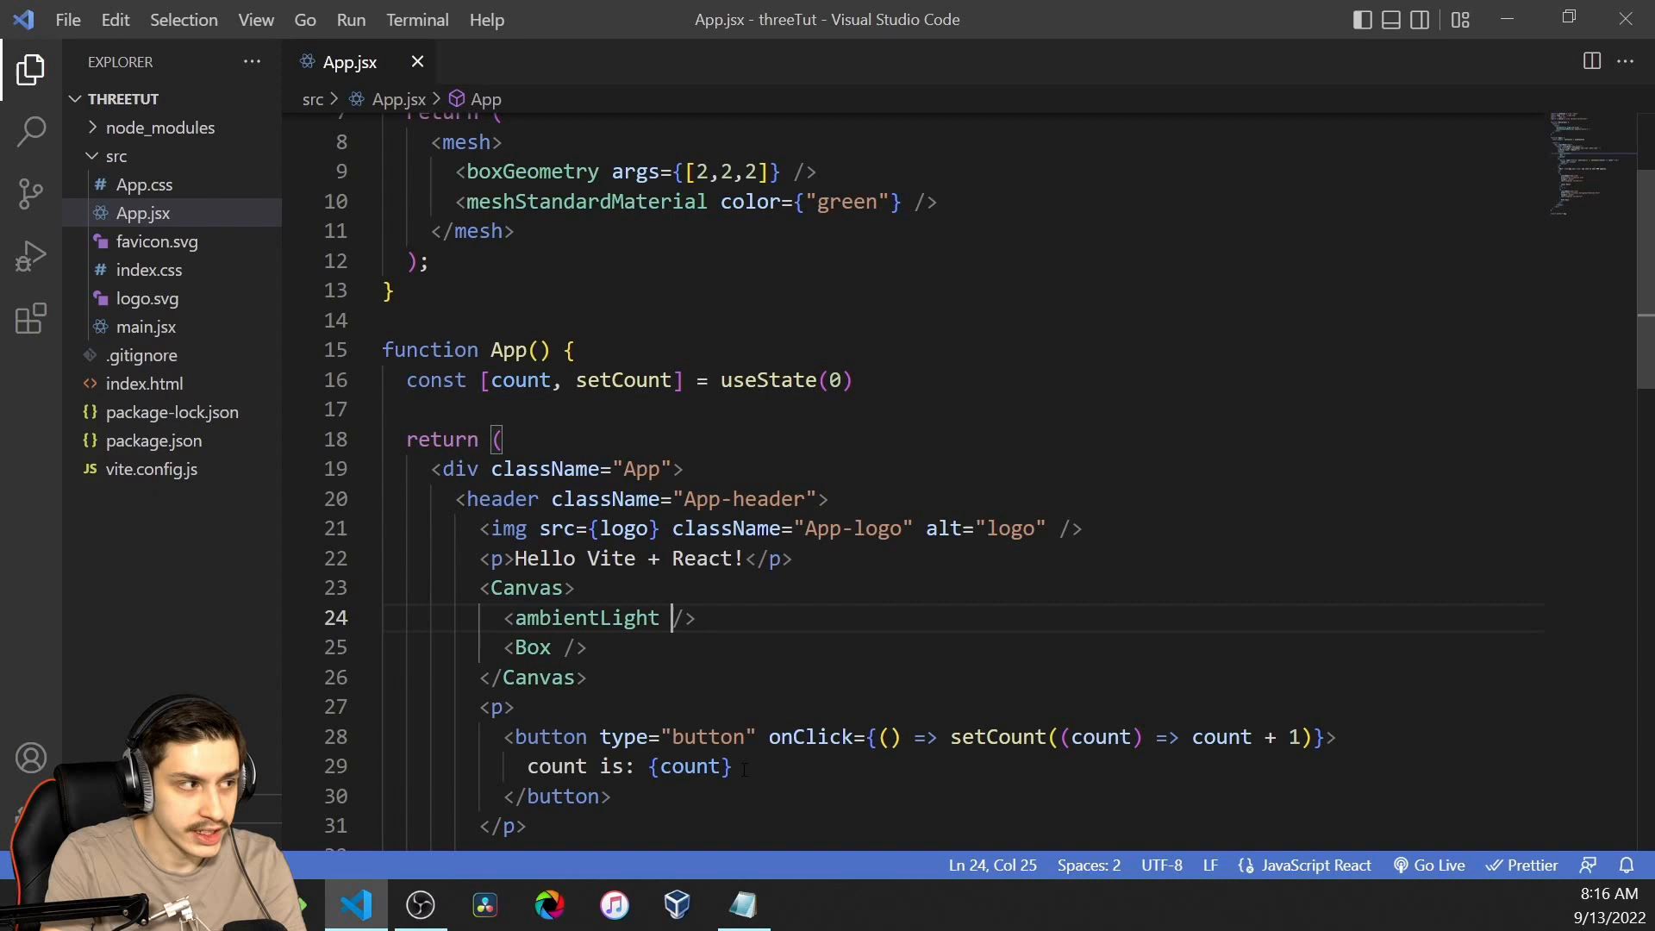
type("intensity={}")
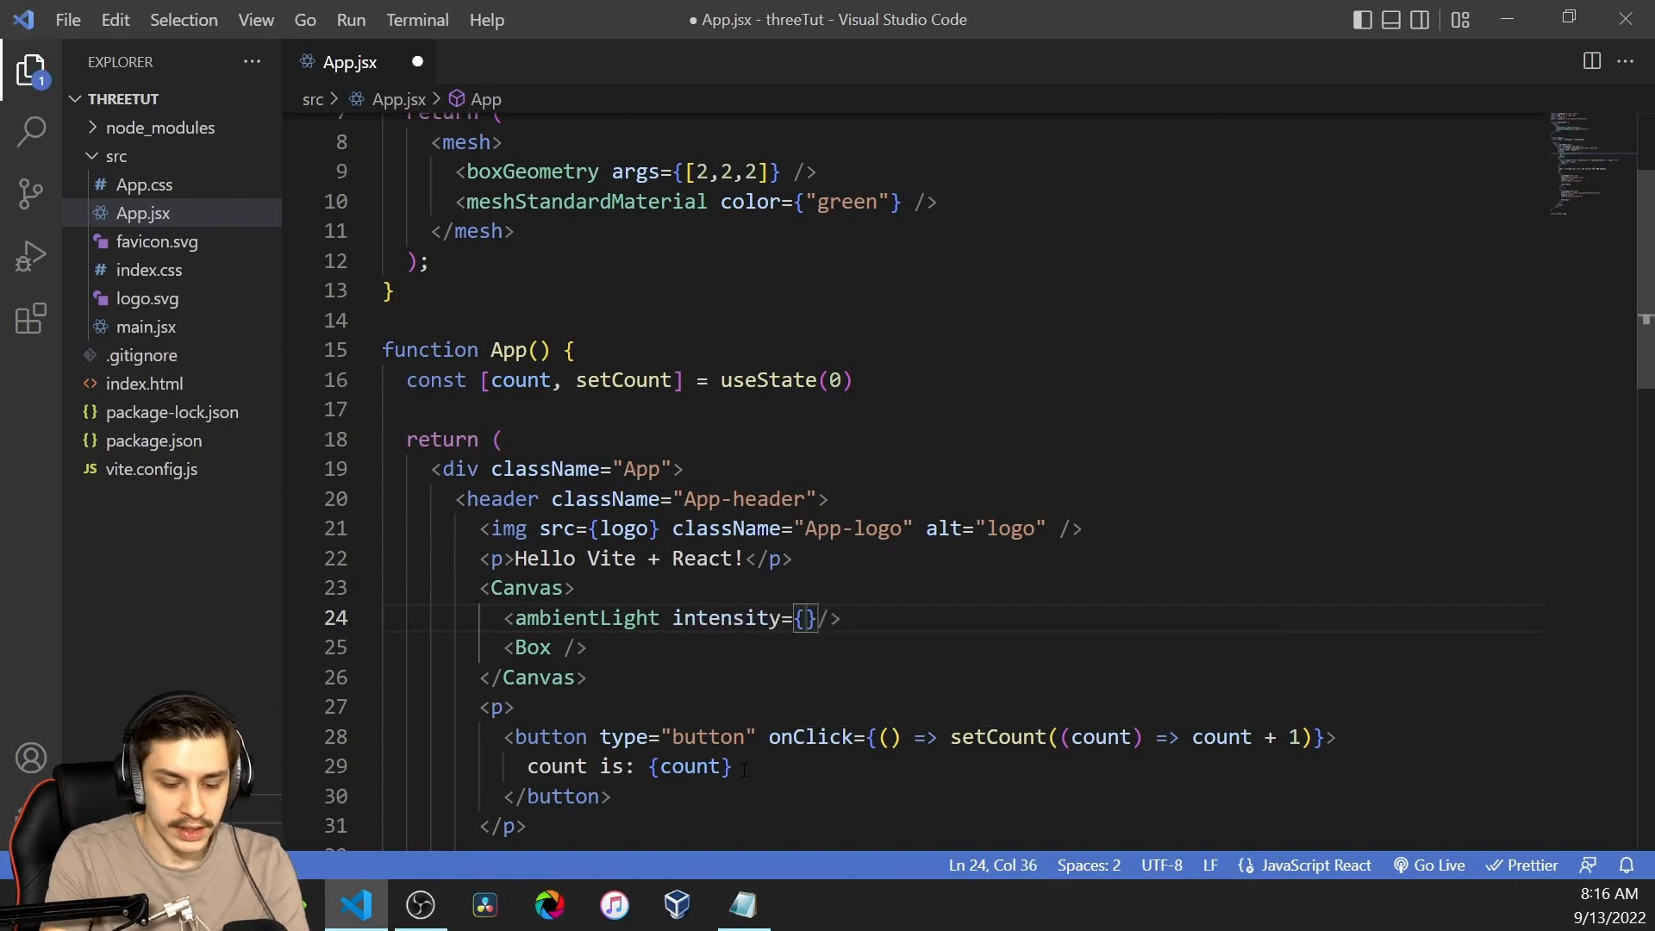
type("0.1")
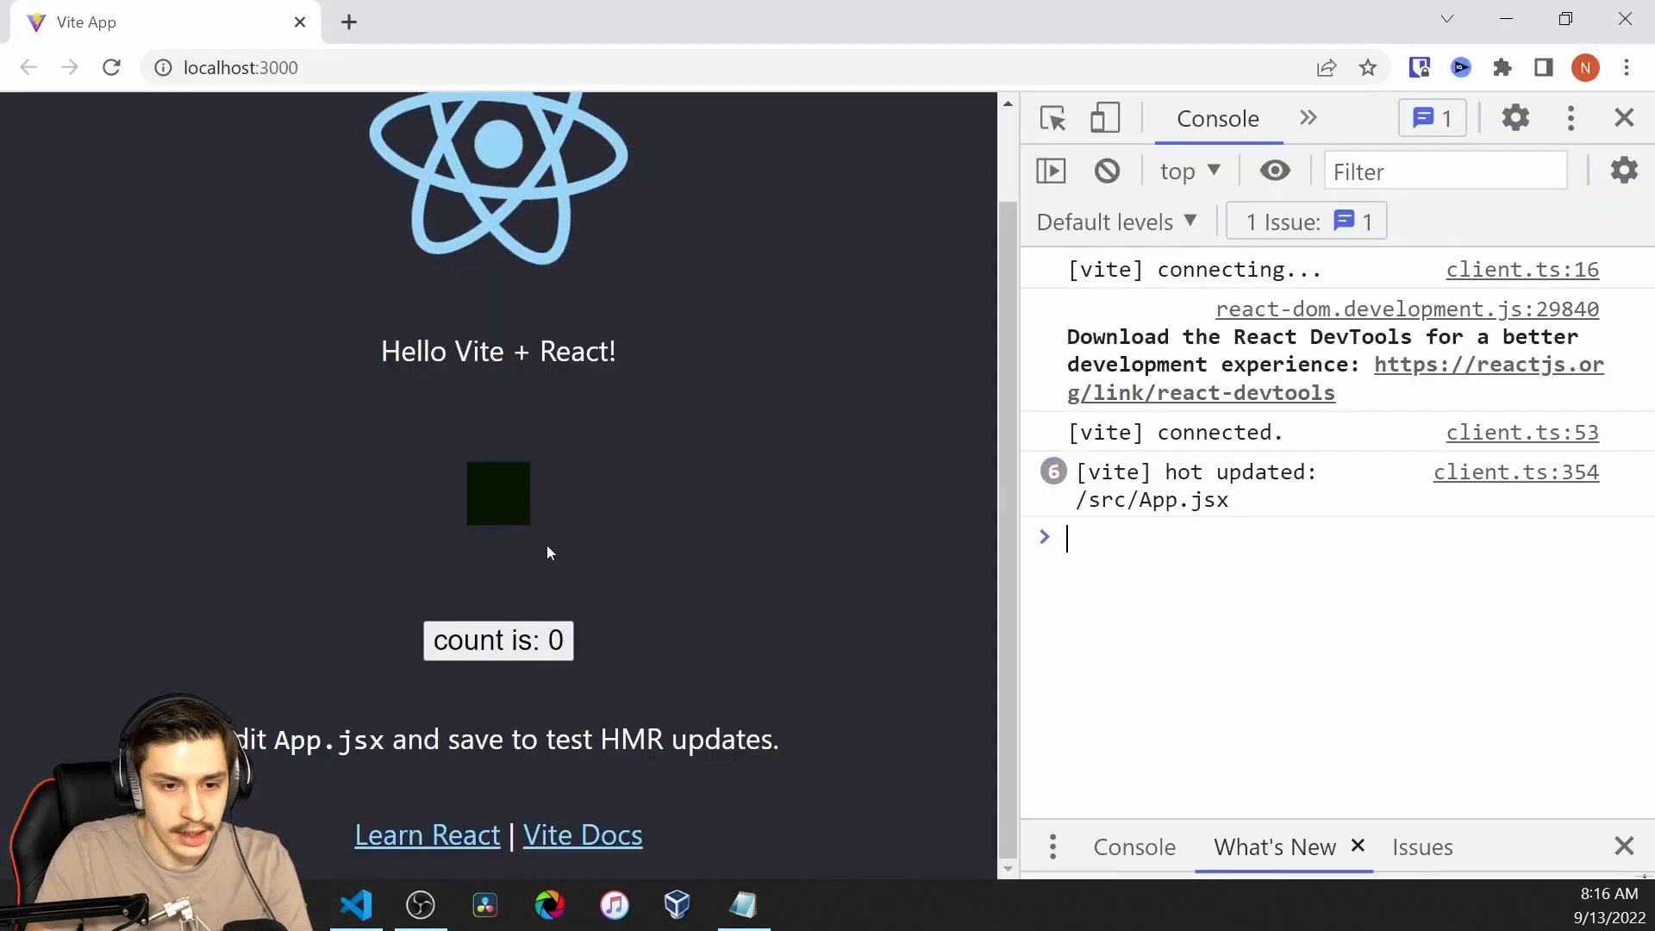
mouse_move(412, 444)
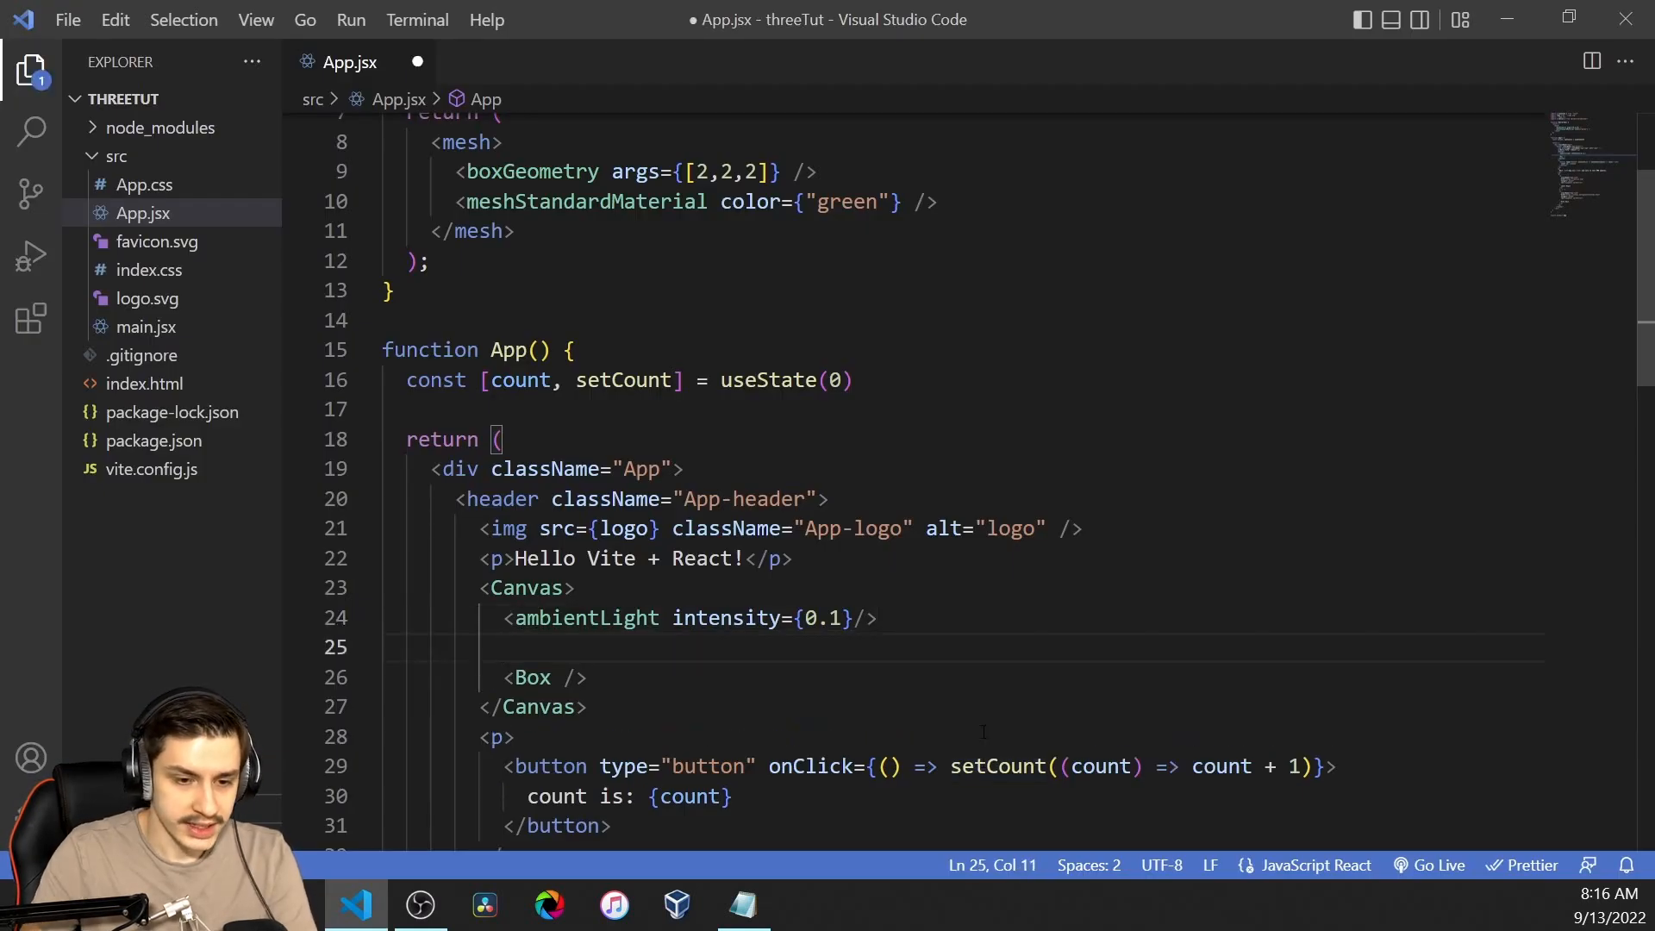
Step: Add a pointLight at position [3,3,3] before the Box
type("pointLight position={} />")
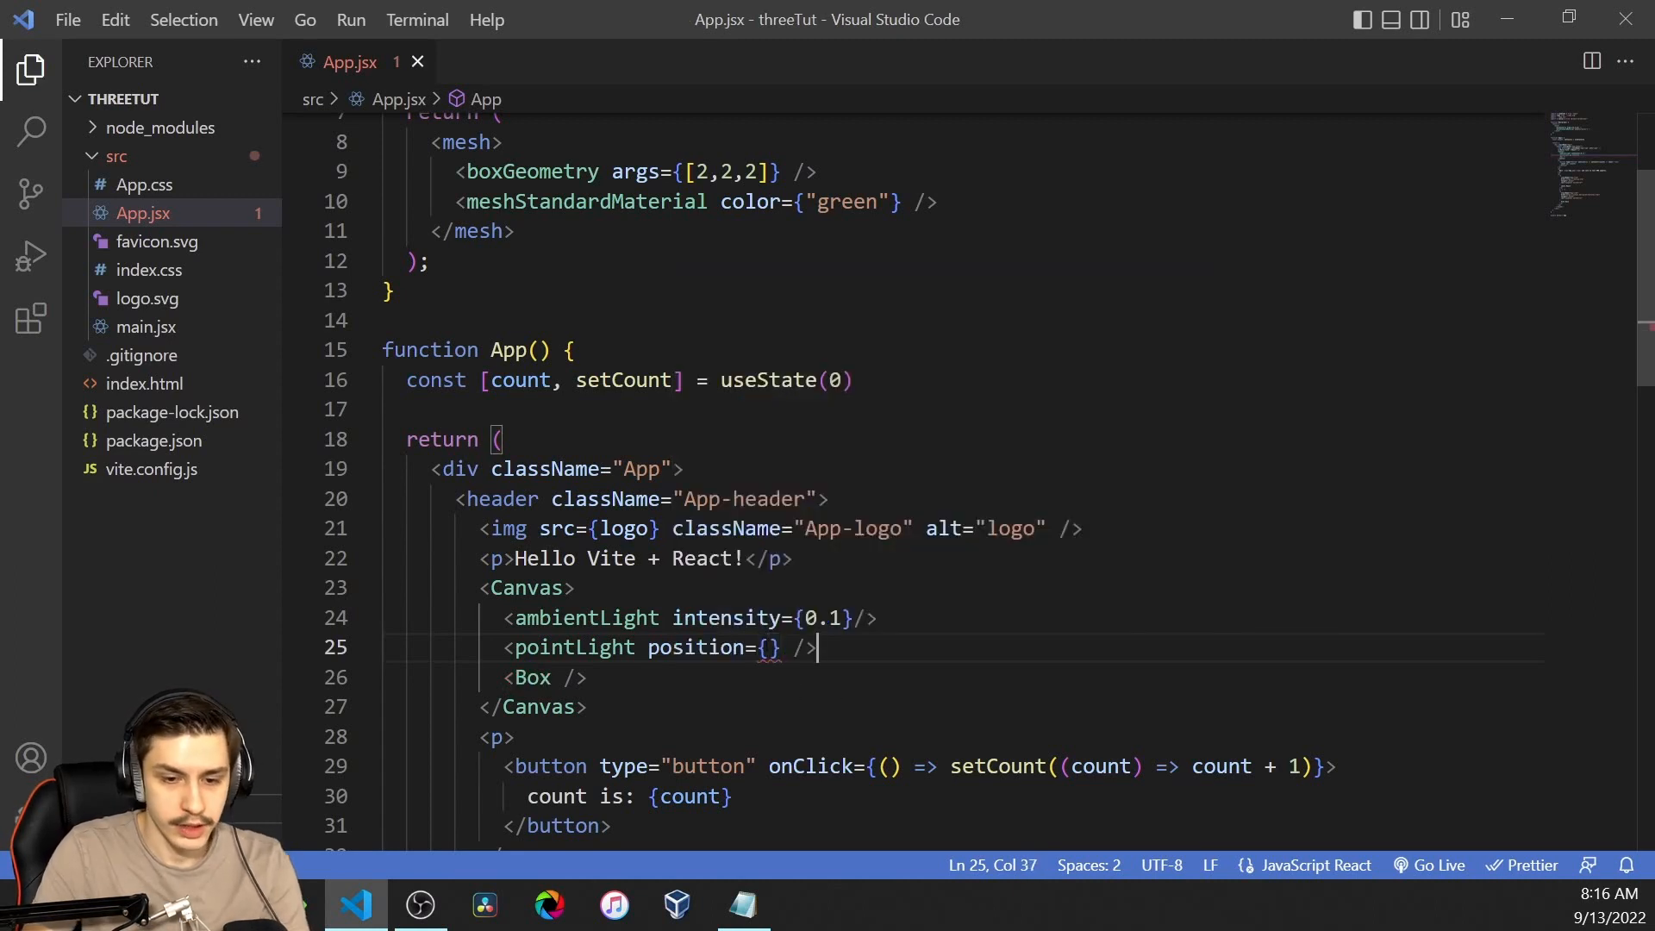
type("3,3,")
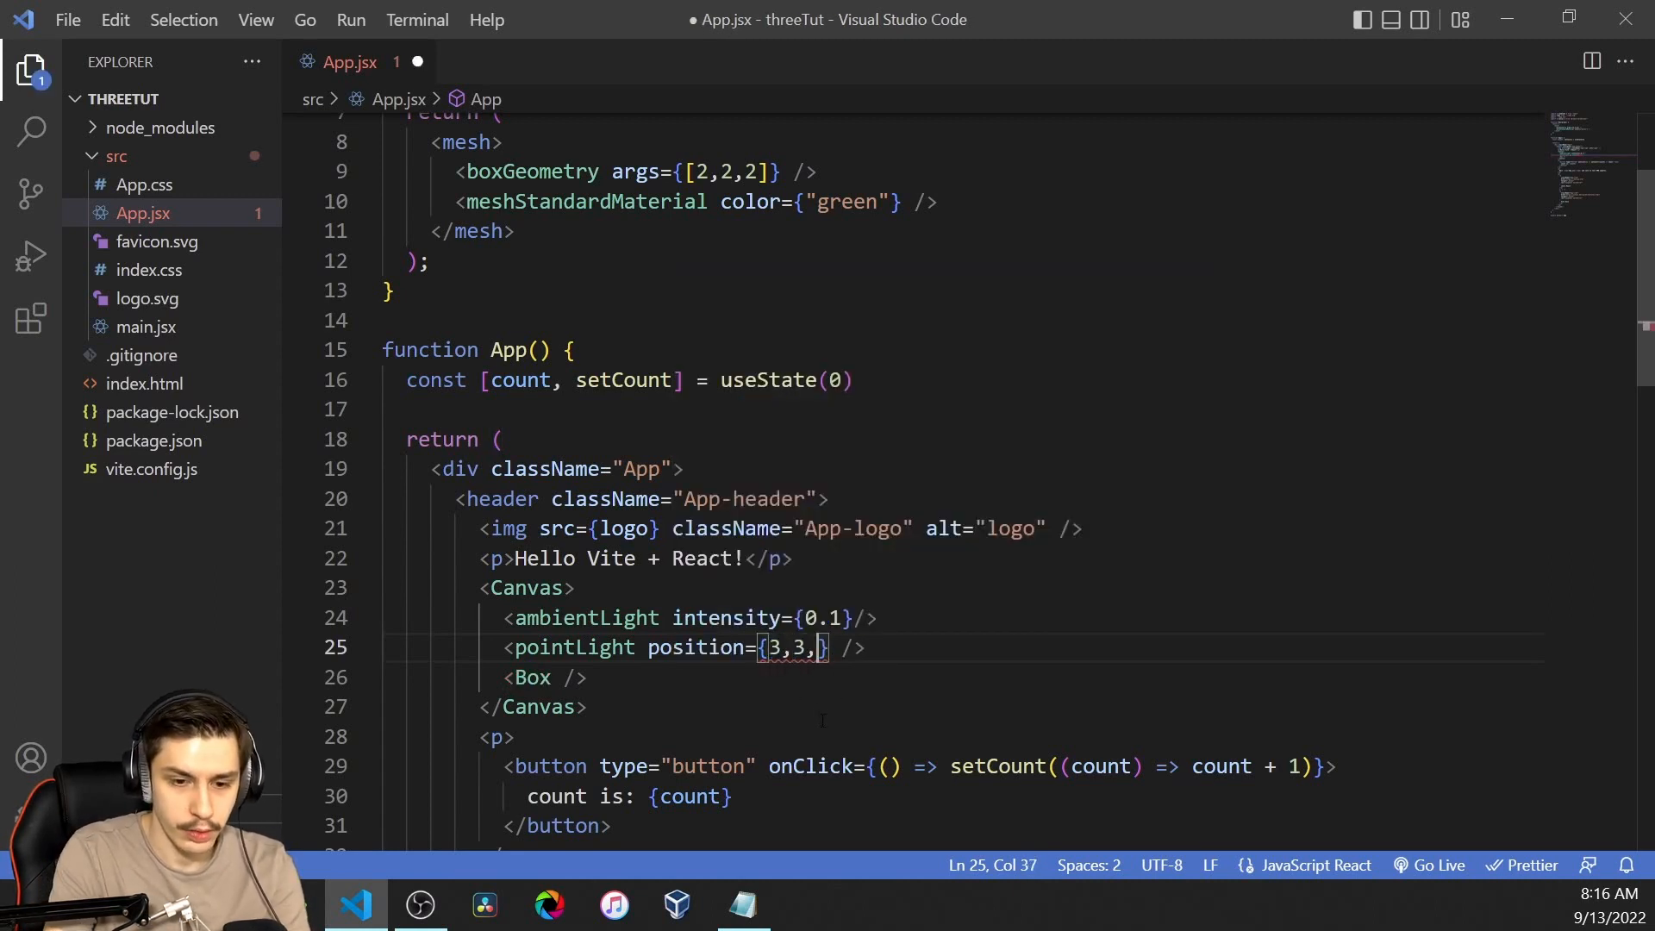
type("3")
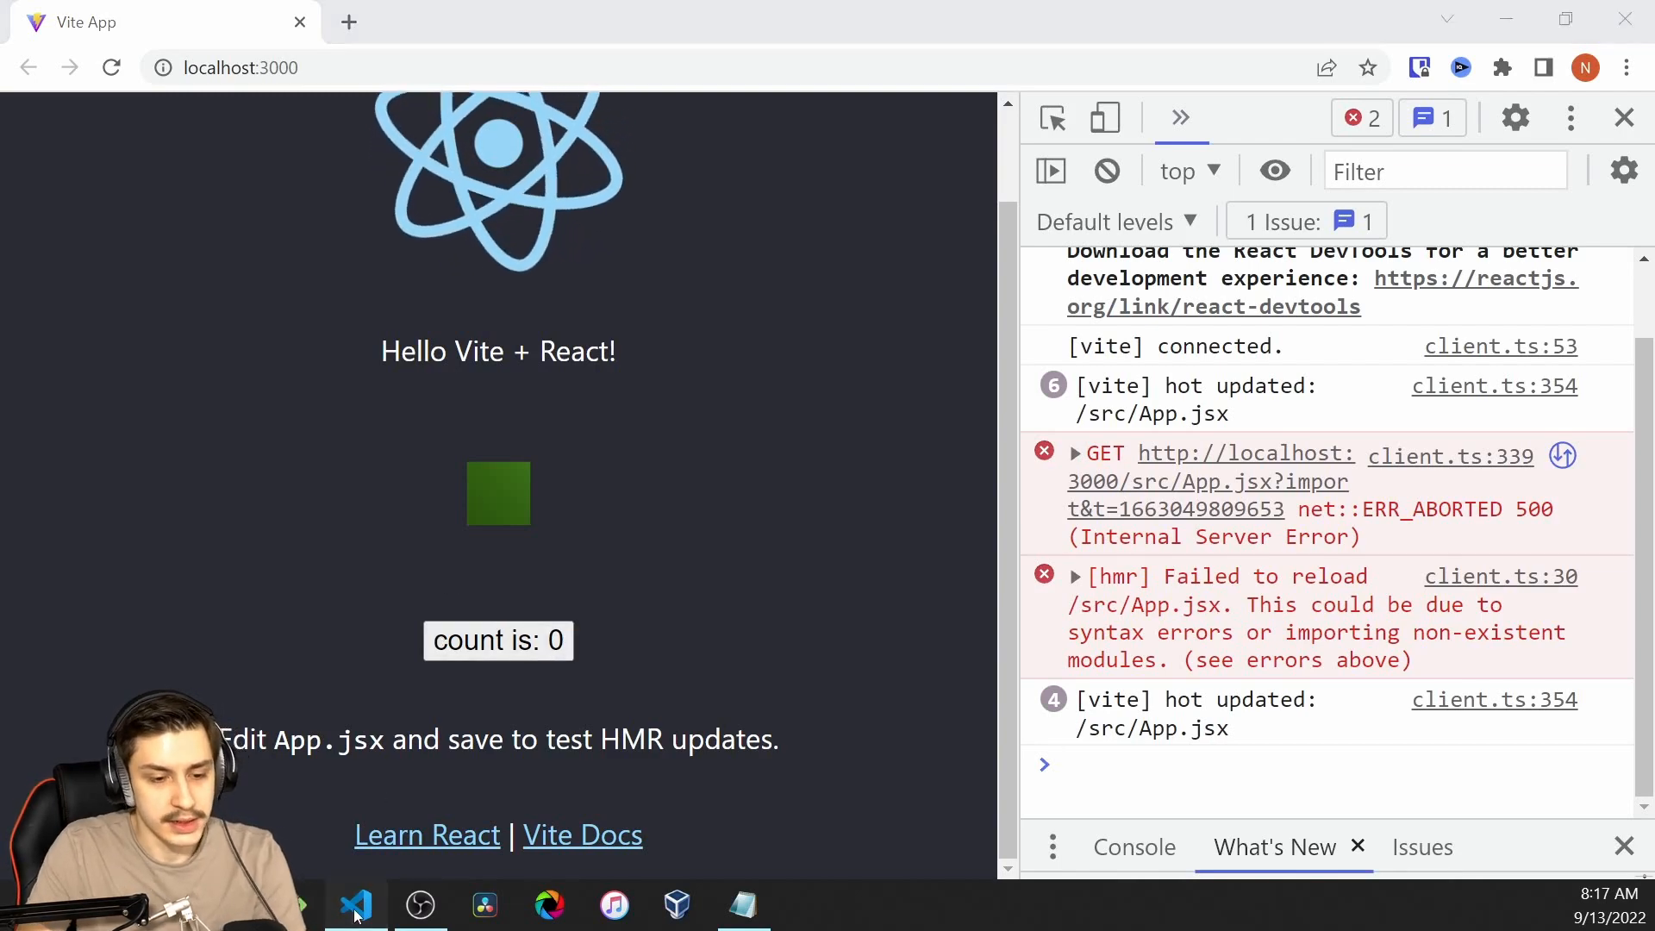
left_click(355, 905)
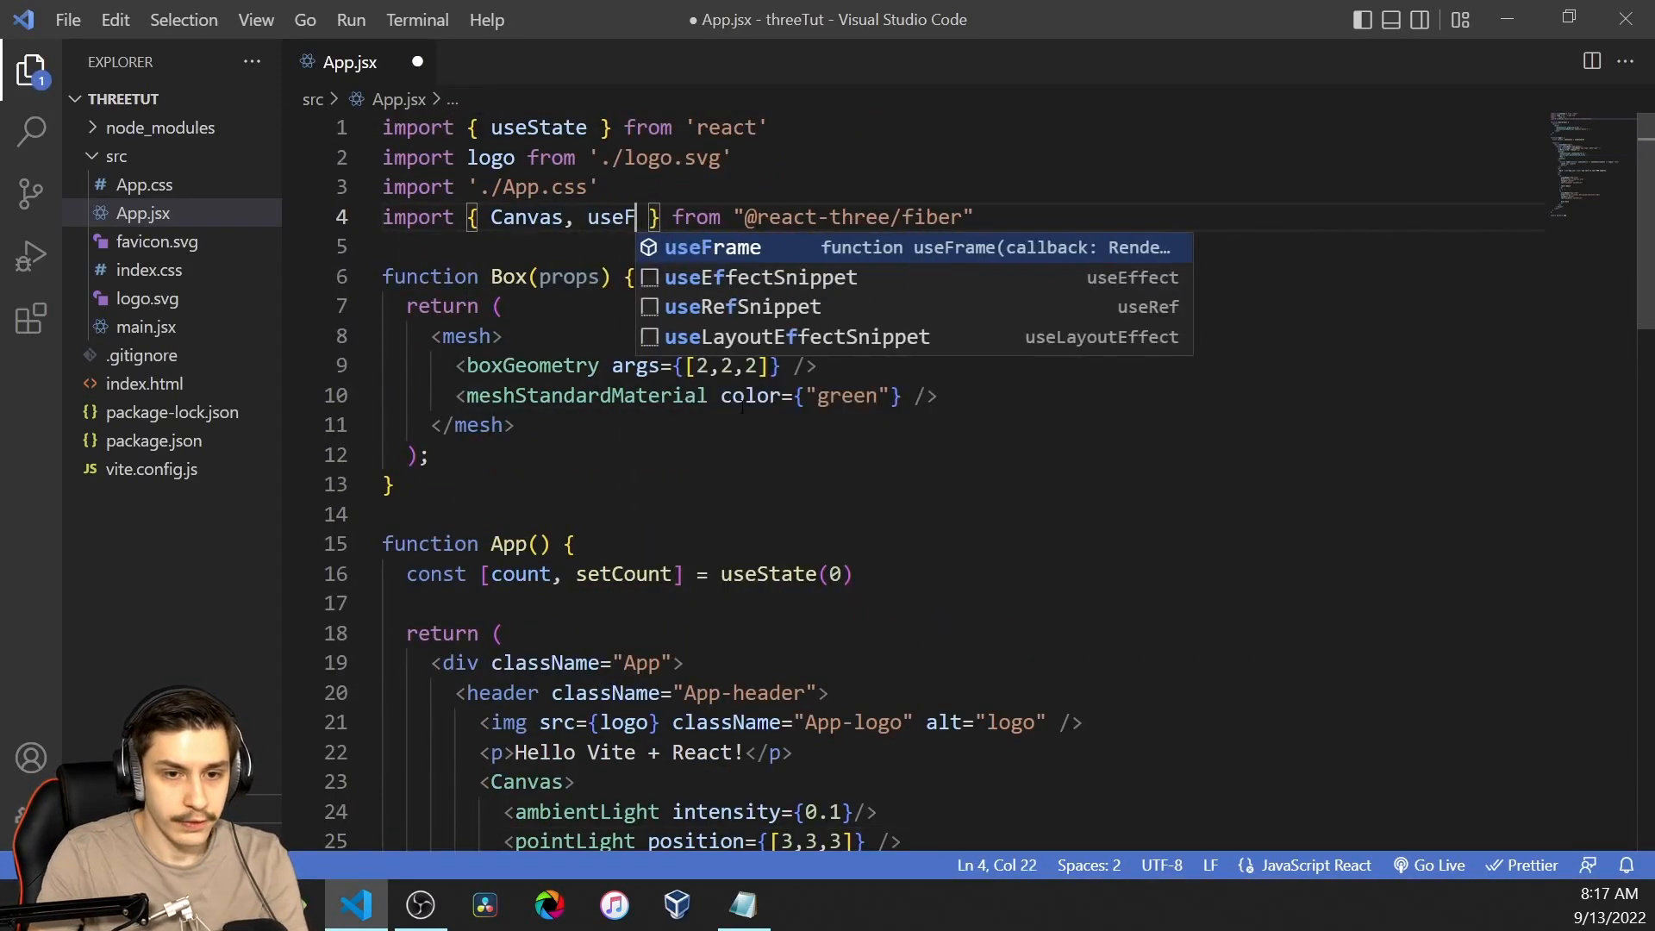
Step: Import useFrame and start a useFrame callback at the top of Box
key("Tab")
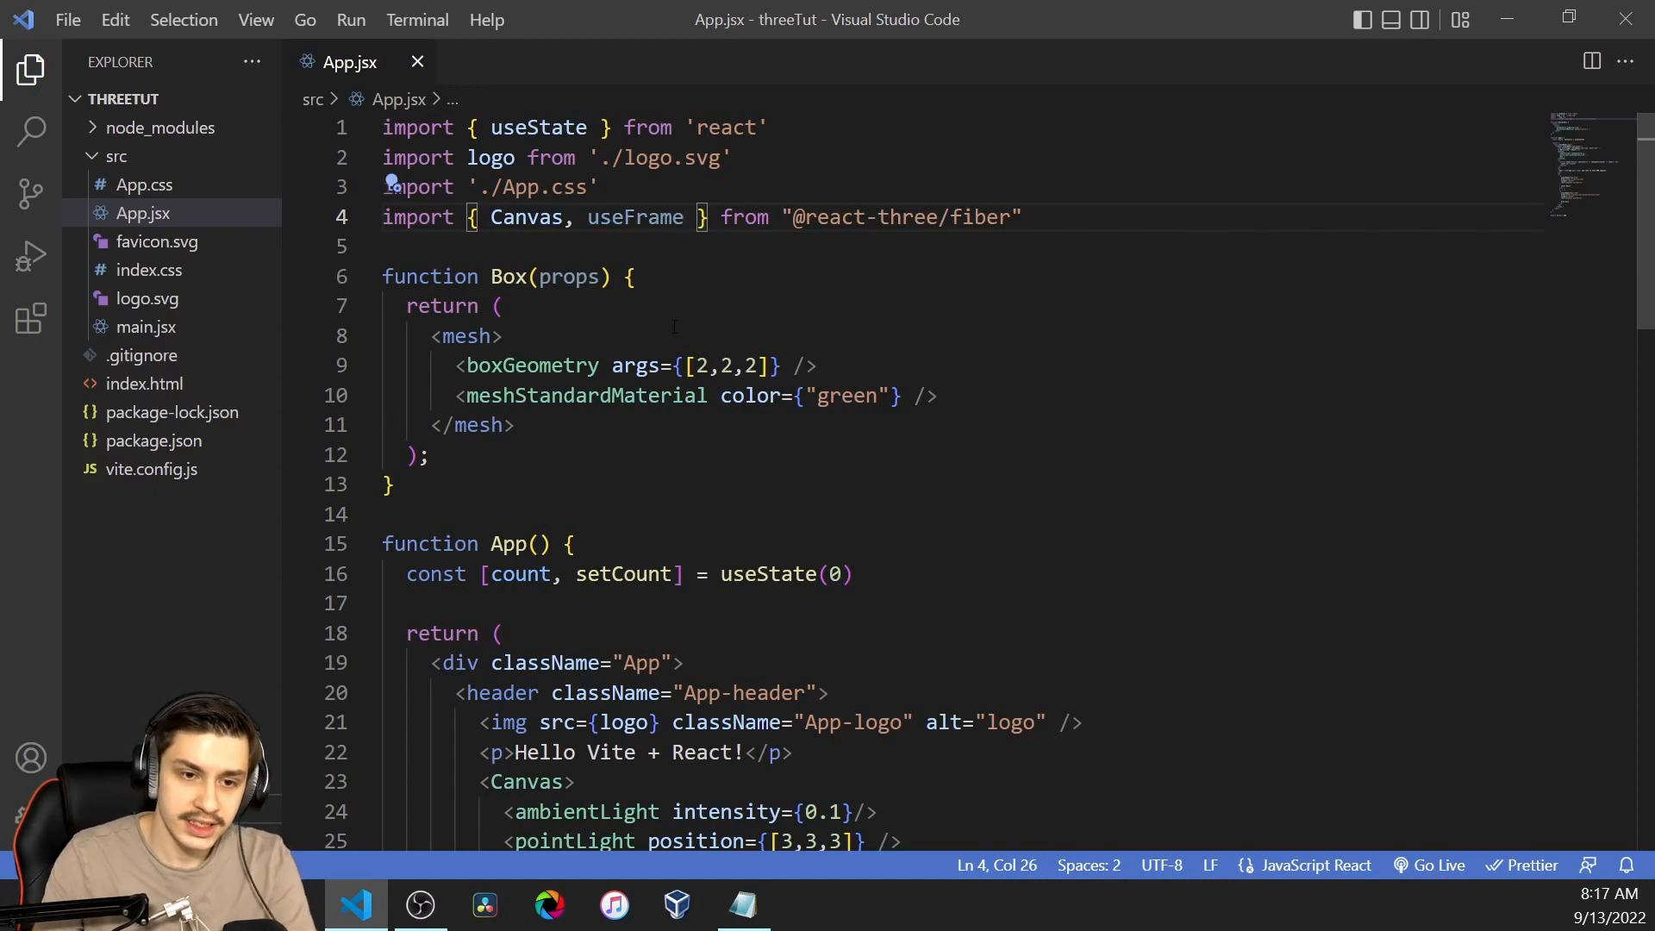
key("Enter")
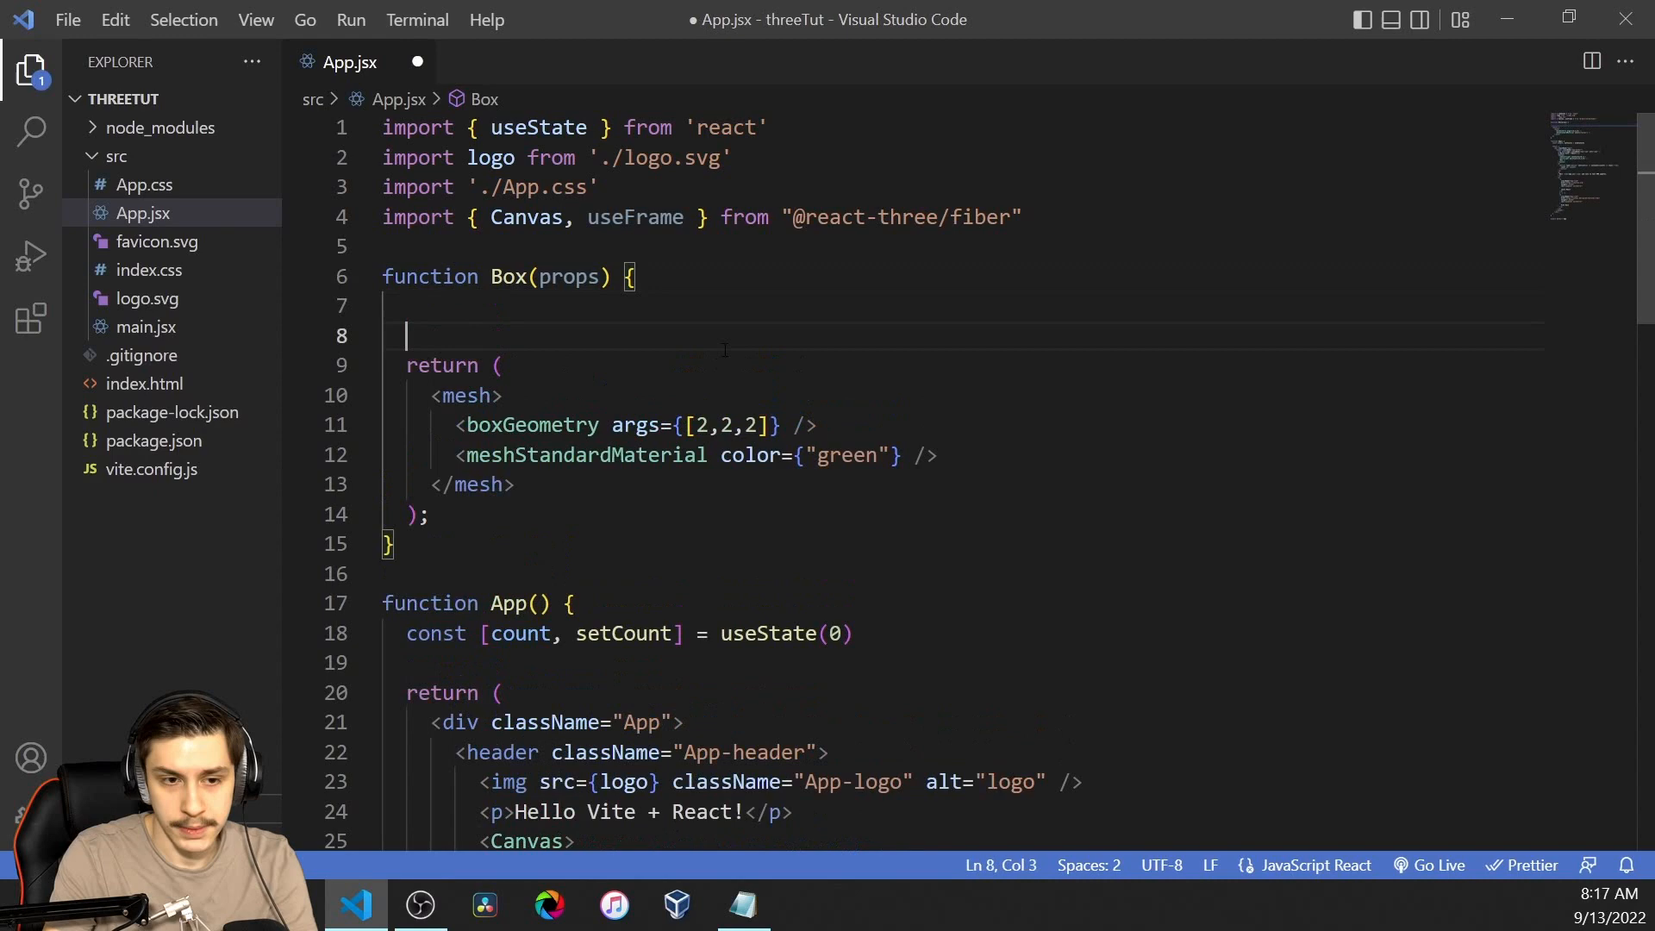
key("Enter")
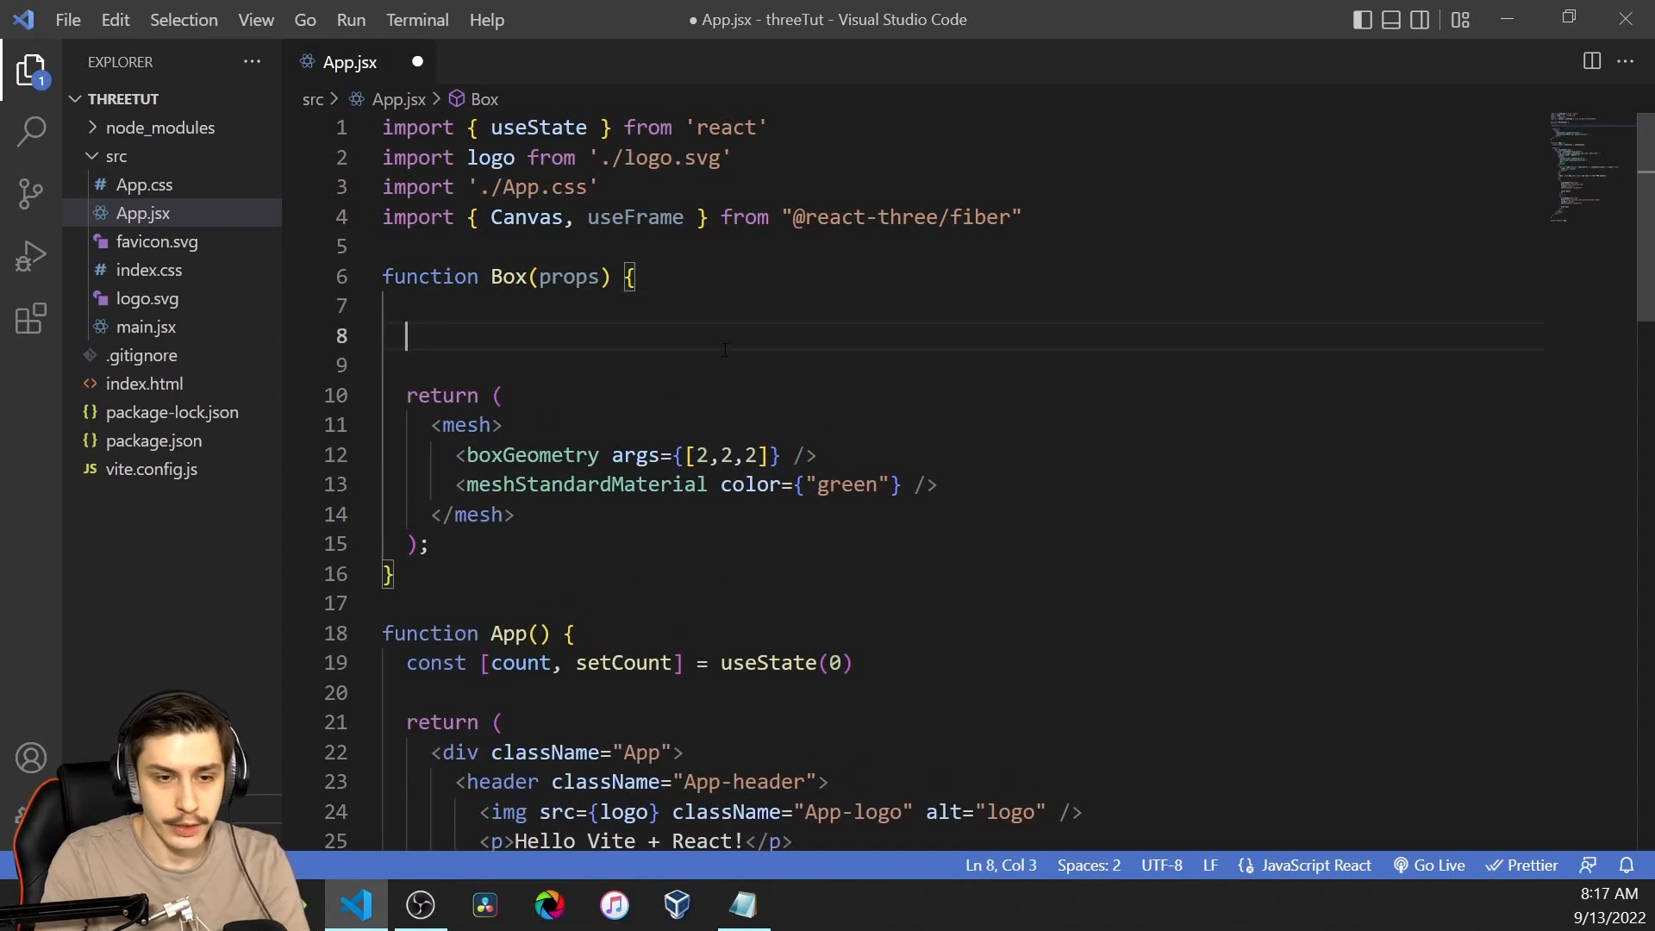
type("useFrame(()=>")
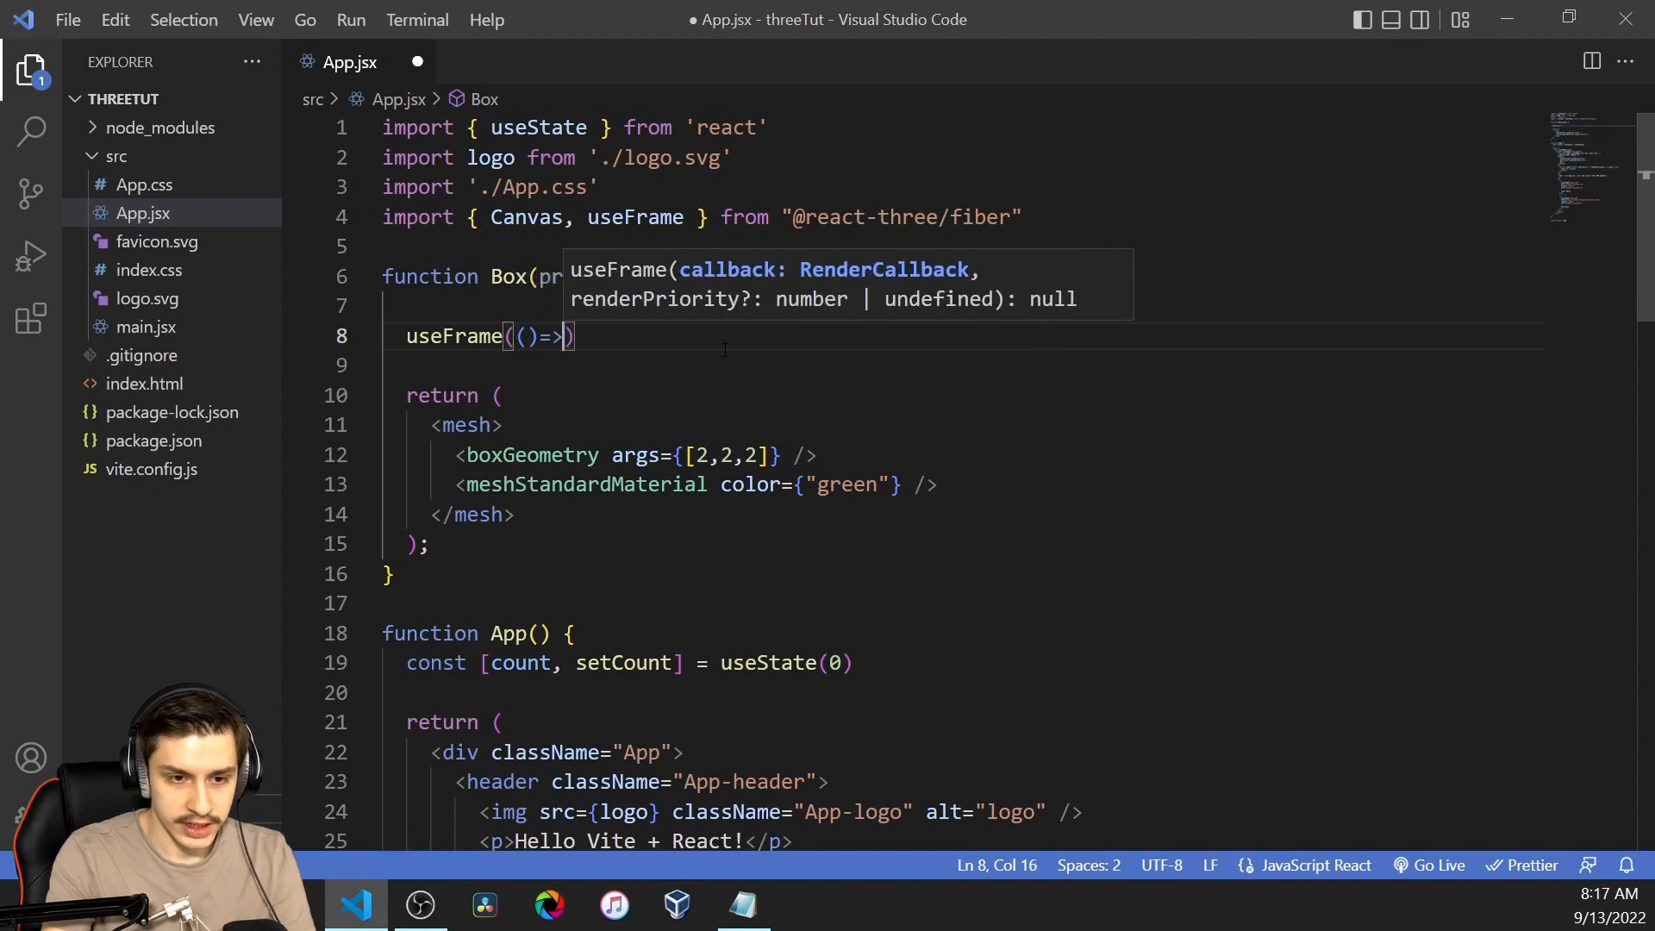
type("{")
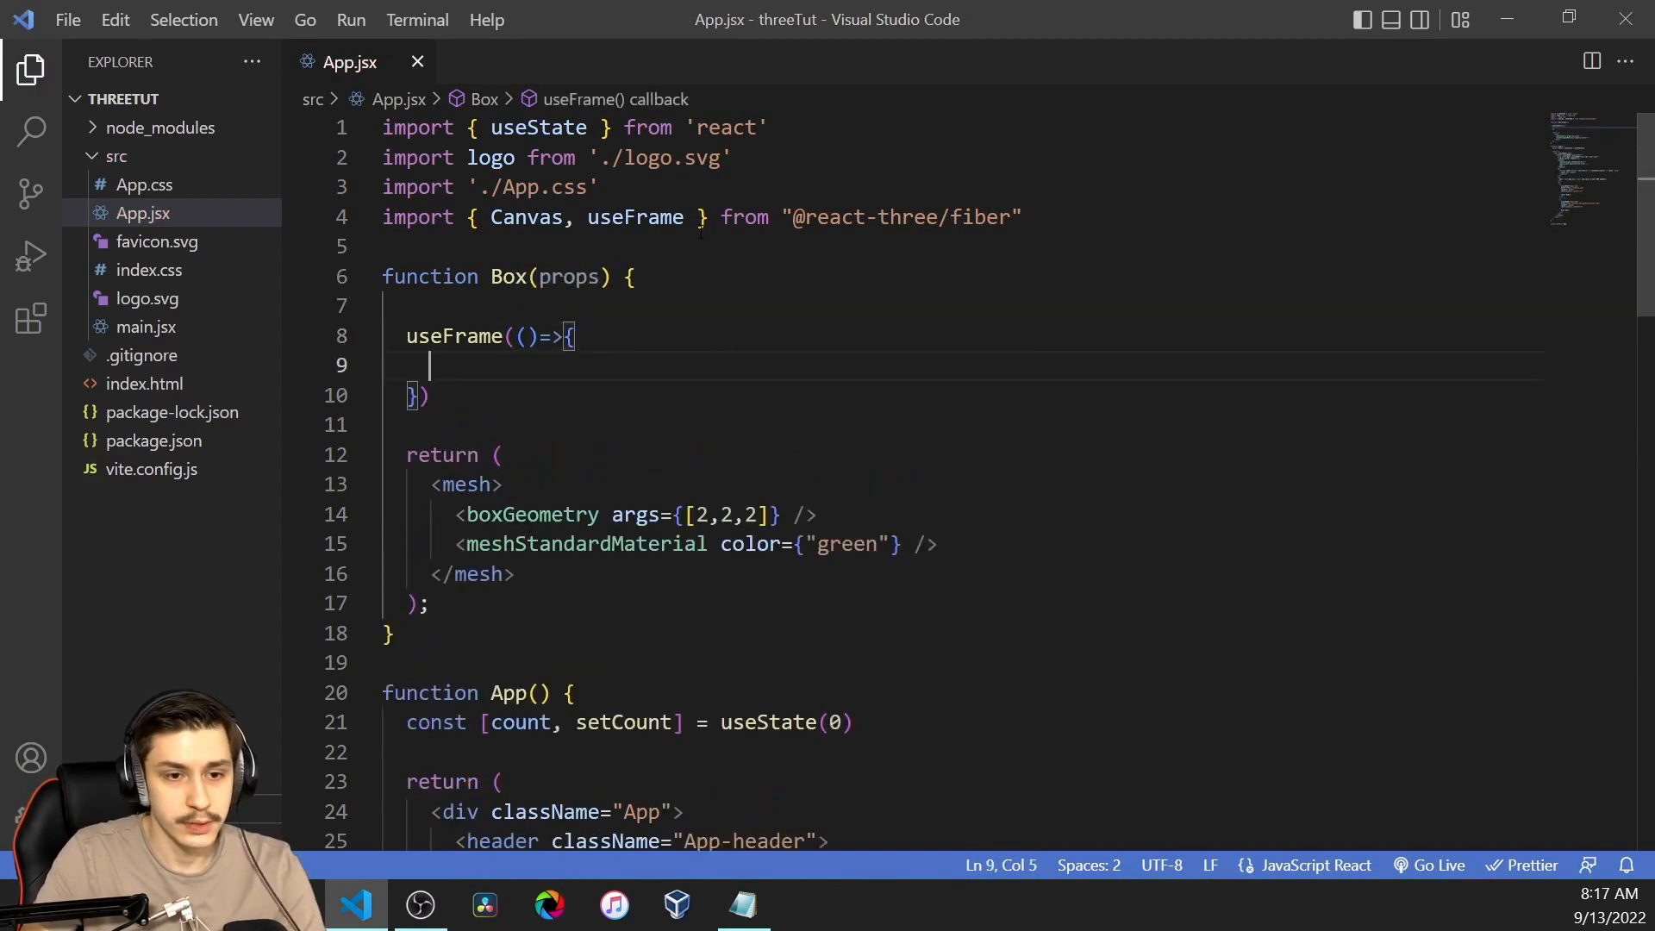
Step: Import useRef, create const meshRef = useRef(), and attach ref={meshRef} to the mesh
double_click(539, 126)
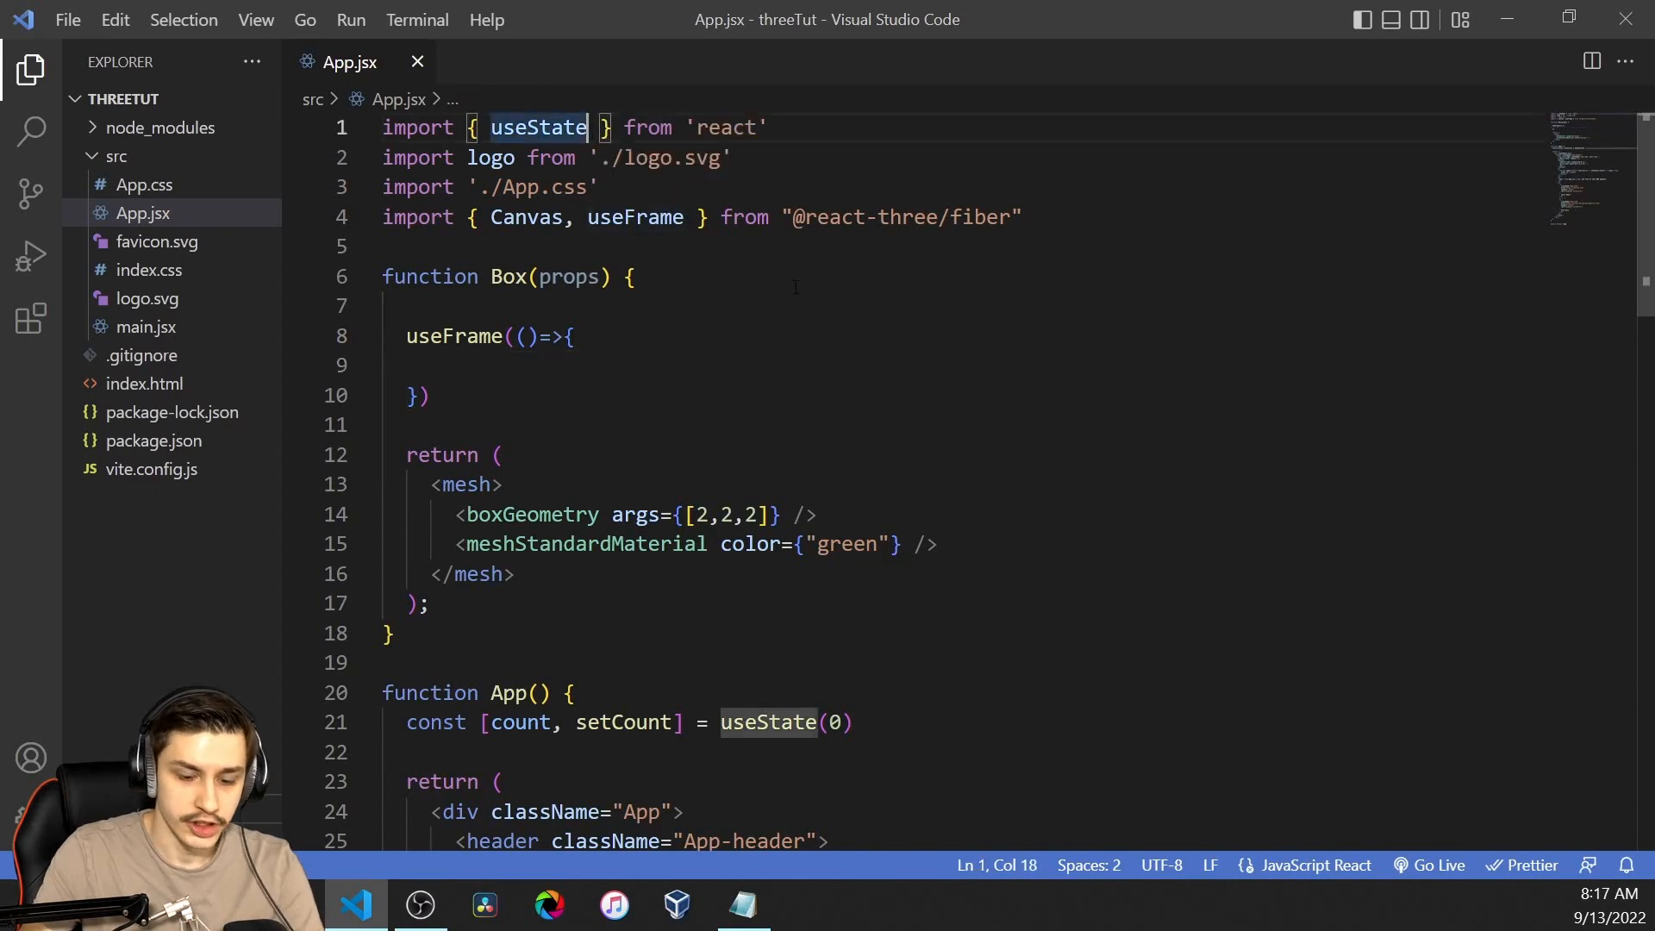
type(", useRef")
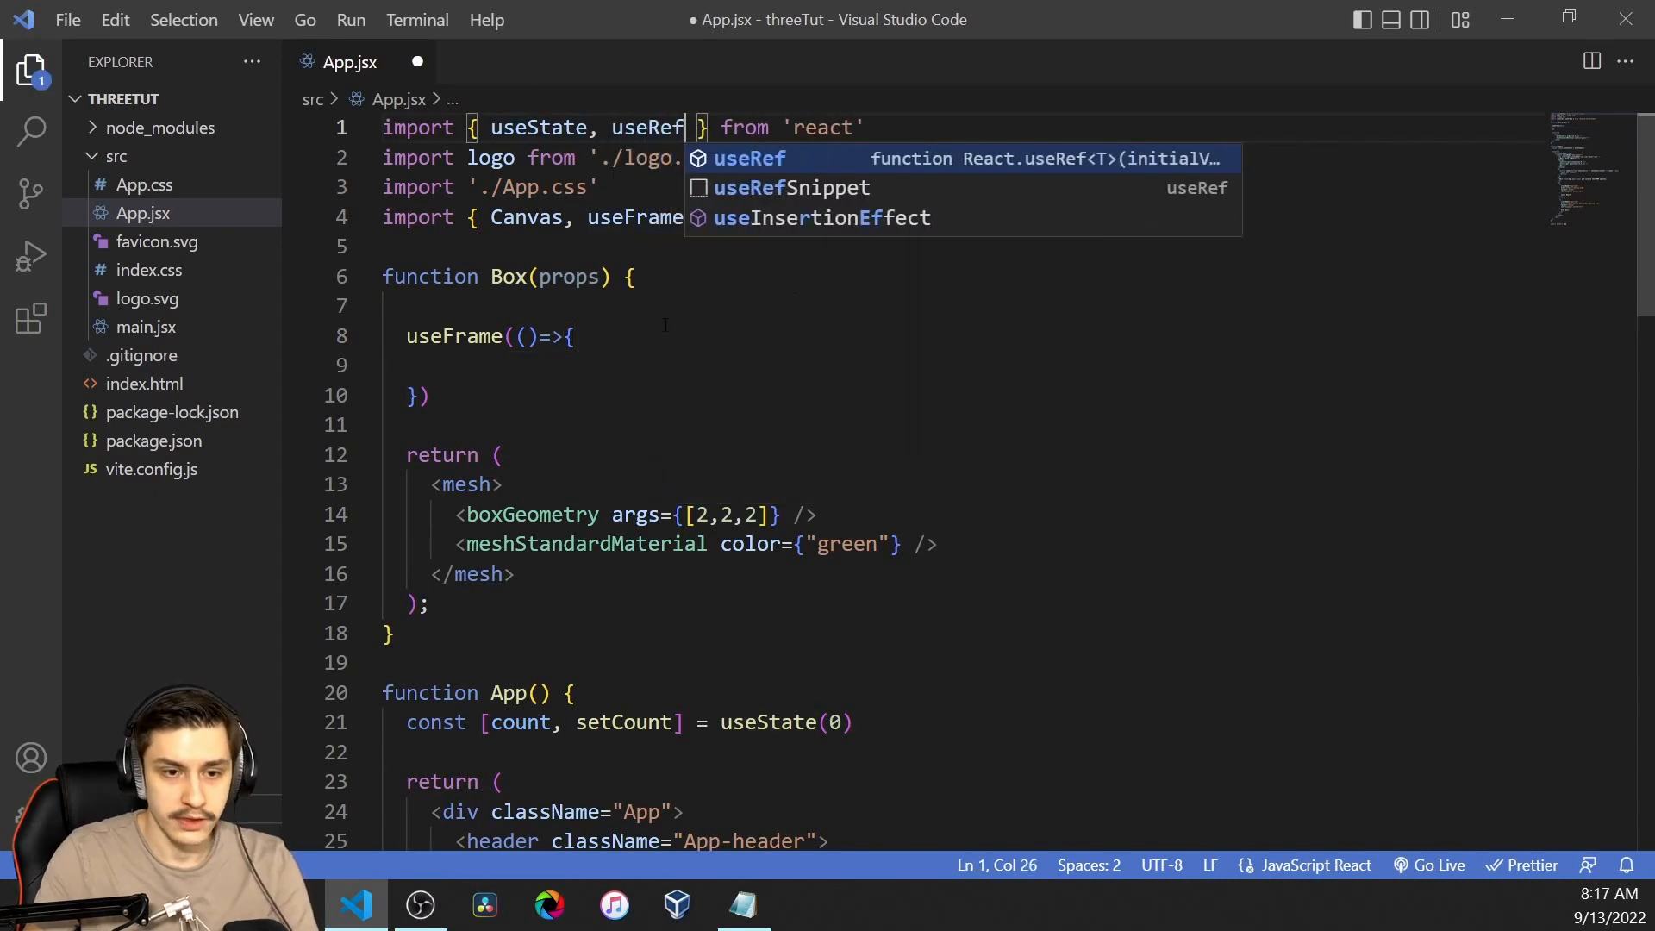
type("const meshR")
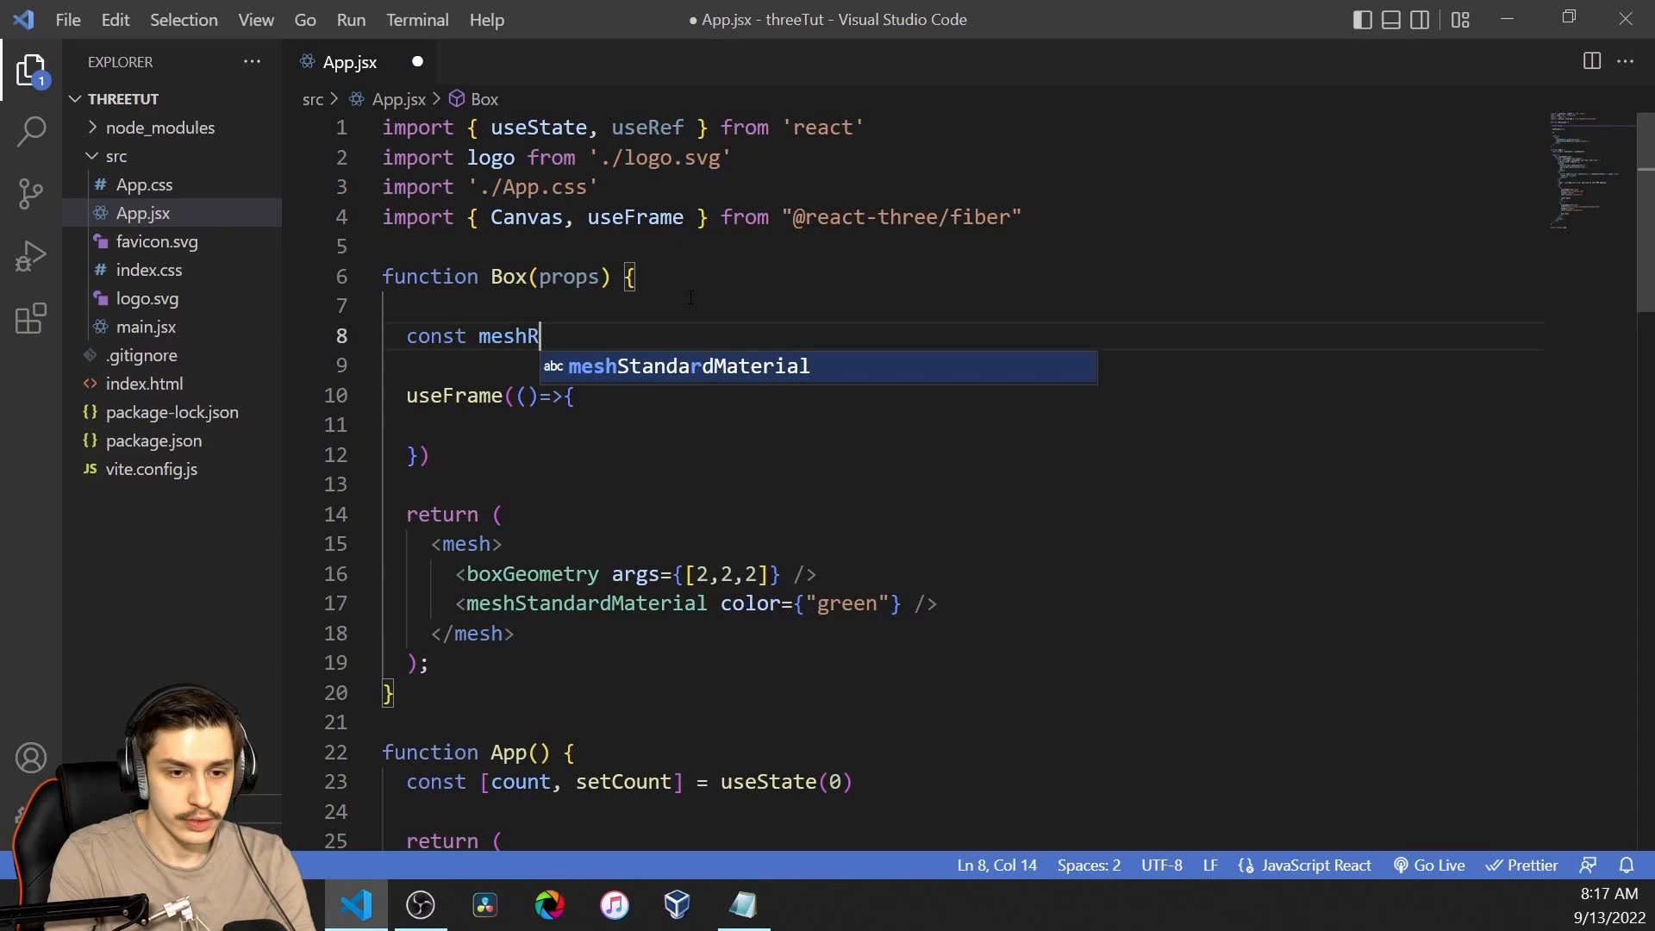
type("ef = useRef();")
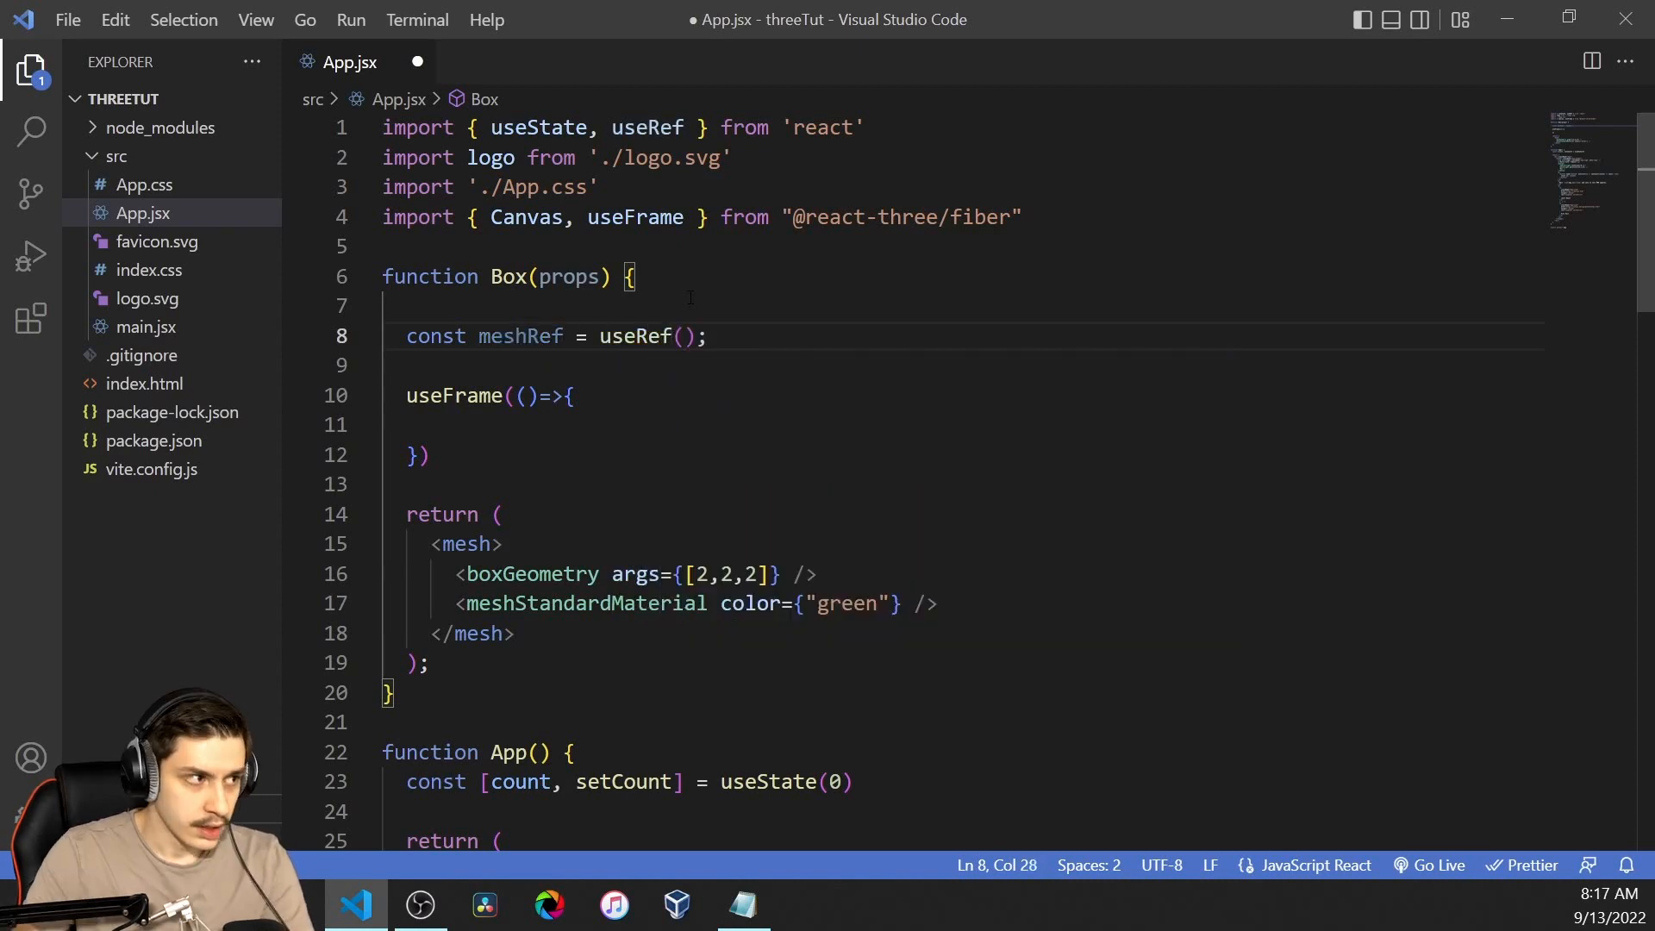
key("ctrl+s")
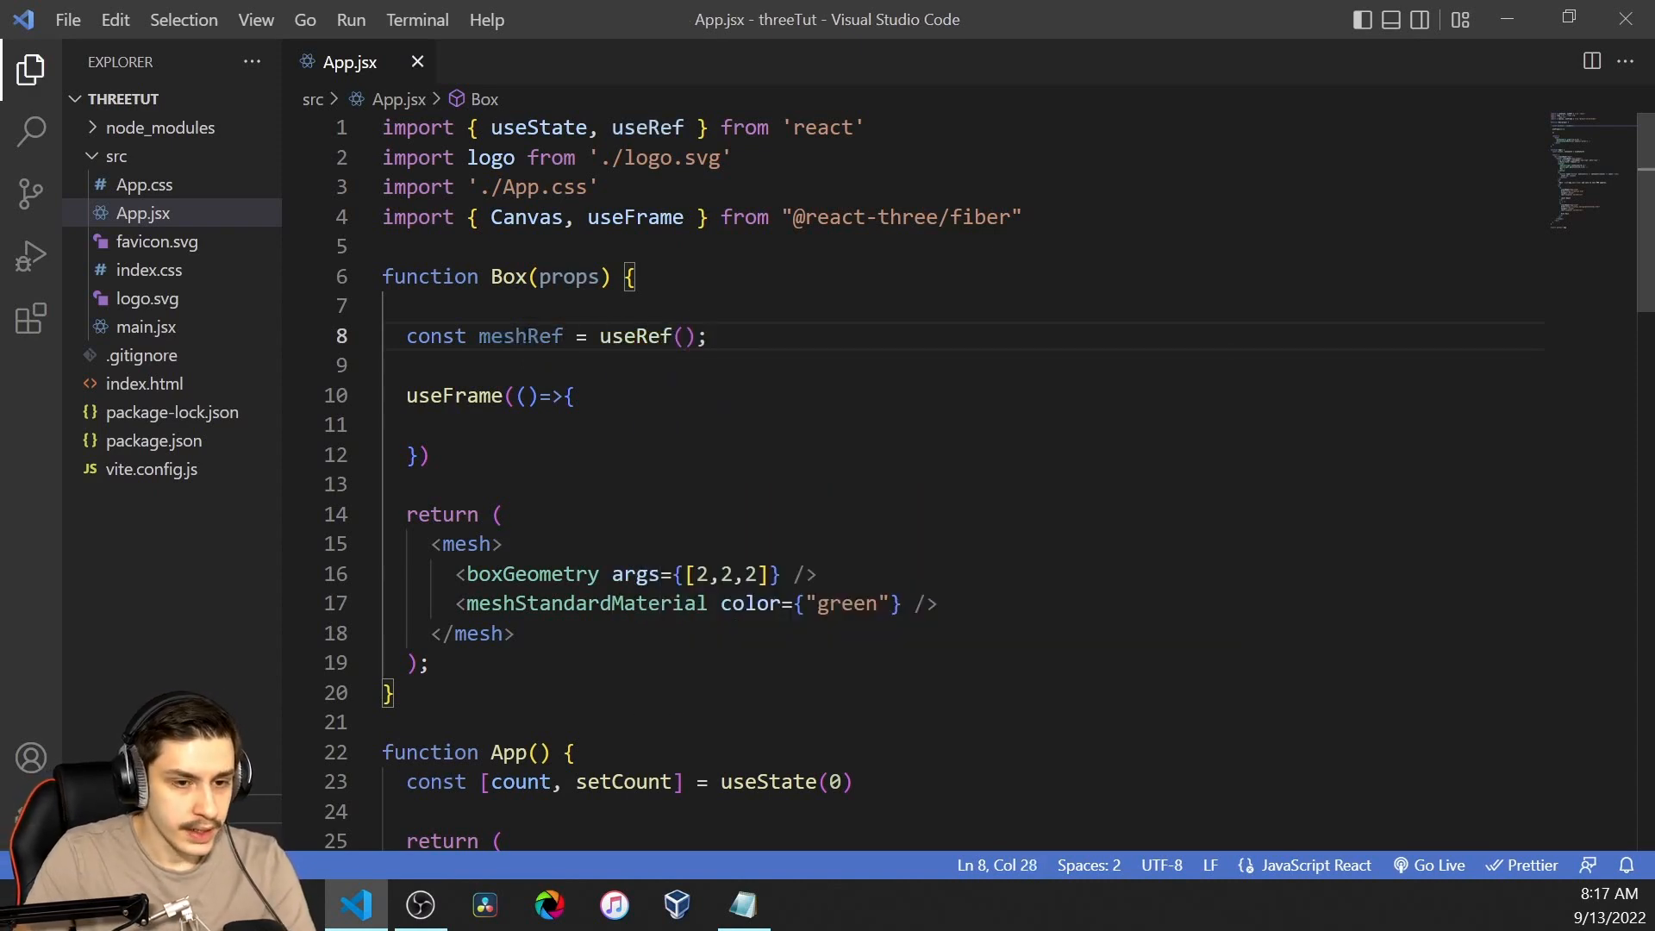
type("ref=")
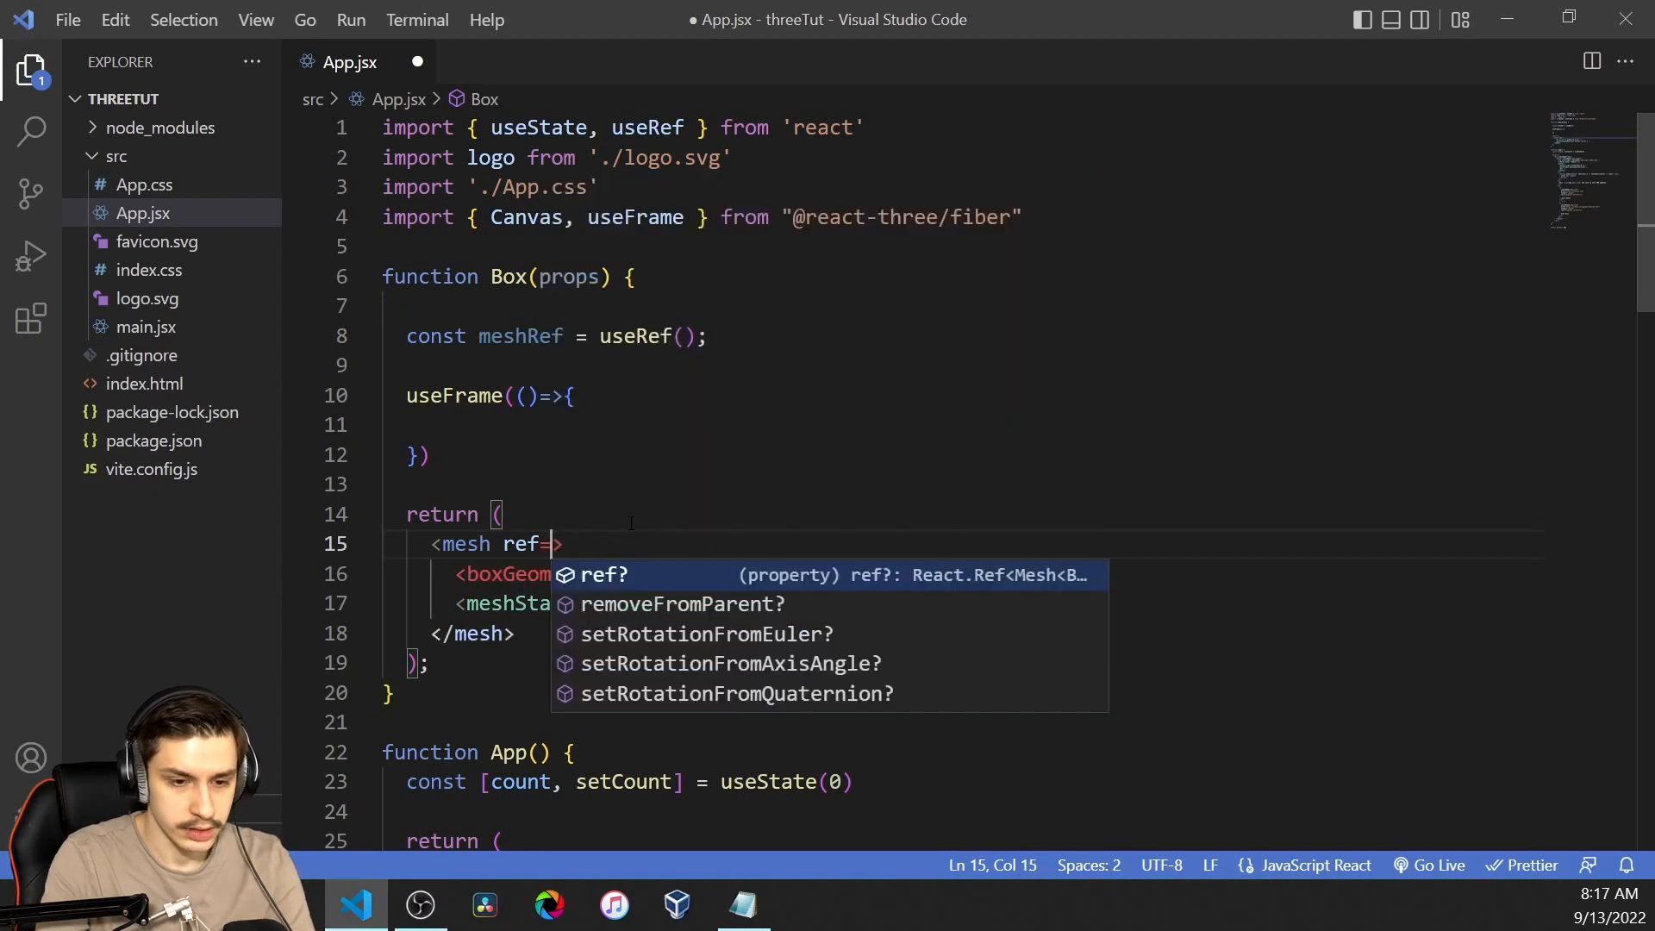
type("{meshRef}")
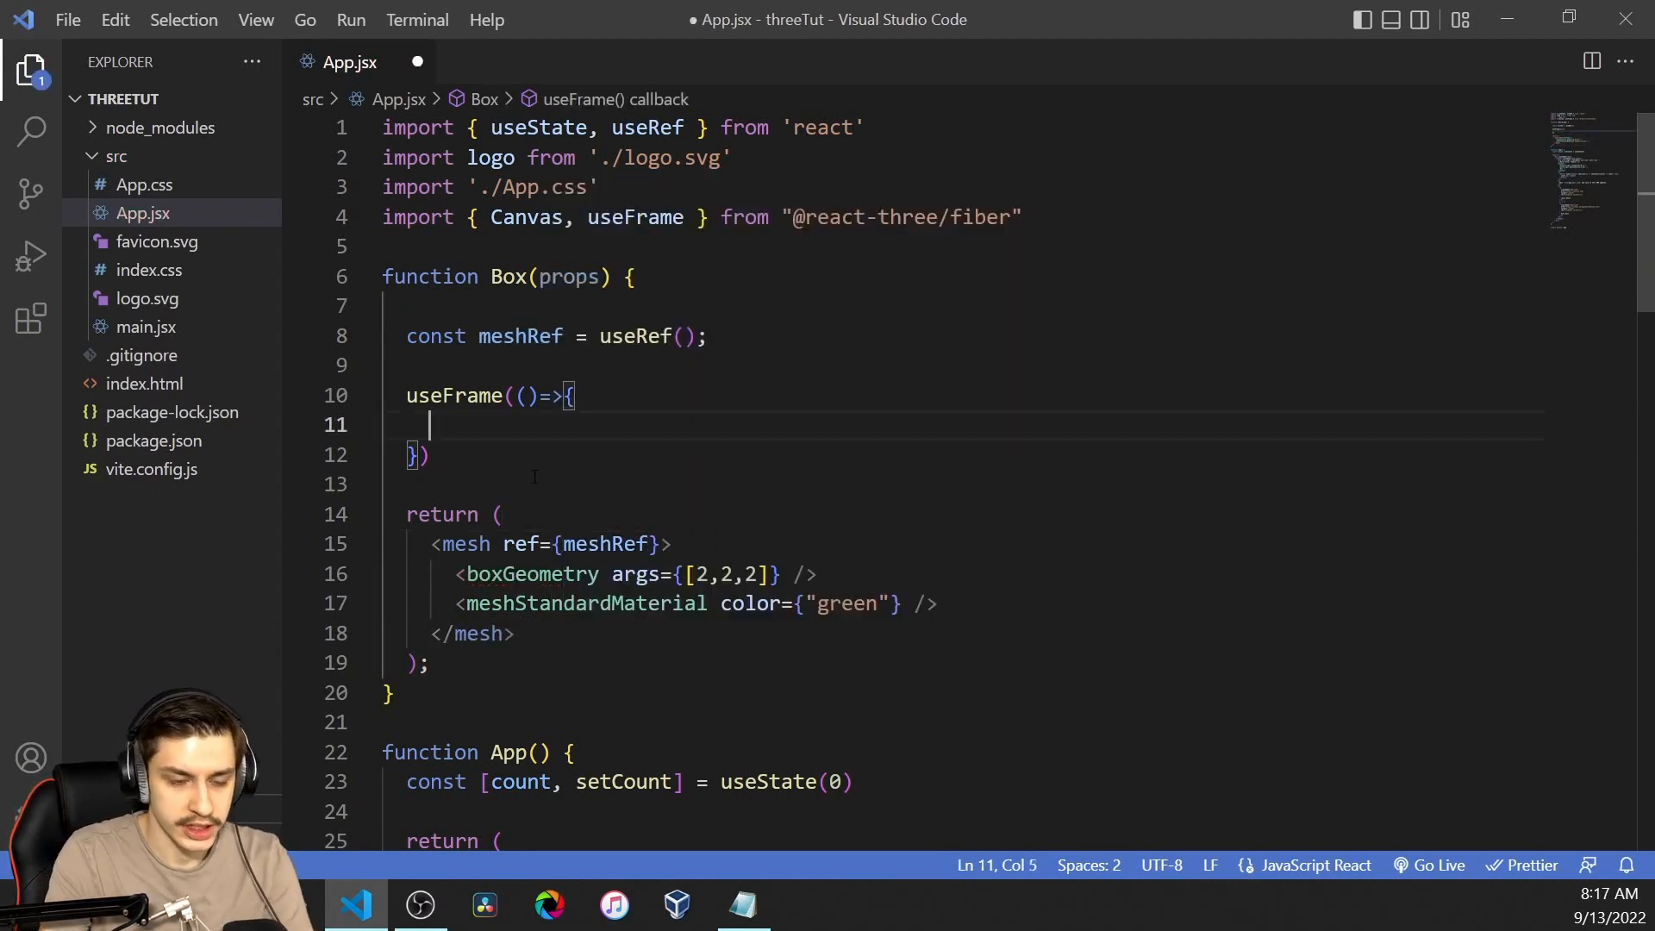
Step: Increase meshRef.current.rotation.y by 0.1 every frame inside useFrame
type("meshRef.current")
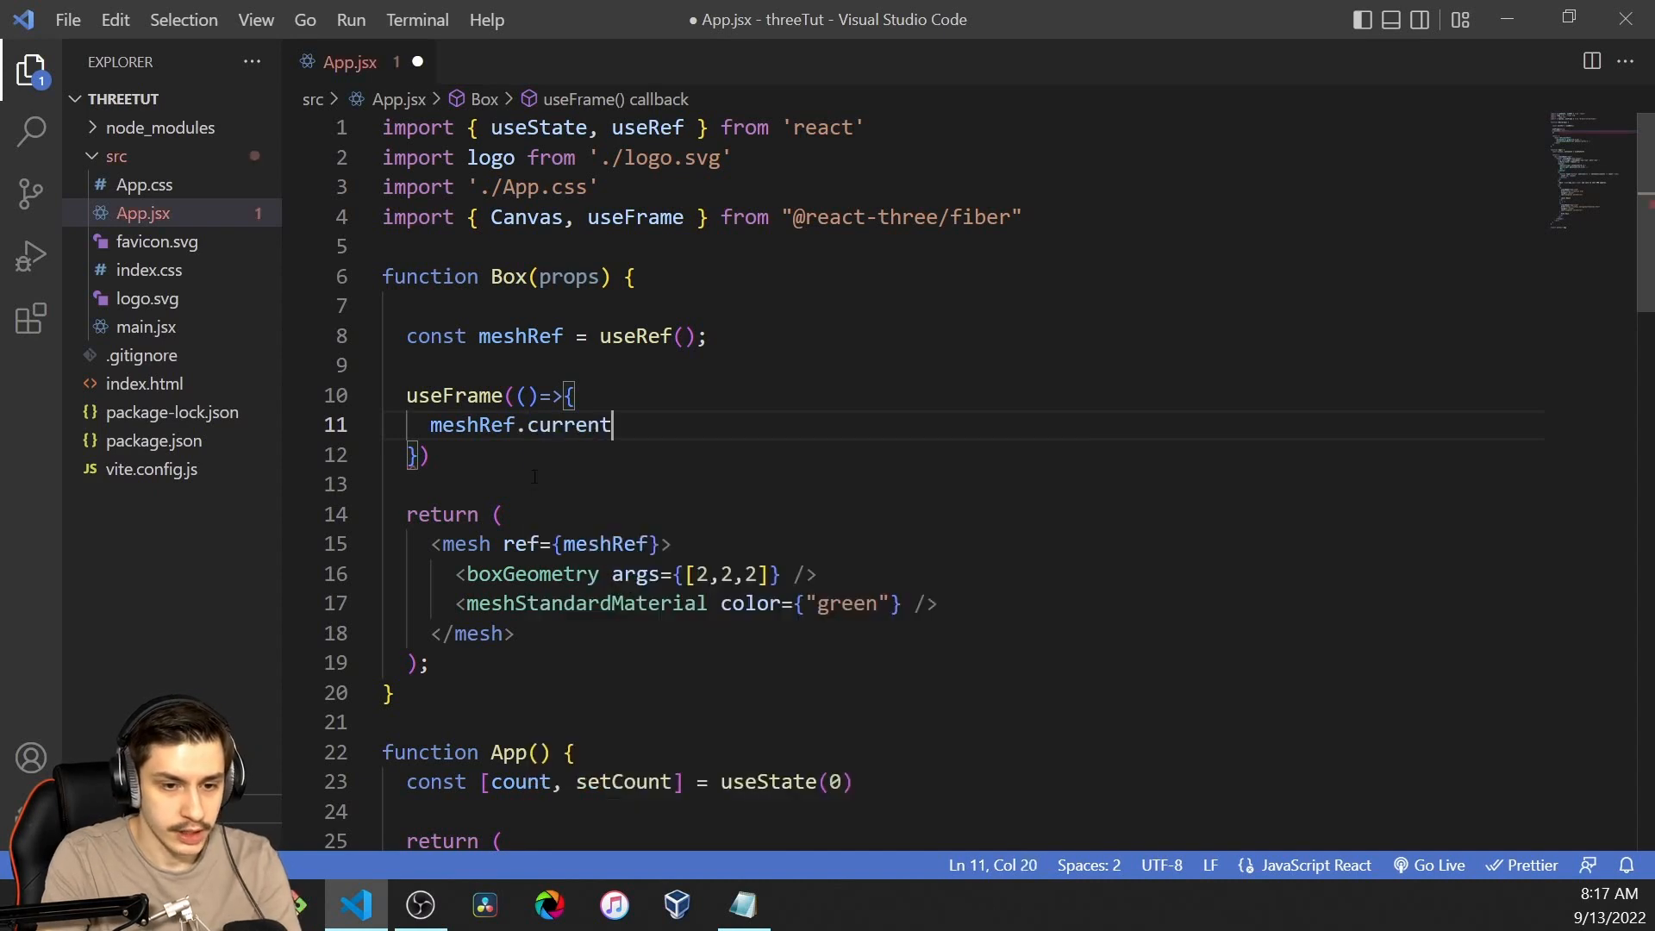
type(".rotation.y")
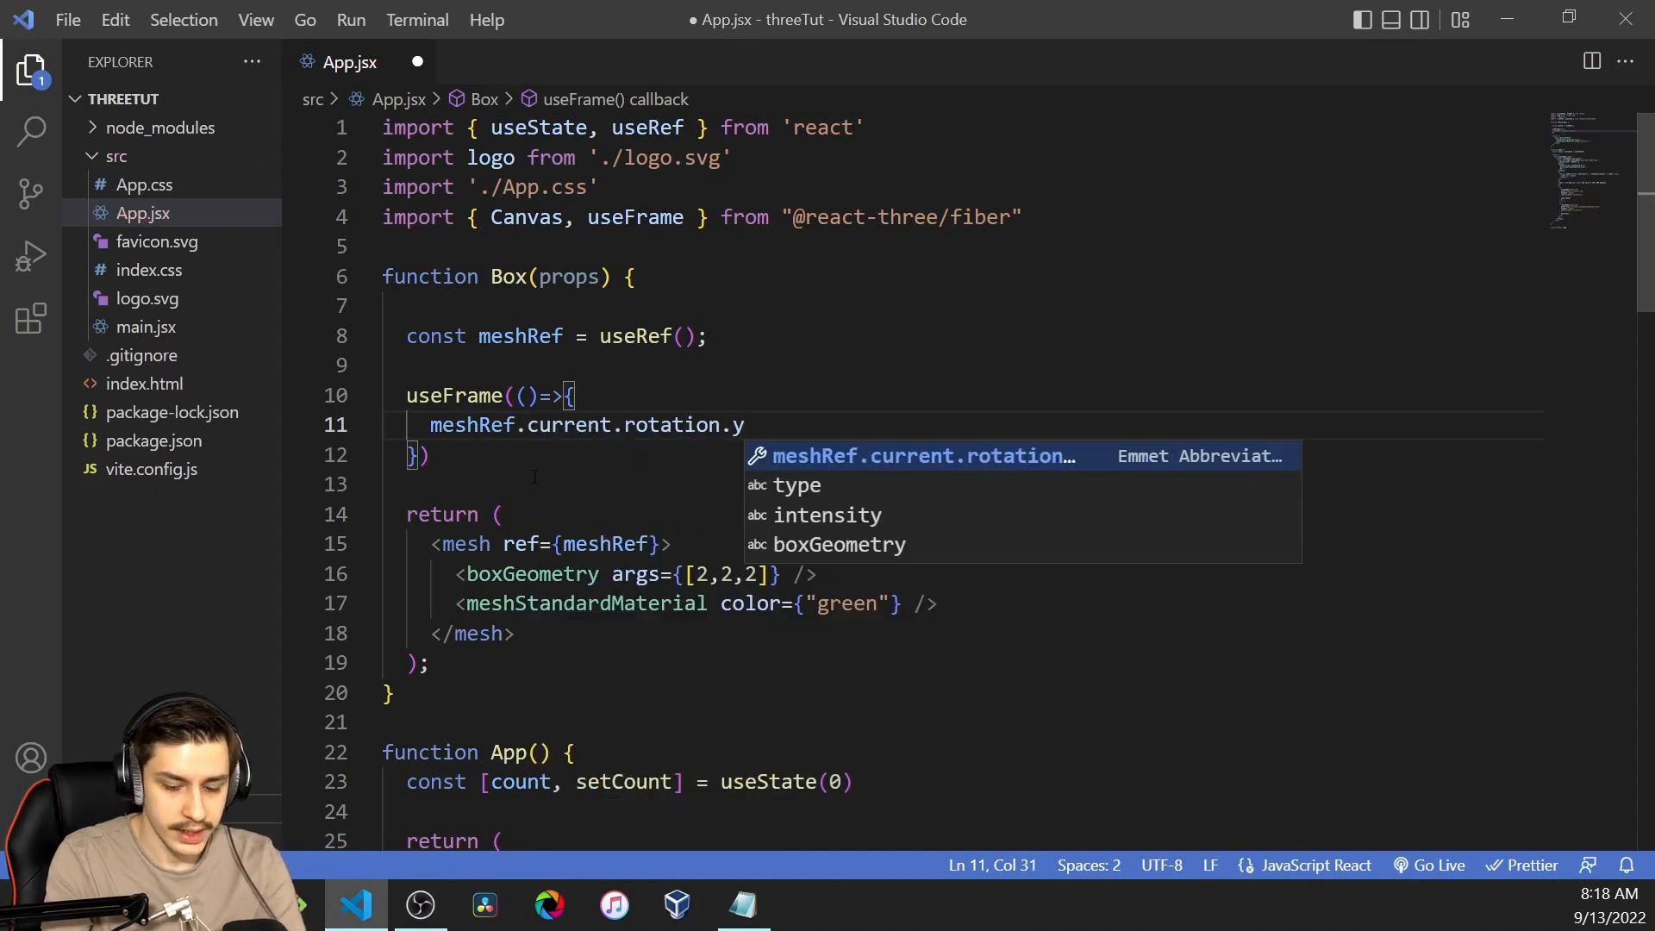
type("+= 0.1;")
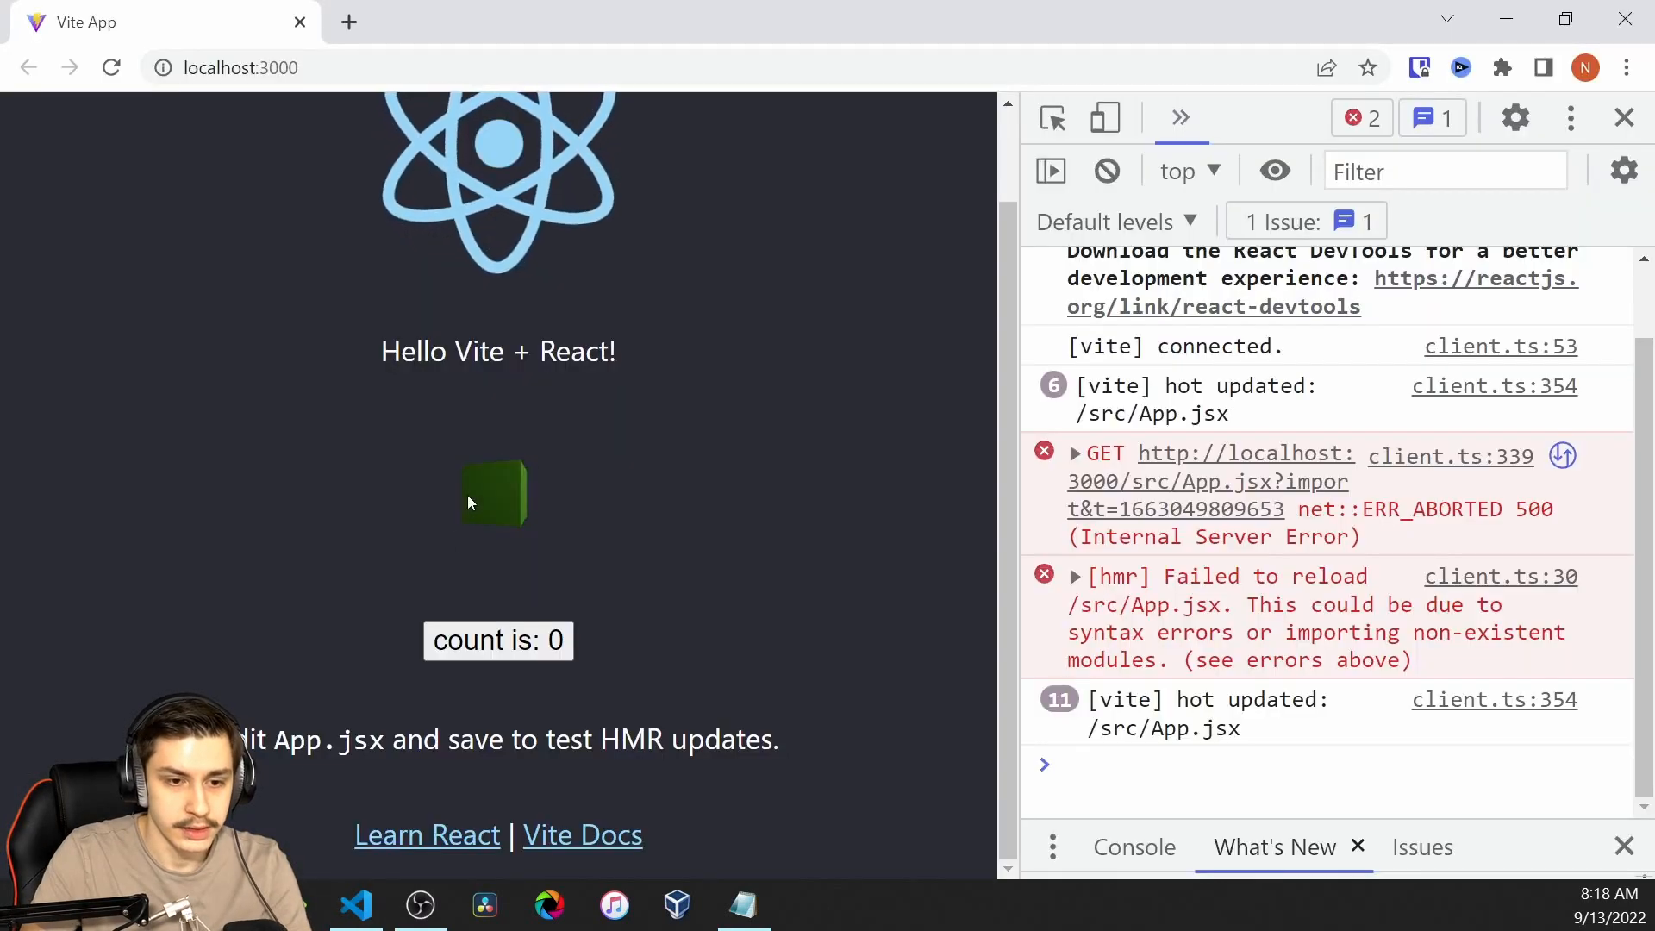
Step: Rotate the box on x, y and z by 0.03, 0.02 and 0.01 per frame and check the browser
left_click(355, 906)
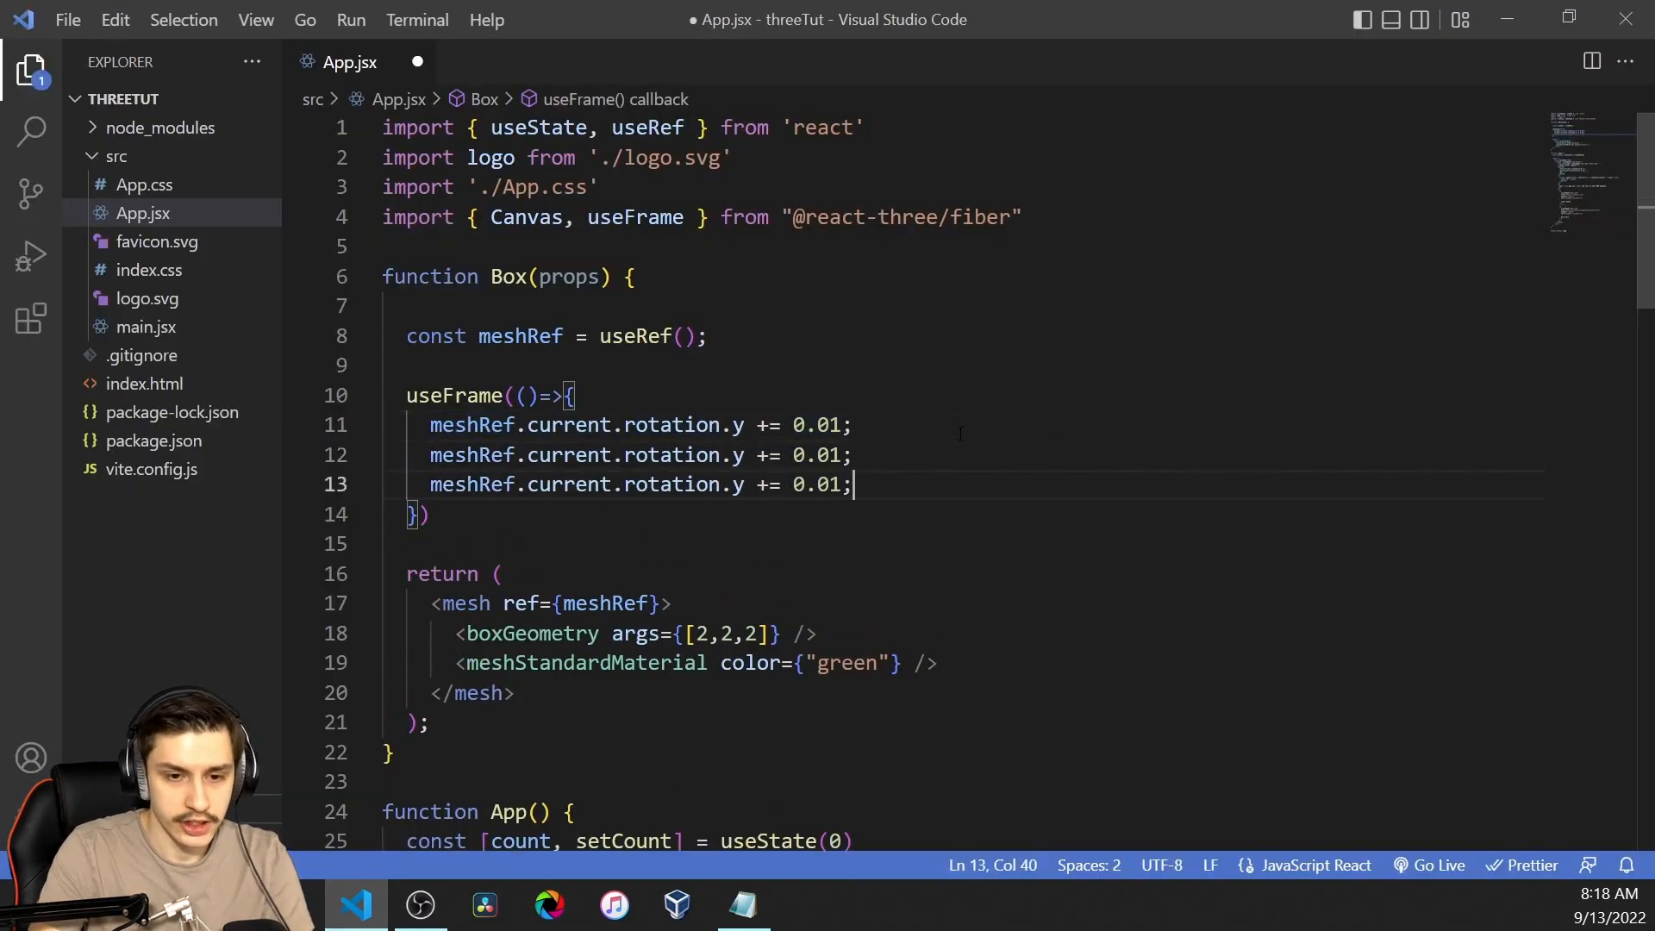
type("x")
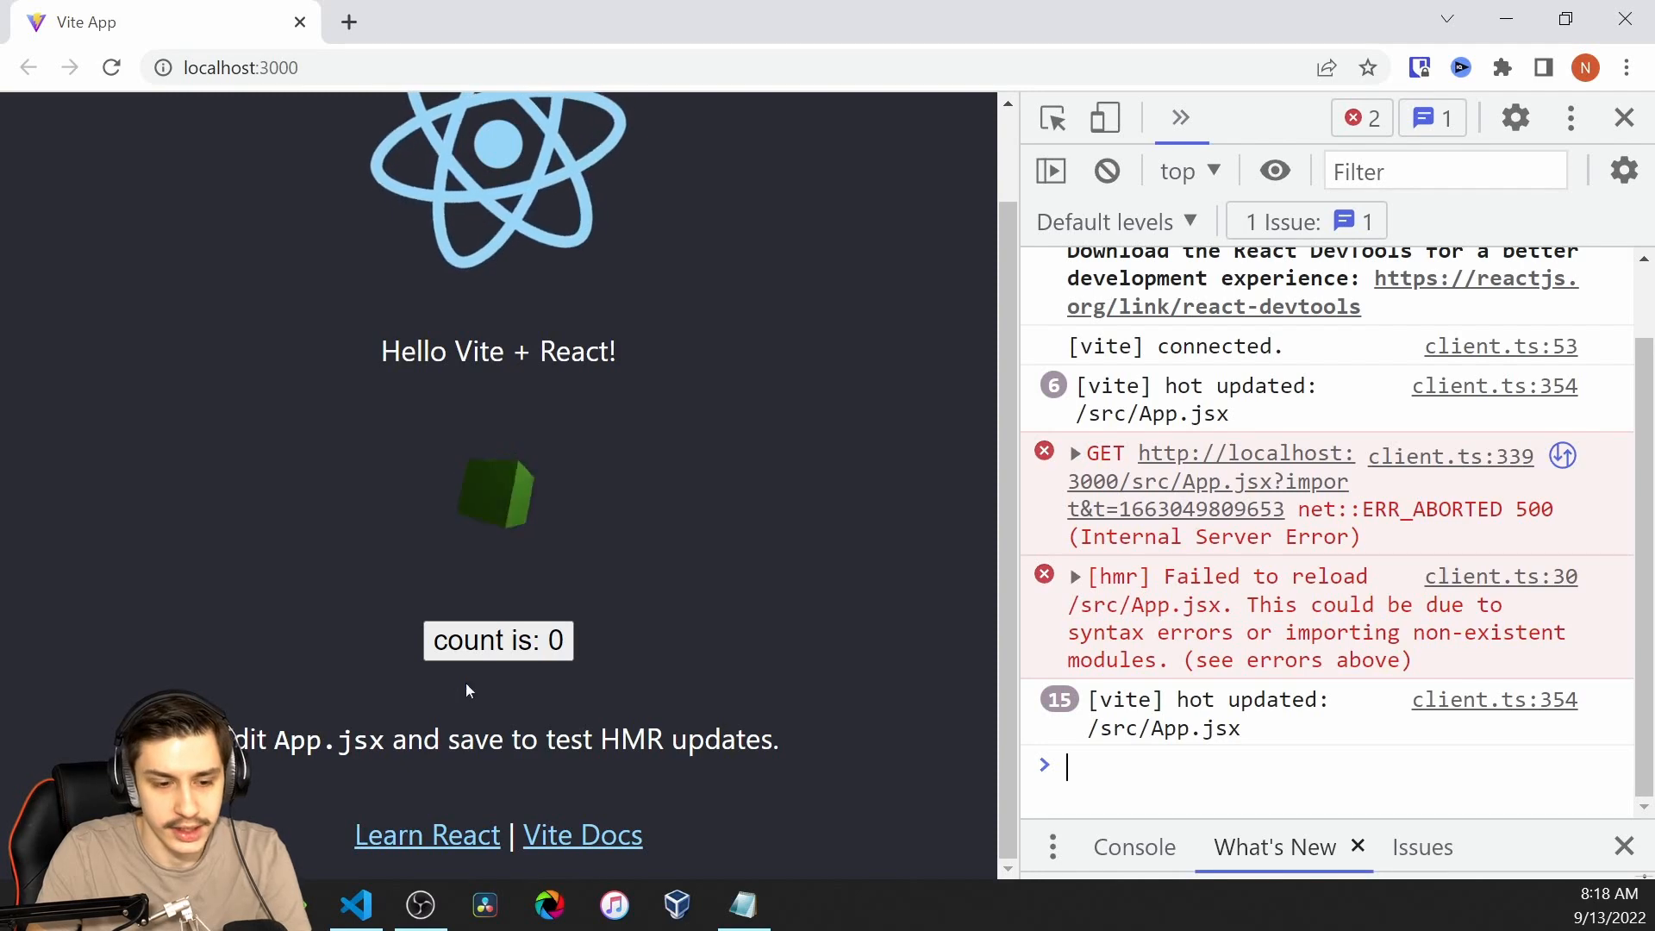
left_click(355, 905)
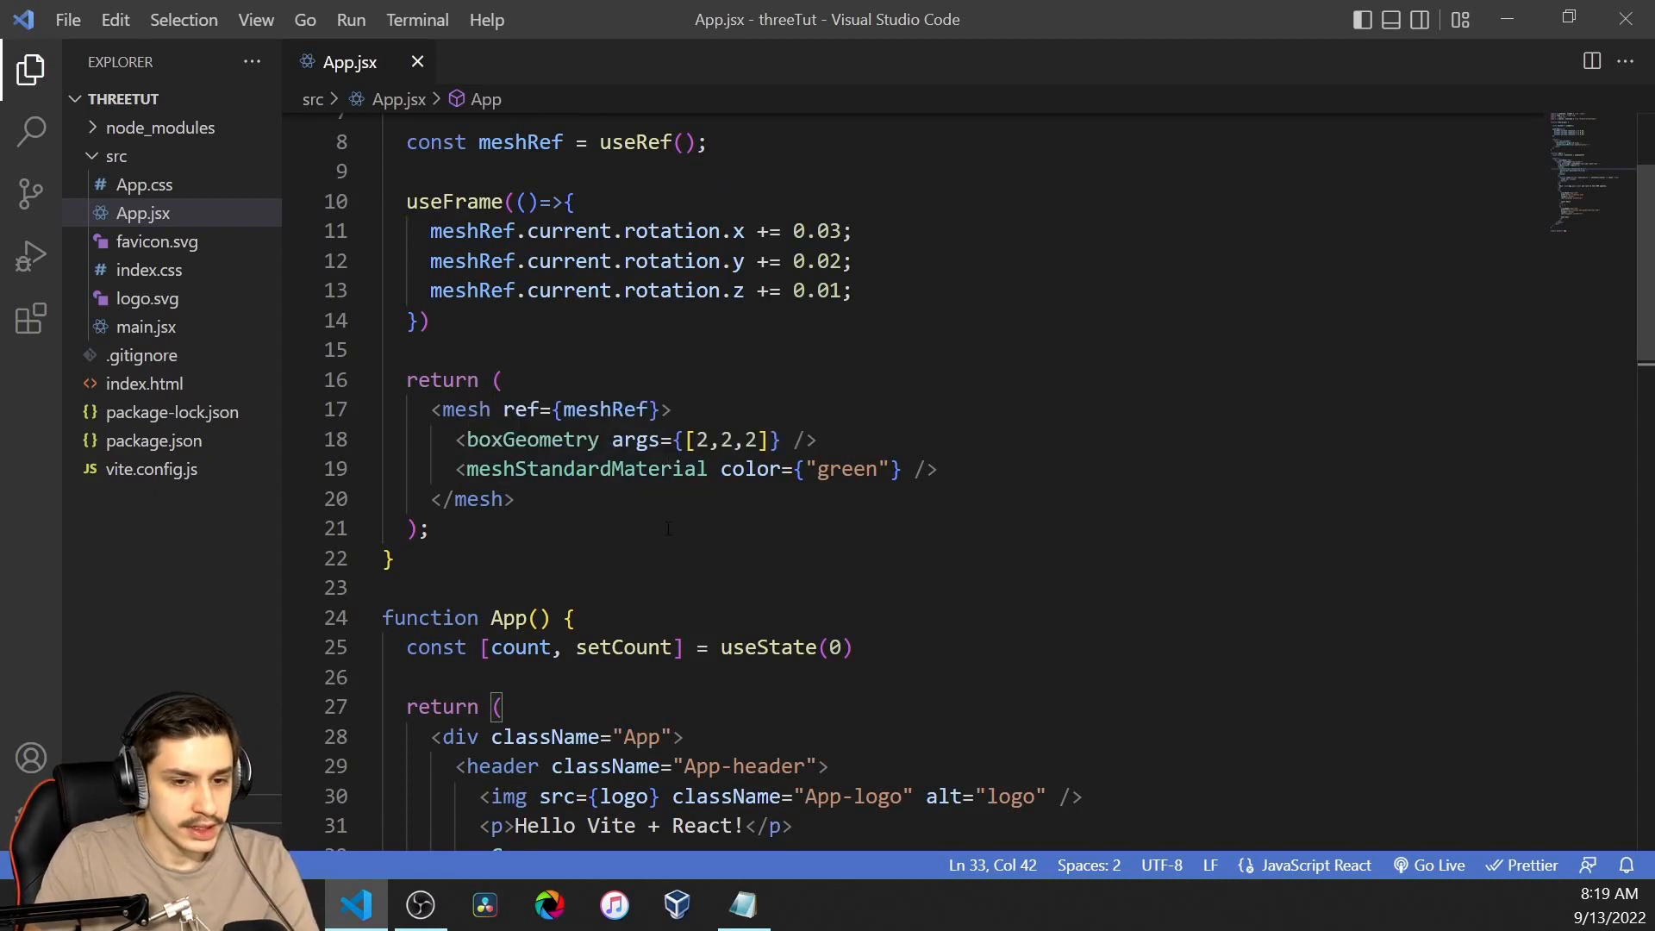
Step: Add a hover state with onPointerOver/onPointerOut handlers setting it true and false
double_click(519, 411)
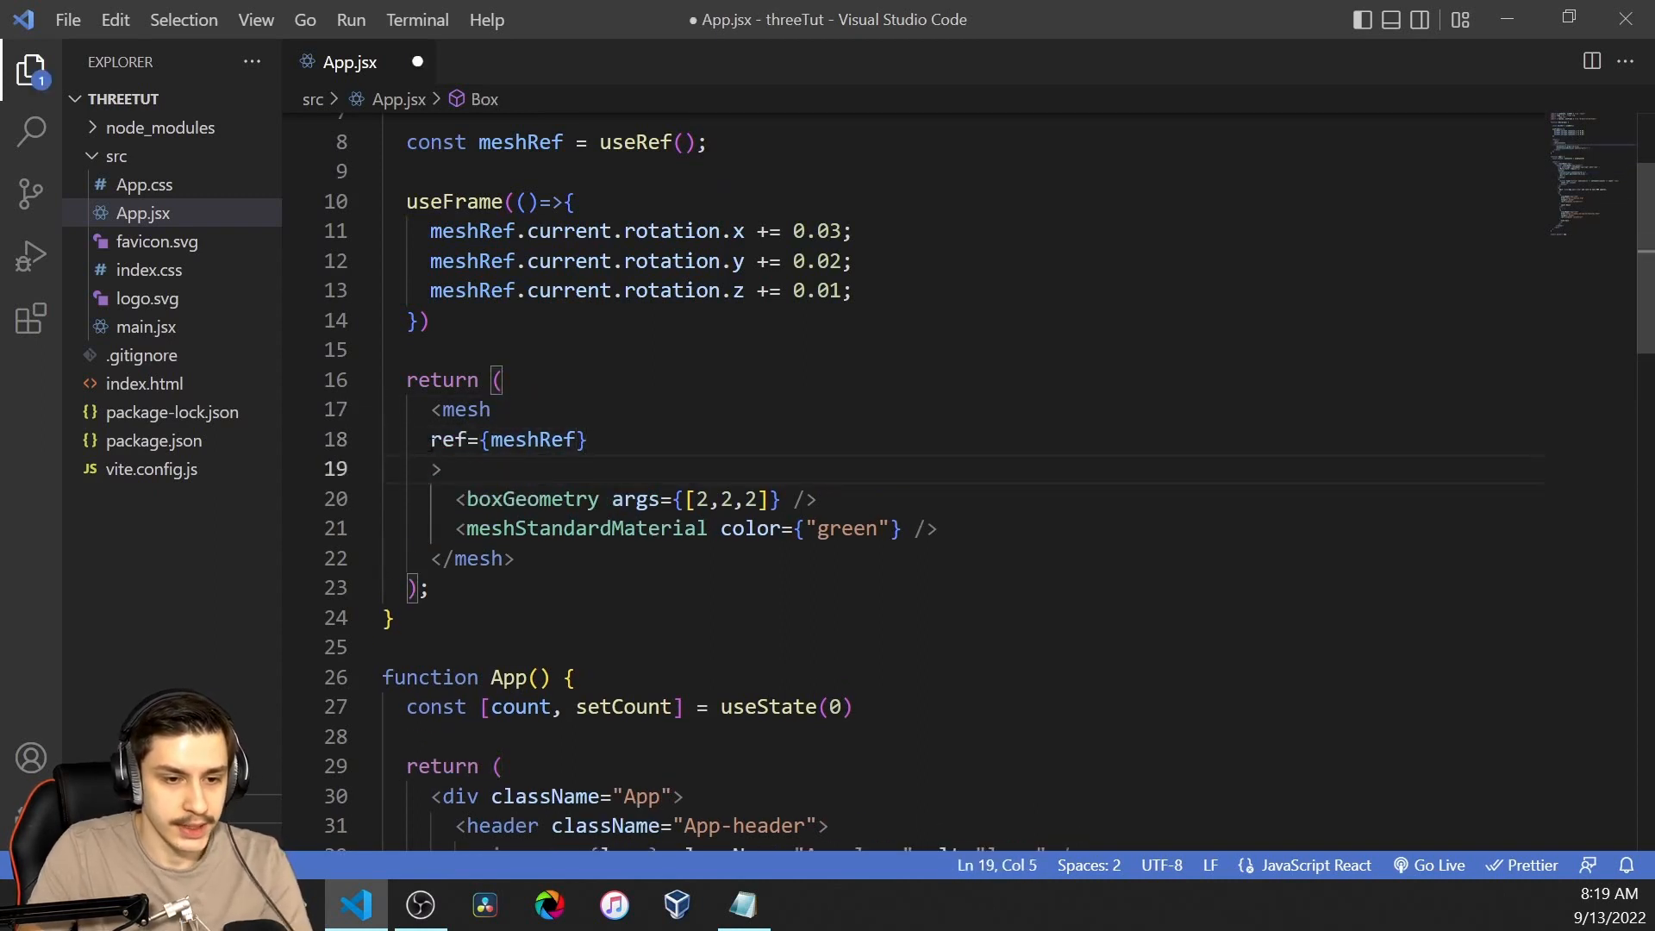
type("on")
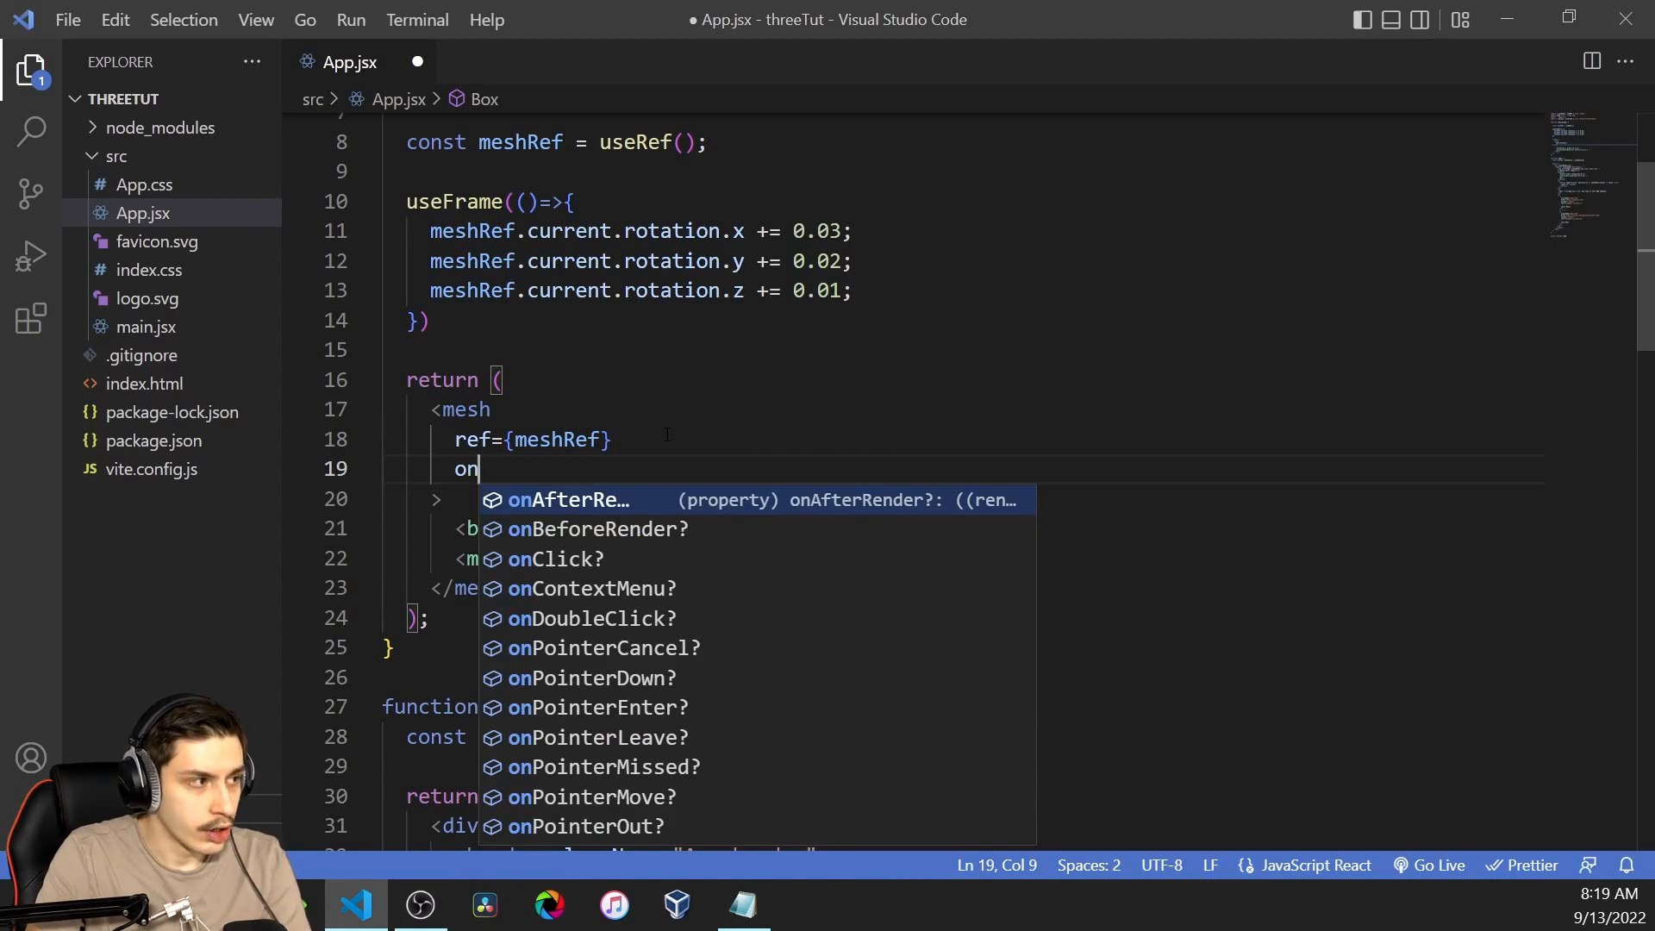
type("PointerOver={")
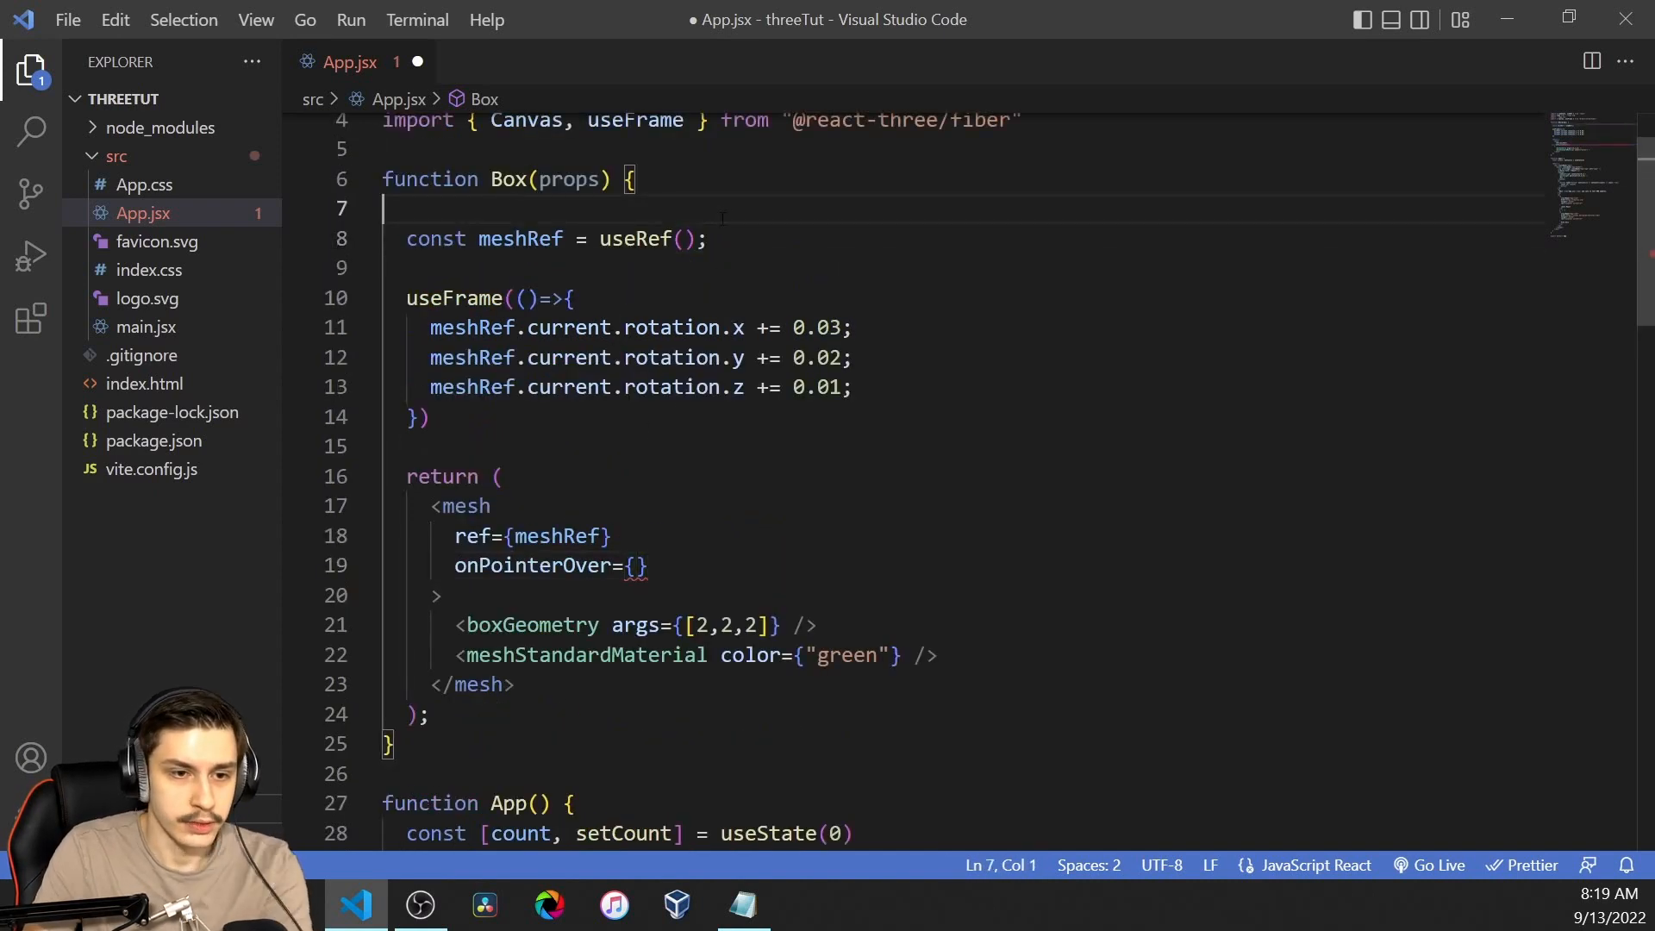
type("const [hover, setHover] = useState(false);")
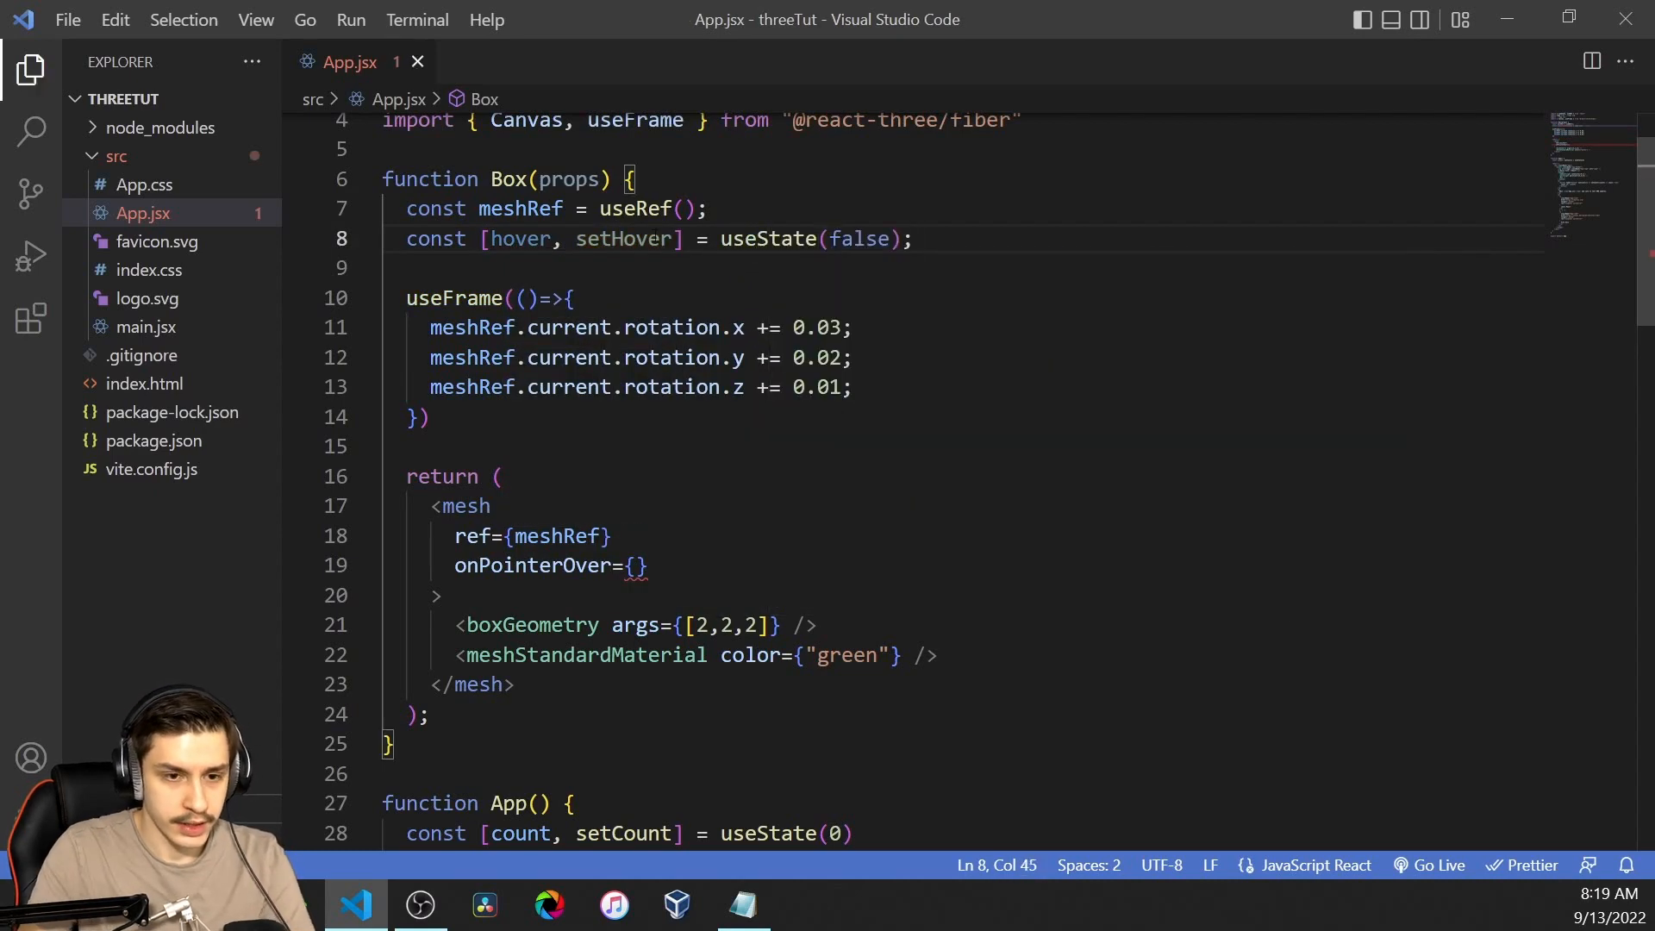
left_click(633, 566)
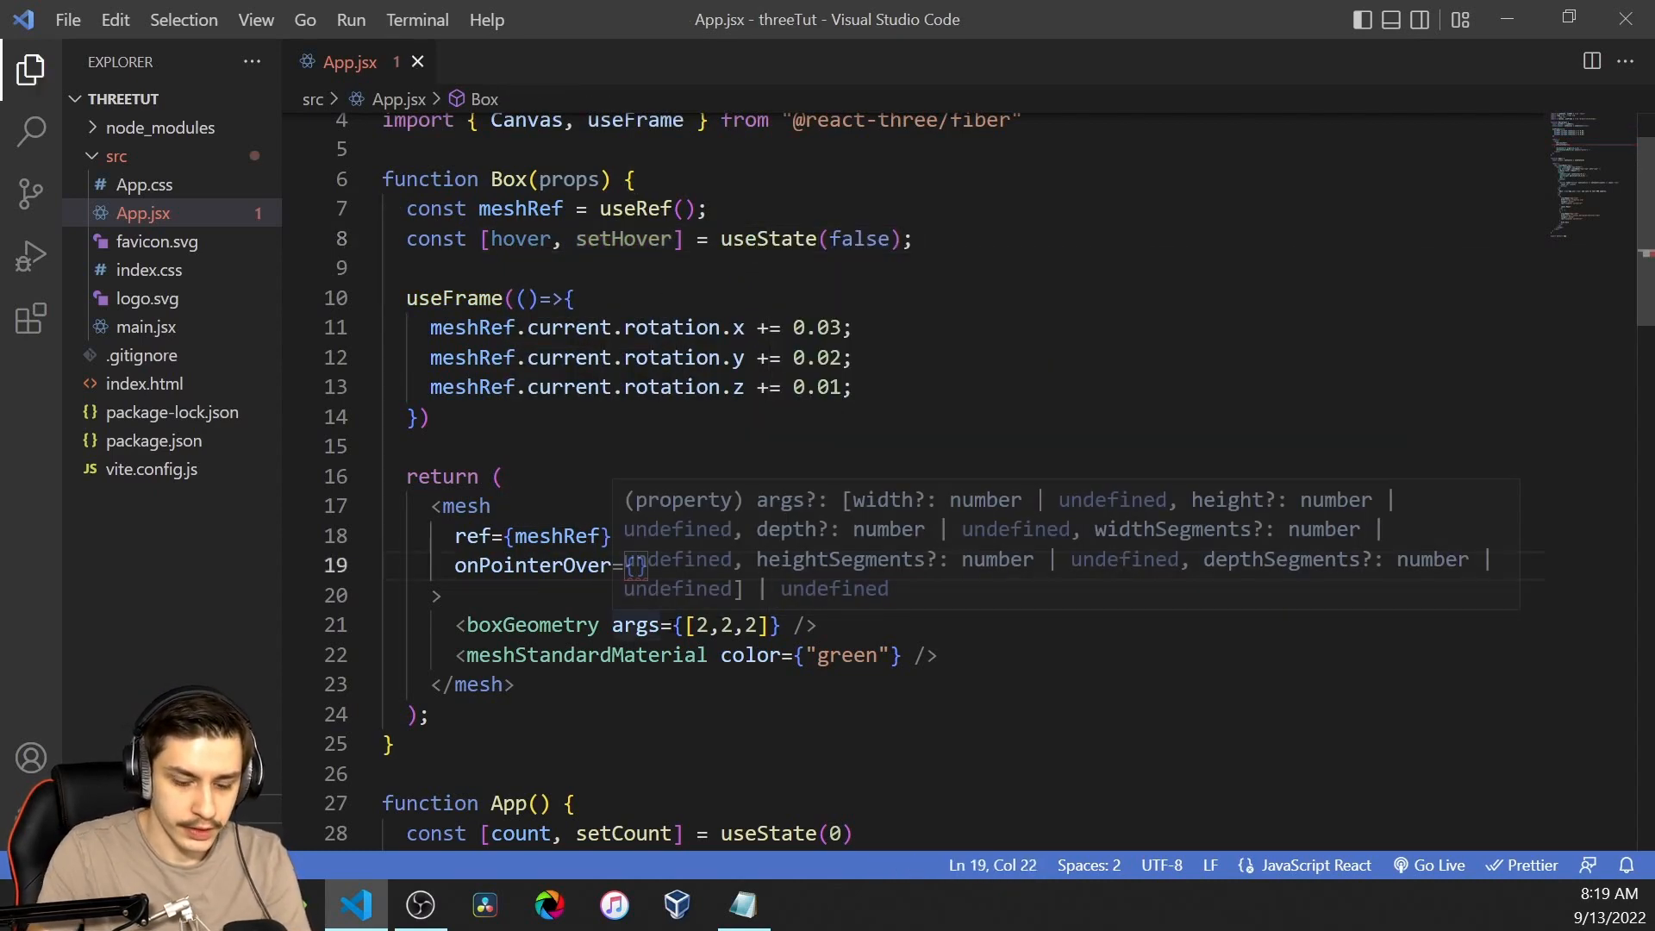
type("()=>setHover(true)")
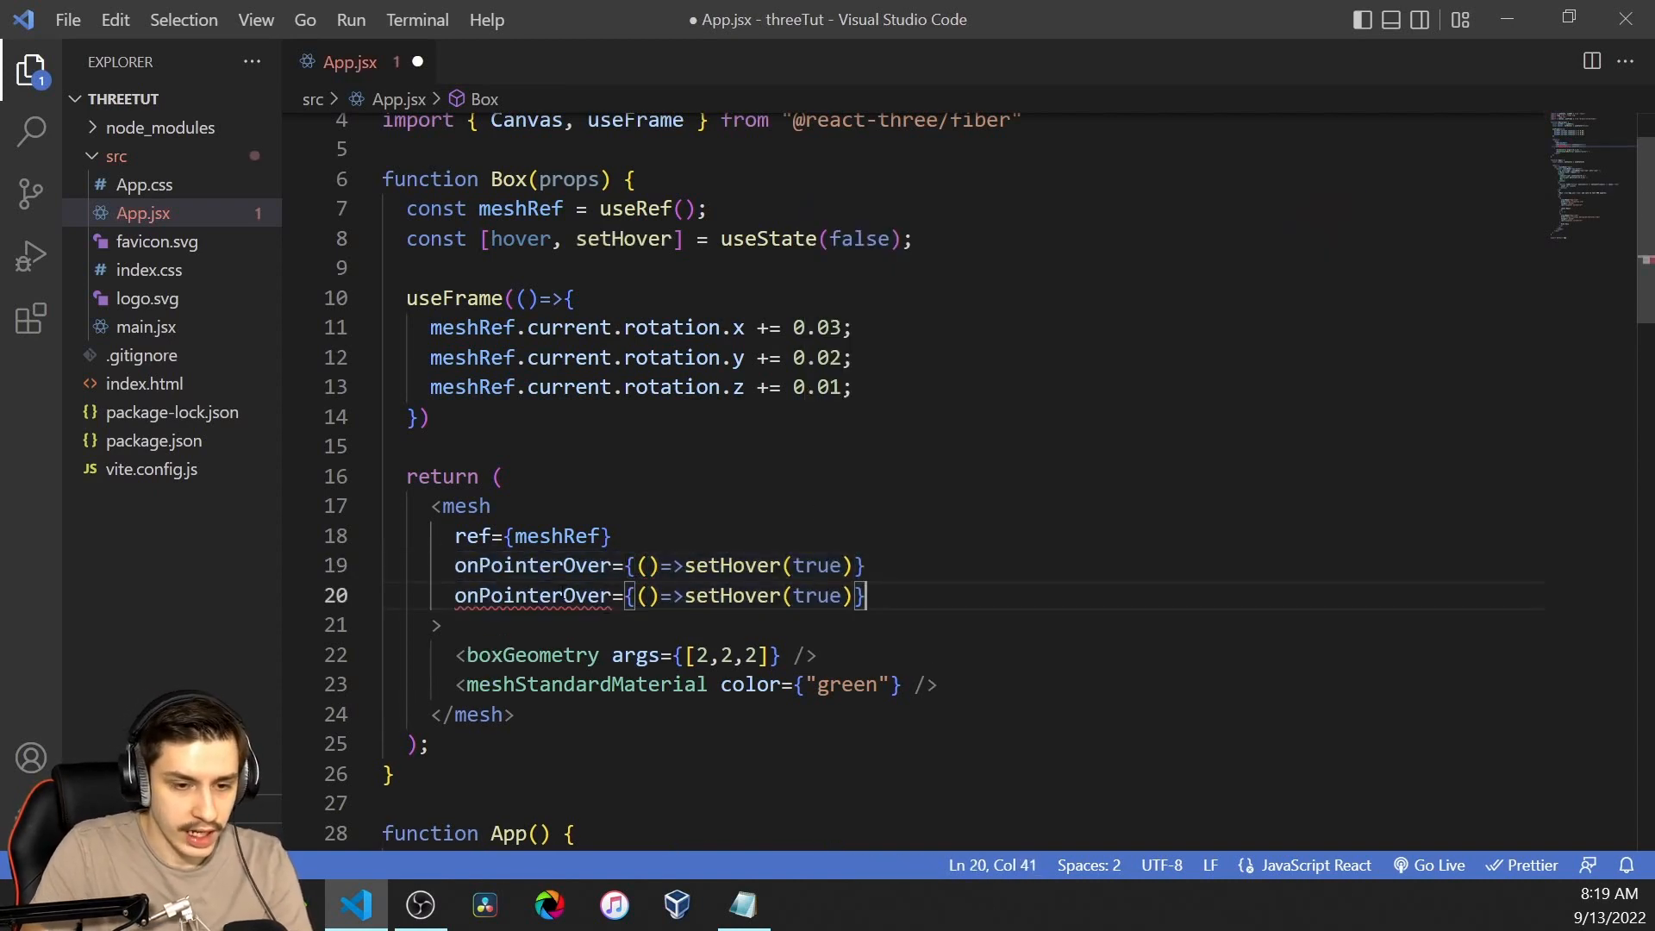
double_click(533, 595)
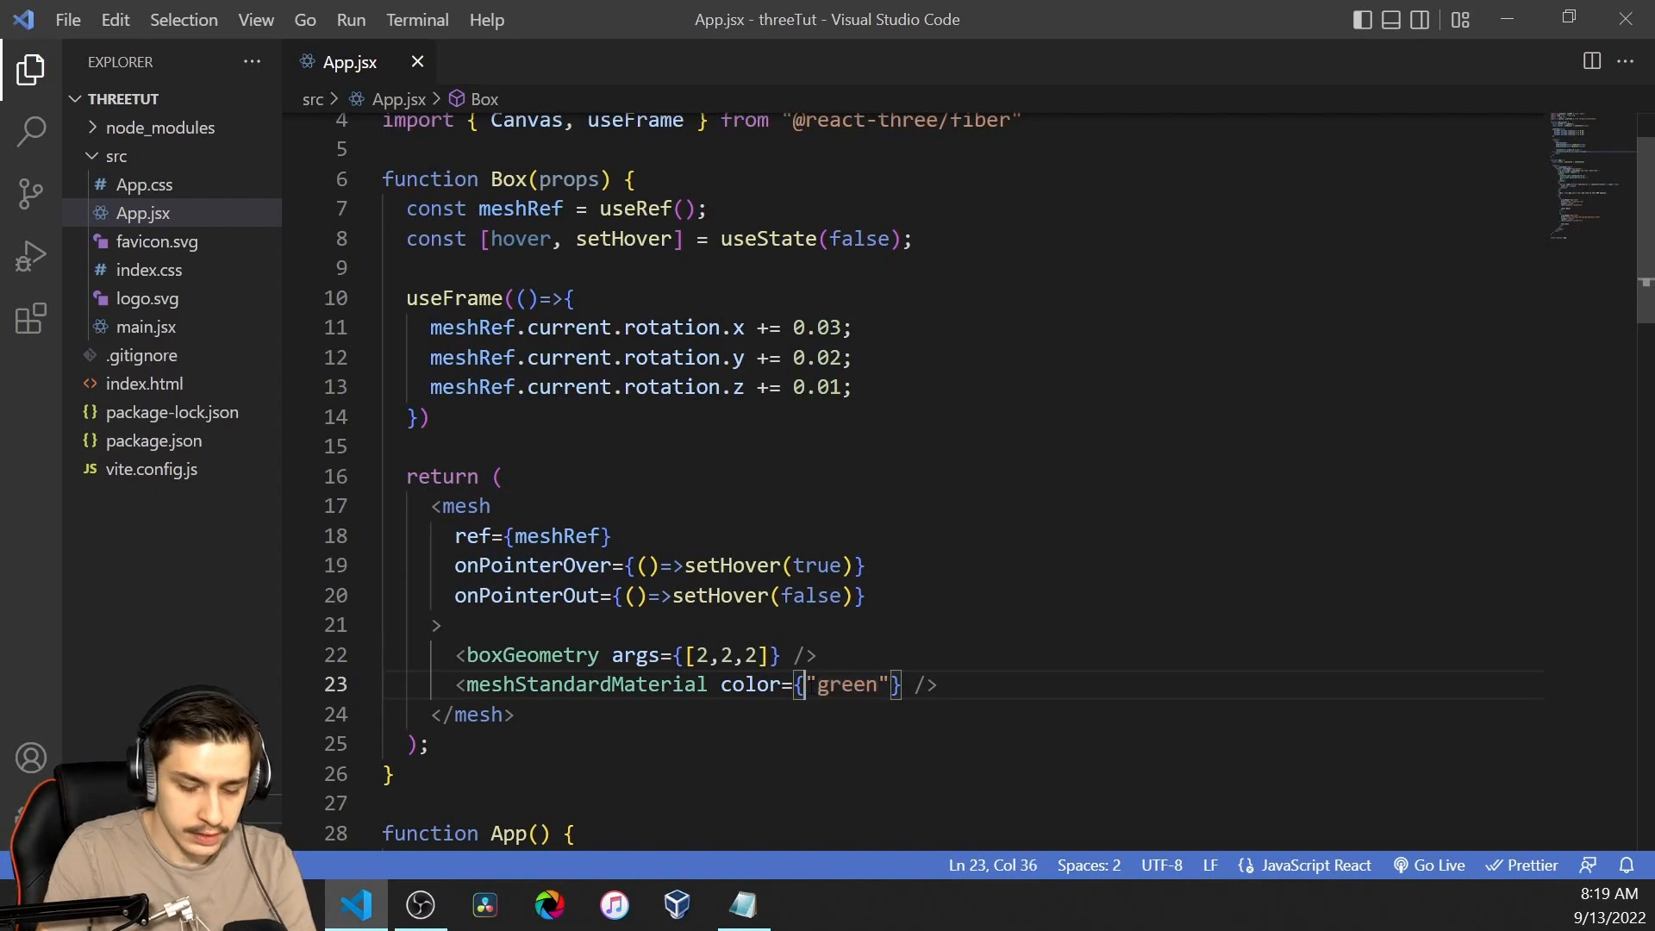
Step: Make the material color hover ? "green" : "red" and check the red cube in the browser
type("hover ?")
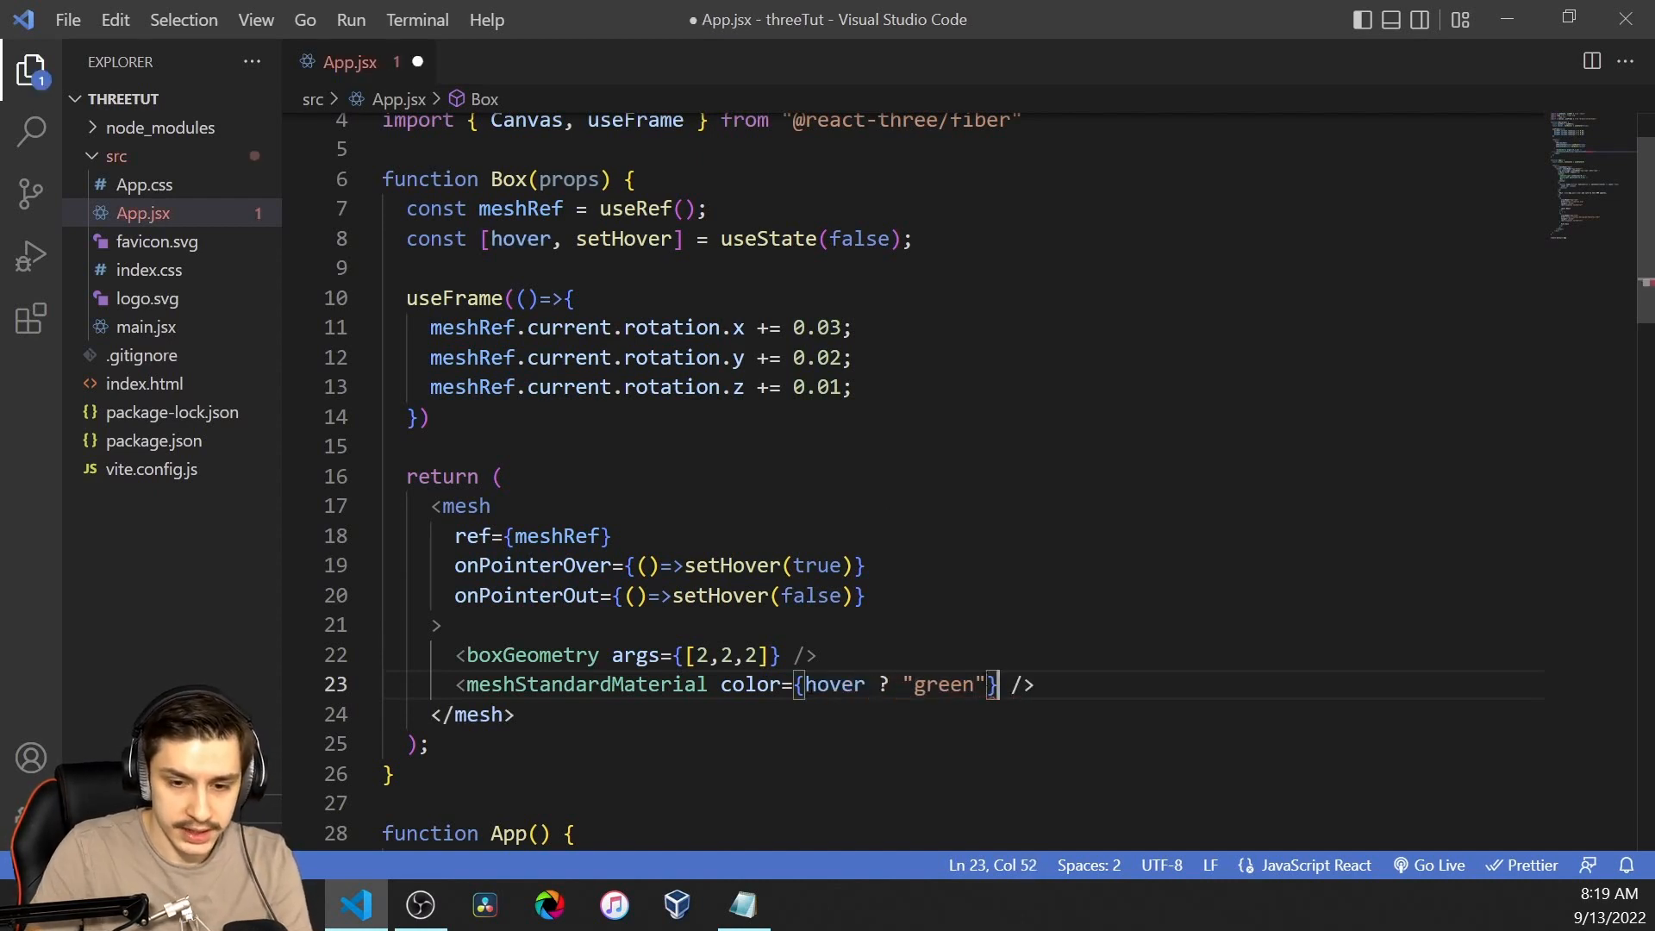
type(": \"re")
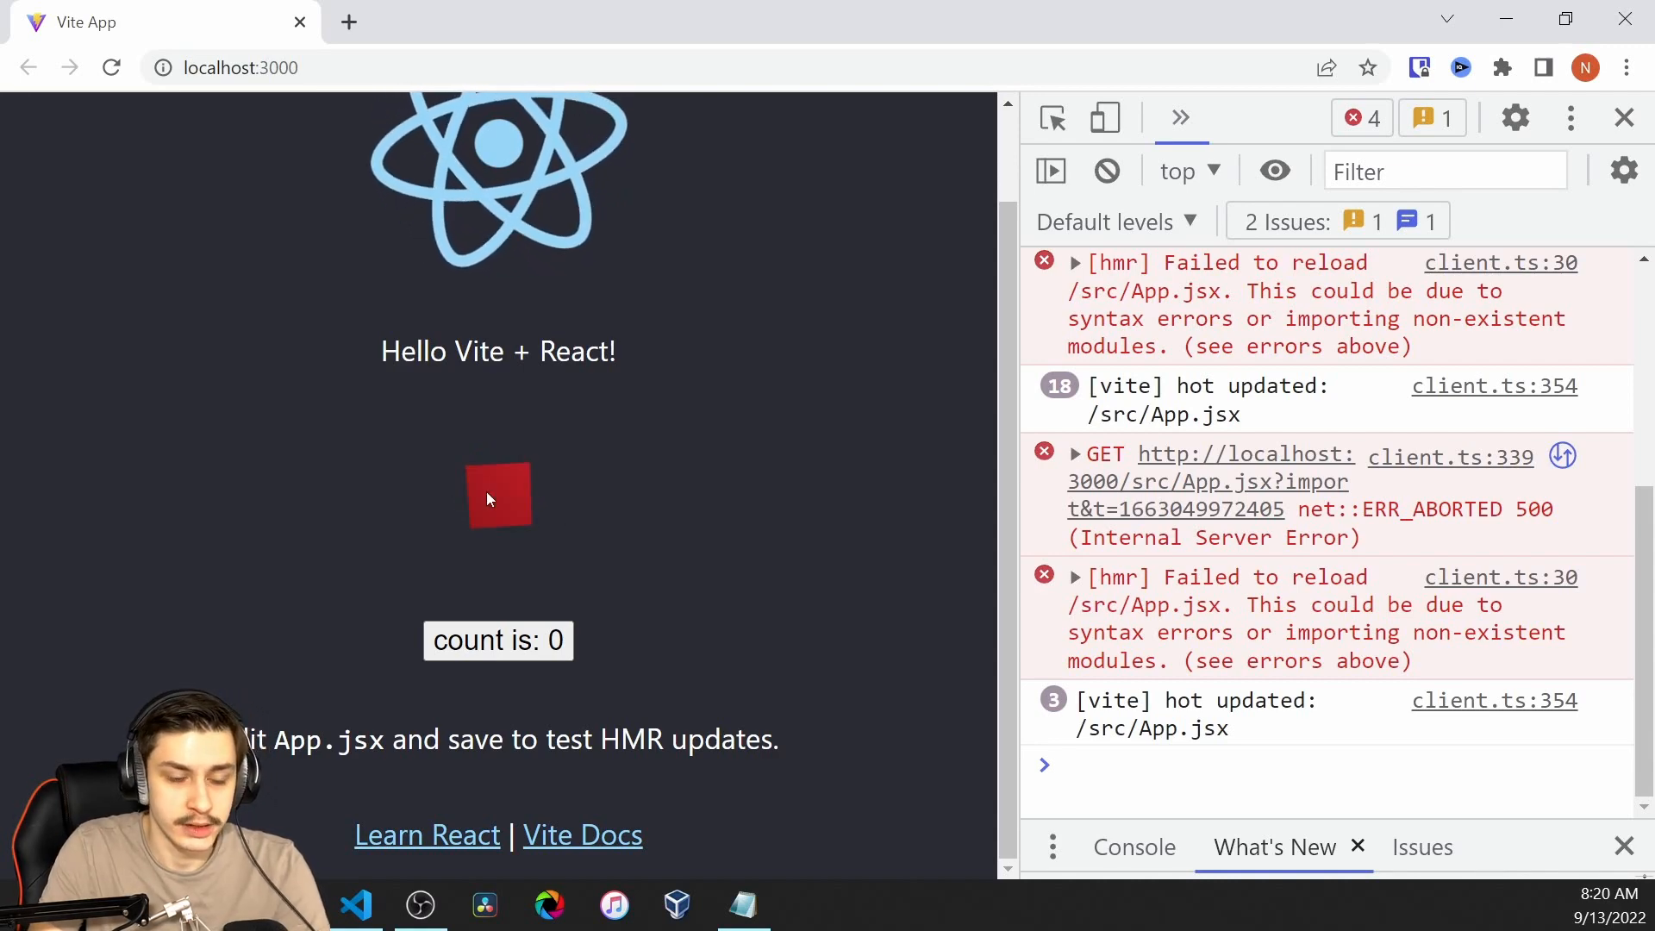
left_click(357, 905)
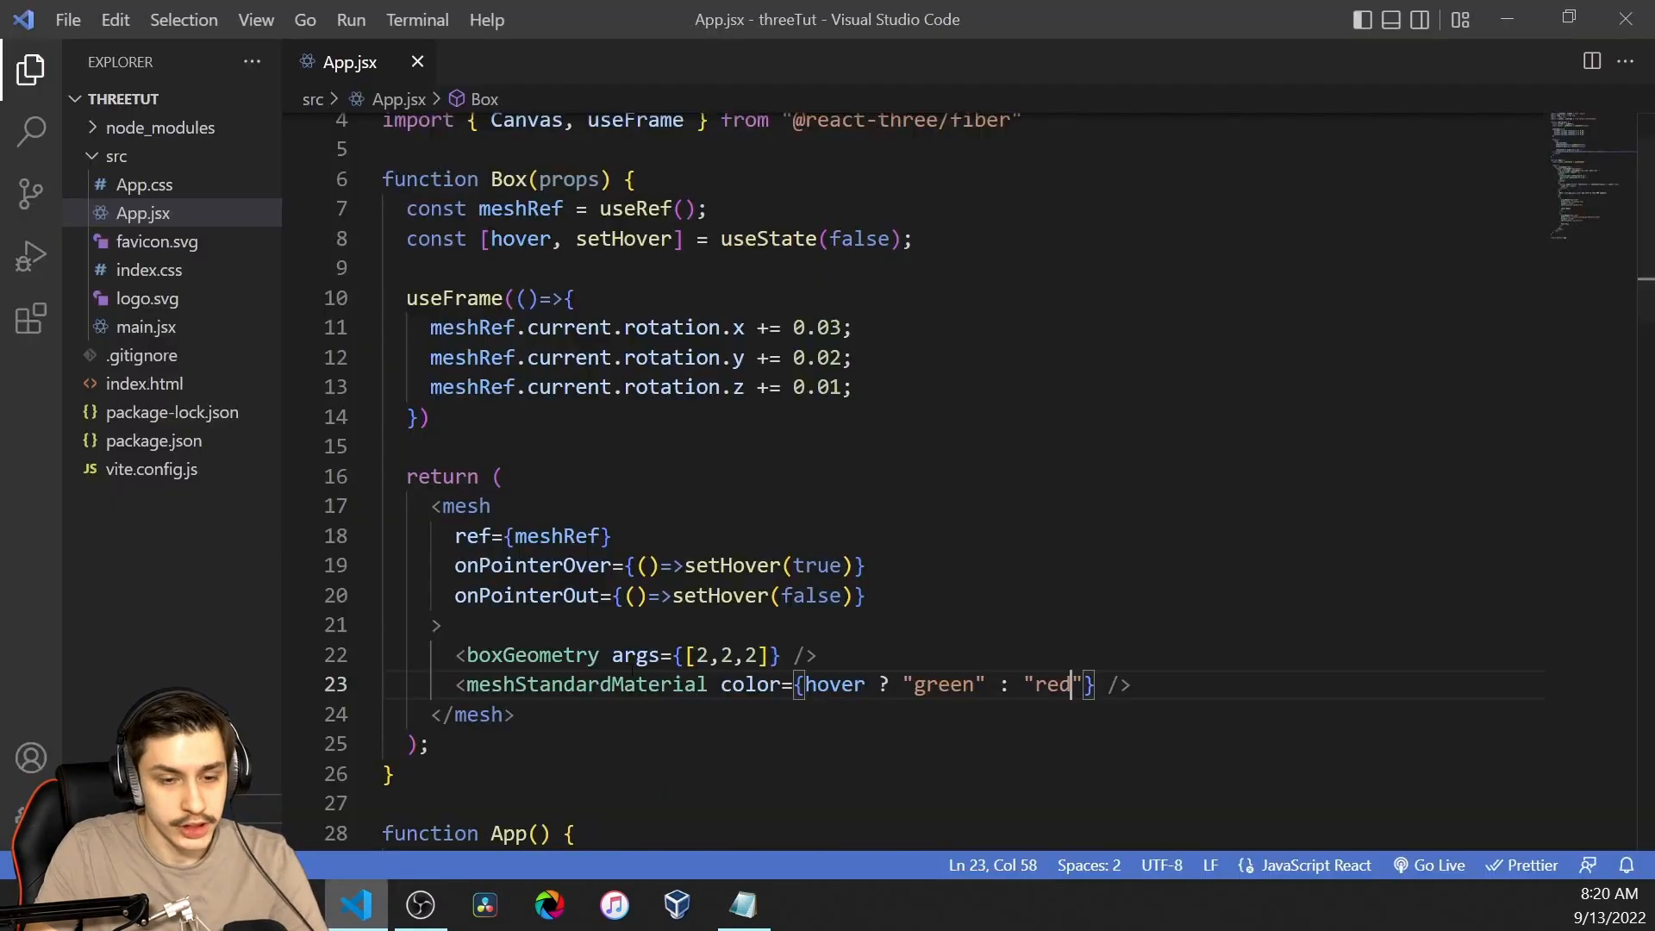
left_click(798, 386)
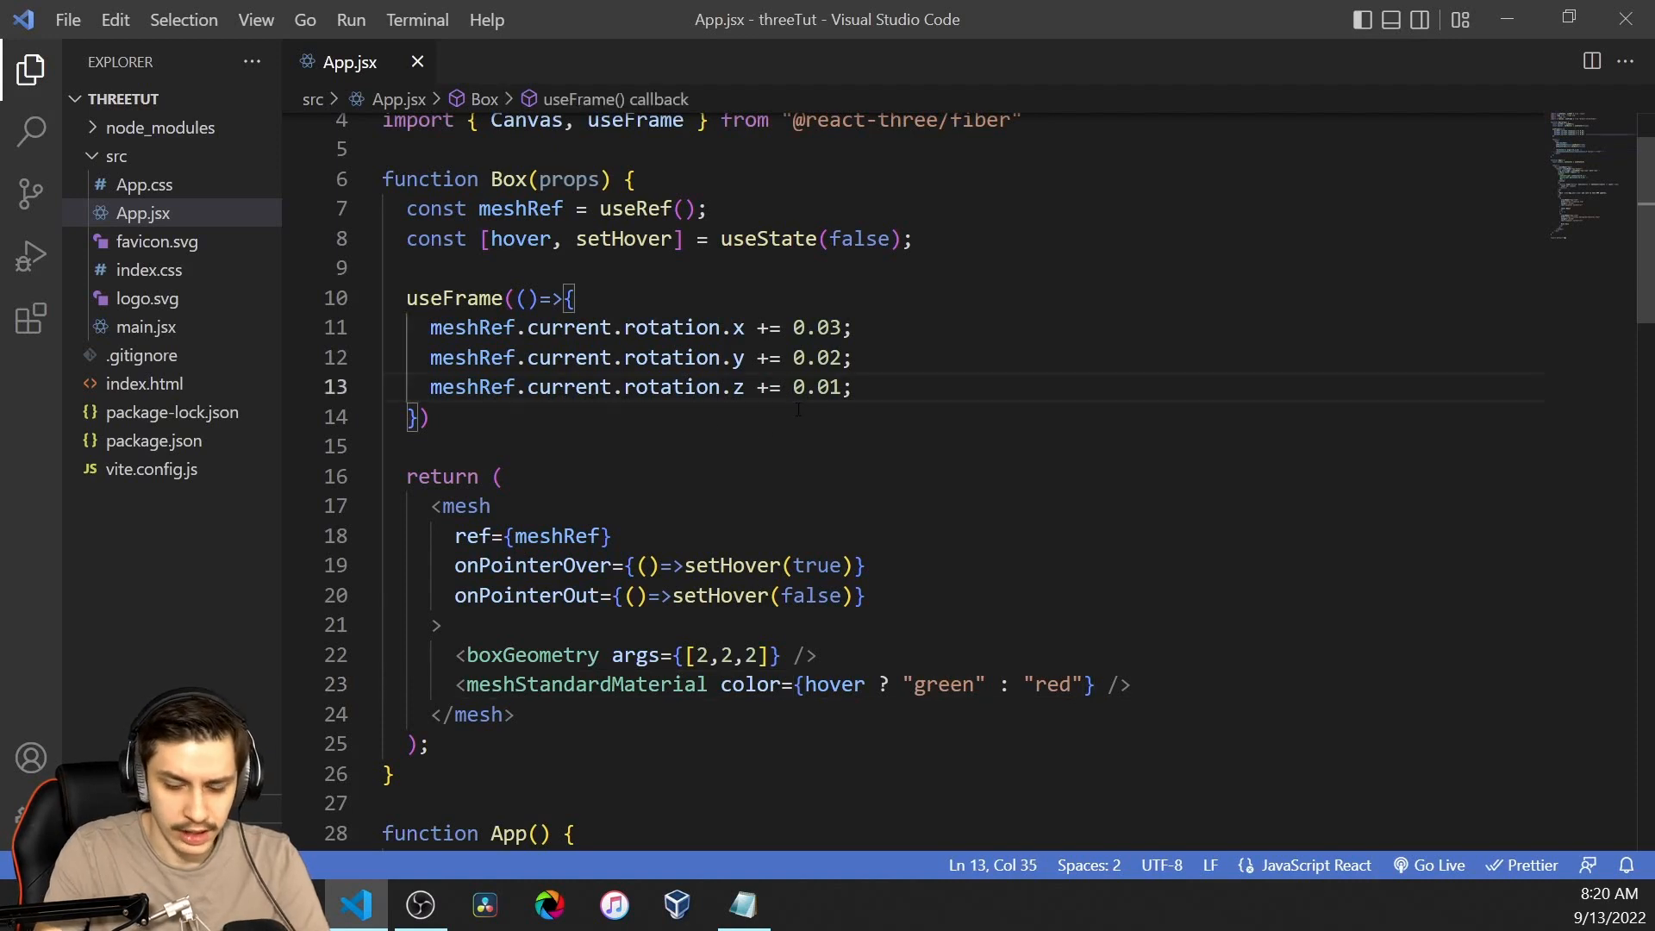
Step: Add a useEffect on [hover] setting document.body.style.cursor to "pointer" or "default"
type("use")
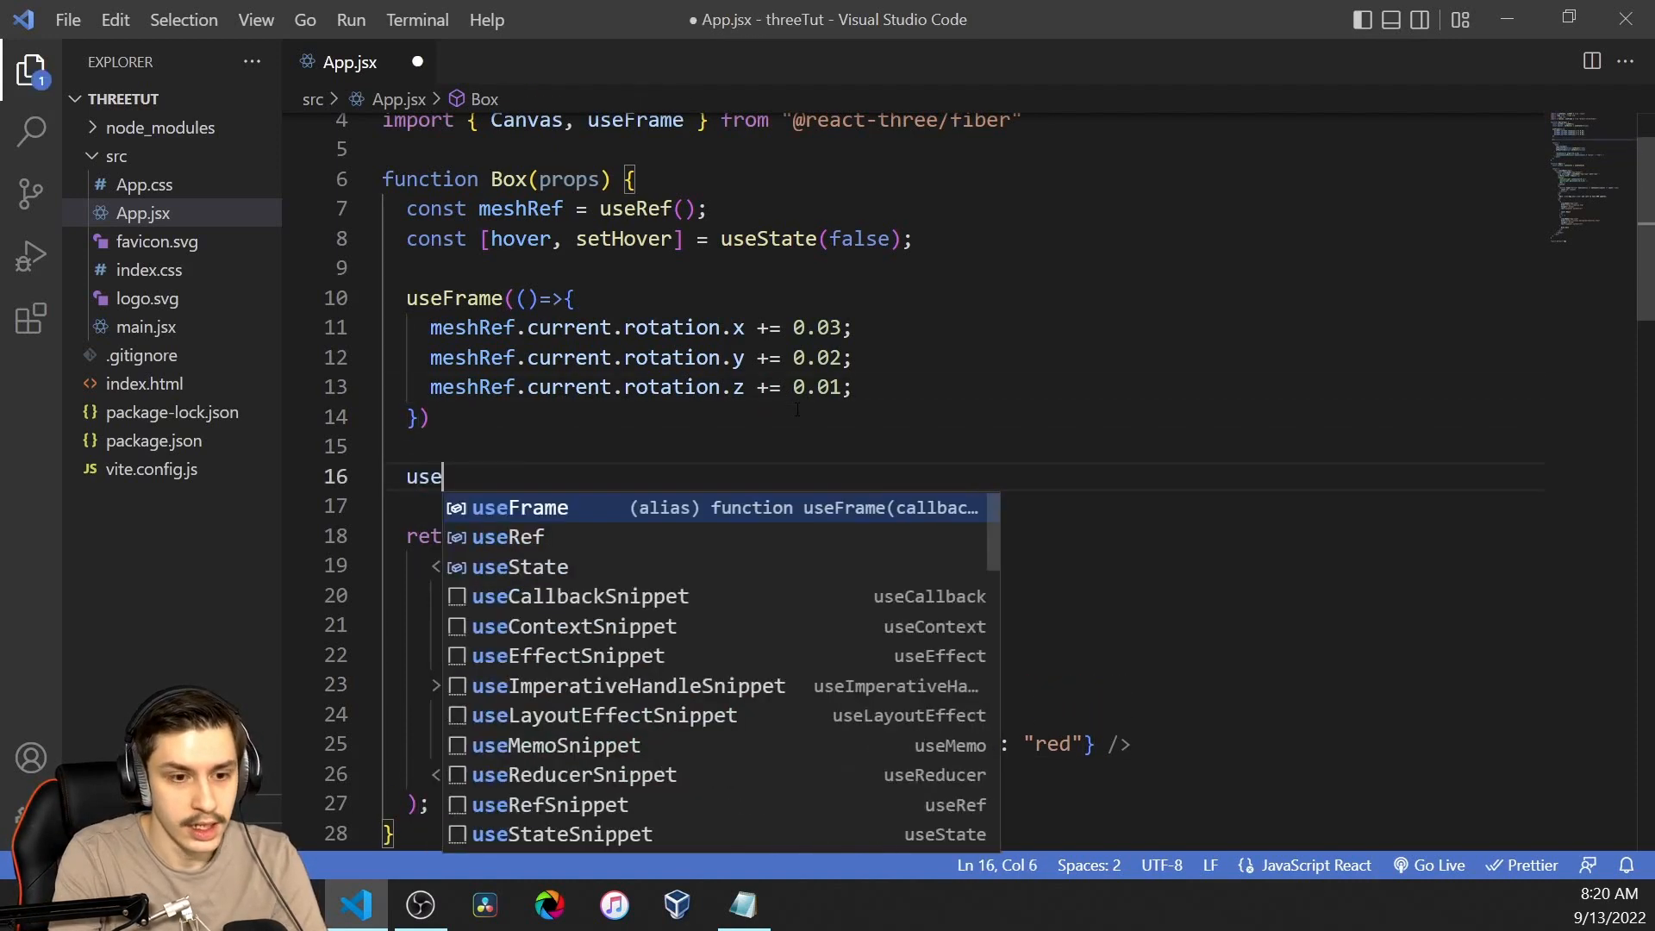
type("Effect(()=>{")
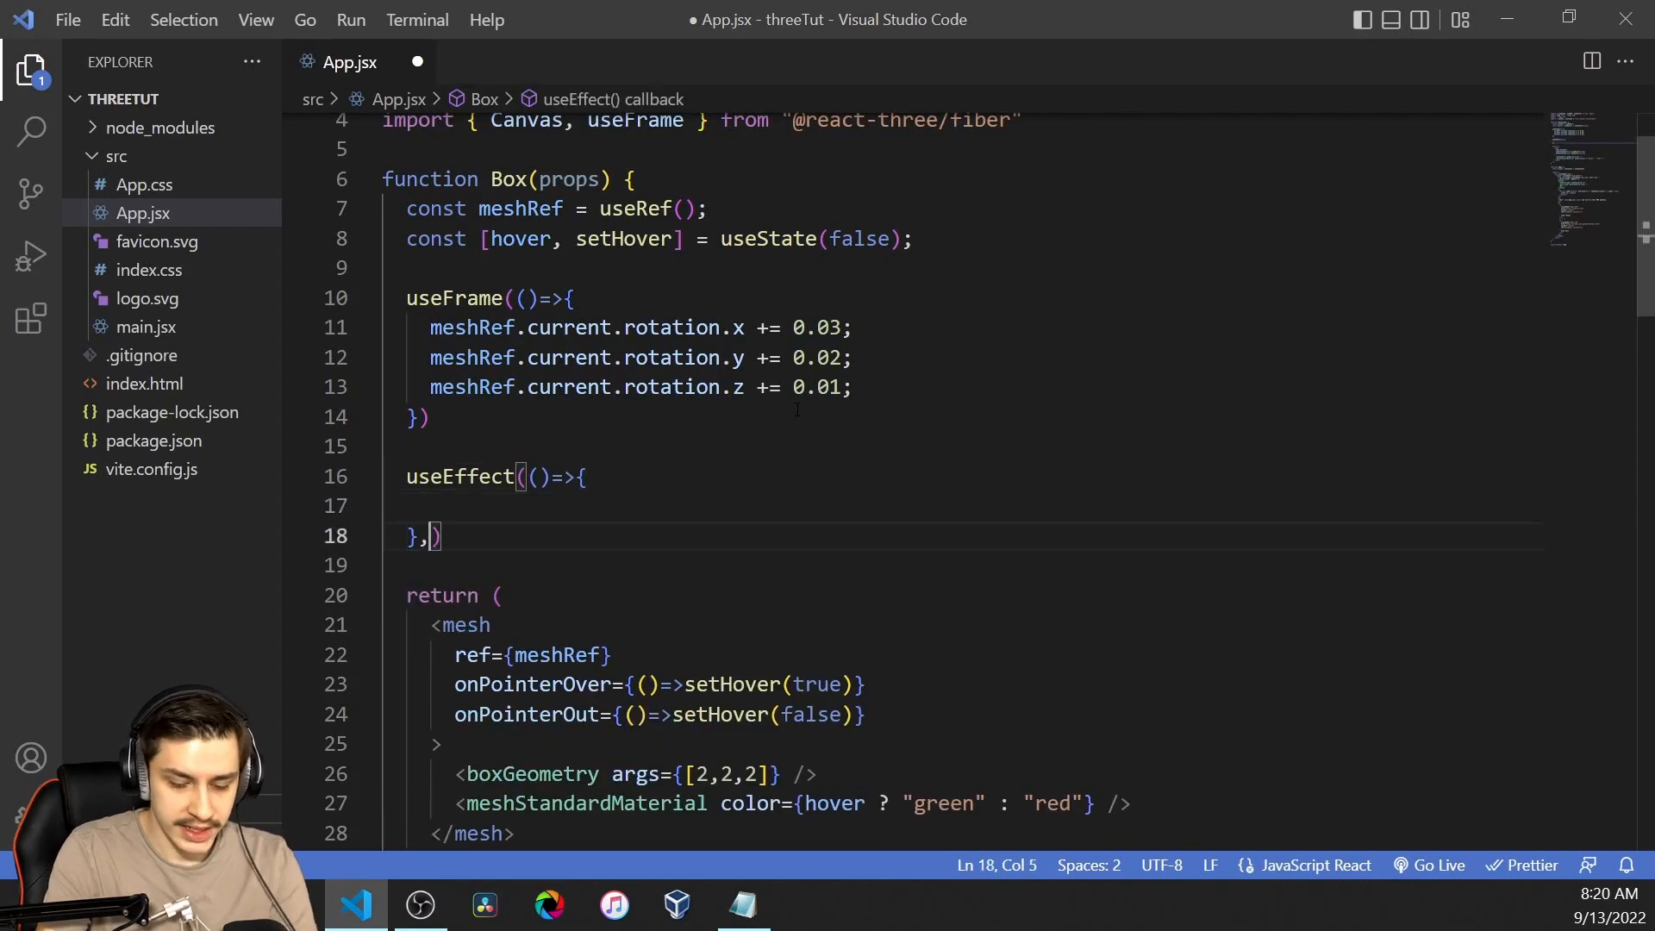
type("[hover]")
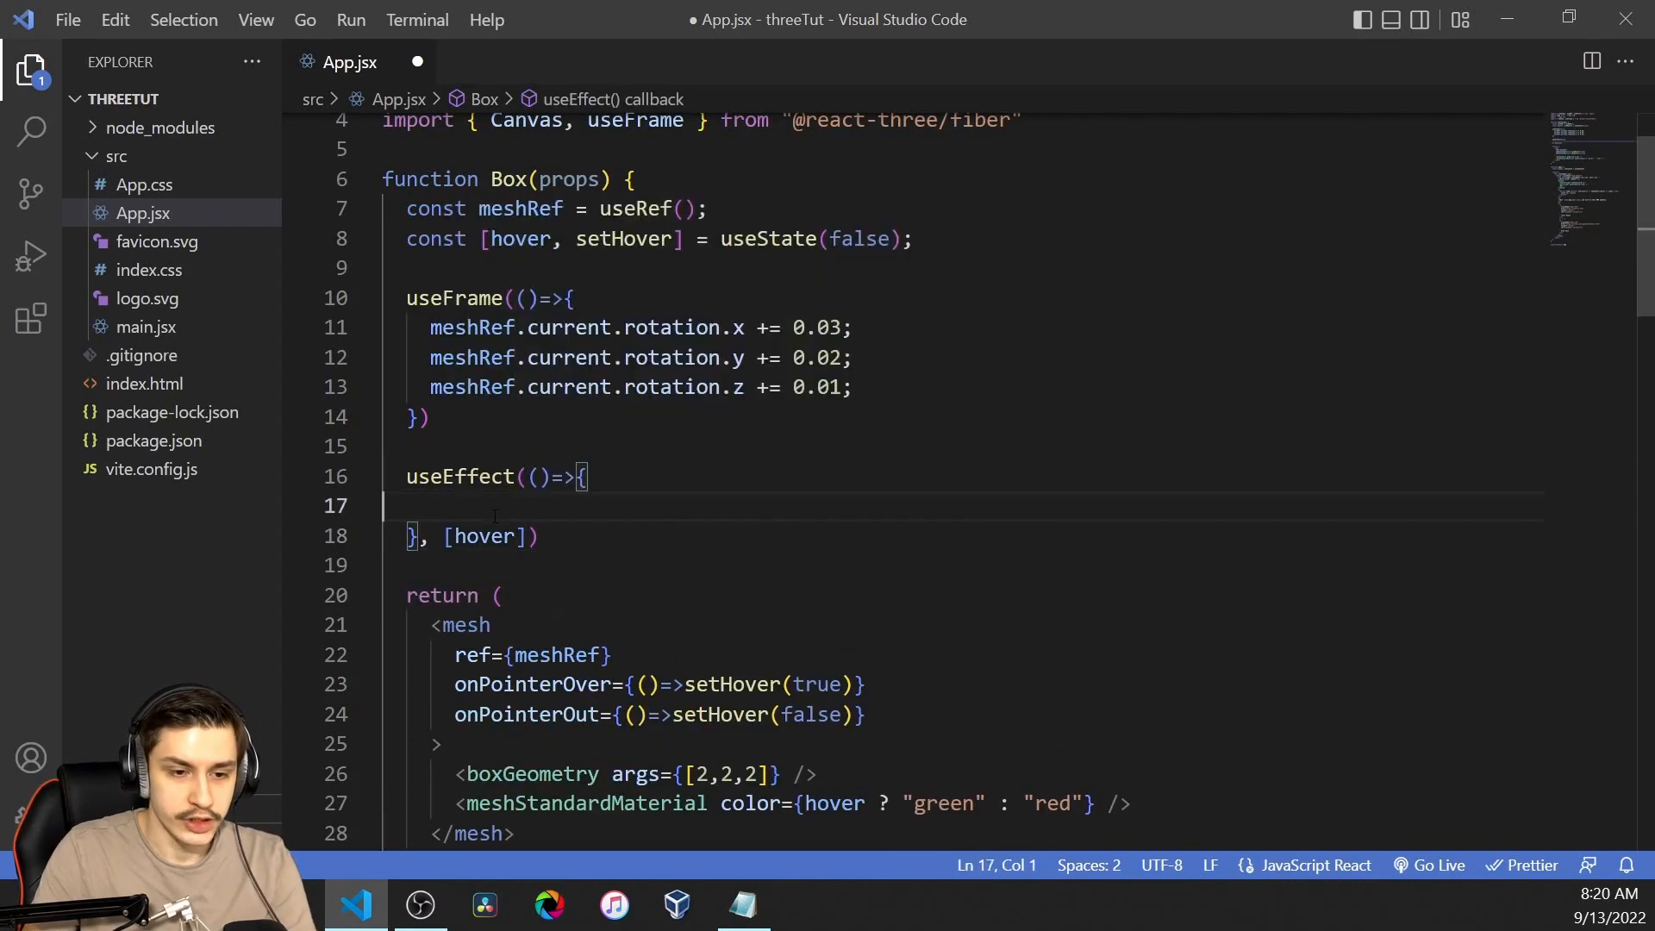
type("do")
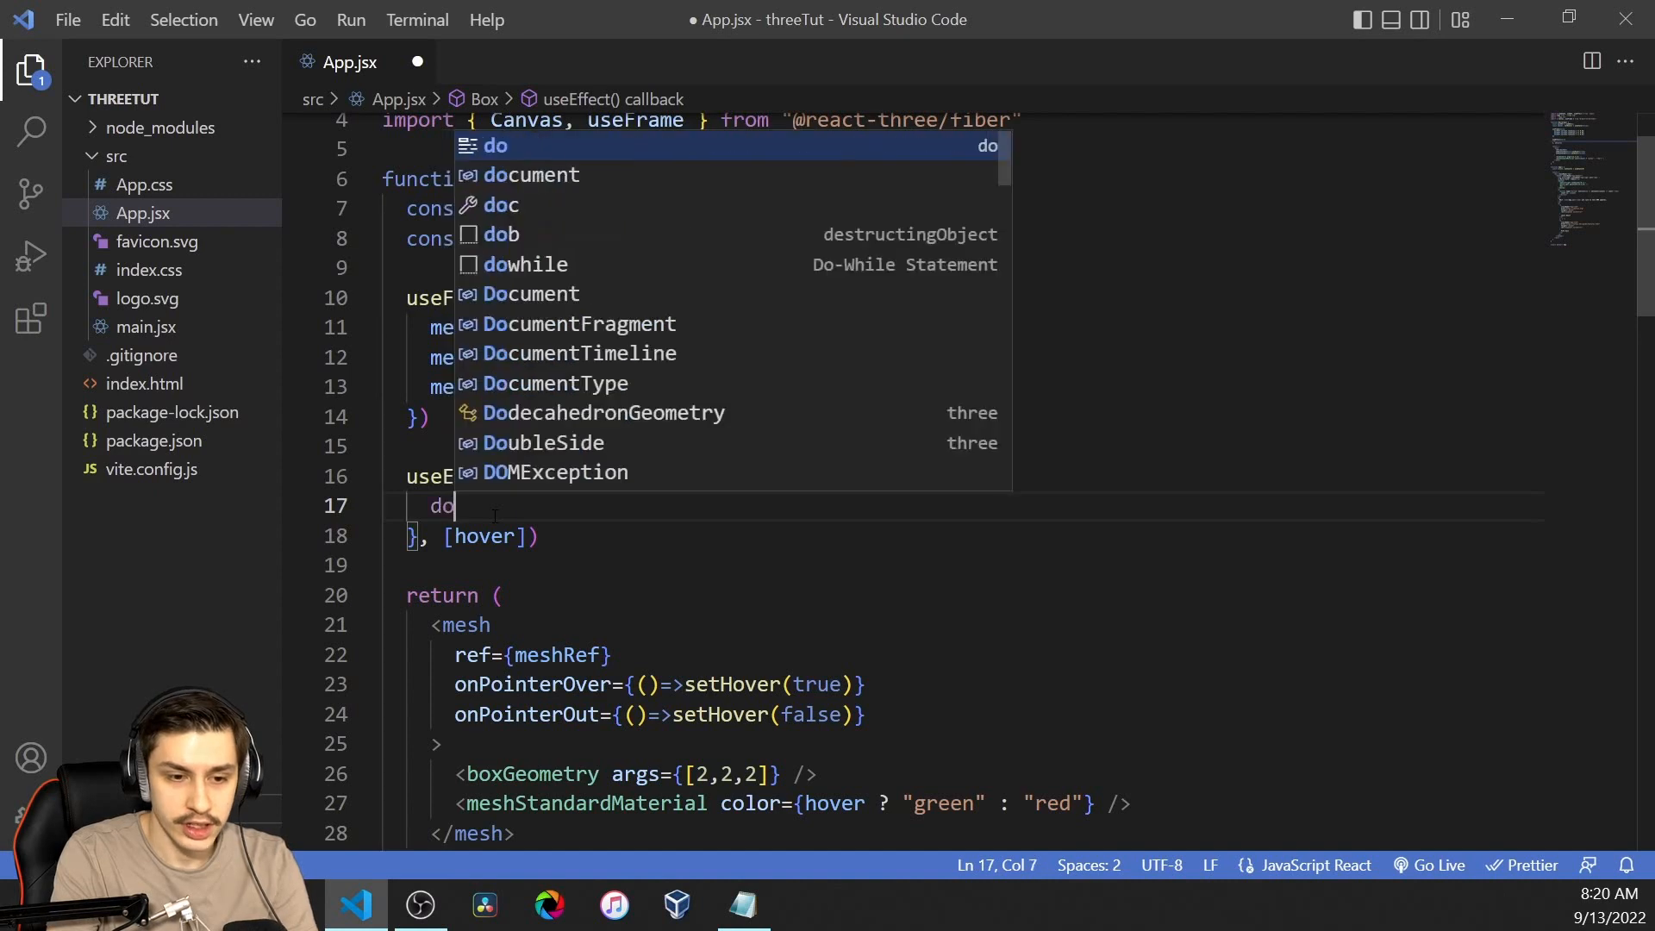
type("cument")
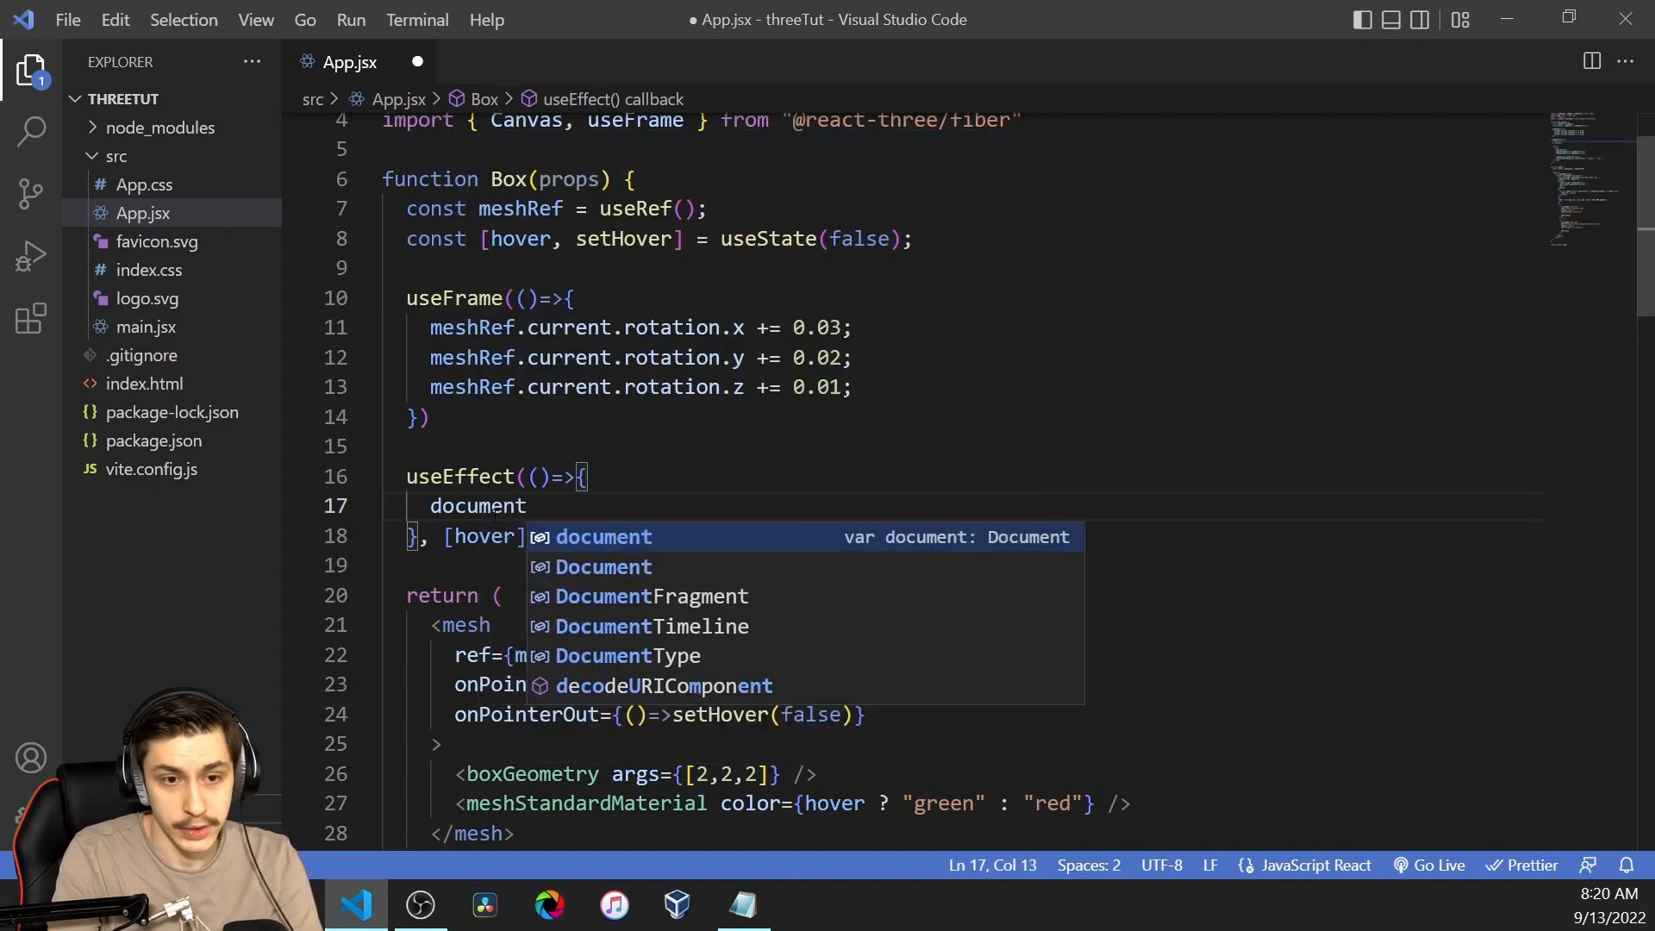
type(".")
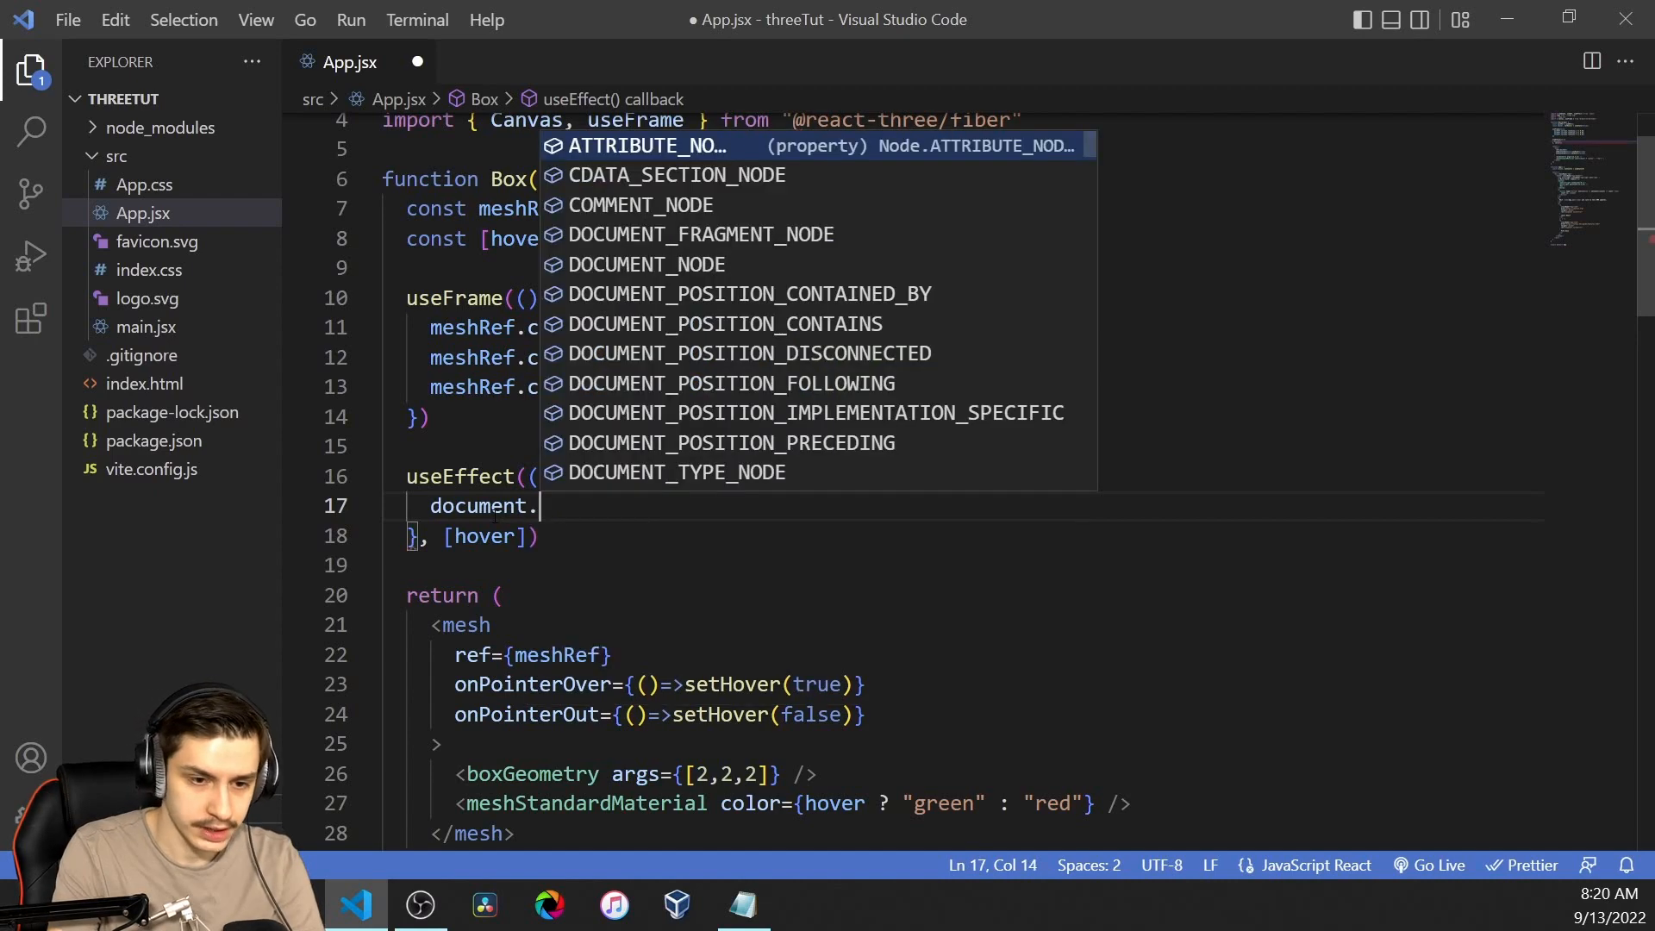
type("body.styl")
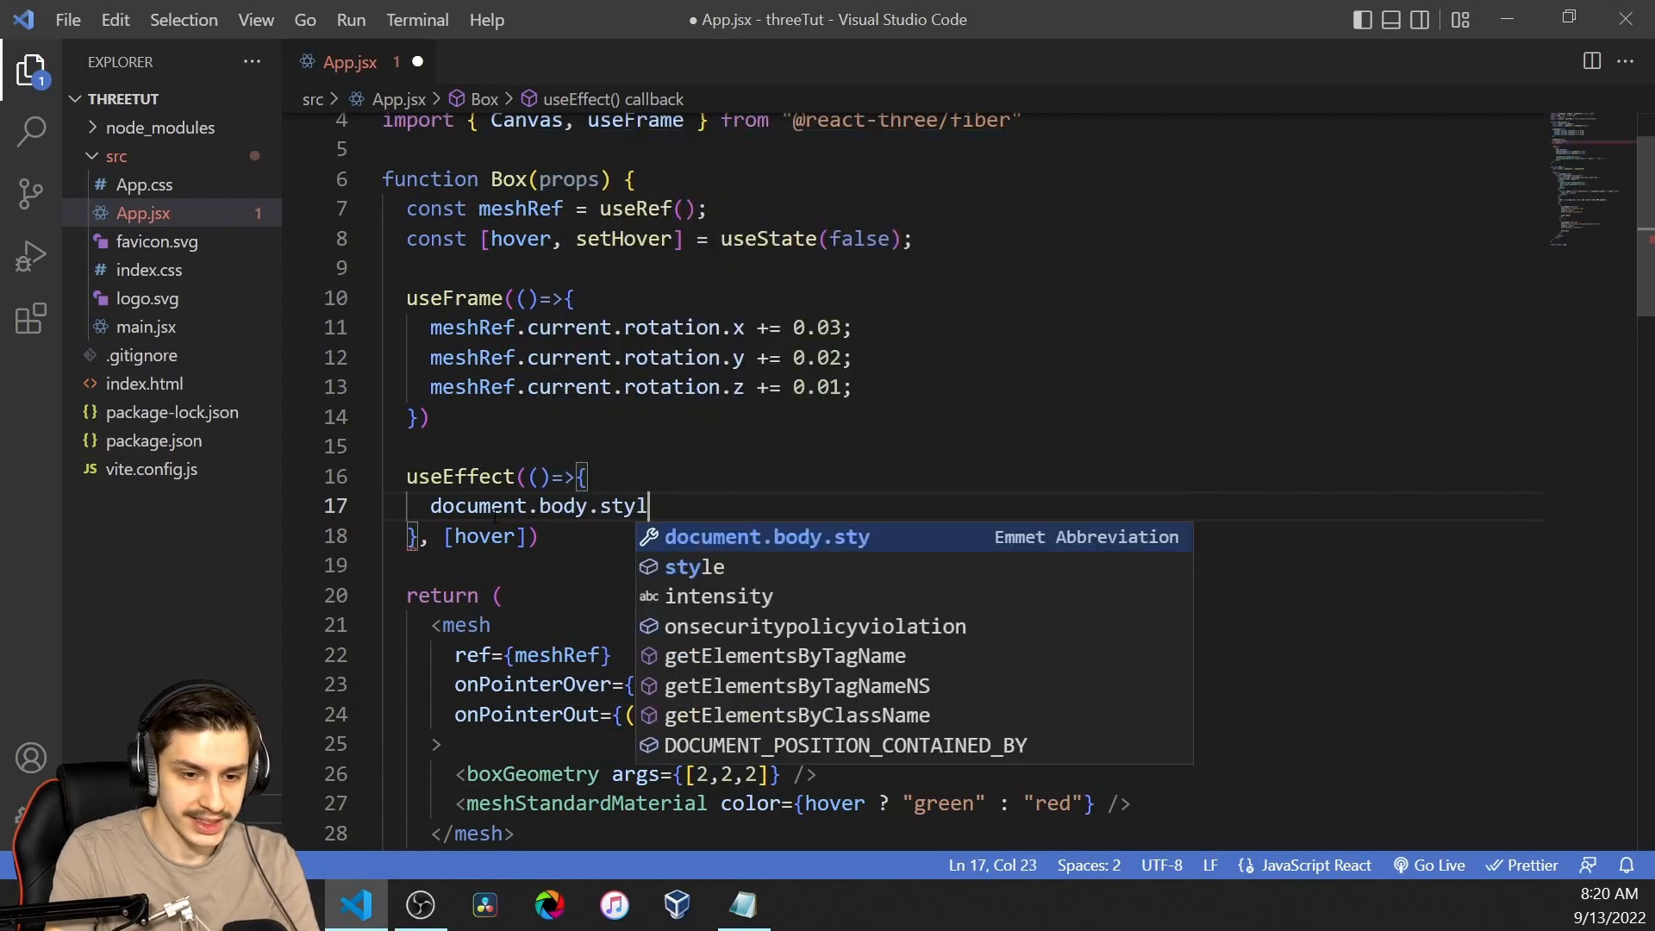
type("e.cursor =")
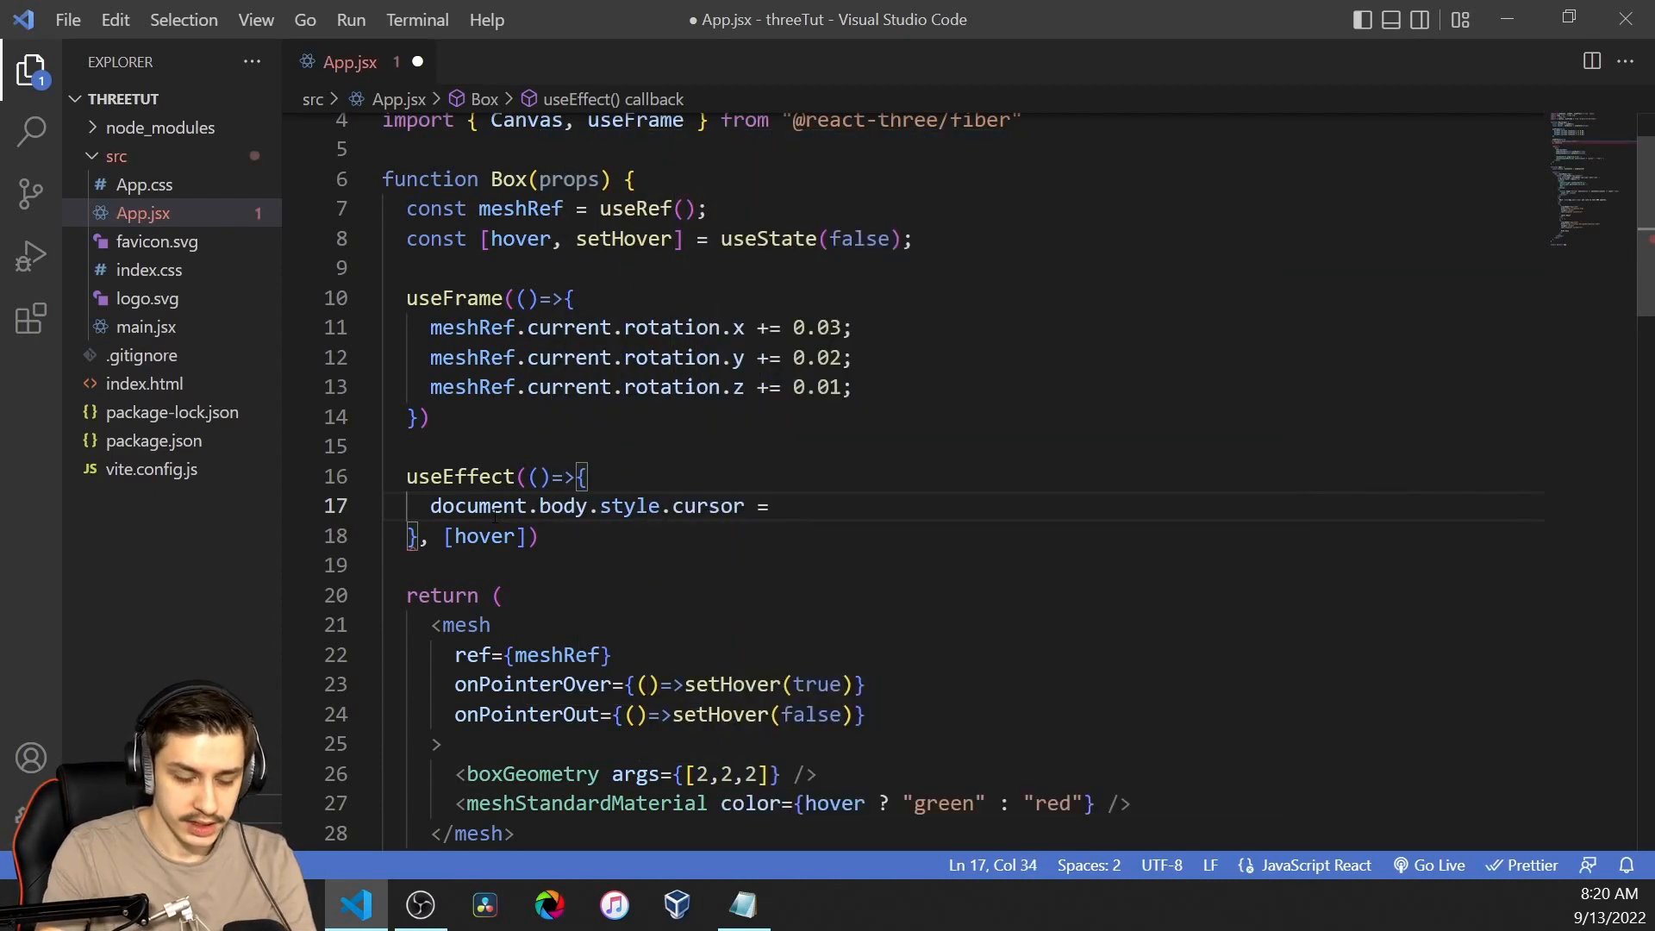
type("hover ? \"pointer\"")
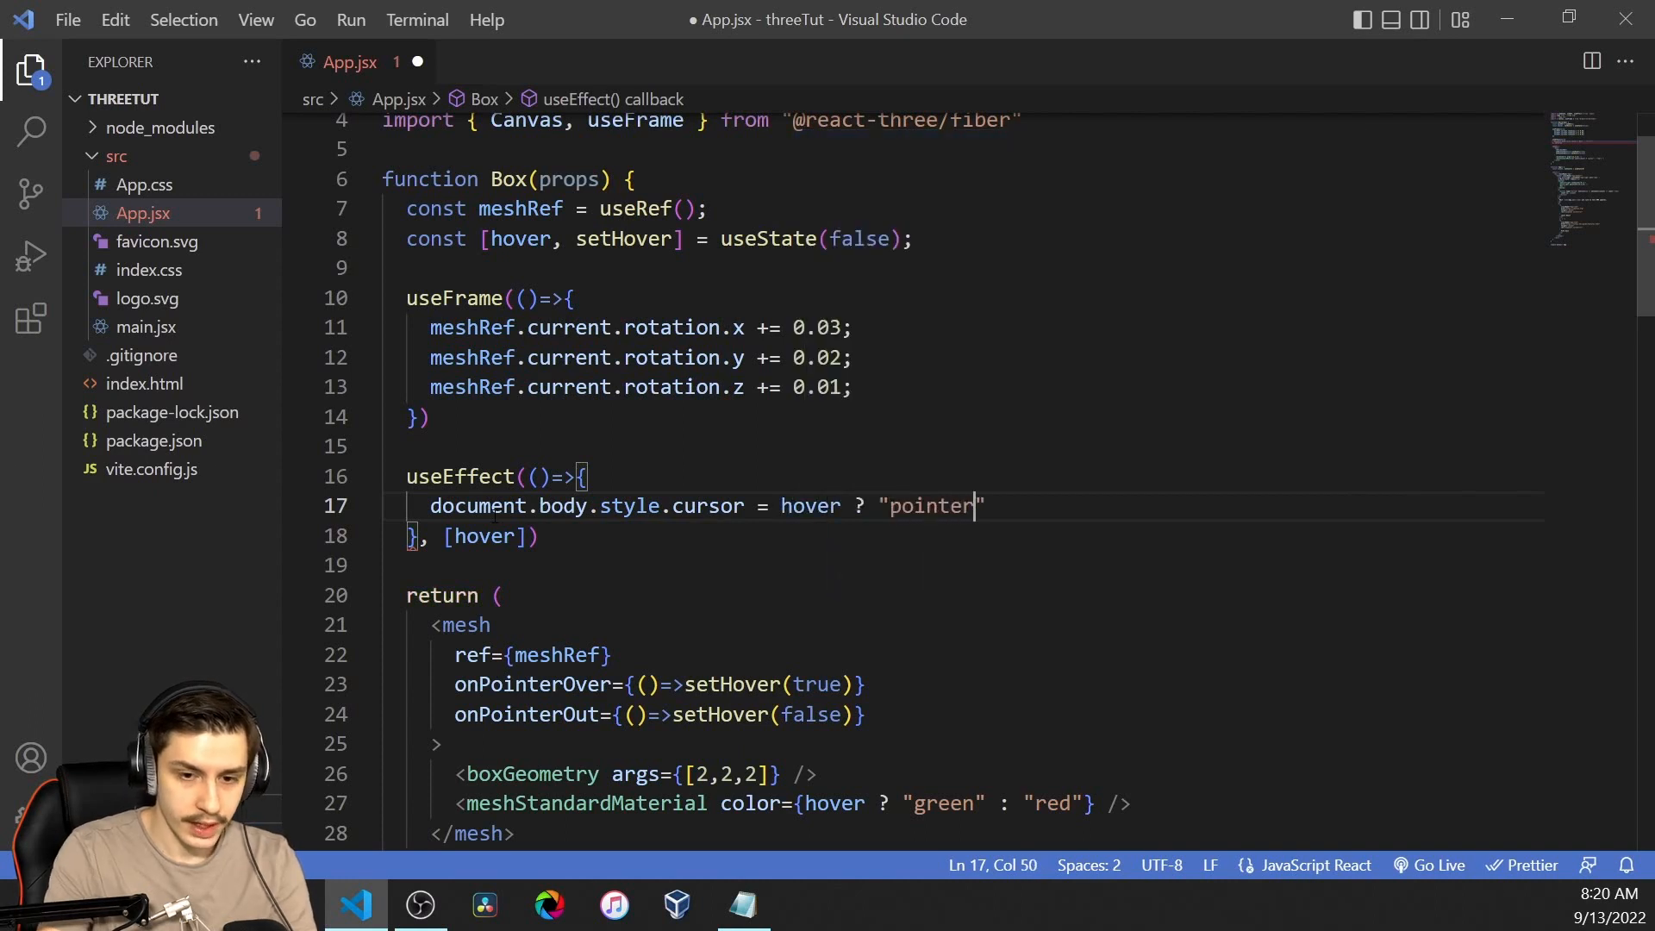
type(": \"d")
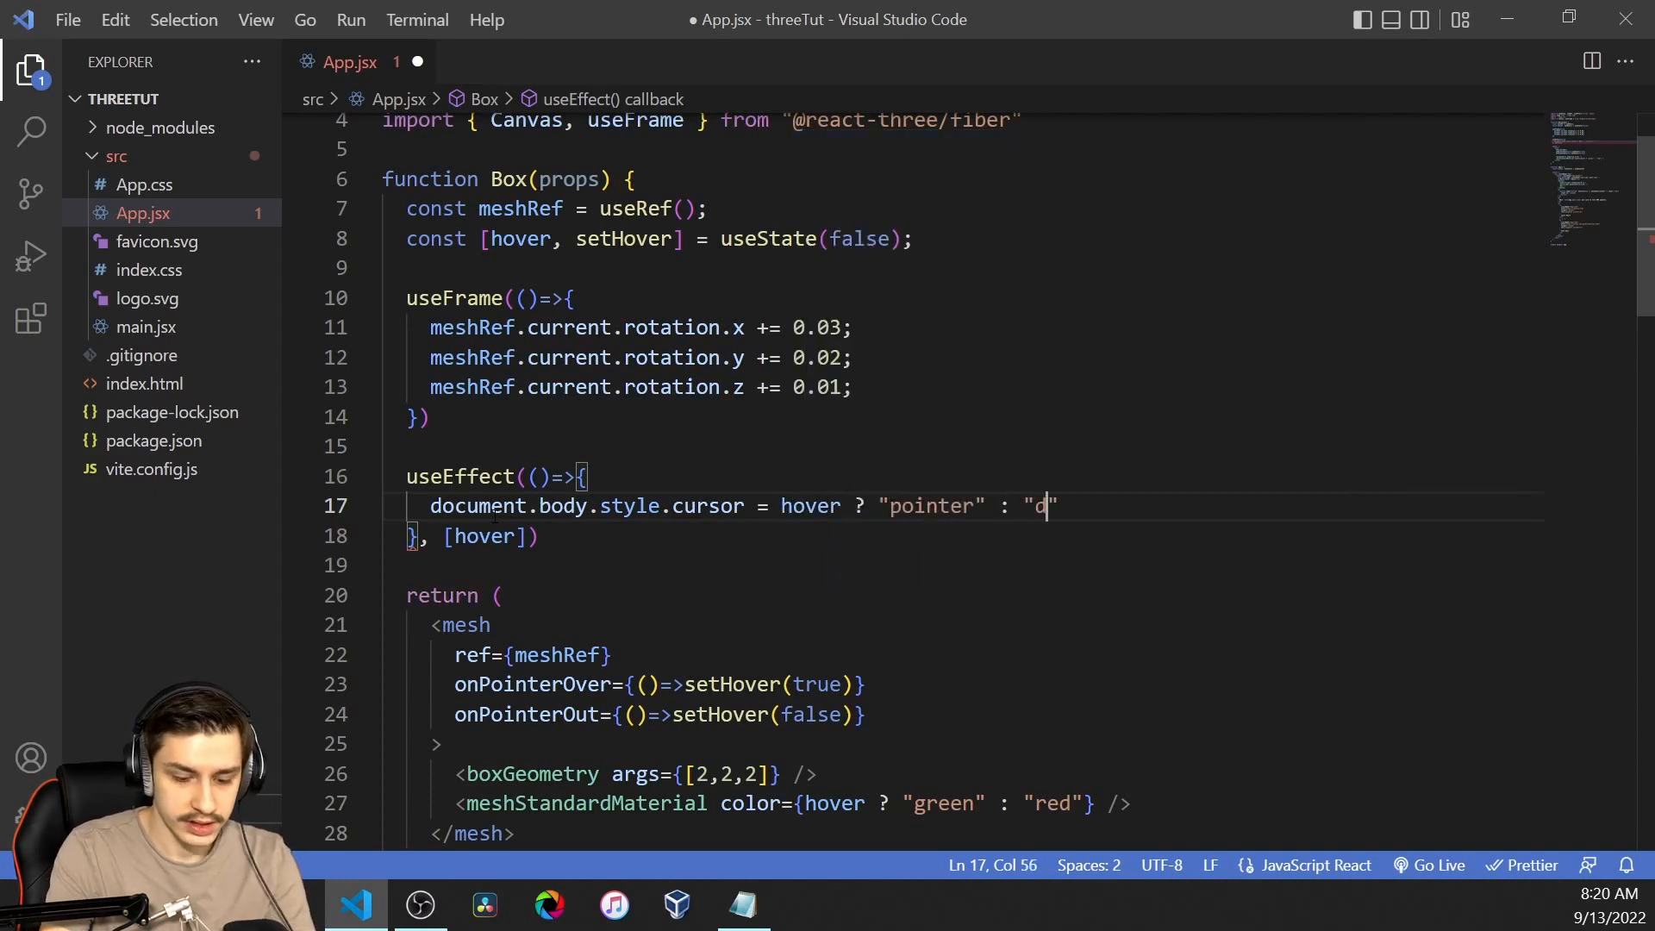
type("efault\";")
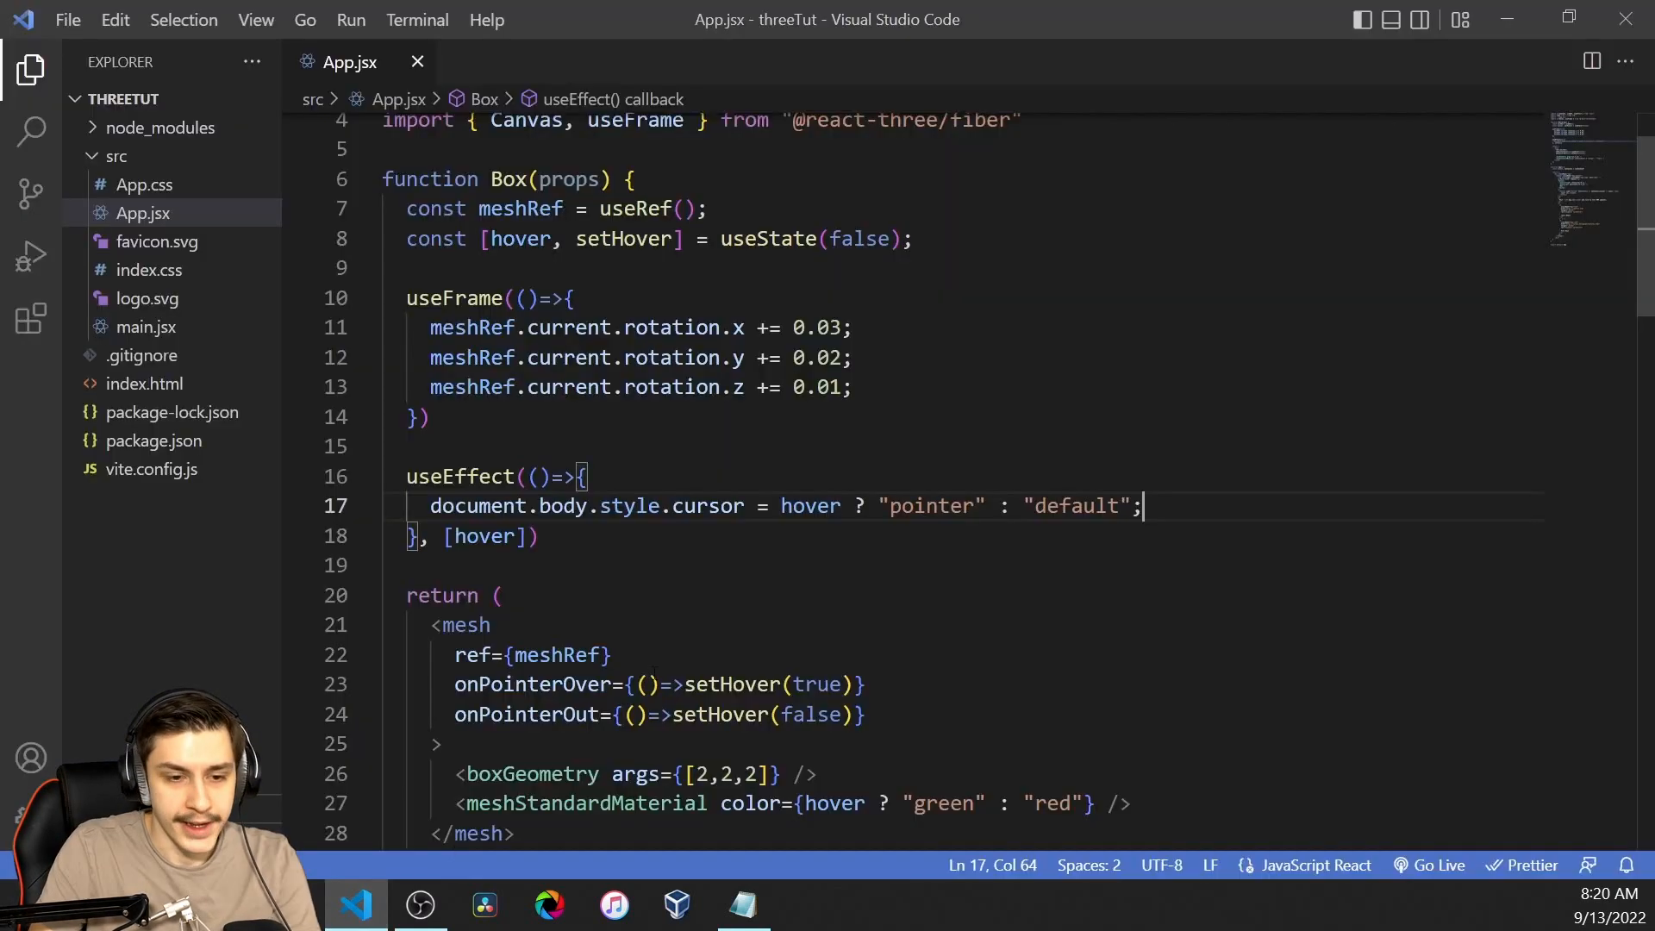
Step: Spread {...props} onto the mesh inside the Box component
scroll("down", 3)
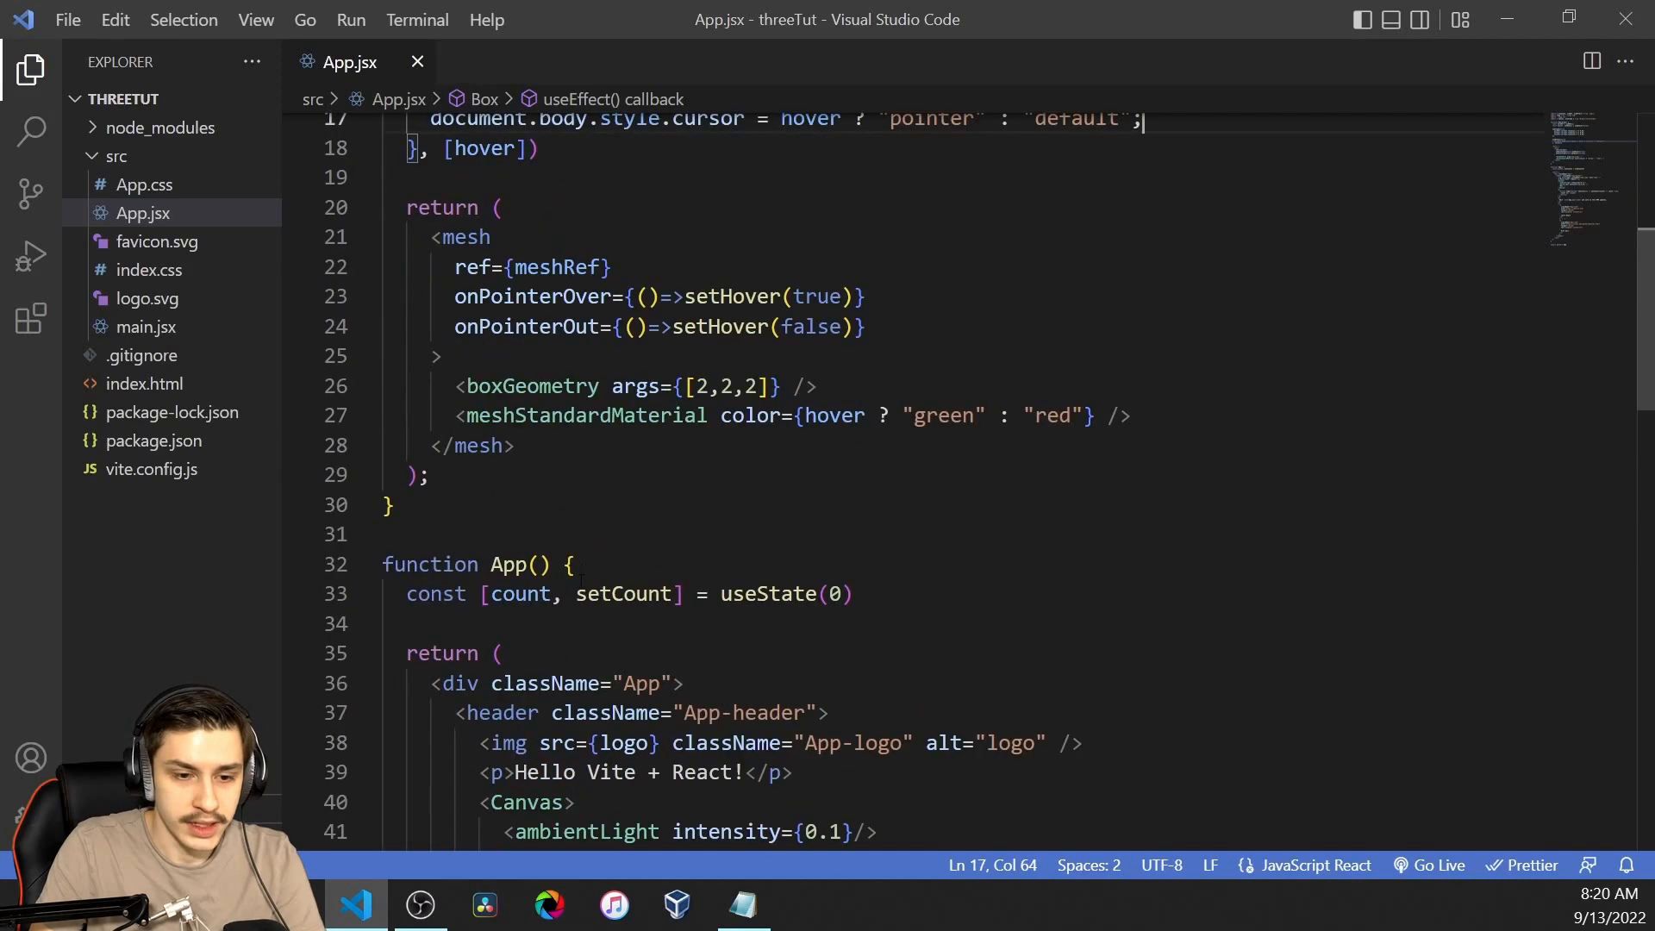
double_click(567, 178)
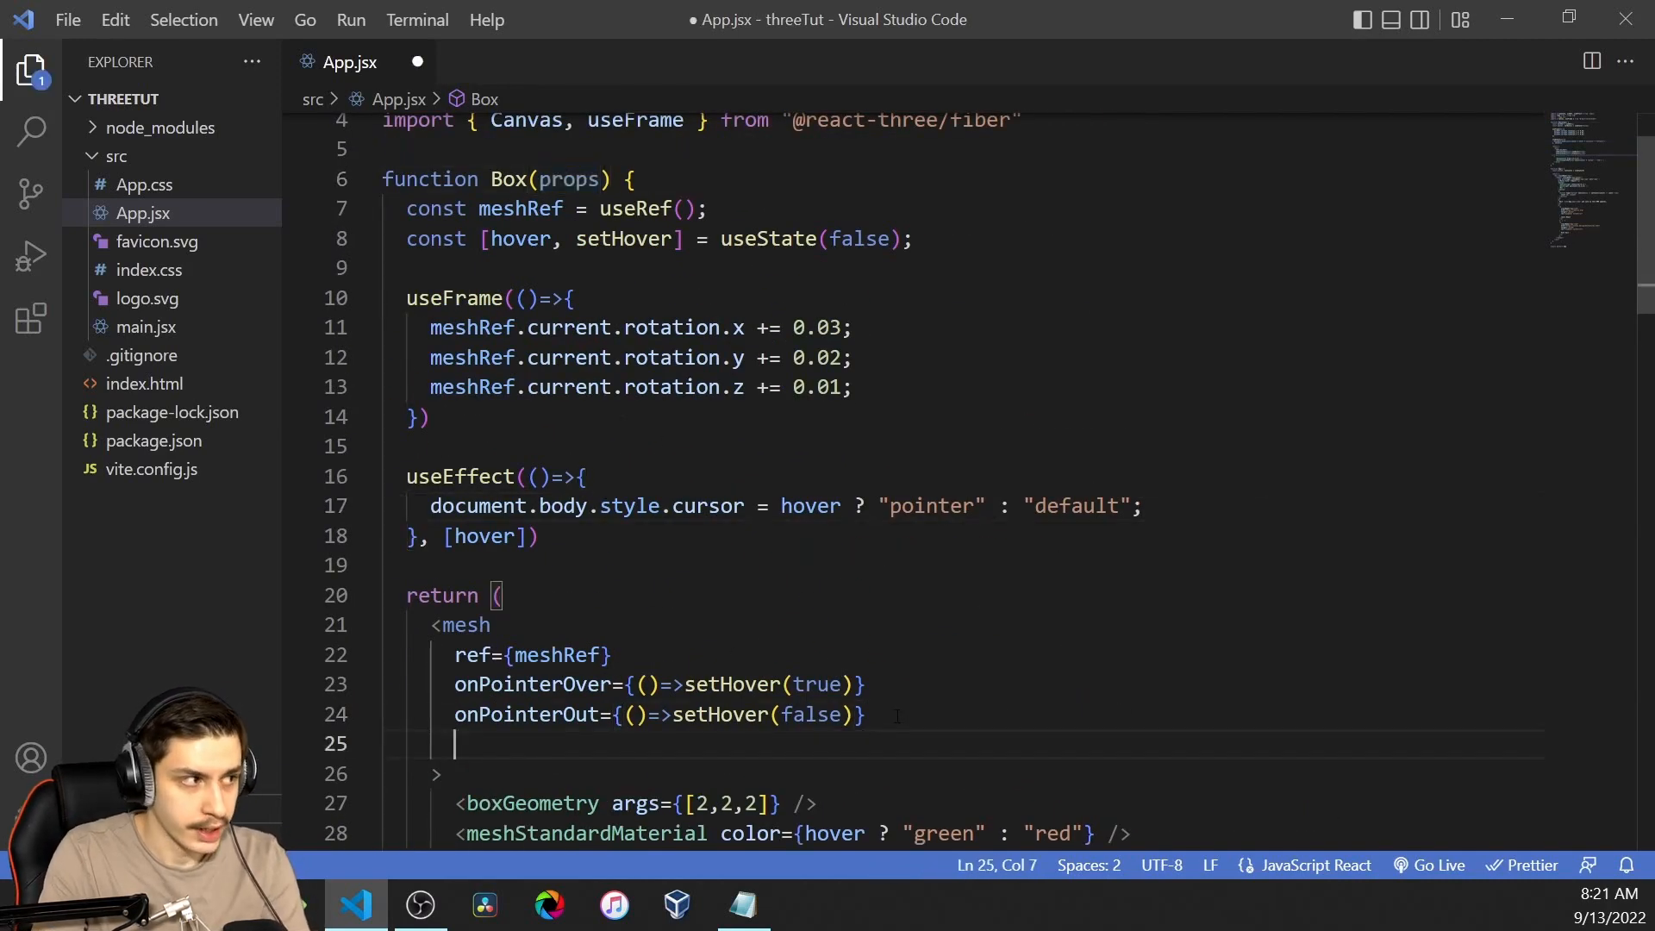
type("{...props}")
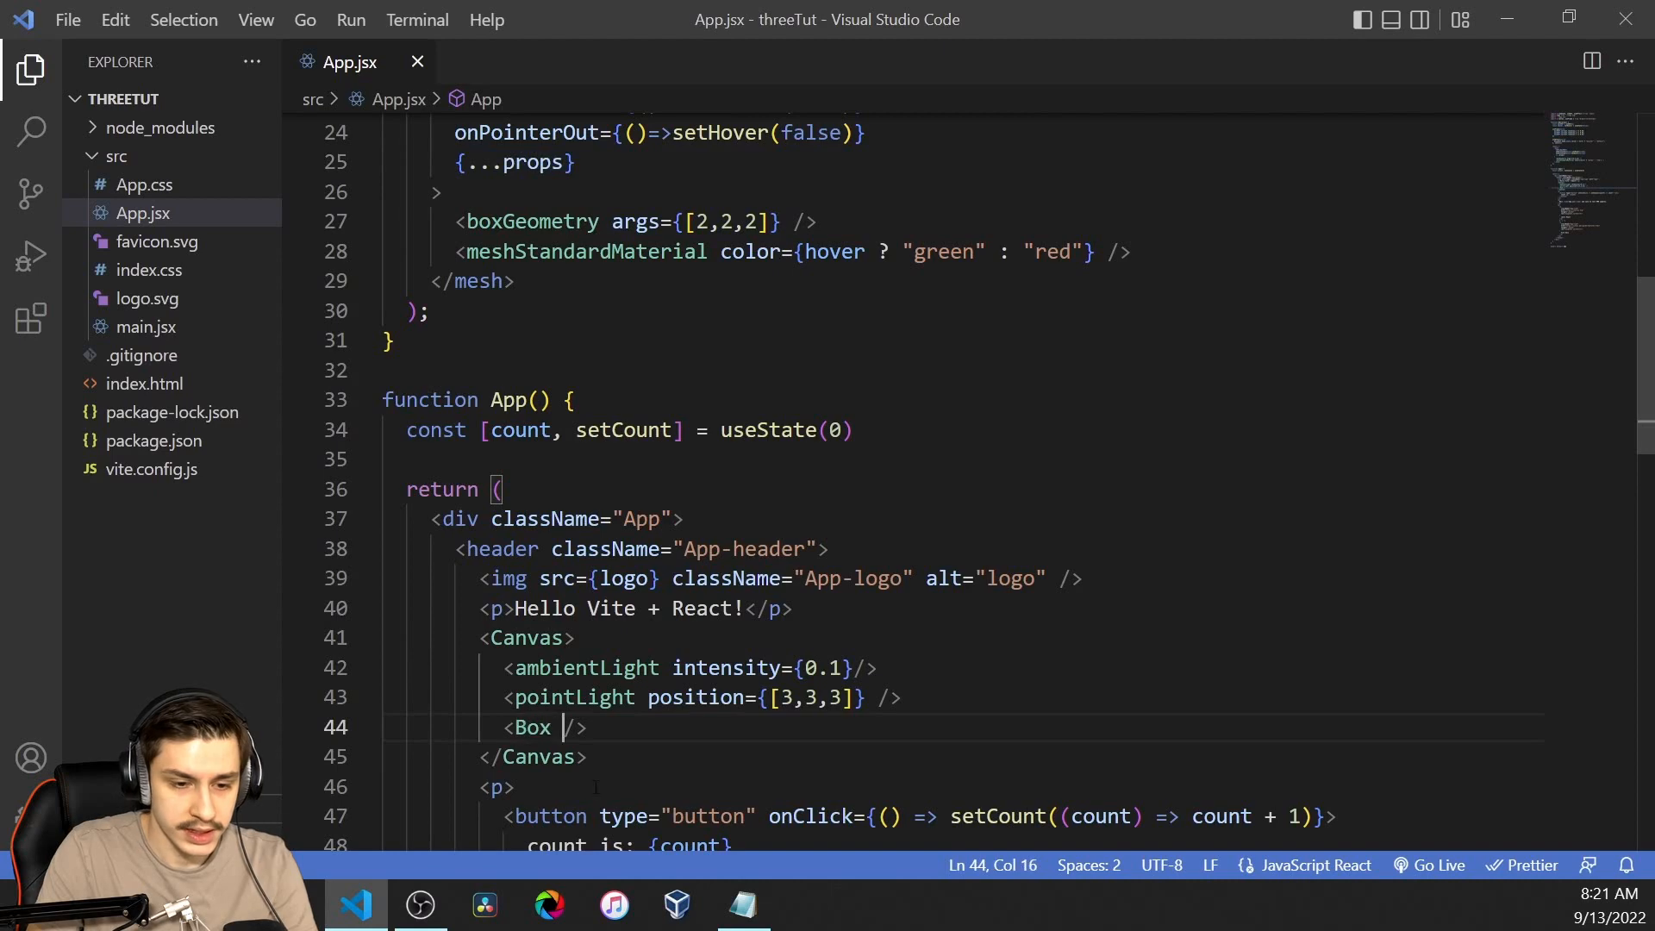
Step: Give Box onClick={()=>setCount(count+1)} in App and click the cube so the count reads 4
type("onClick={()=>co")
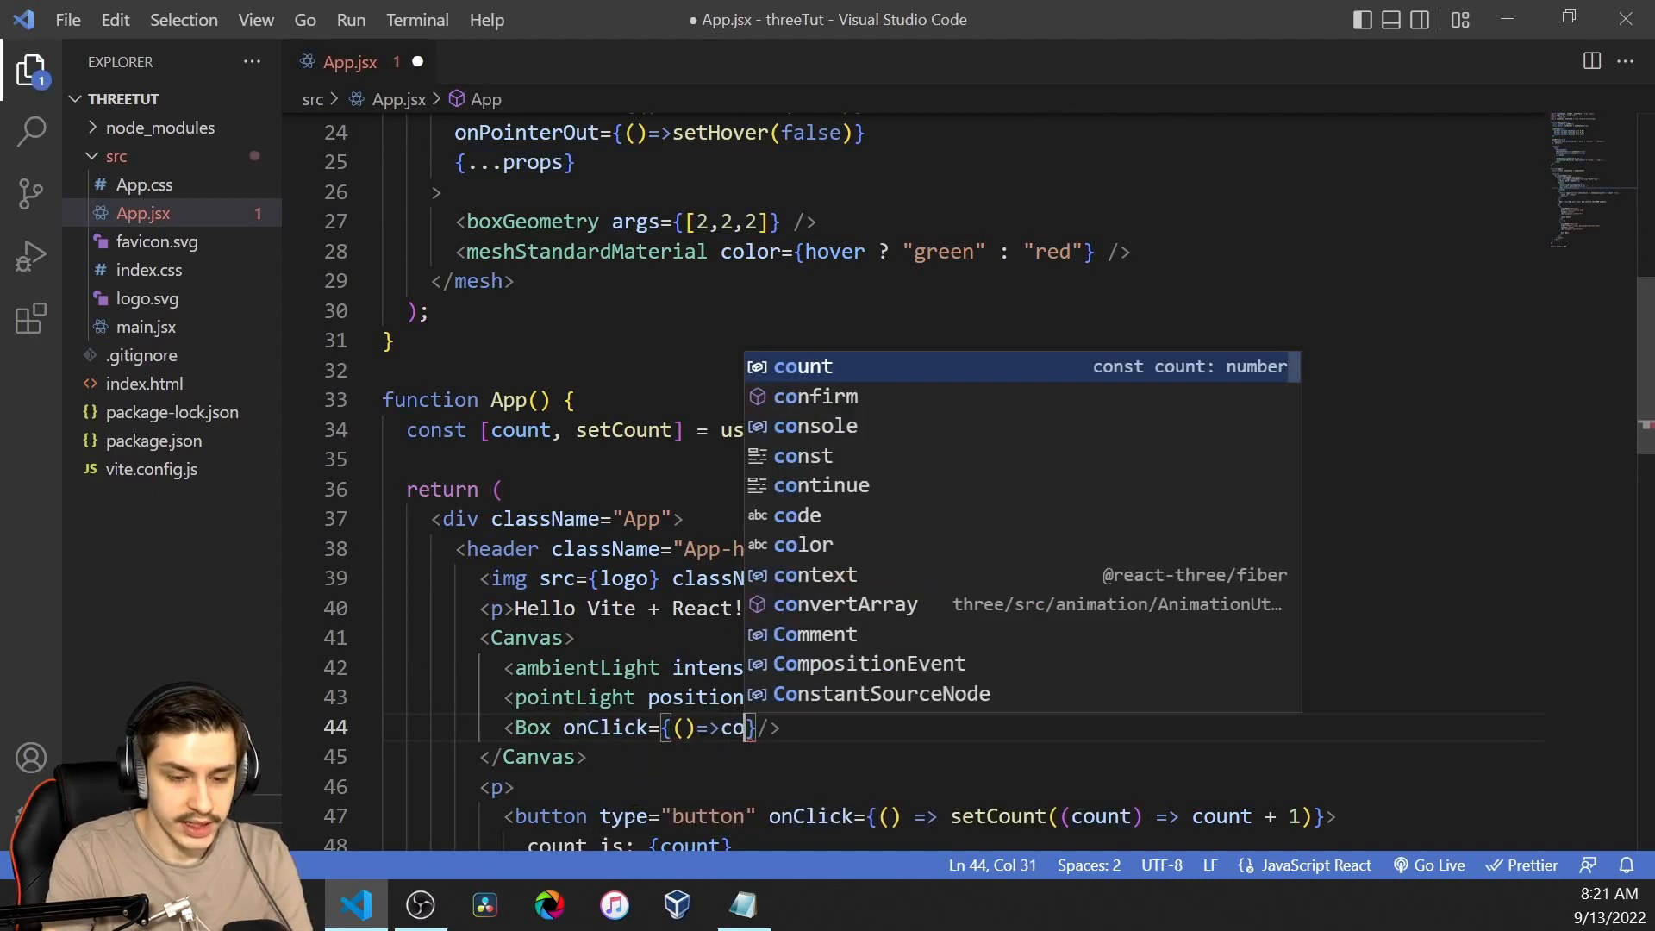
type("setCount(cou")
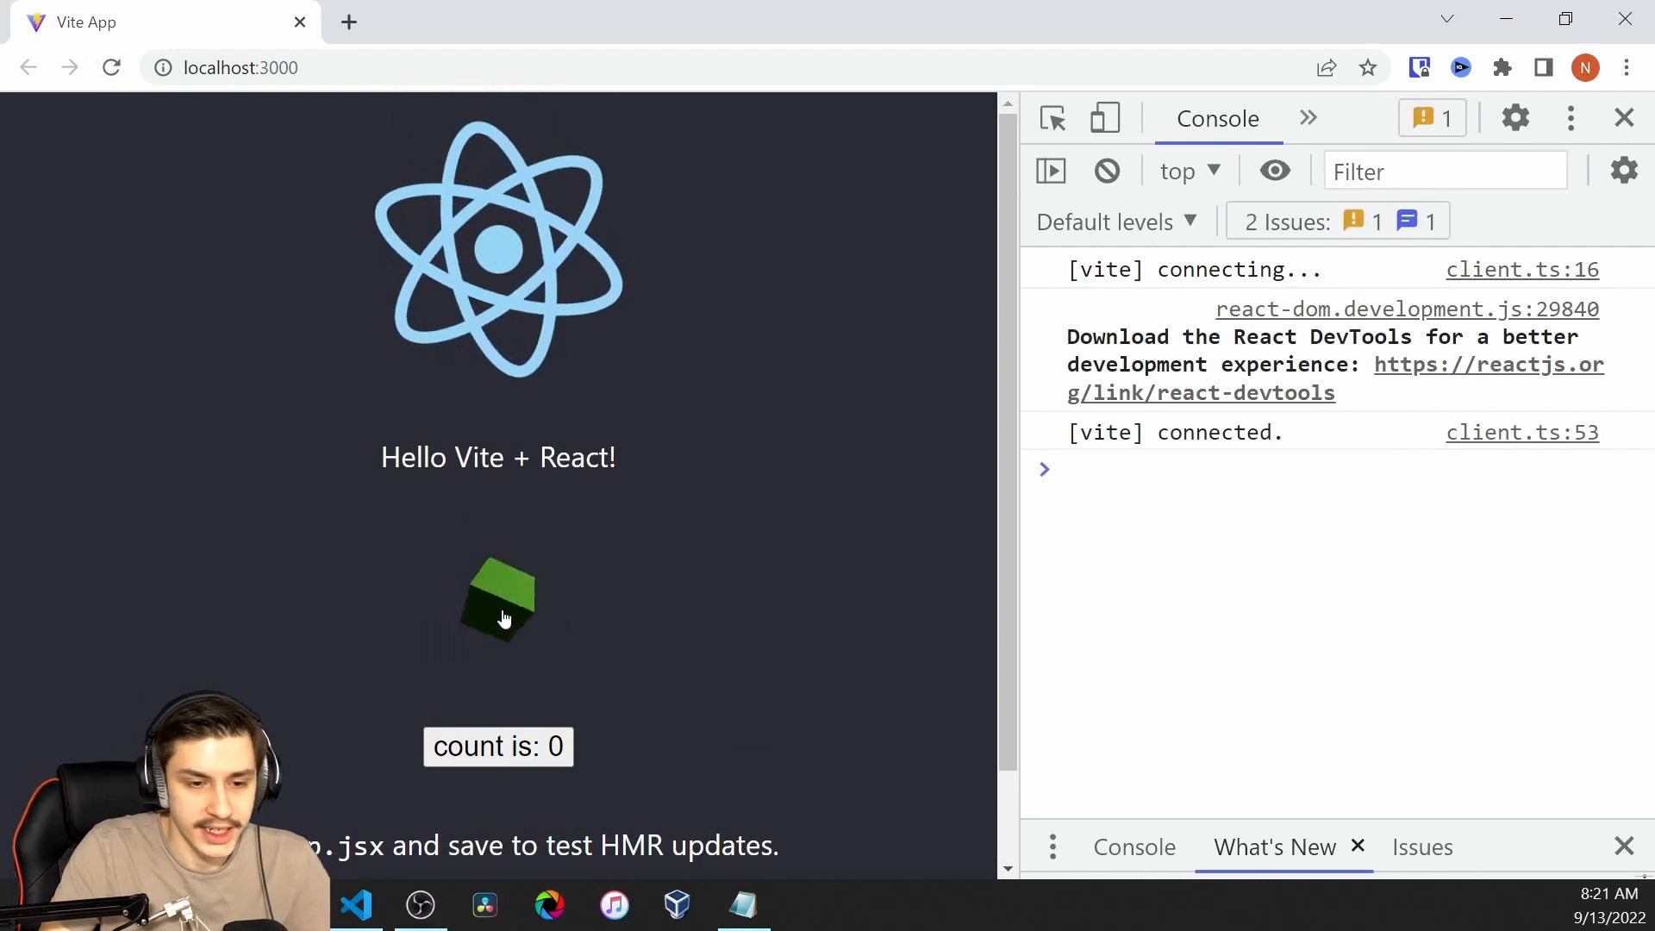
left_click(496, 747)
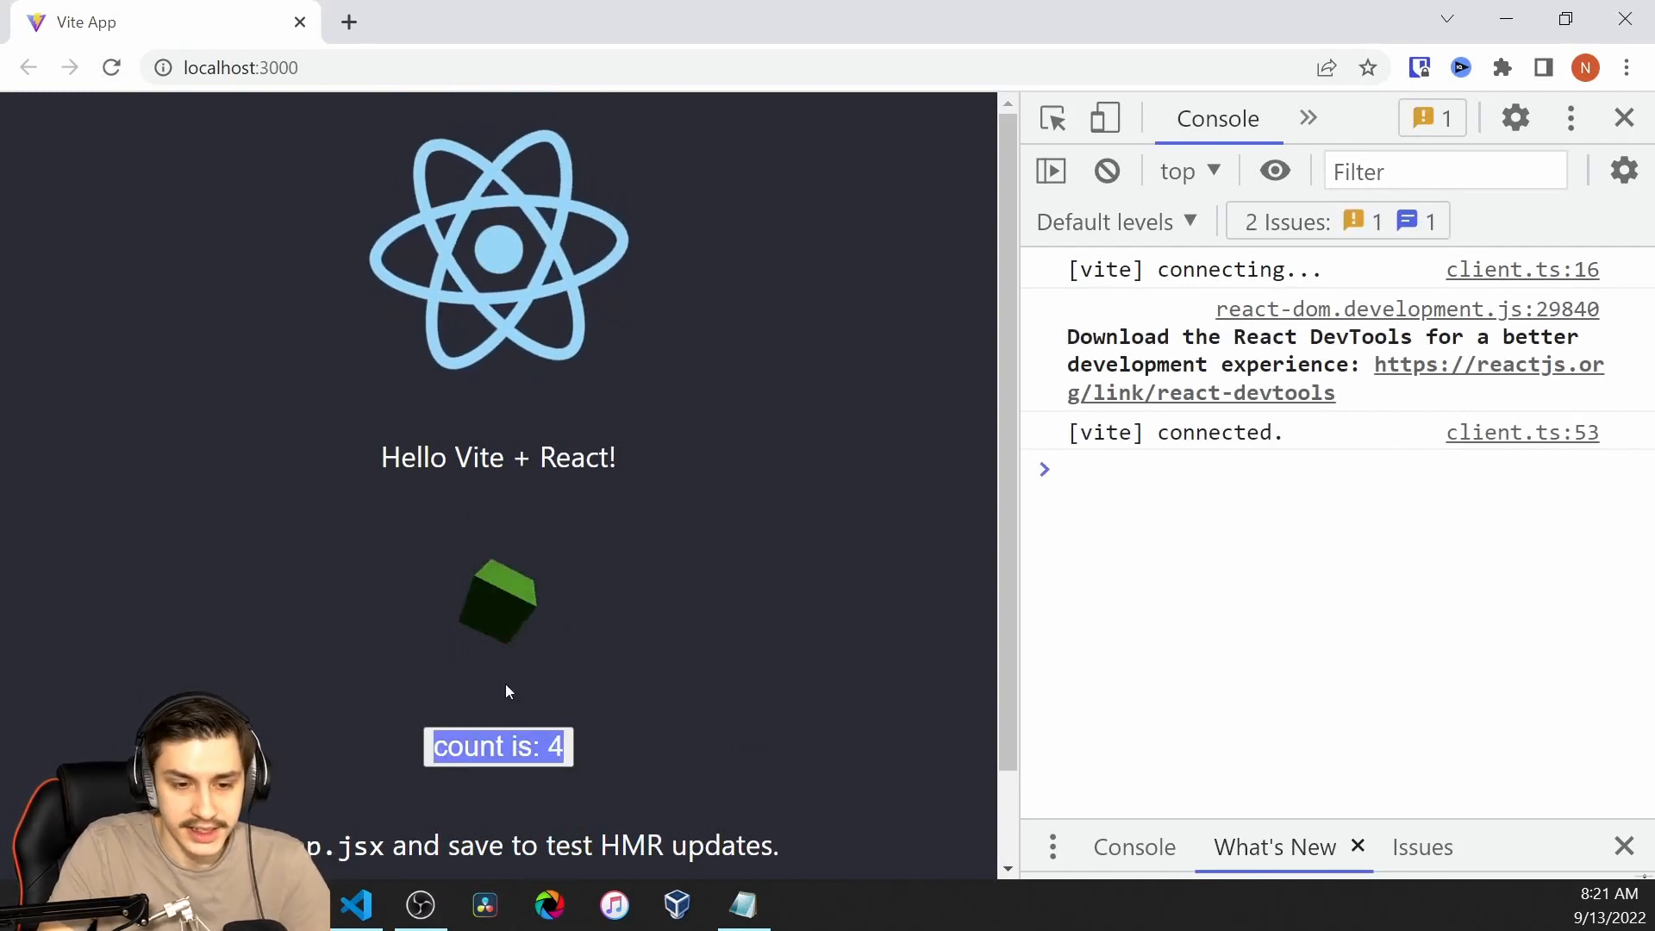